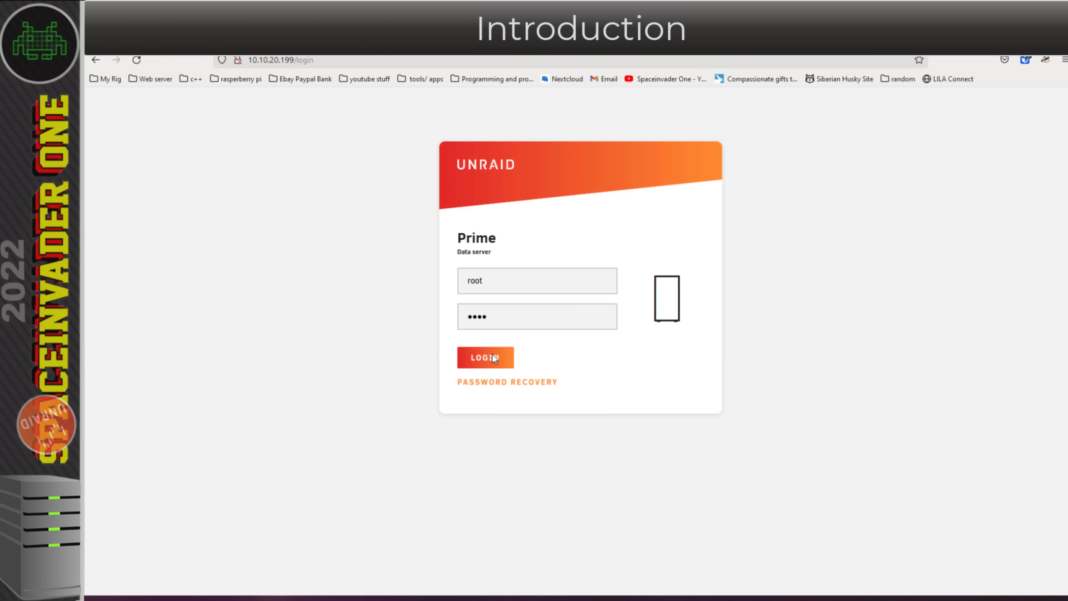
Step: Log in to the Prime server as root to reach the Main device overview
click(485, 358)
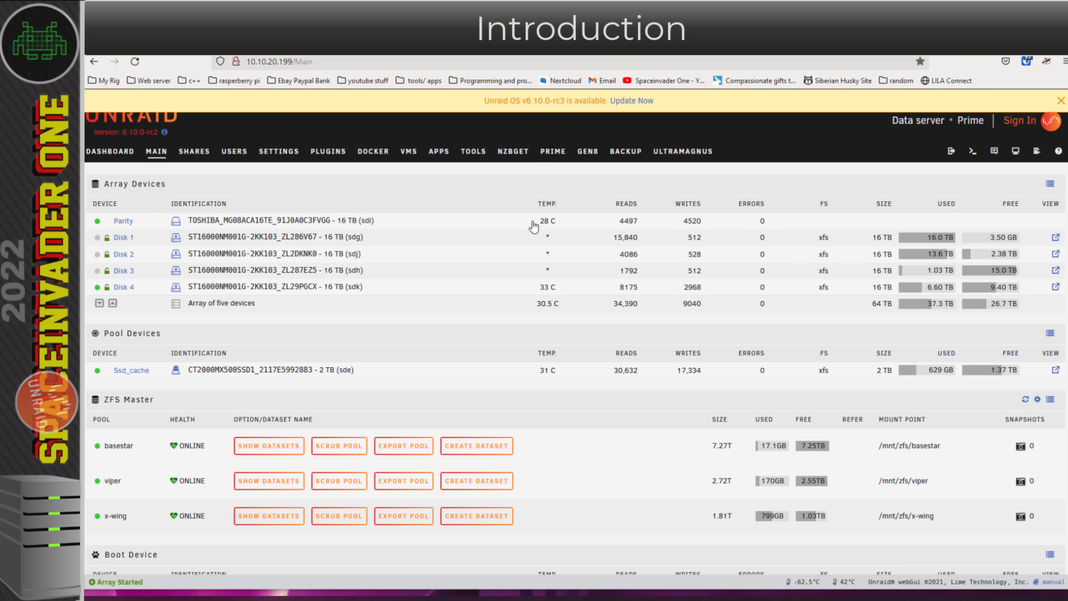
mouse_move(464, 203)
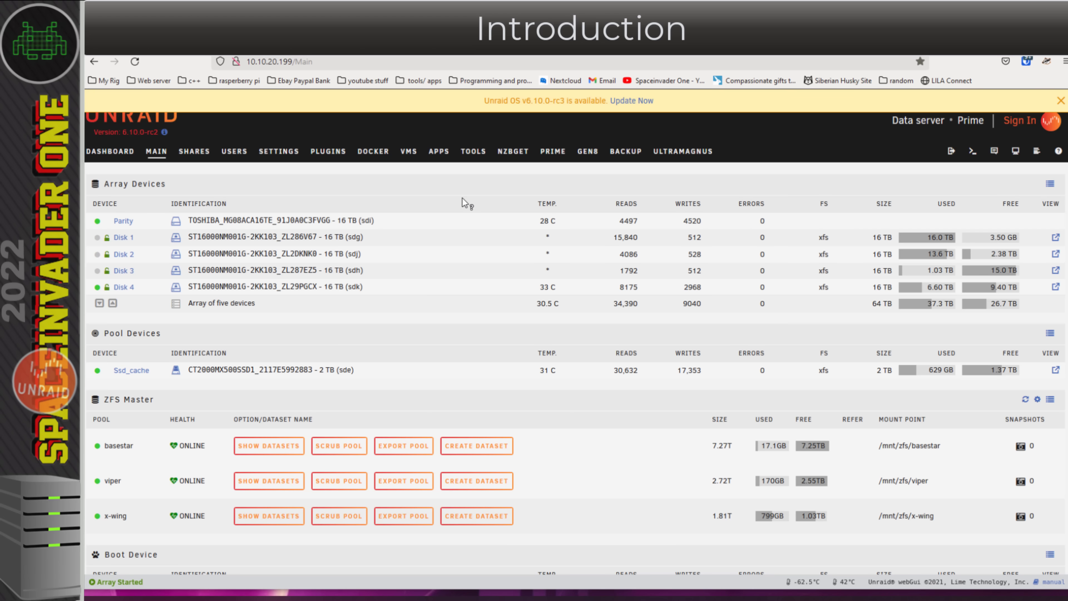
mouse_move(491, 121)
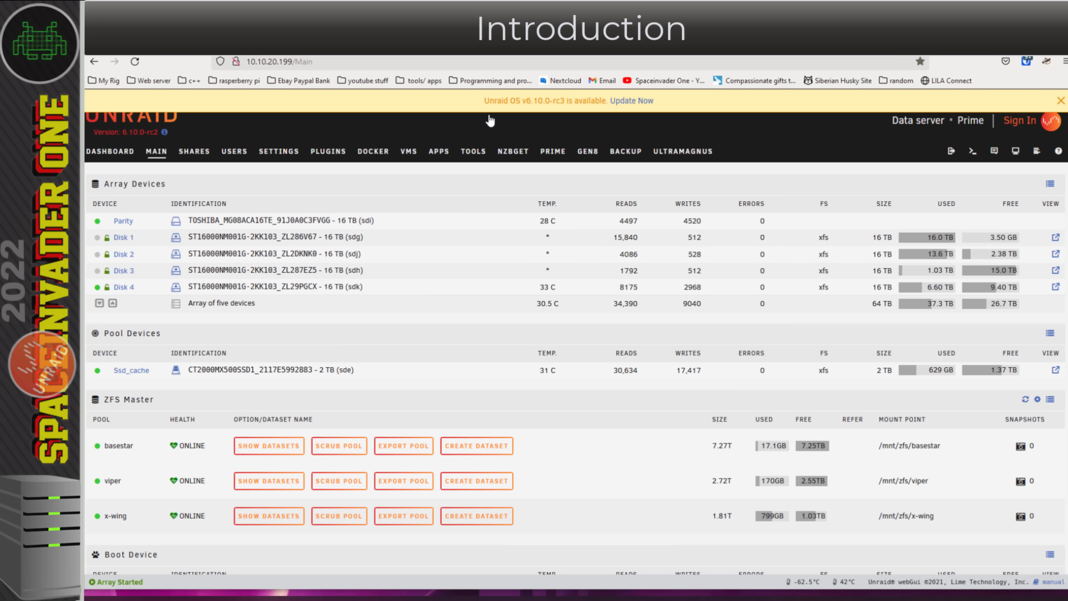
mouse_move(533, 111)
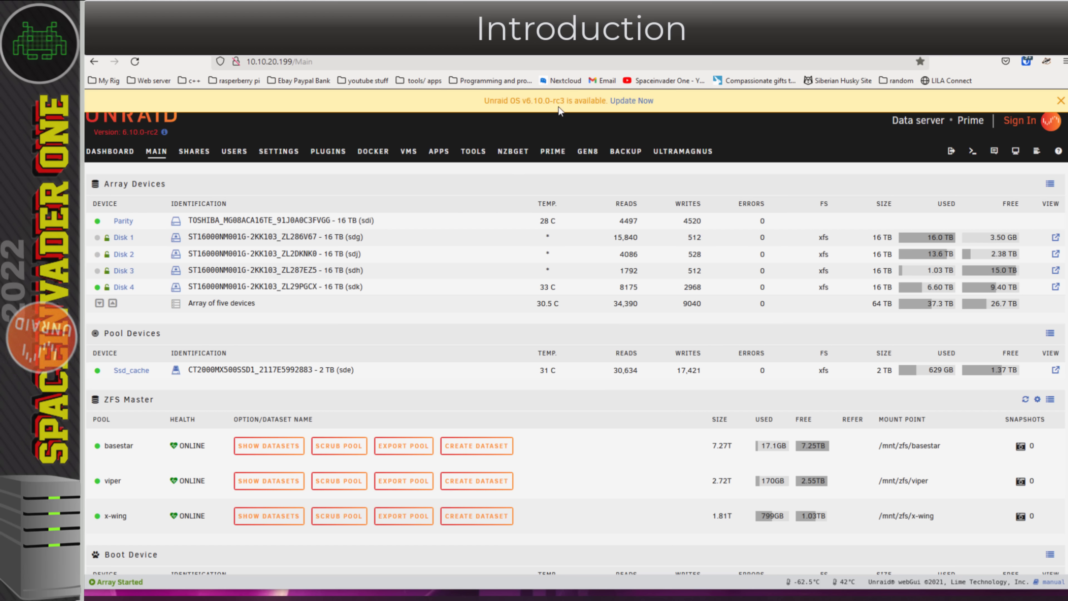
mouse_move(587, 111)
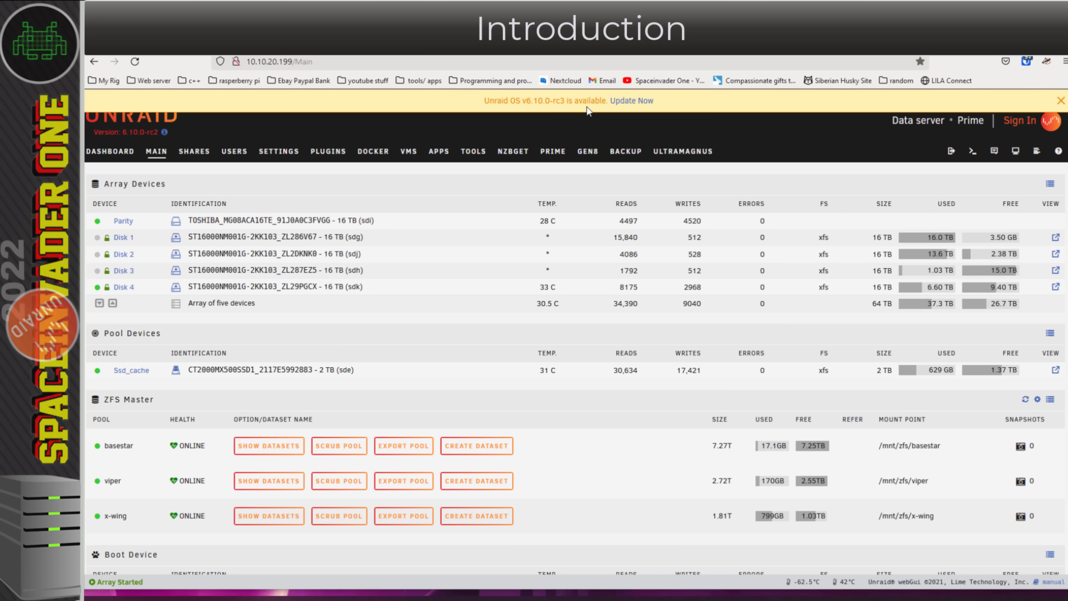
mouse_move(631, 101)
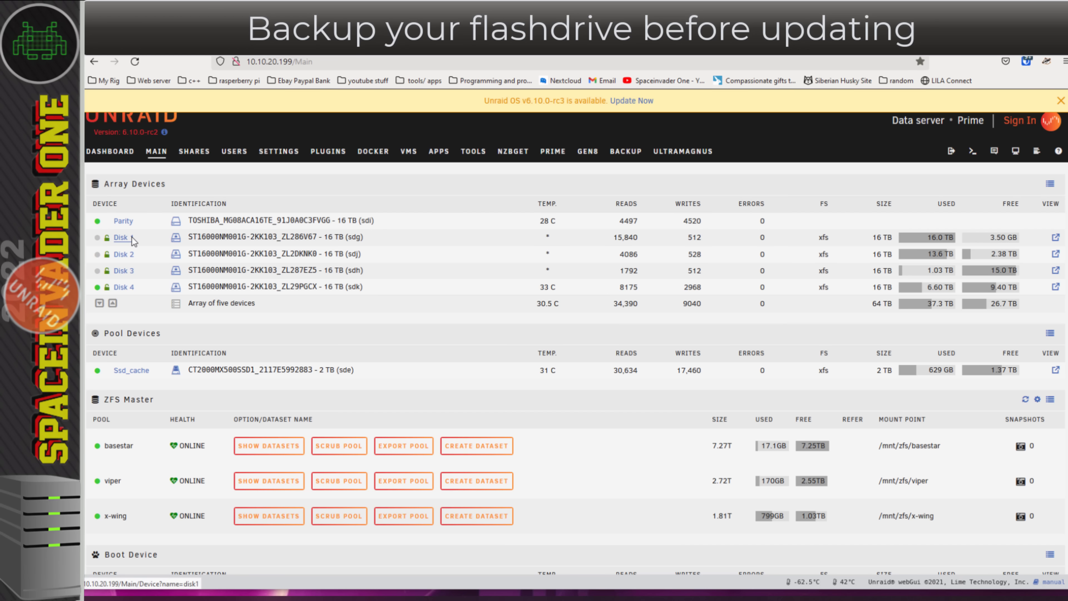
Step: Open the boot flash drive's settings and start a flash backup before updating
scroll(down, 3)
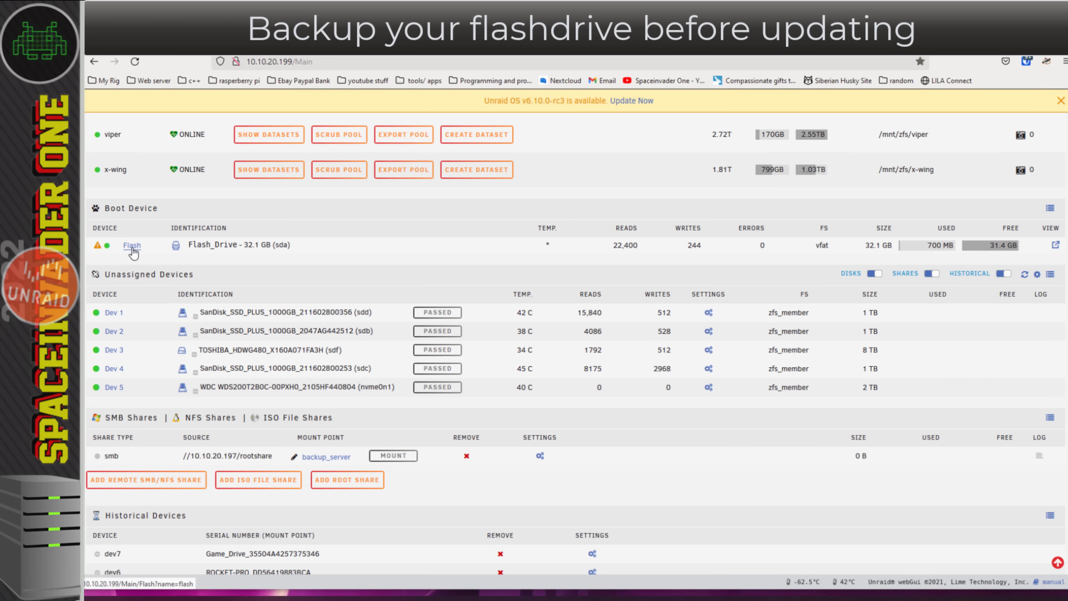
click(133, 246)
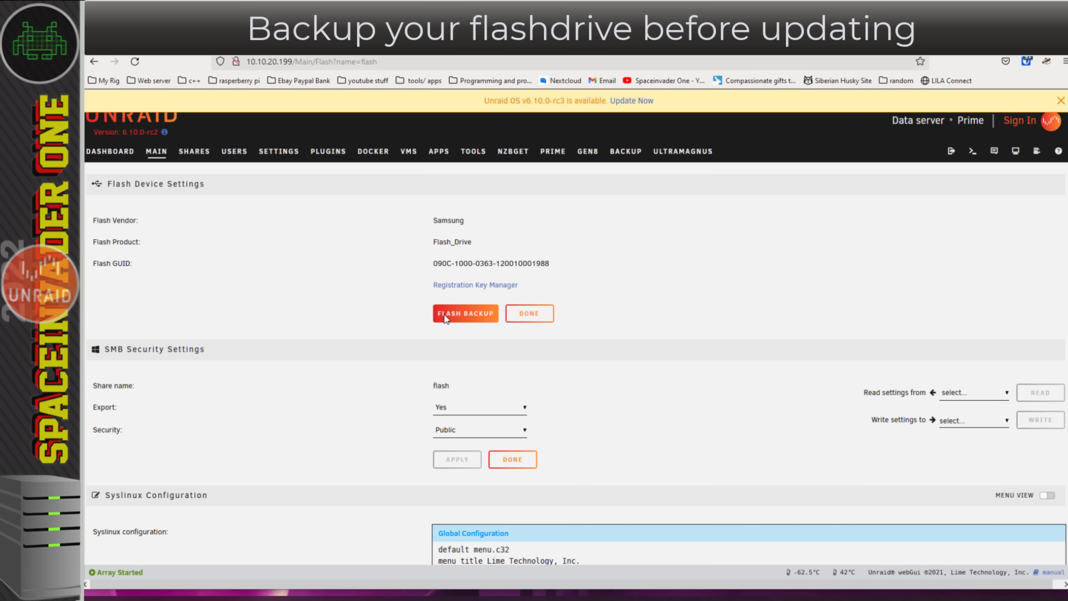
click(467, 313)
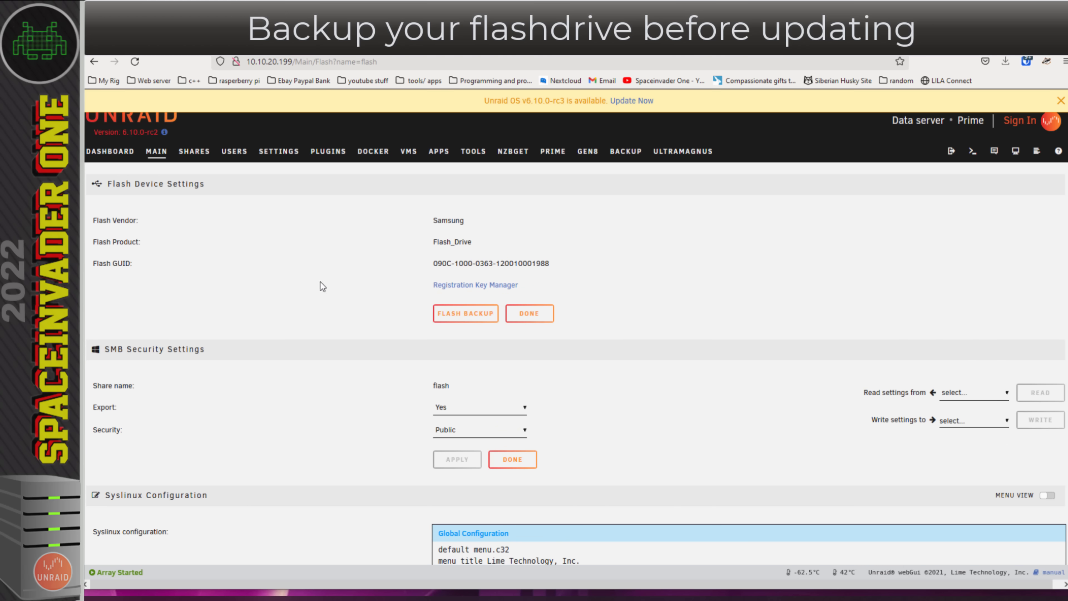
mouse_move(358, 259)
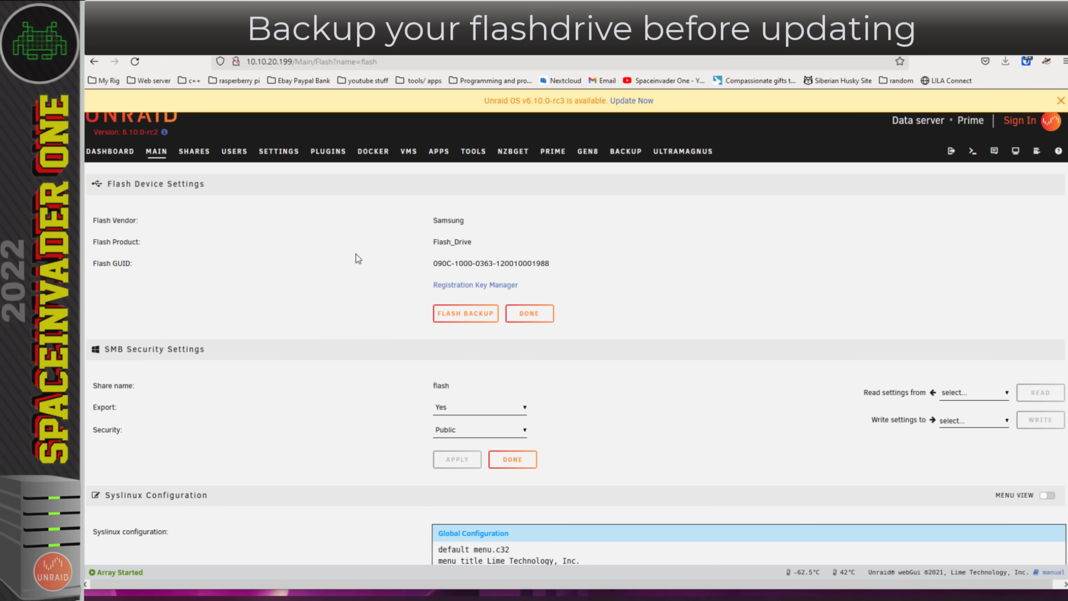
mouse_move(485, 104)
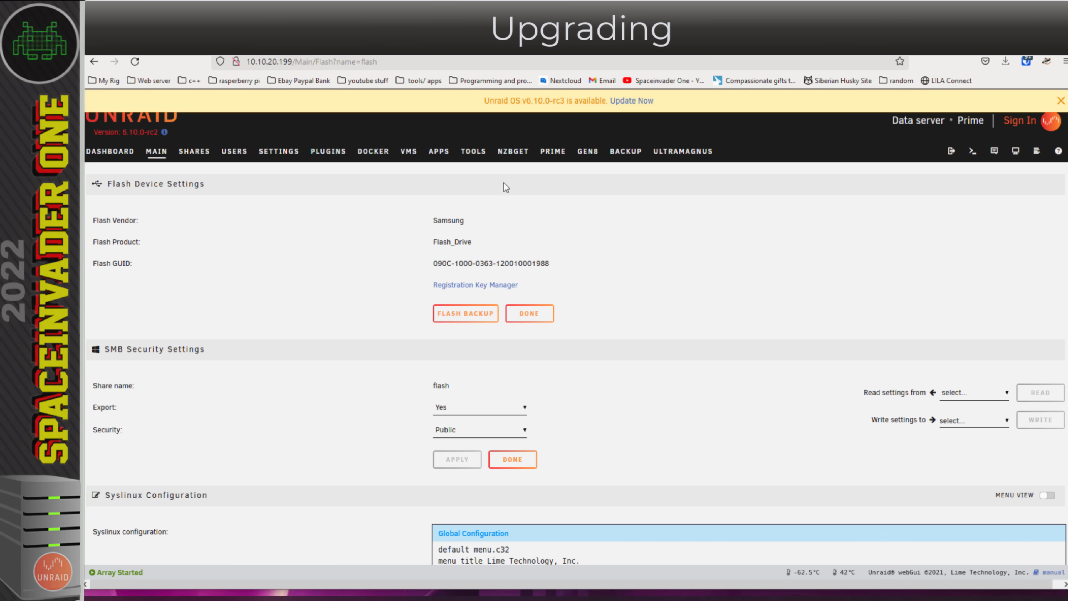
Step: Check for a newer Unraid OS release from Tools > Update OS and dismiss the result
click(473, 151)
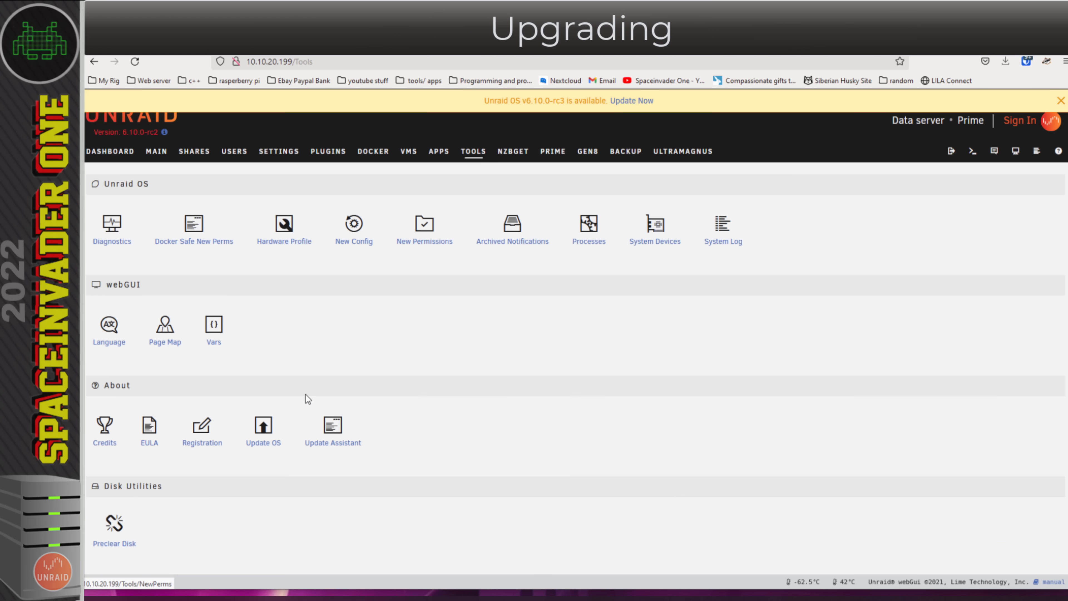
click(262, 426)
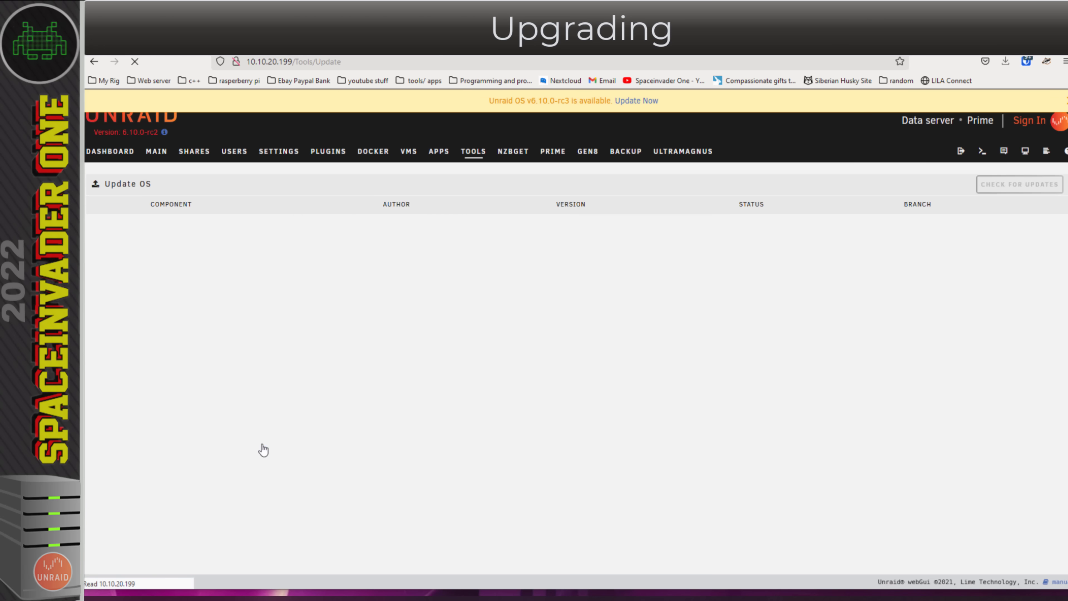
click(1019, 184)
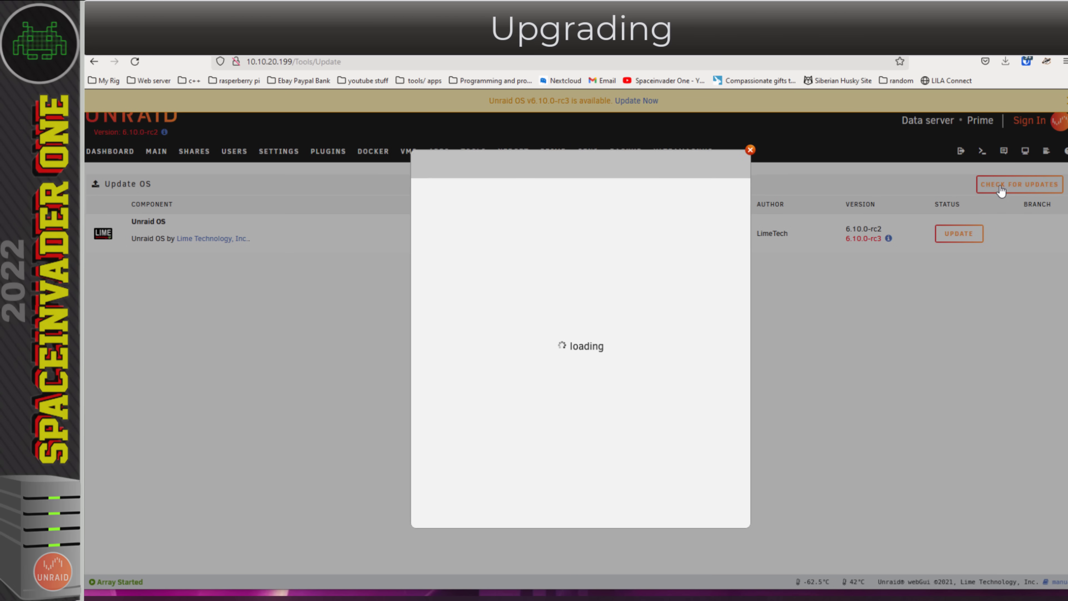
click(750, 151)
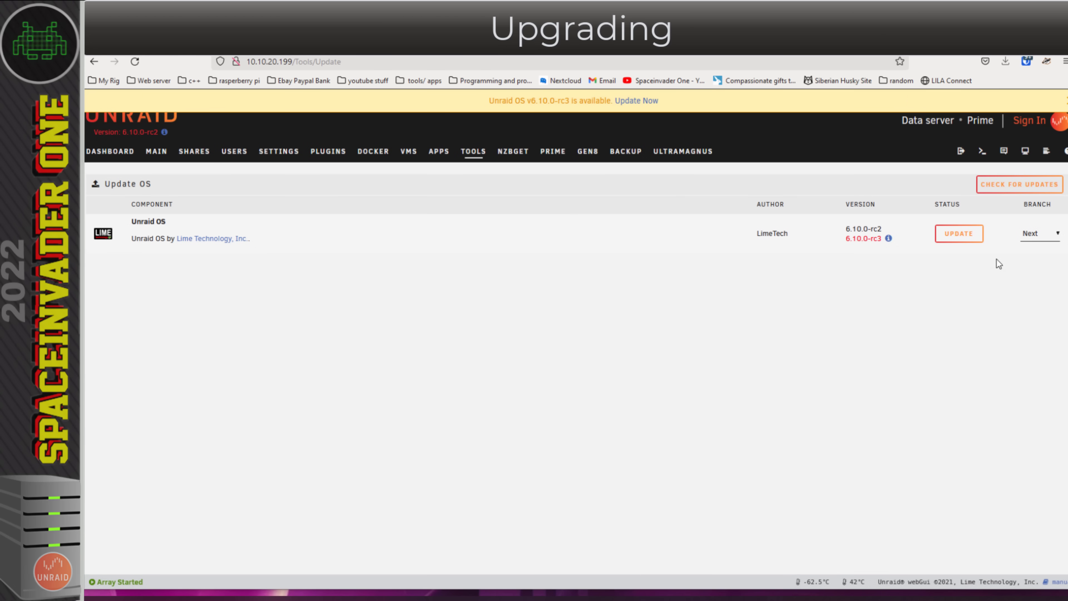
Step: Install the Unraid OS 6.10.0-rc3 update onto the flash drive
click(1036, 233)
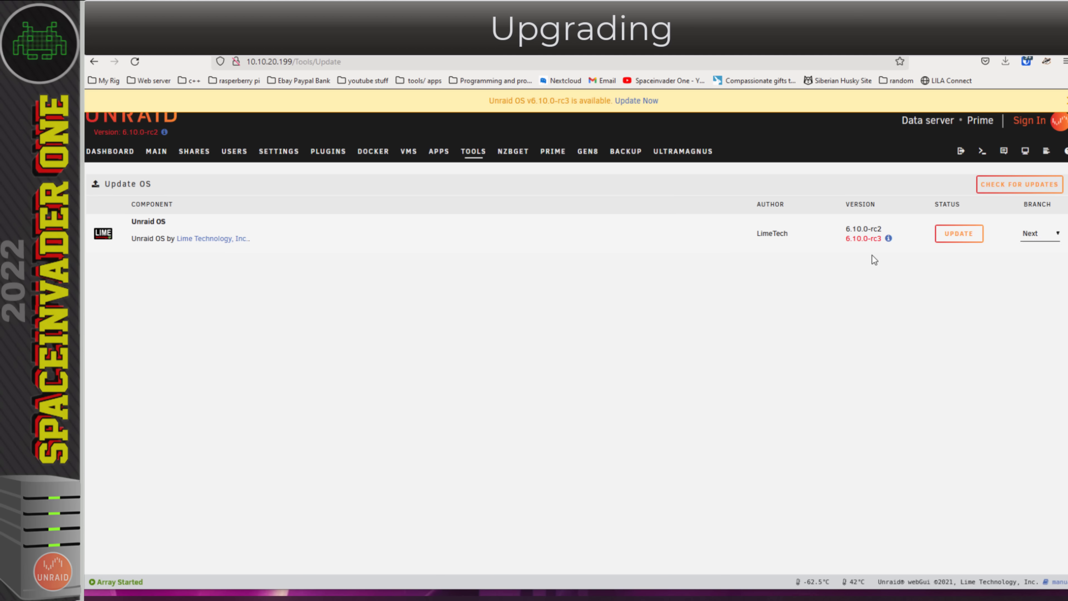
mouse_move(882, 243)
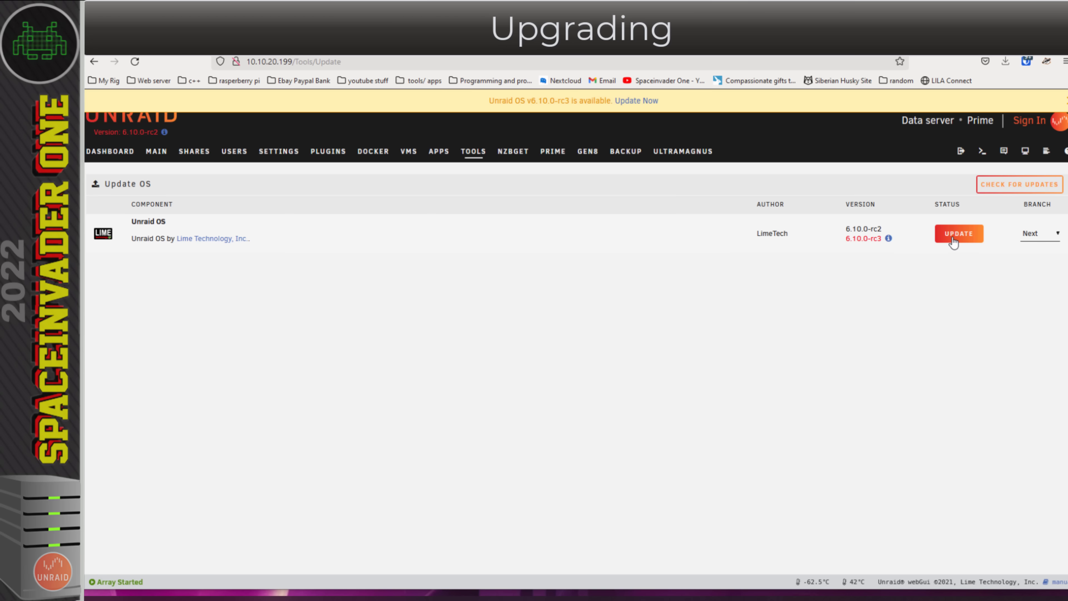
click(958, 234)
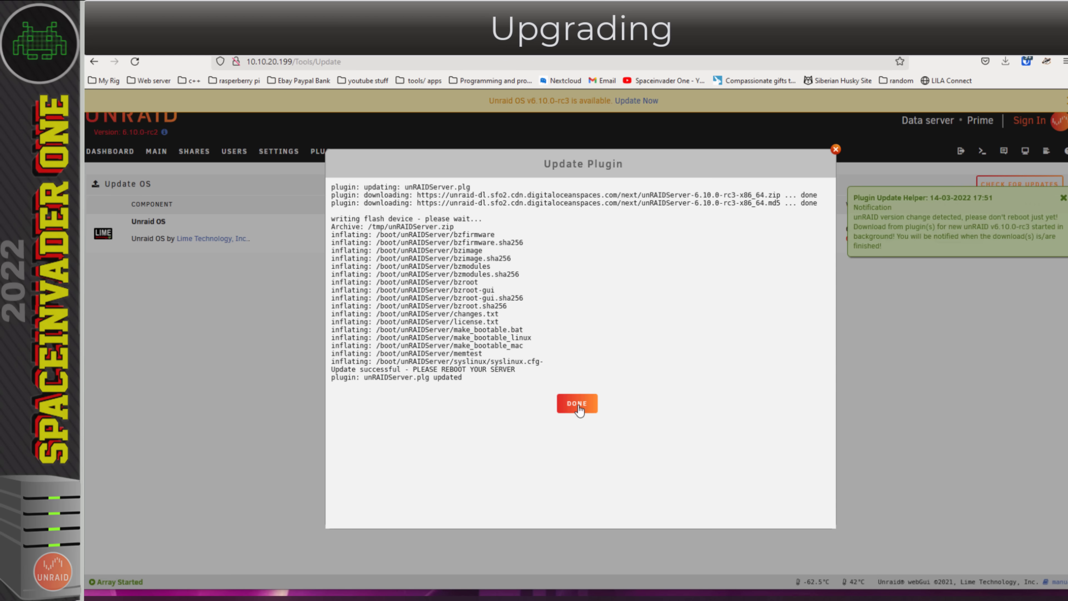
Step: Close the finished plugin update log and return to the Main device overview
click(577, 403)
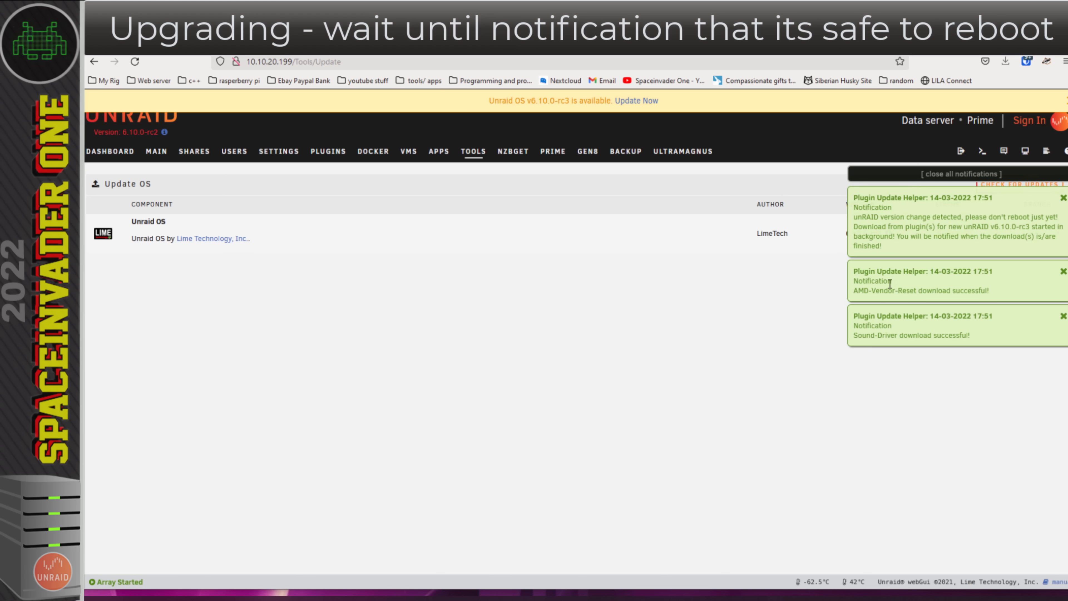
mouse_move(735, 276)
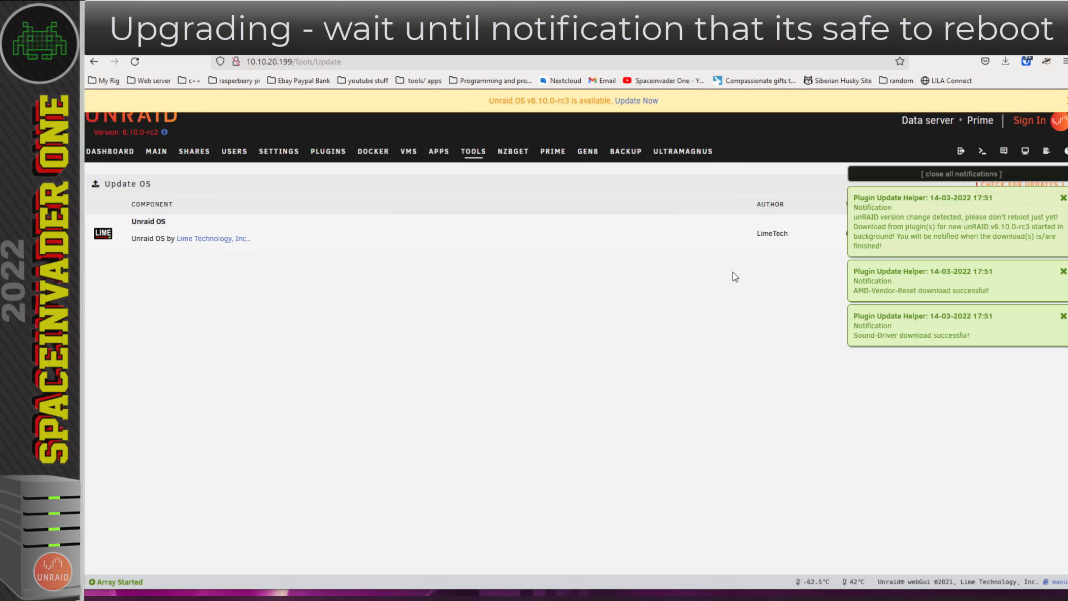
mouse_move(898, 198)
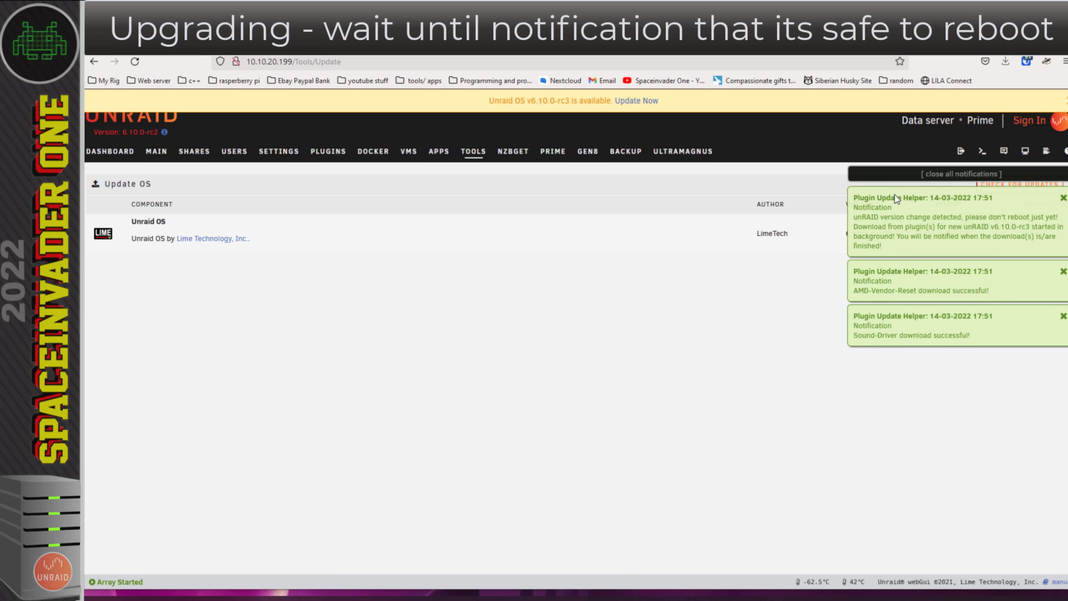
mouse_move(878, 335)
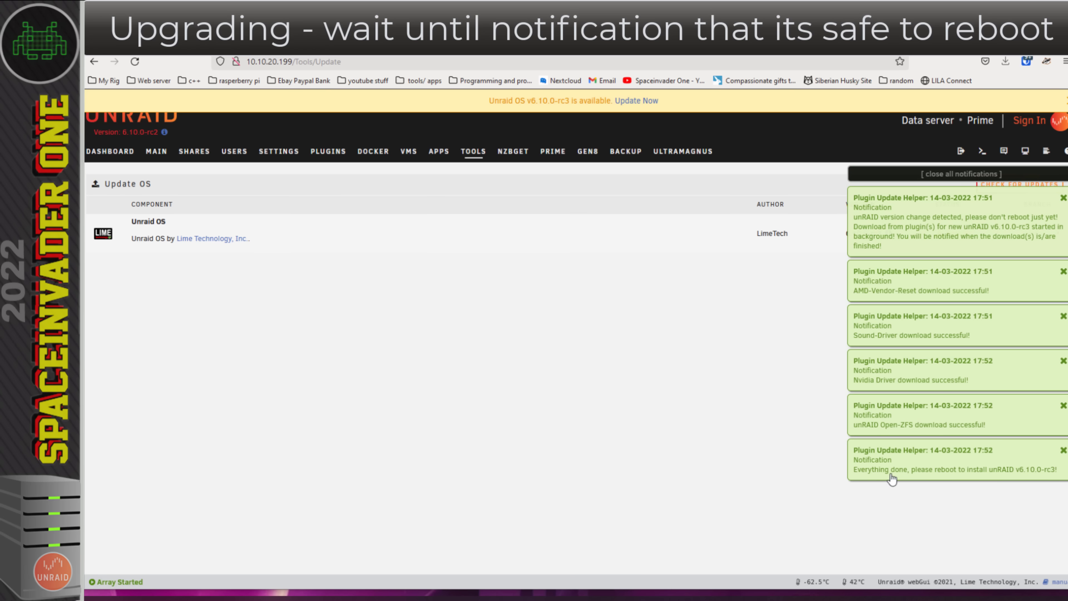
mouse_move(972, 209)
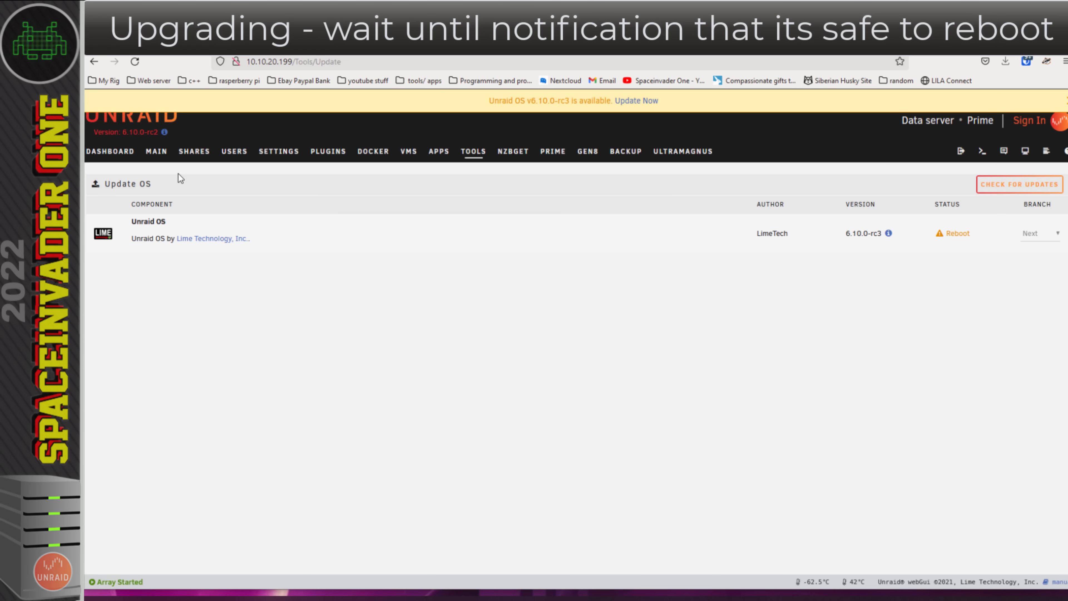
click(156, 151)
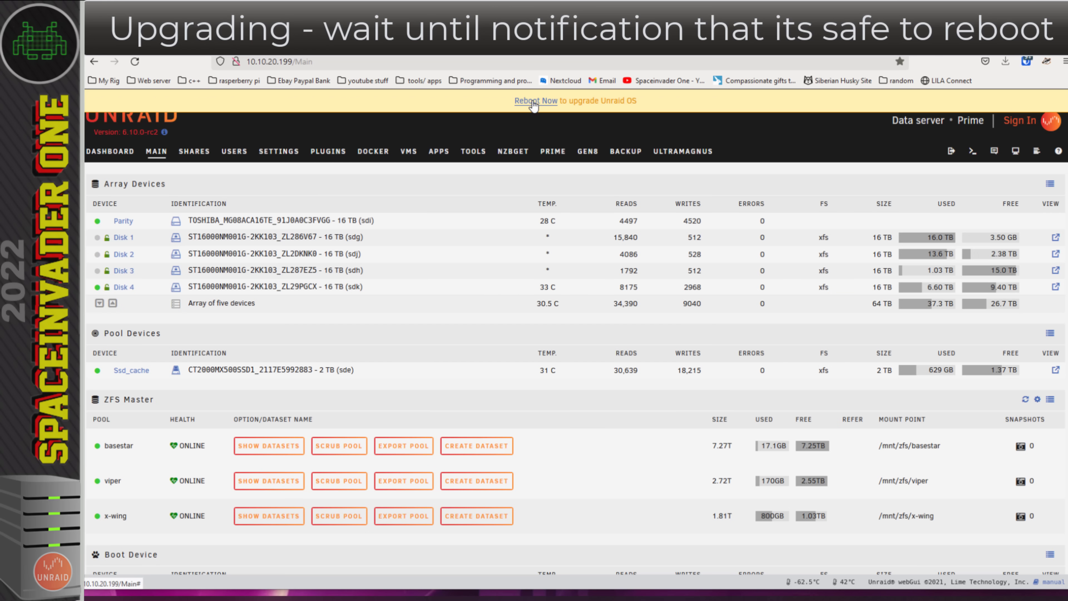
Step: Reboot the server to apply the 6.10.0-rc3 upgrade and log back in as root
click(535, 100)
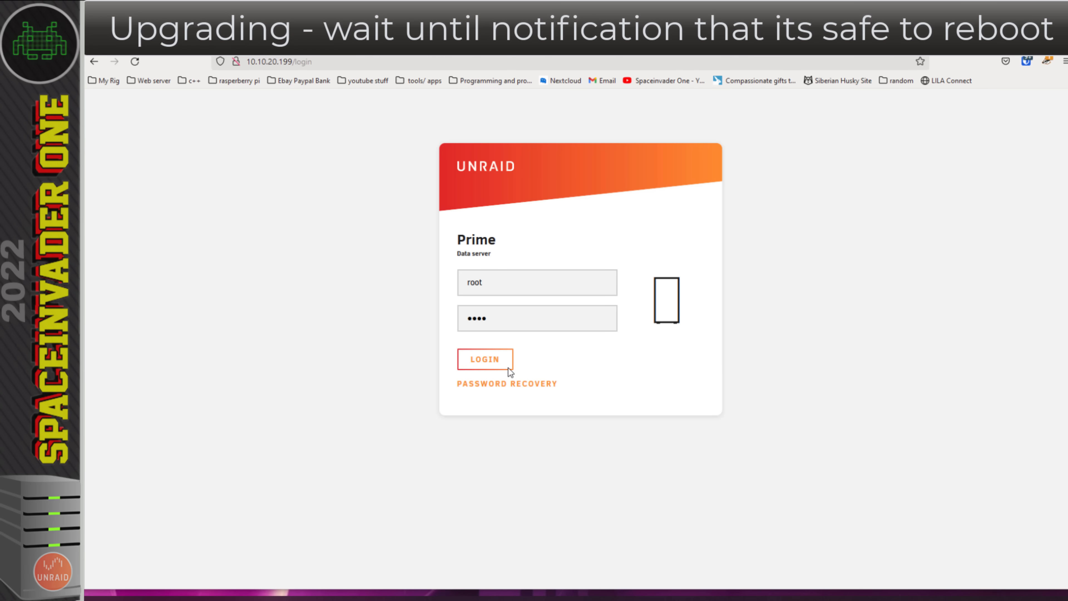
click(485, 359)
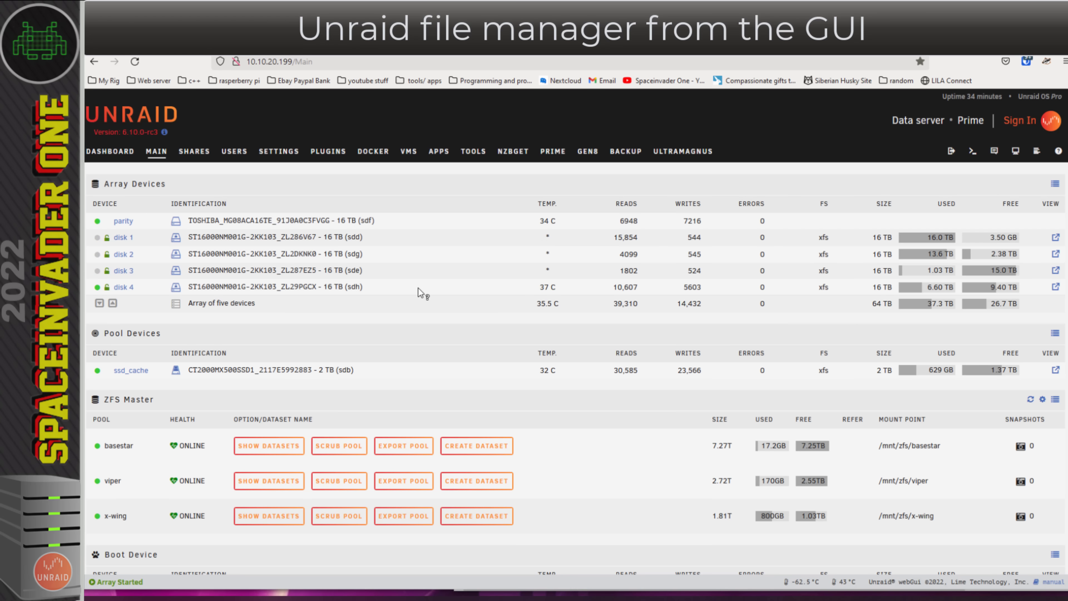
mouse_move(414, 289)
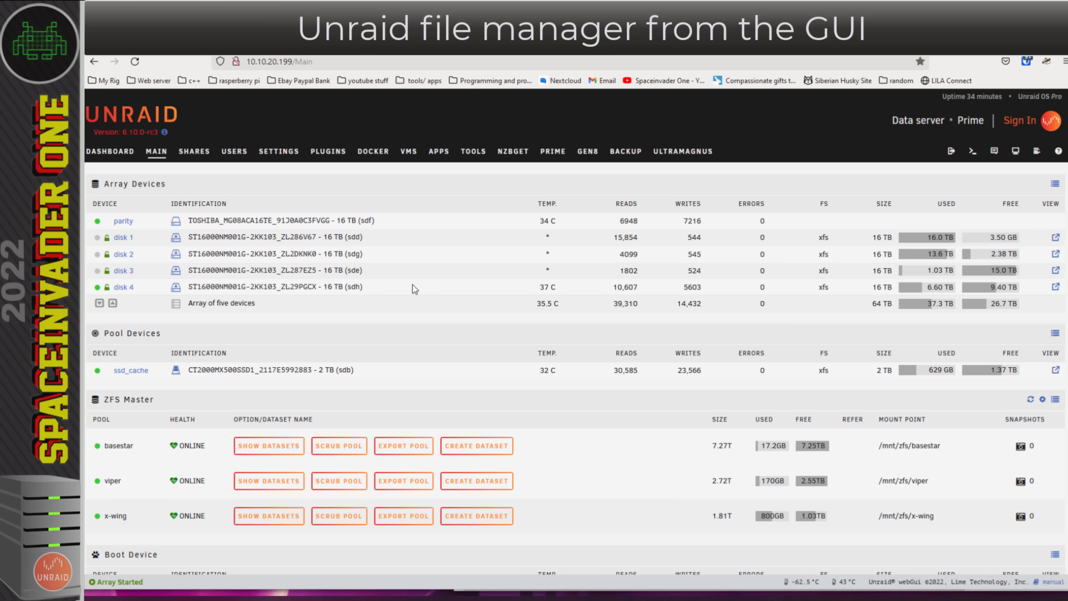
mouse_move(456, 233)
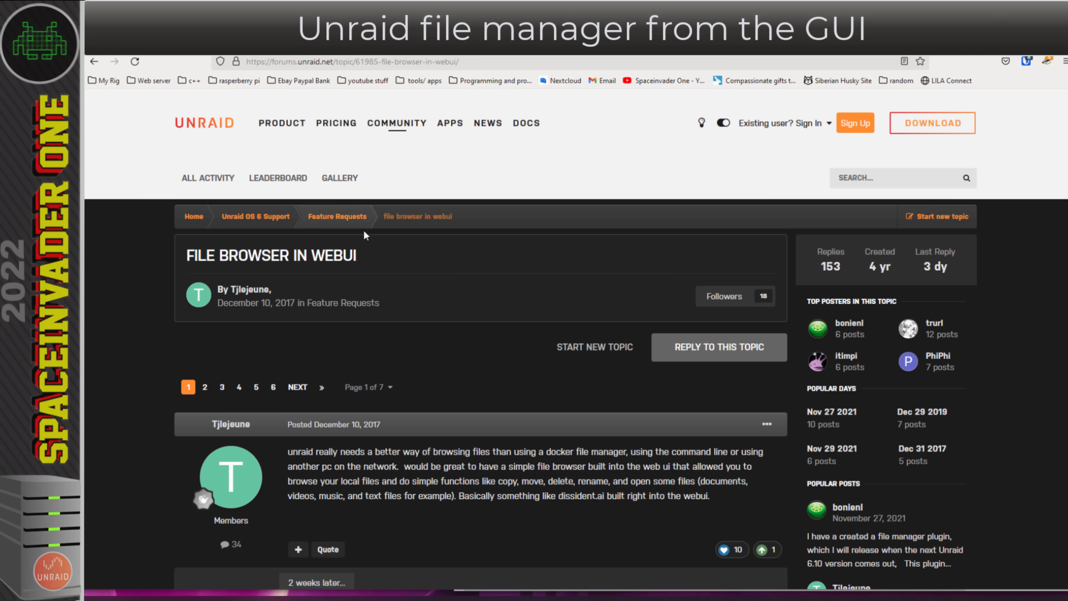
scroll(down, 3)
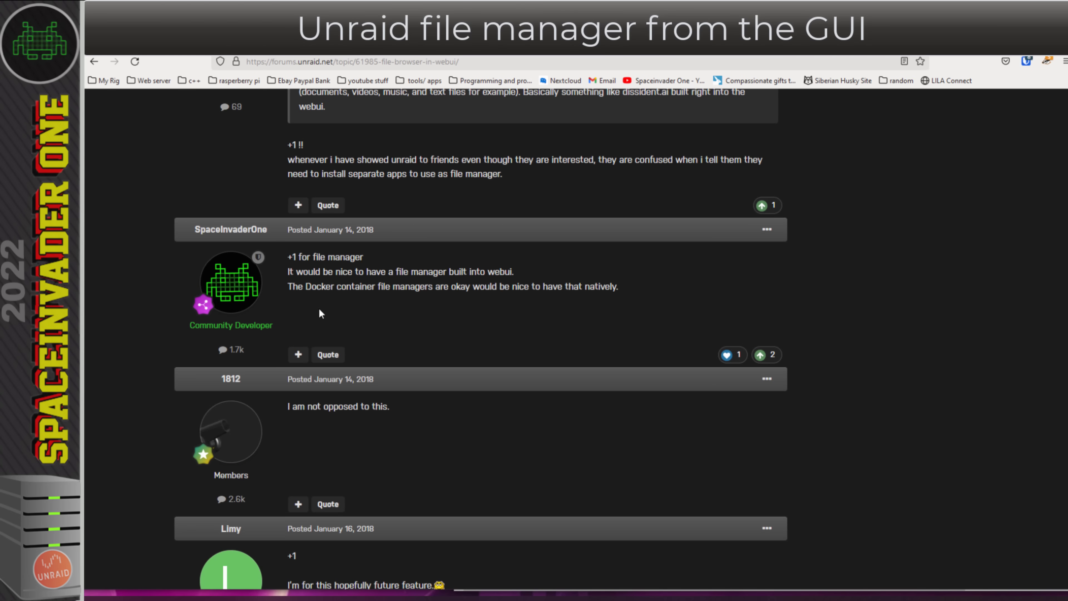
scroll(down, 3)
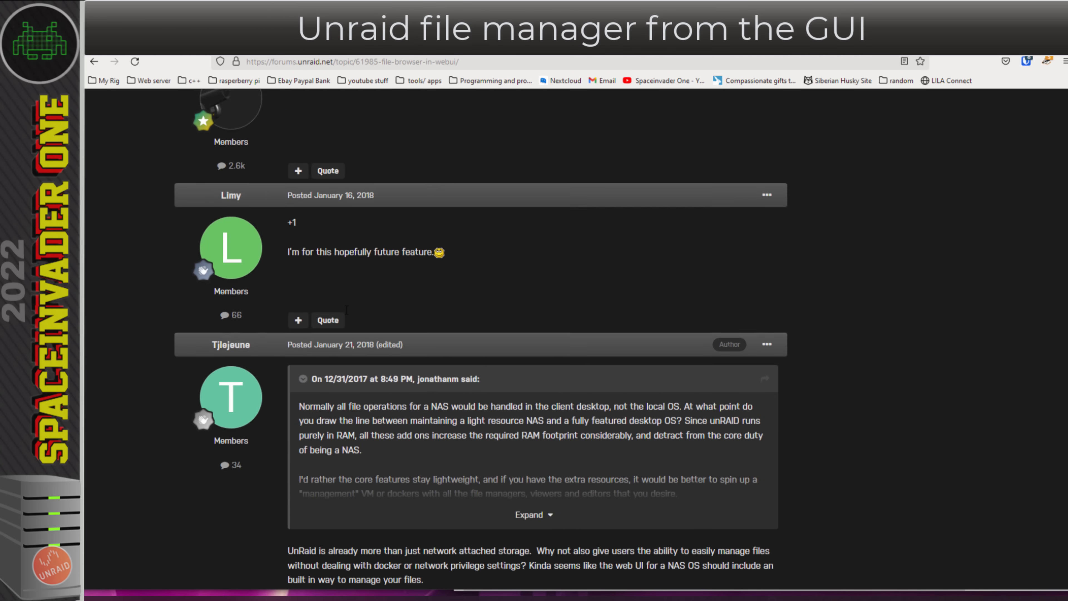
scroll(down, 3)
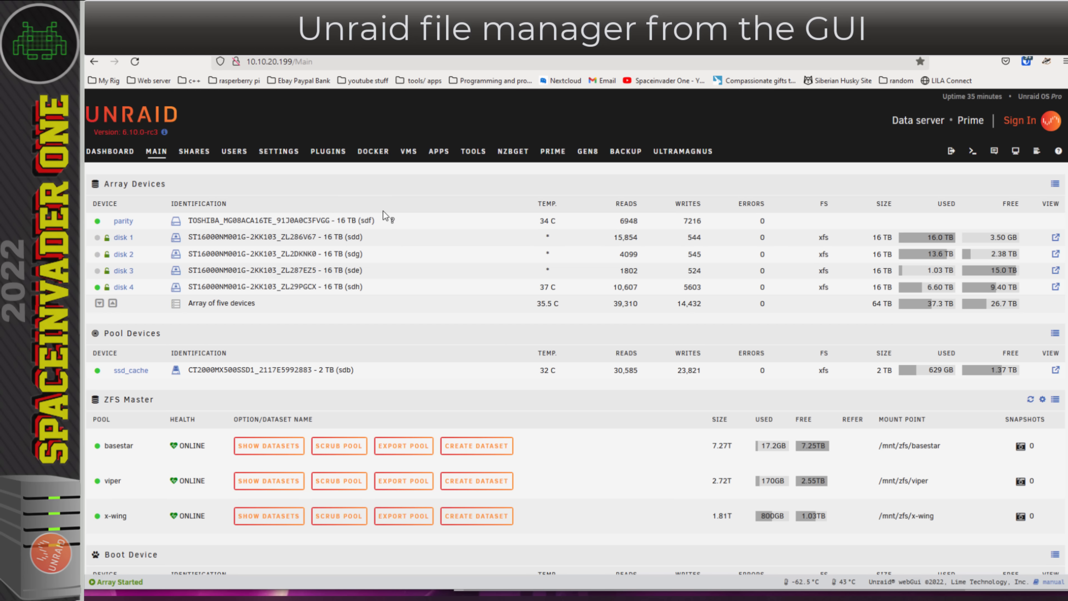
mouse_move(412, 240)
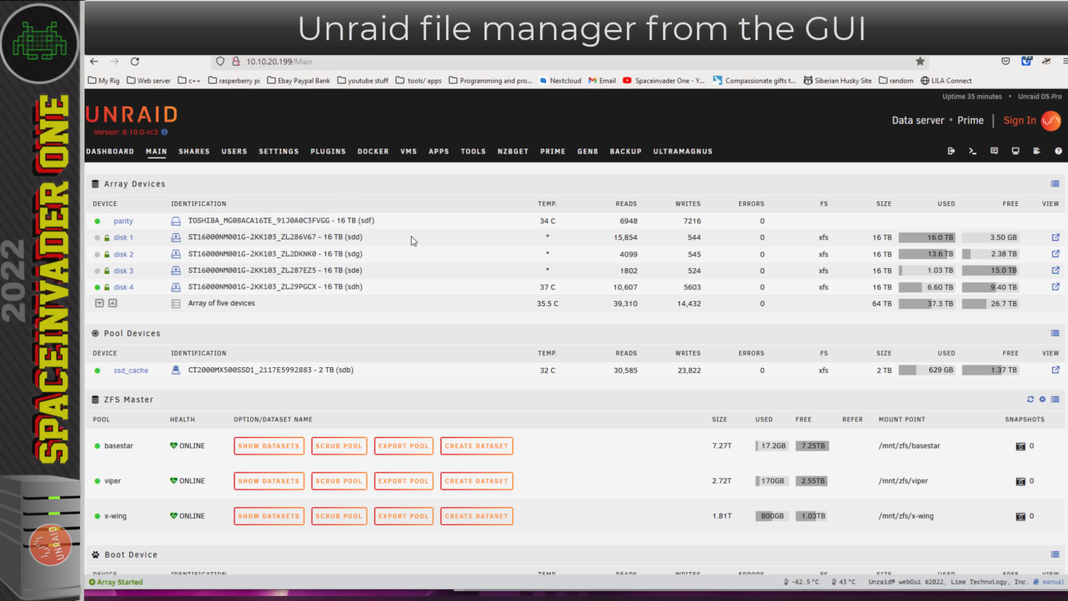
Step: Install the Dynamix File Manager plugin from Apps and dismiss the install log
click(439, 151)
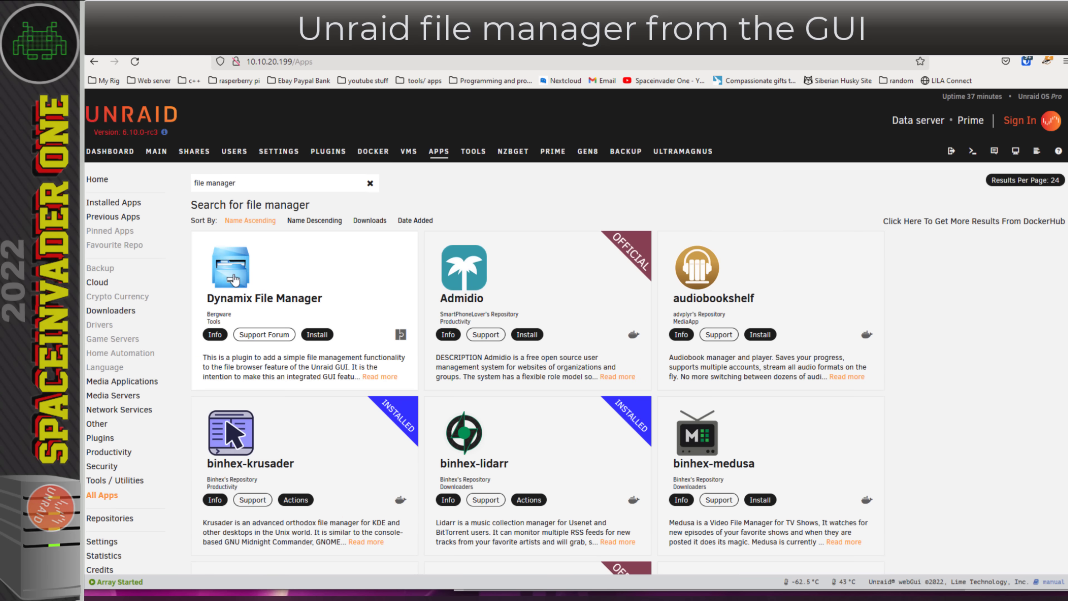
mouse_move(316, 334)
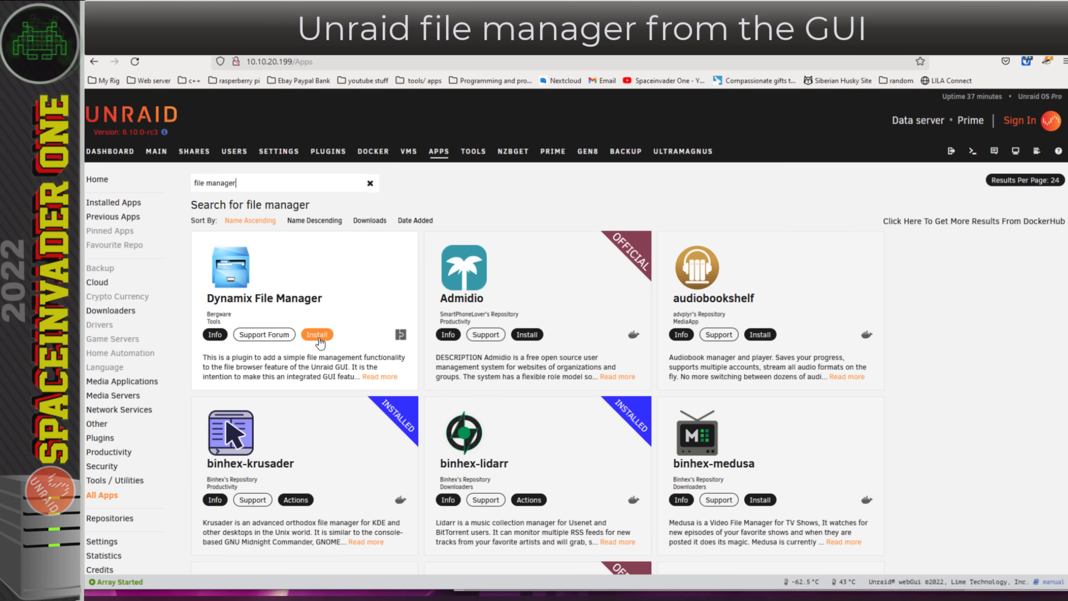
click(316, 334)
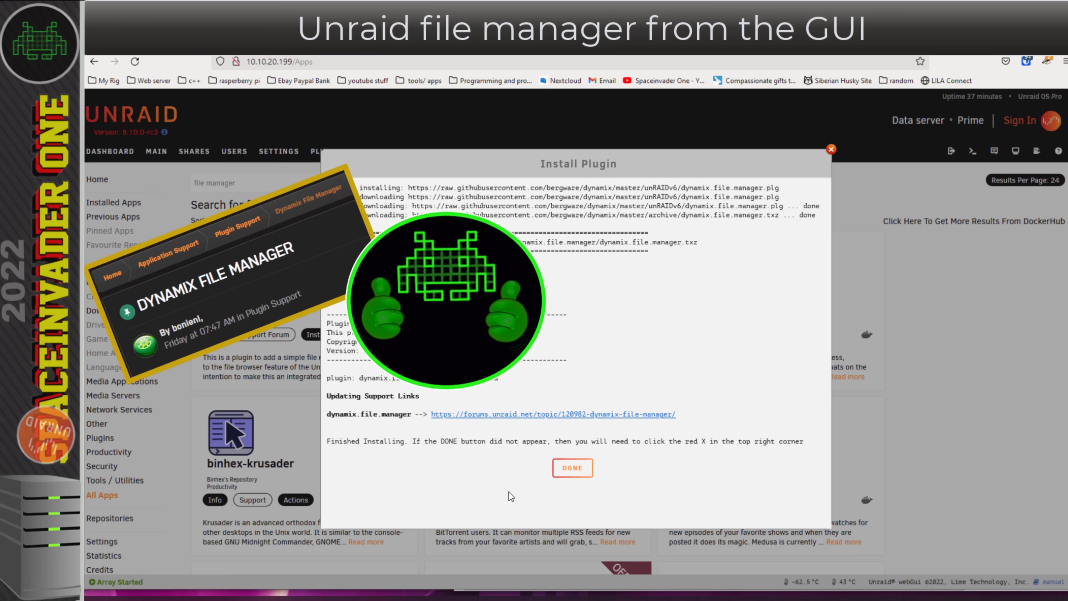
click(573, 468)
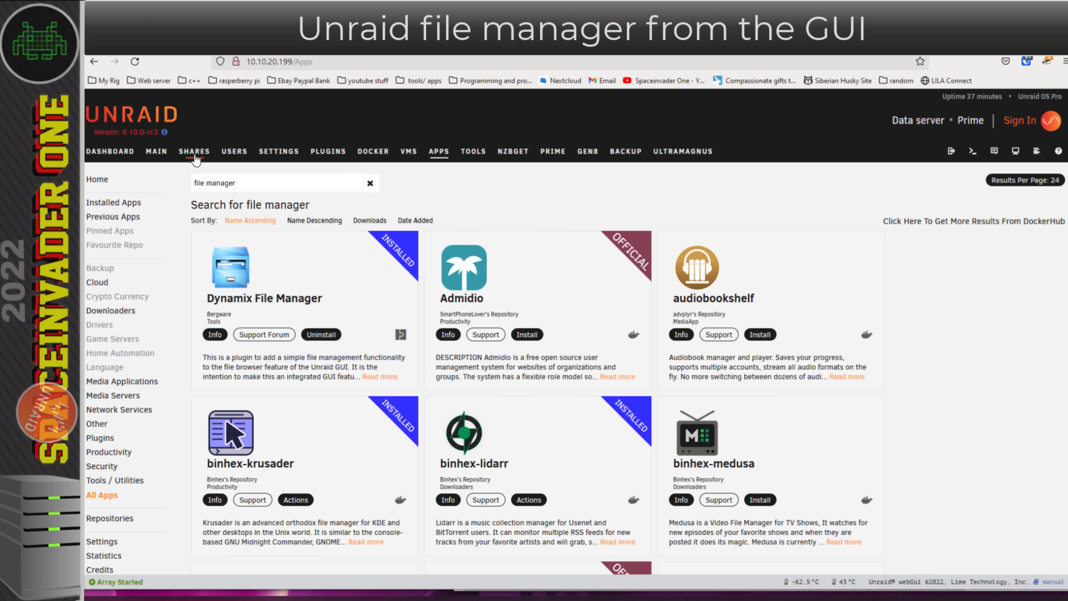
Step: Browse the isos share in the file manager and enter its Linux folder
click(193, 151)
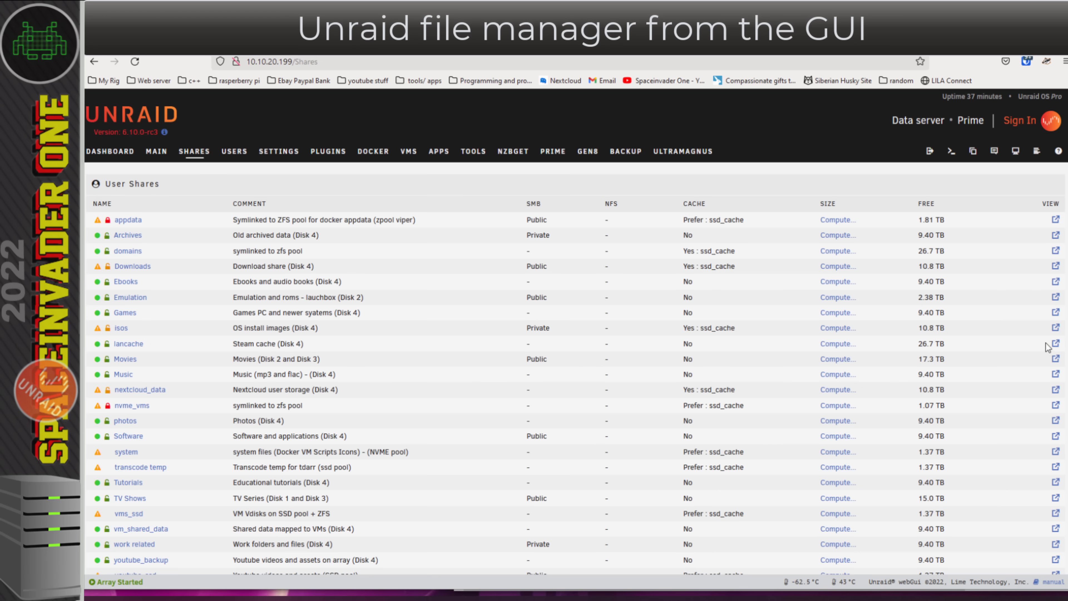
click(1057, 328)
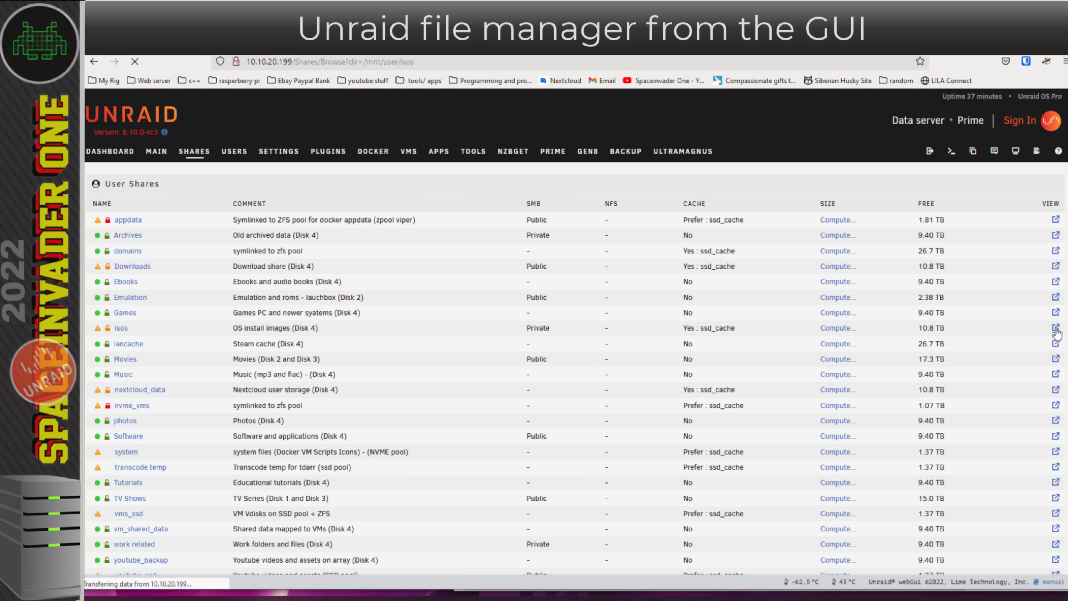
click(1057, 328)
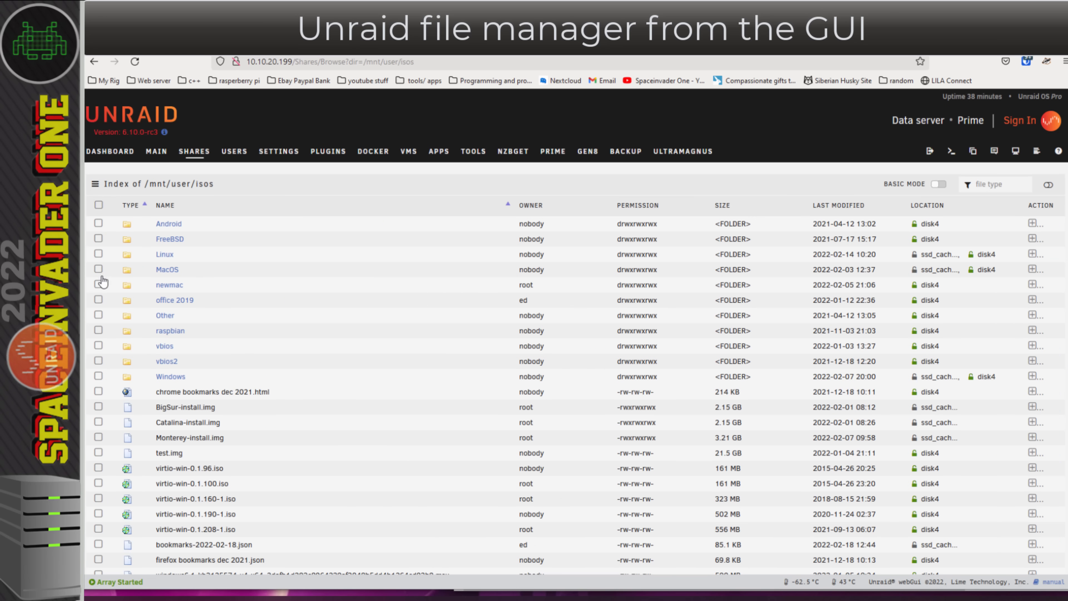
mouse_move(1035, 360)
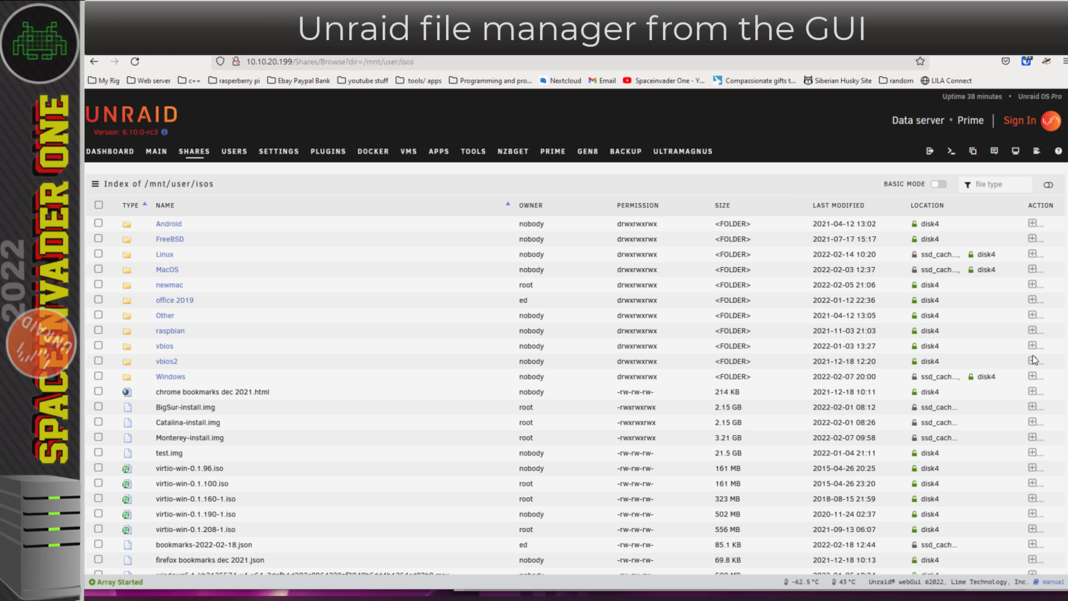
click(1032, 361)
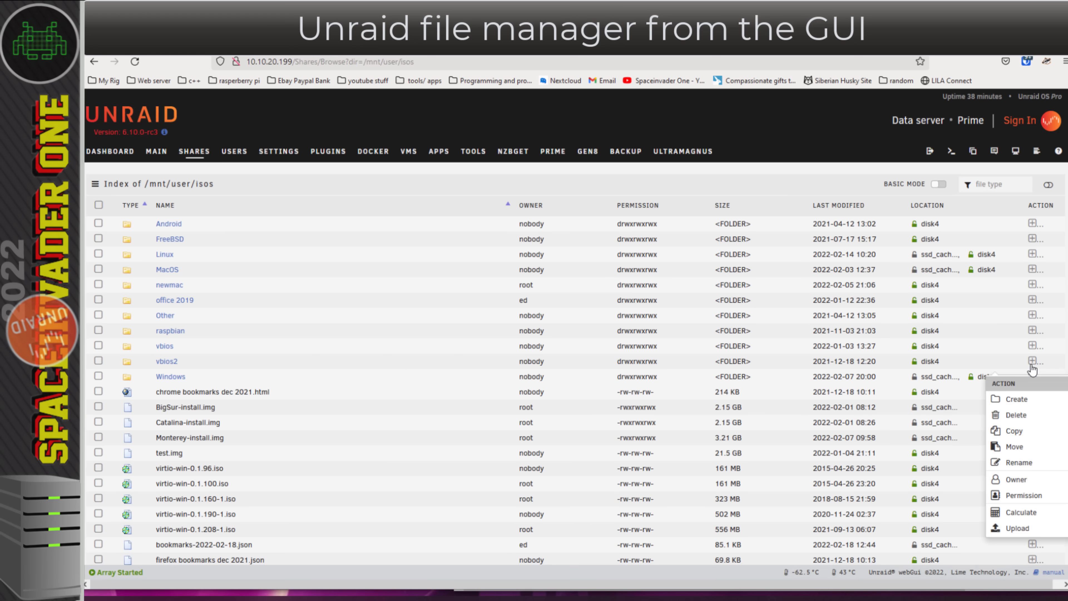
mouse_move(1001, 549)
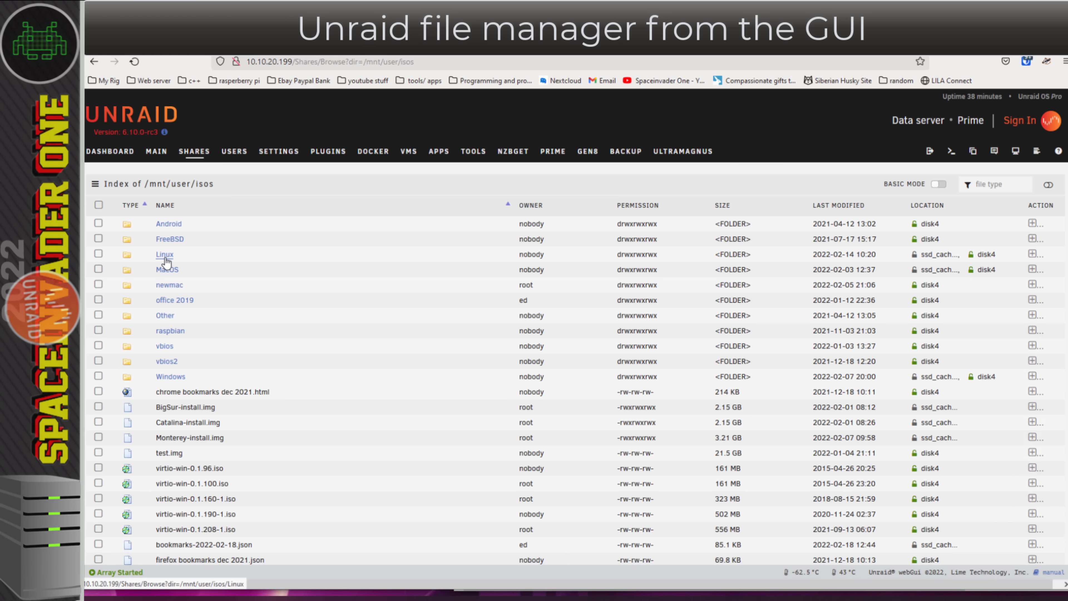
click(164, 254)
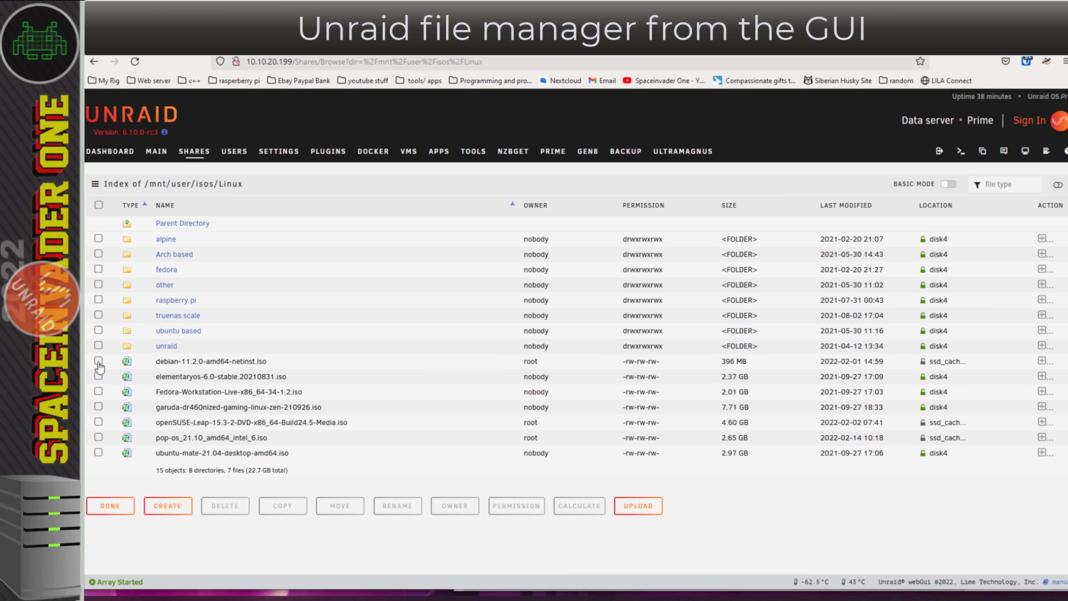
Step: Select the Debian 11.2.0 netinst ISO and start renaming it to debian-11.2.0.iso
click(98, 361)
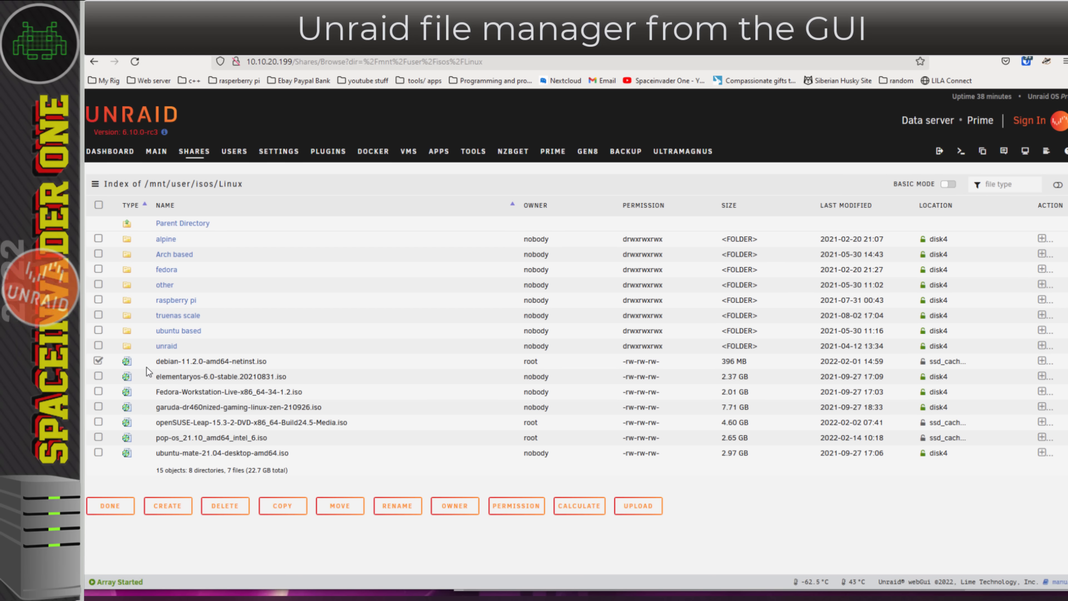
mouse_move(992, 364)
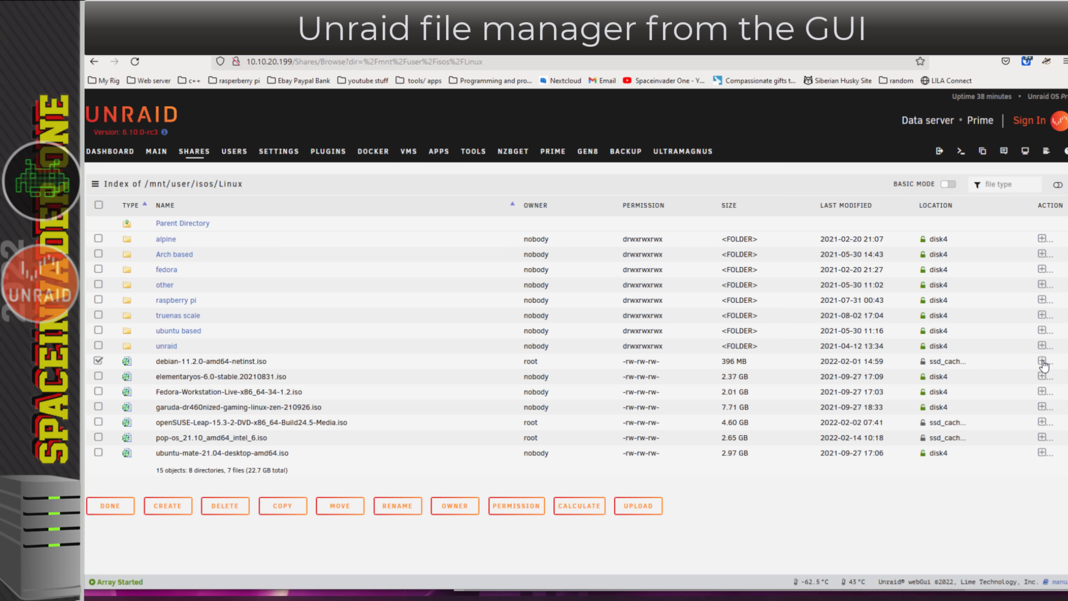
click(1048, 361)
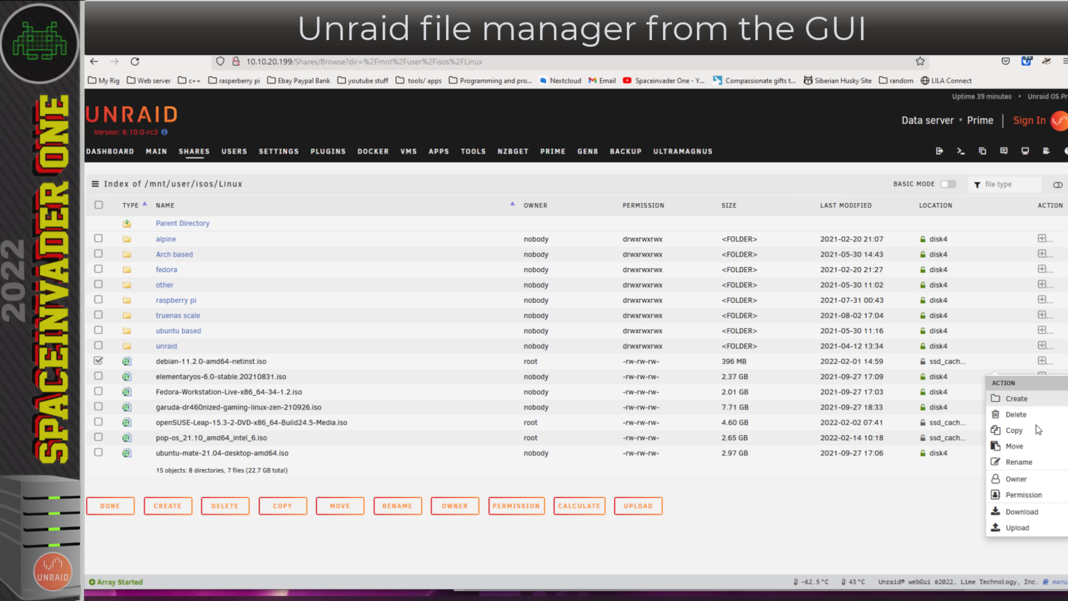
mouse_move(740, 510)
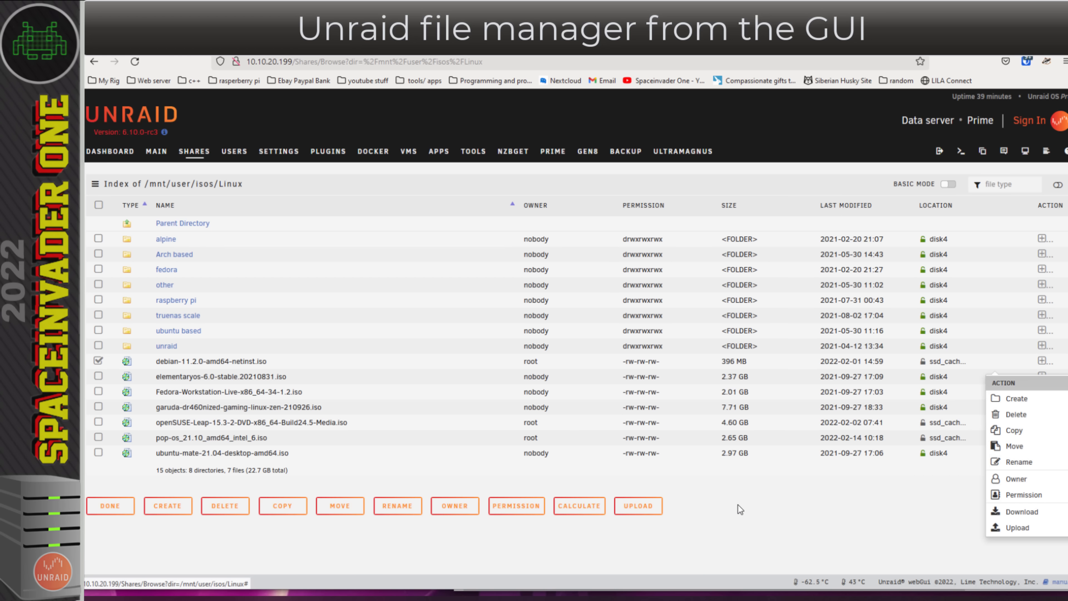
mouse_move(727, 520)
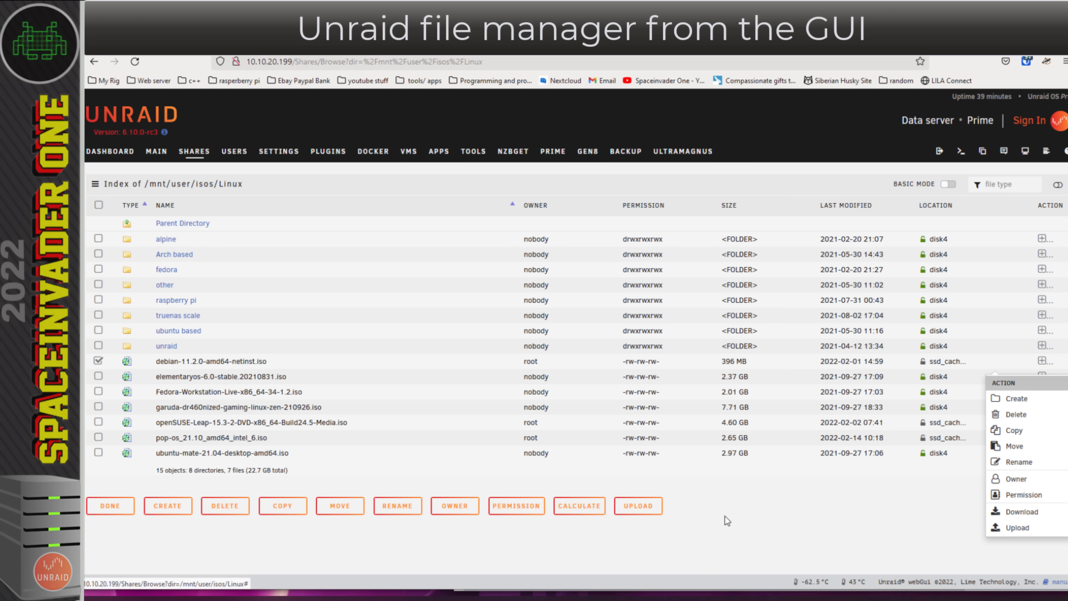
mouse_move(710, 527)
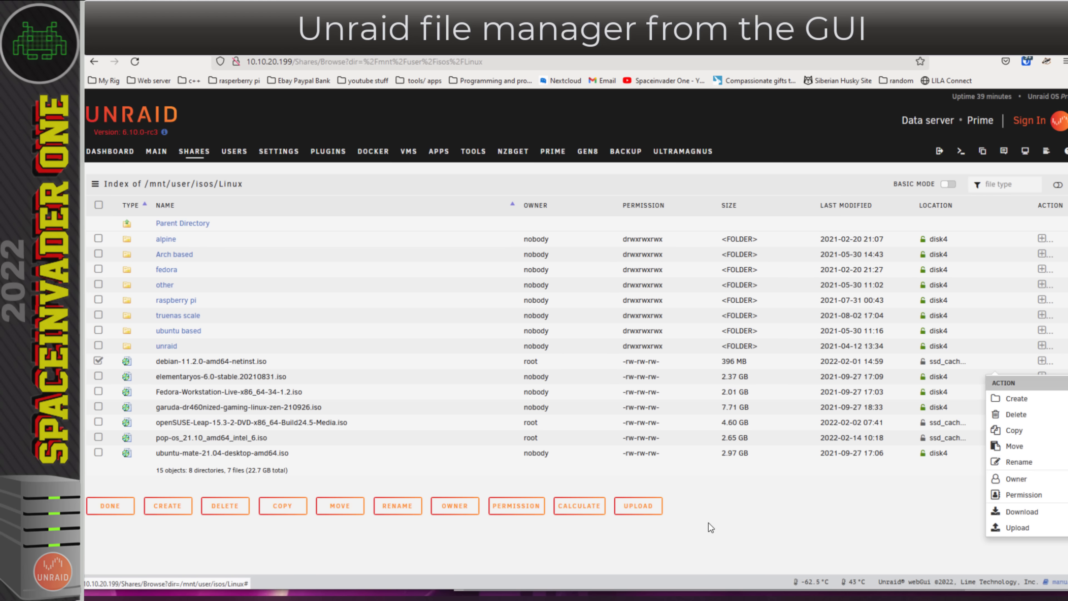
click(398, 505)
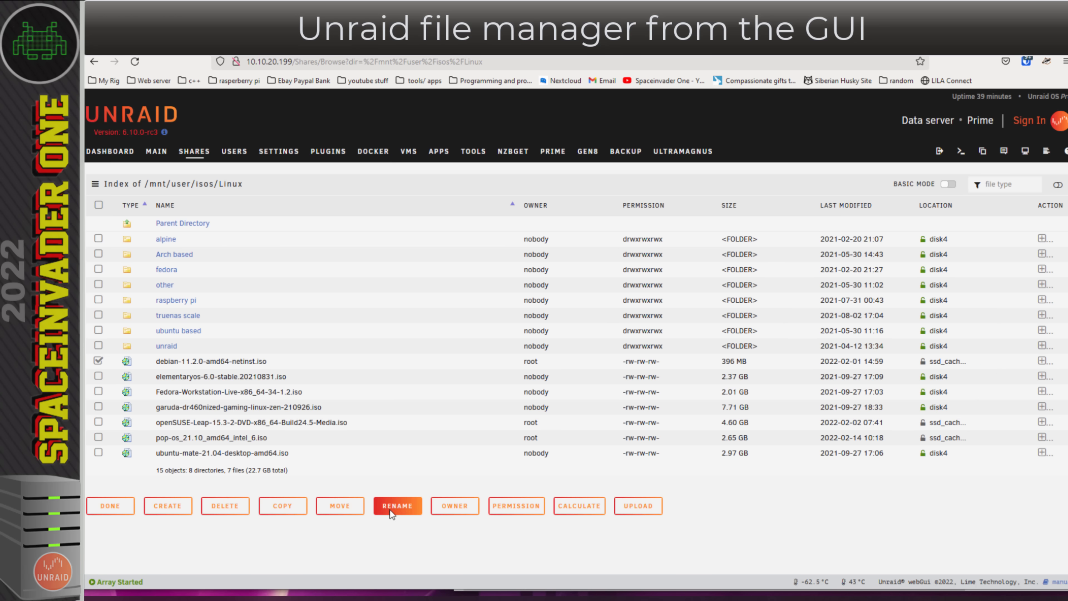
click(398, 506)
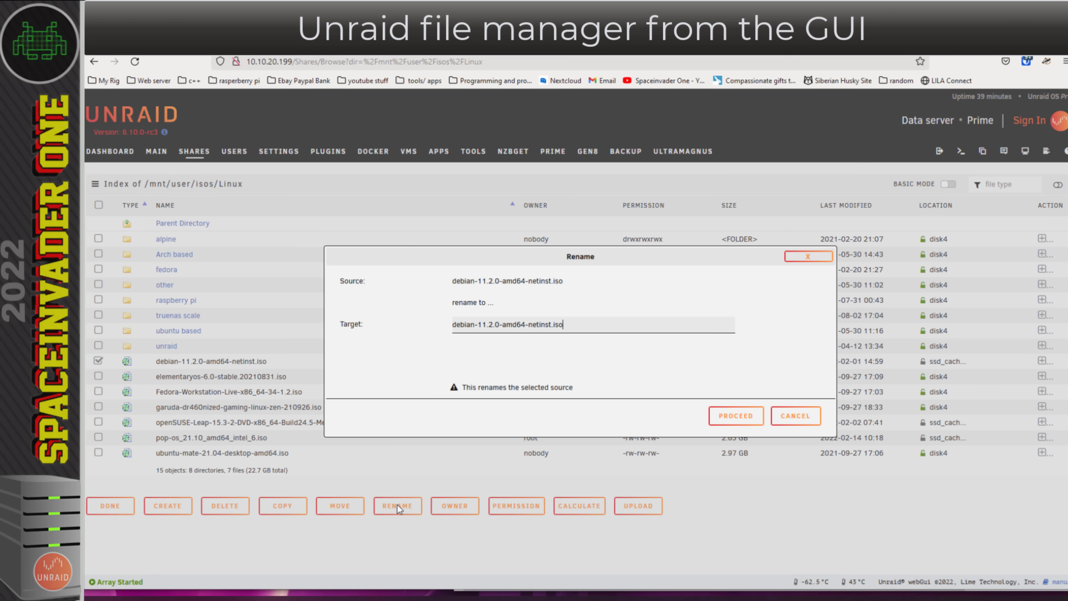
mouse_move(471, 371)
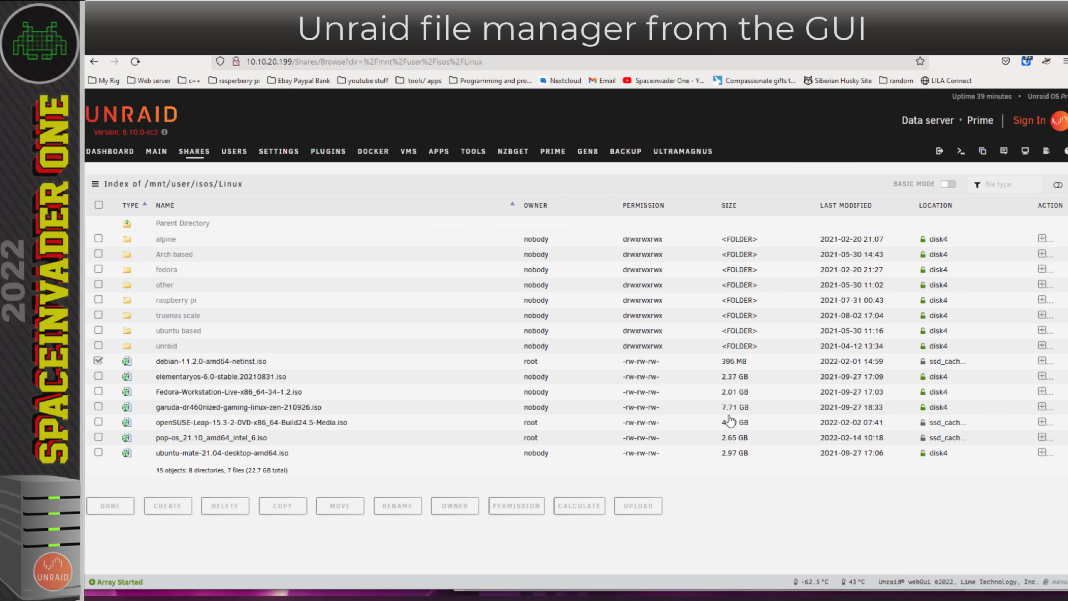
Step: Upload debian-9.4.0-amd64-netinst.iso from the PC into the Linux folder
click(167, 506)
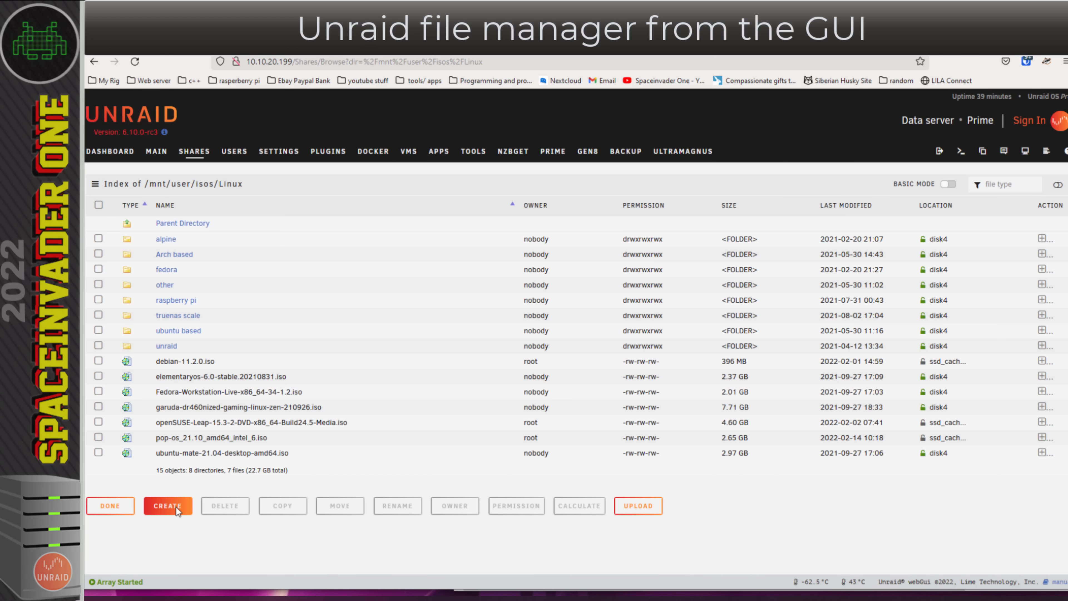
mouse_move(638, 506)
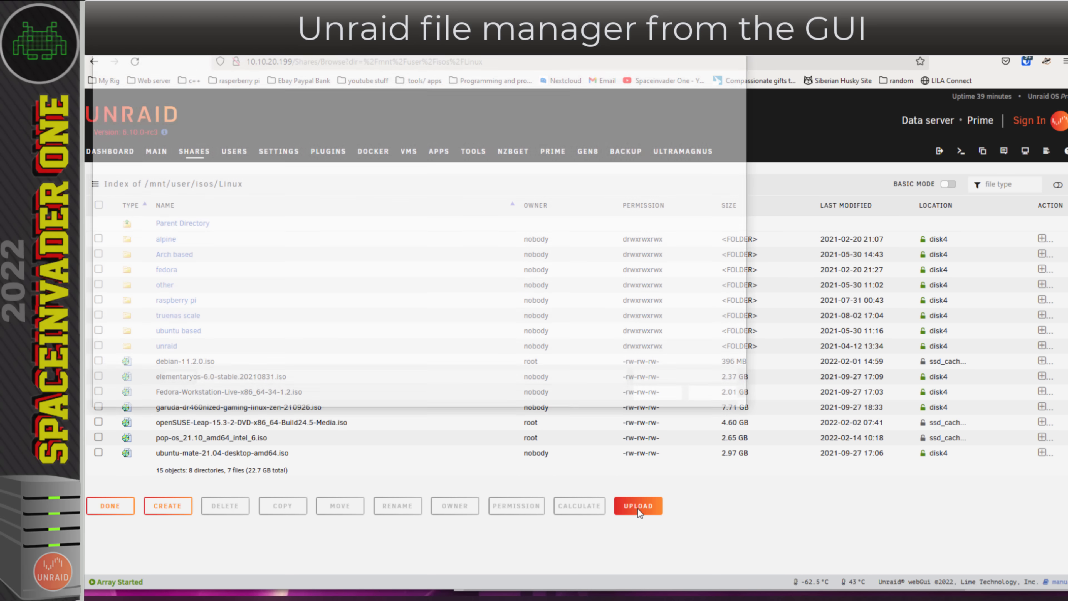
click(637, 506)
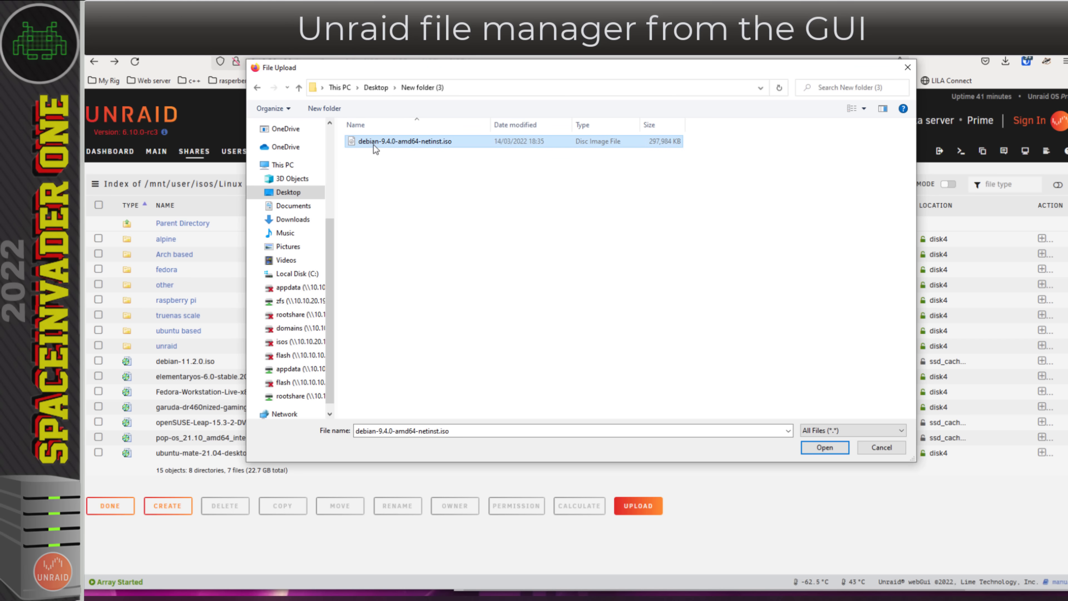
click(824, 447)
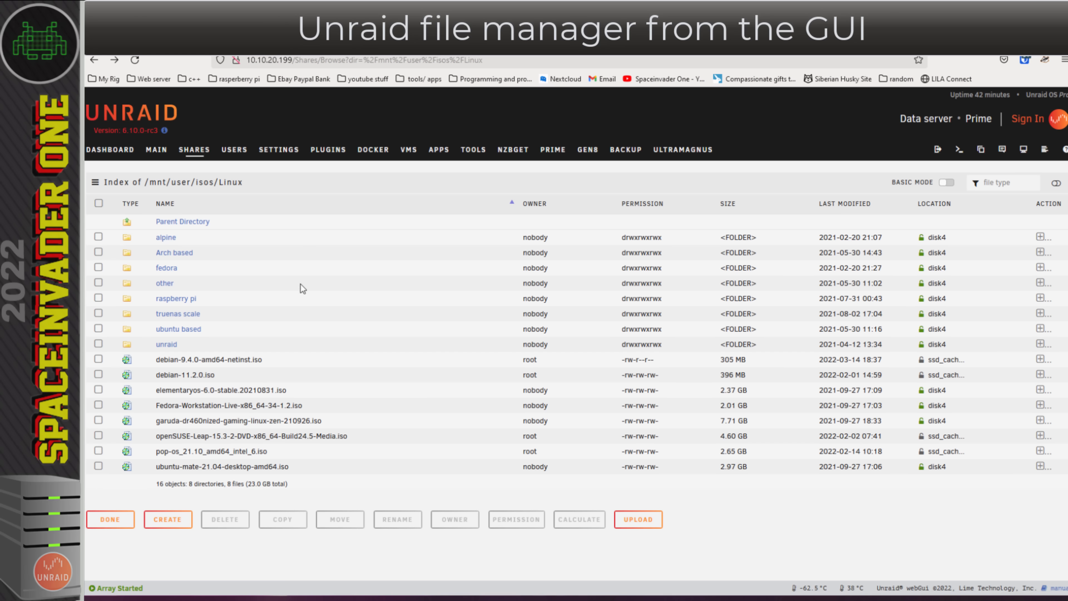
mouse_move(279, 125)
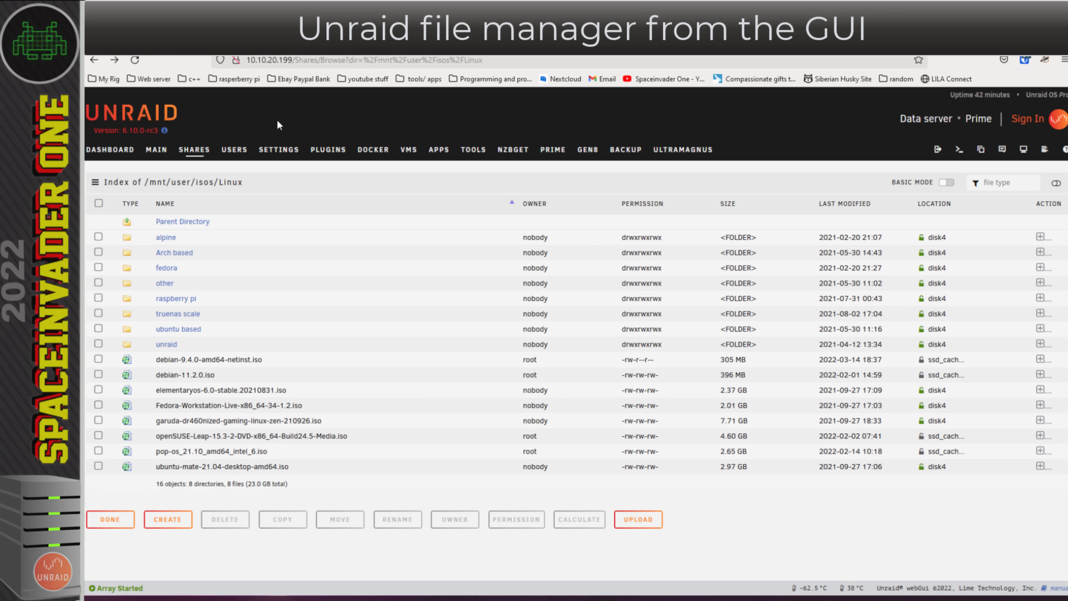
Step: Return to Shares and compute the isos share's size per disk (285 GB)
click(194, 149)
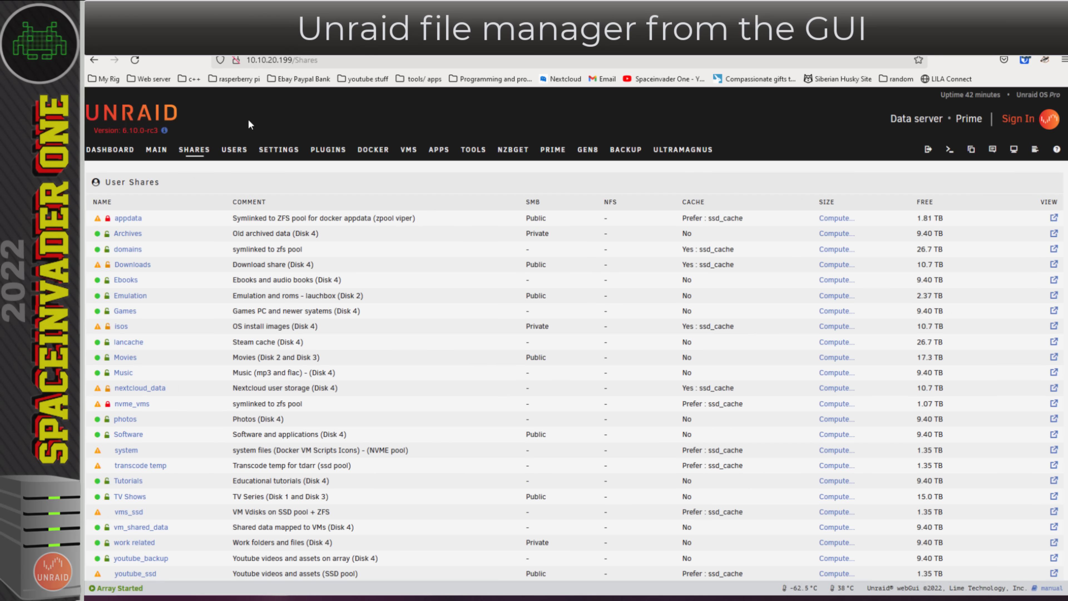
mouse_move(799, 333)
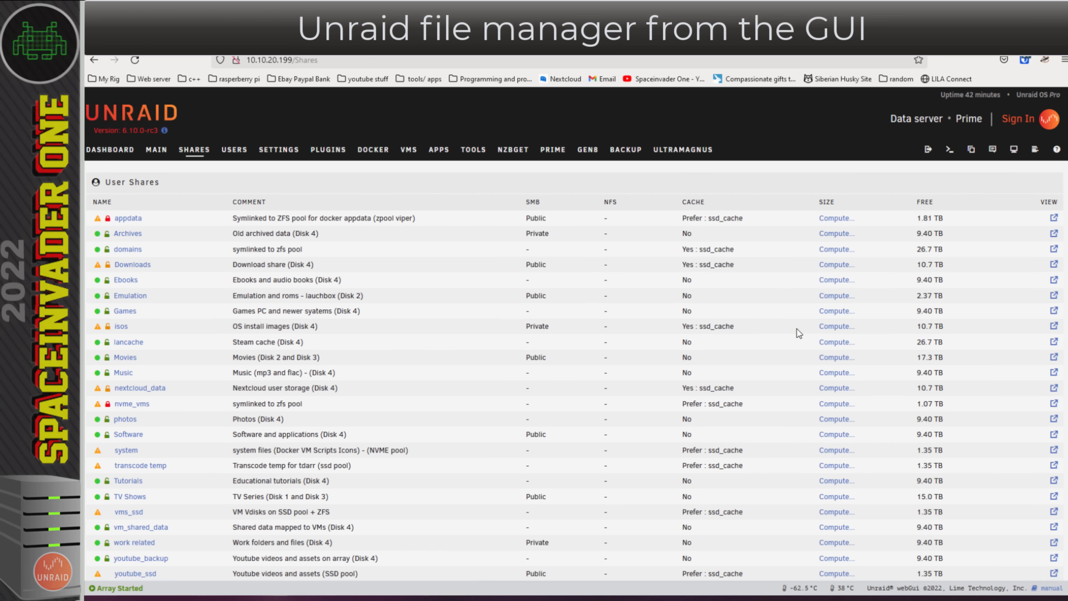
click(836, 325)
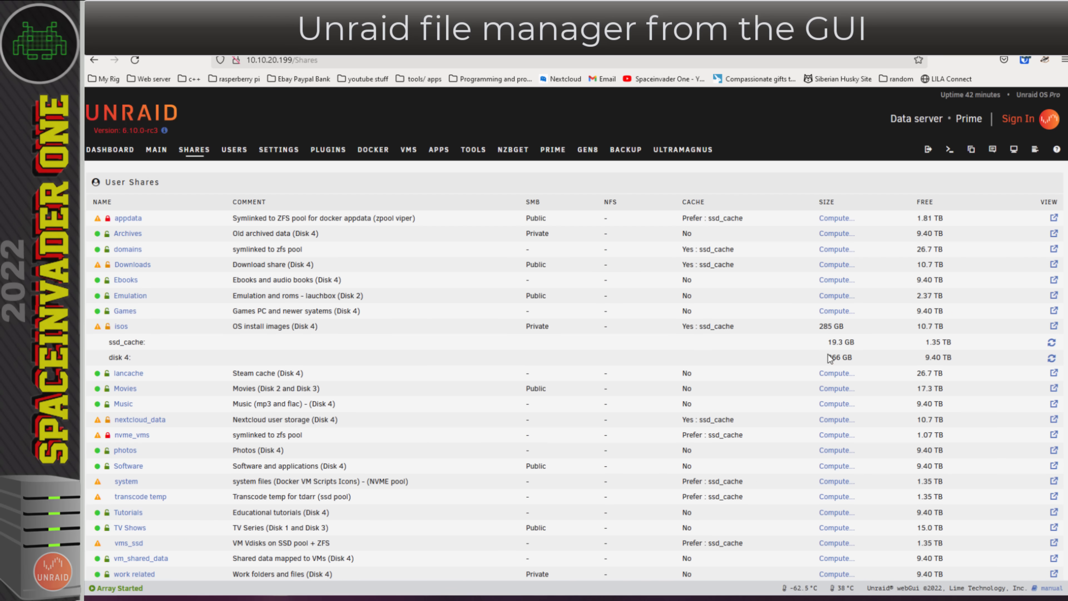
mouse_move(649, 379)
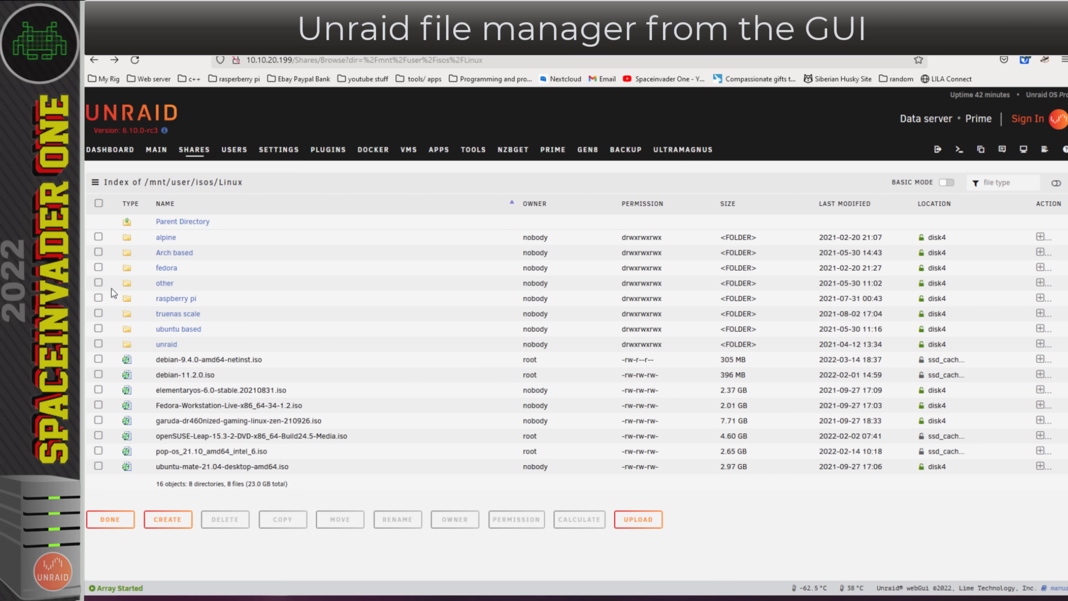
click(97, 252)
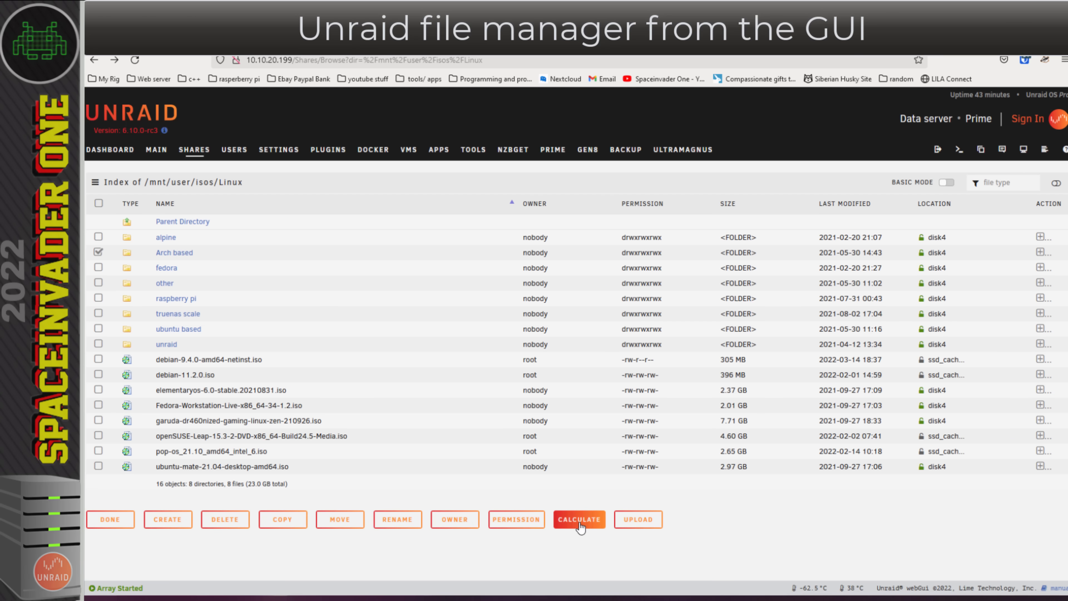
click(579, 519)
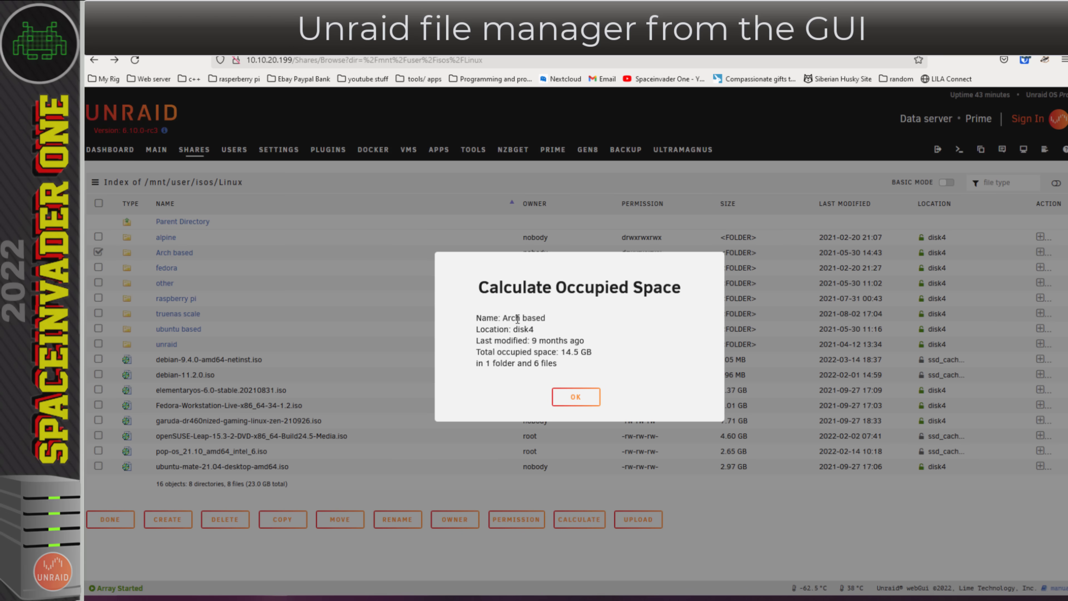
click(576, 396)
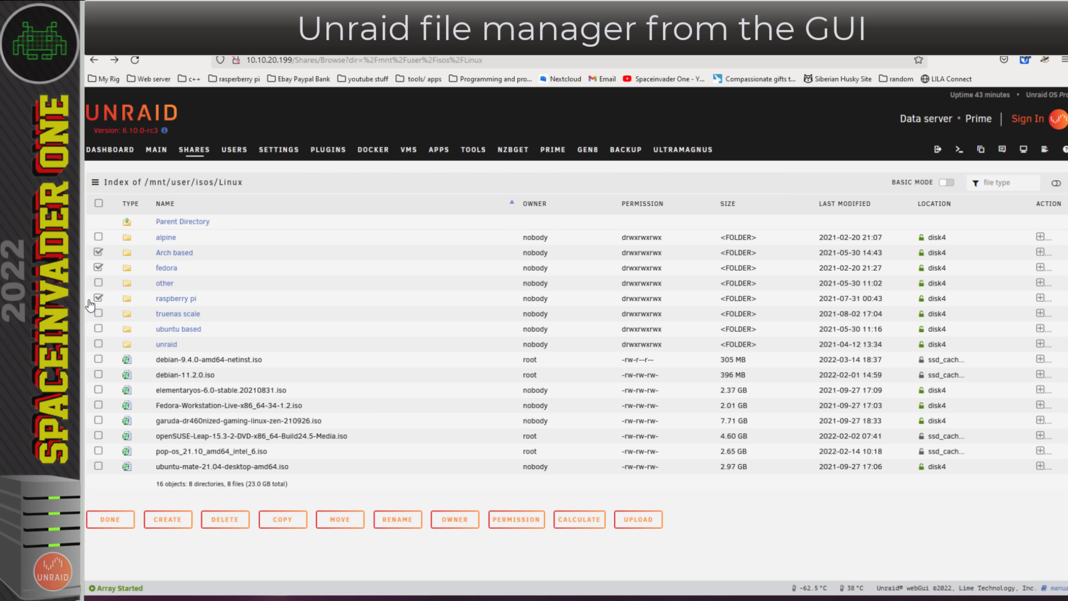
click(578, 519)
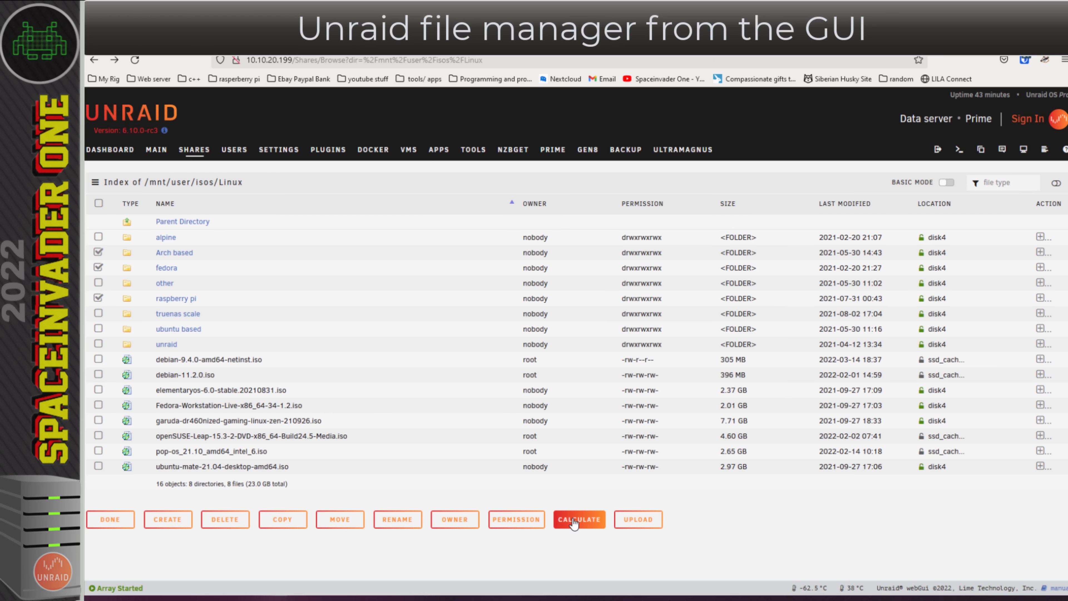
click(579, 519)
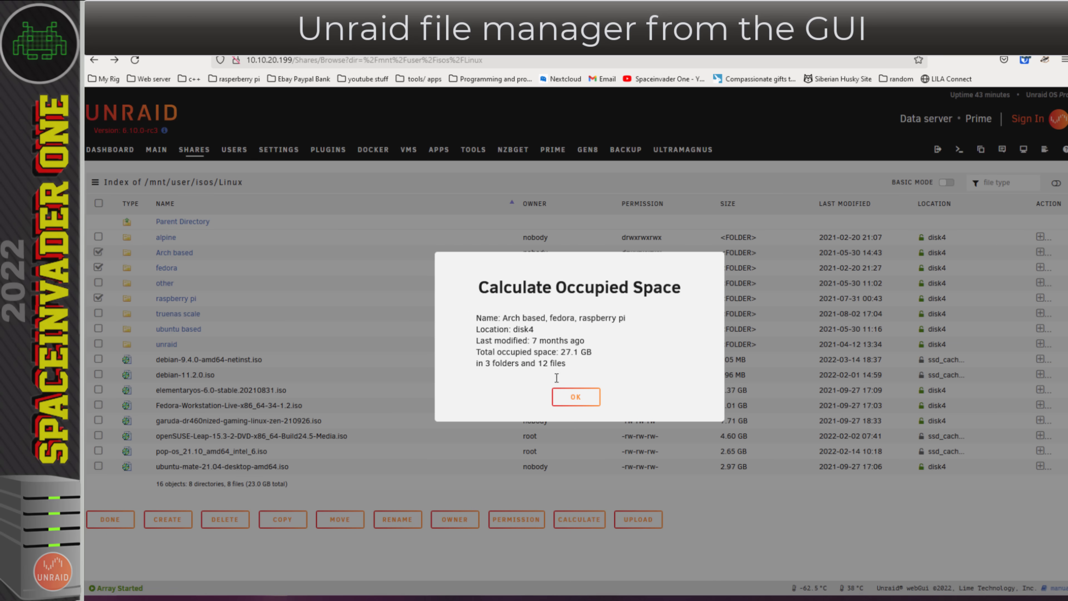
click(576, 397)
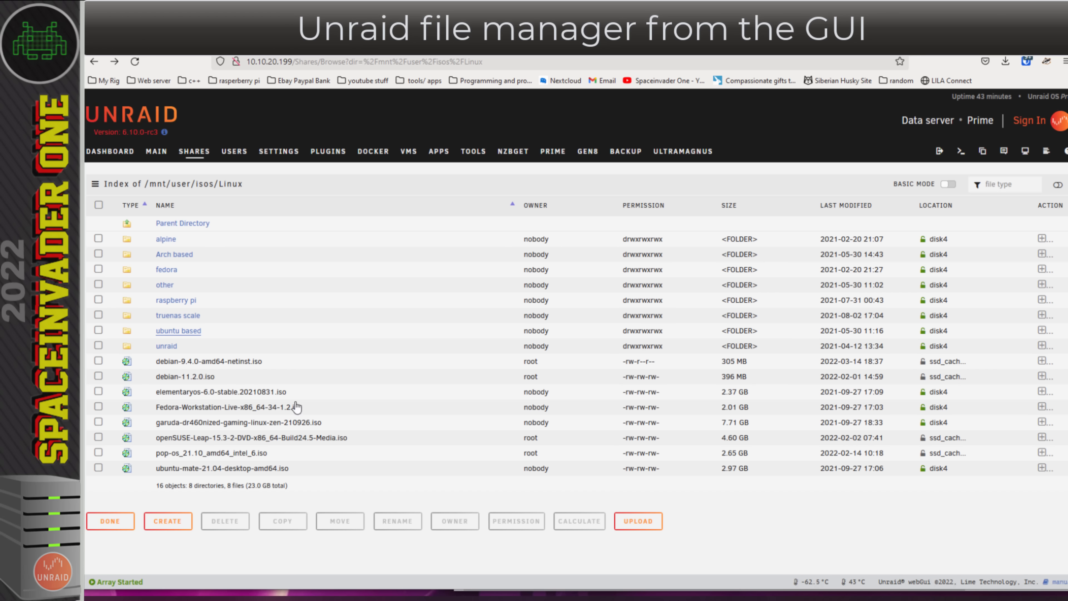
mouse_move(215, 228)
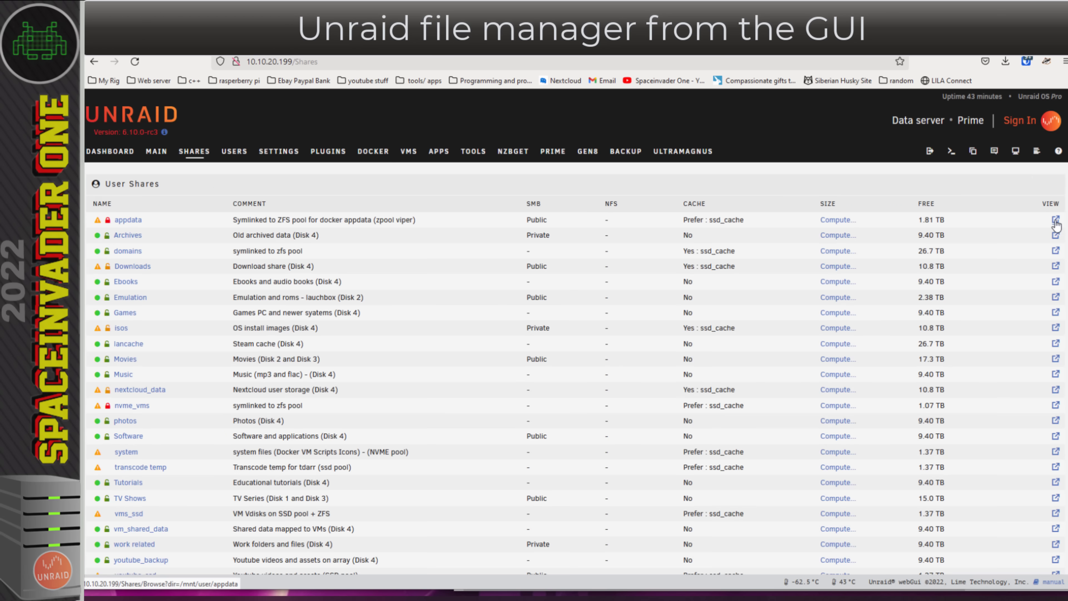
Step: Give digitalocean.ini in swag's dns-conf folder read/write permissions for everyone, then return to Shares
click(1056, 224)
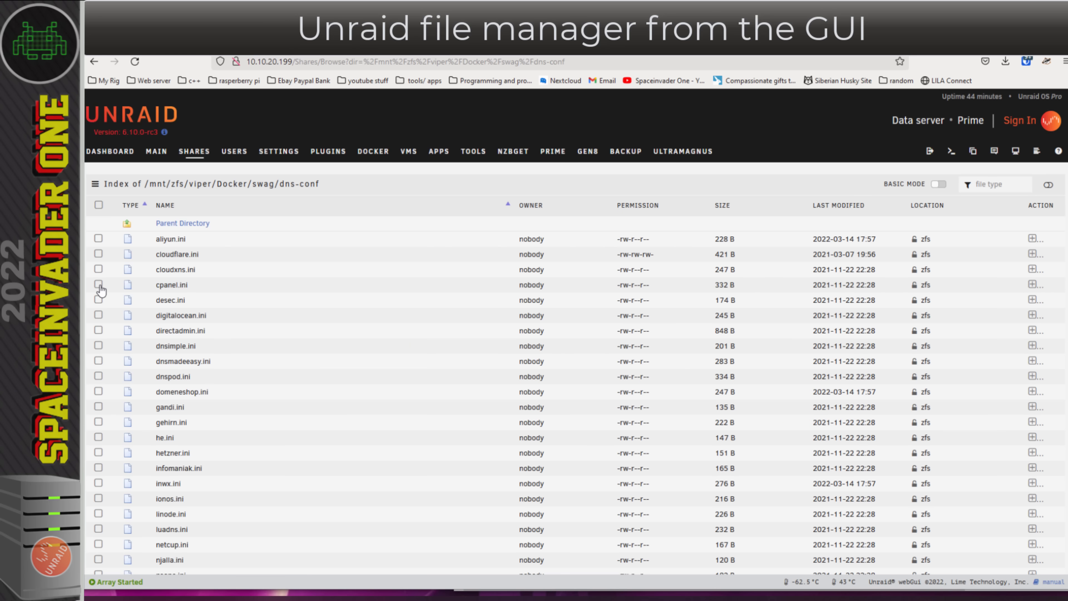
click(98, 316)
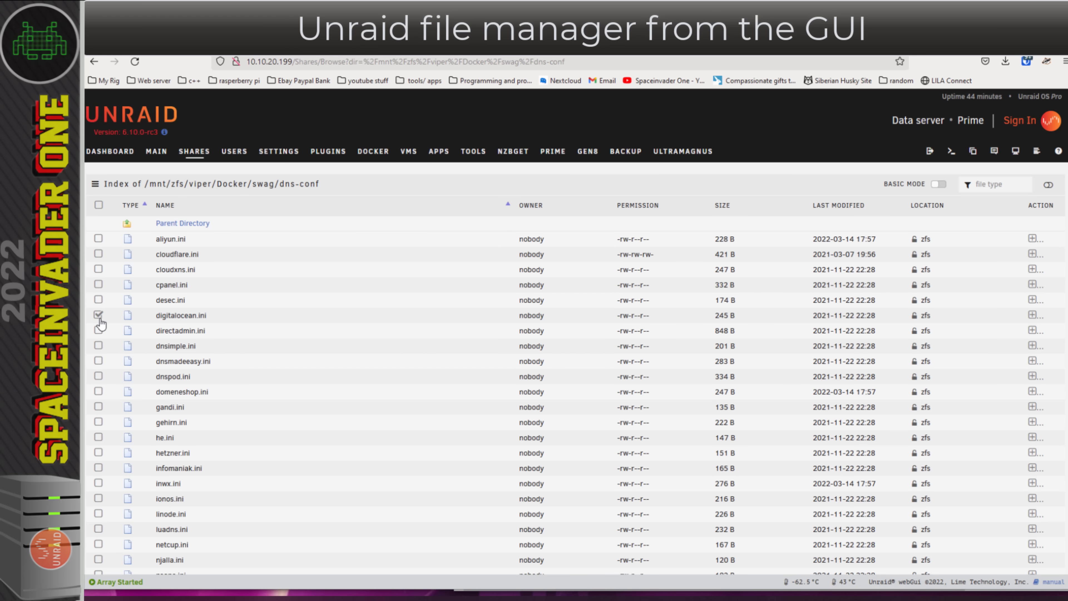
click(515, 550)
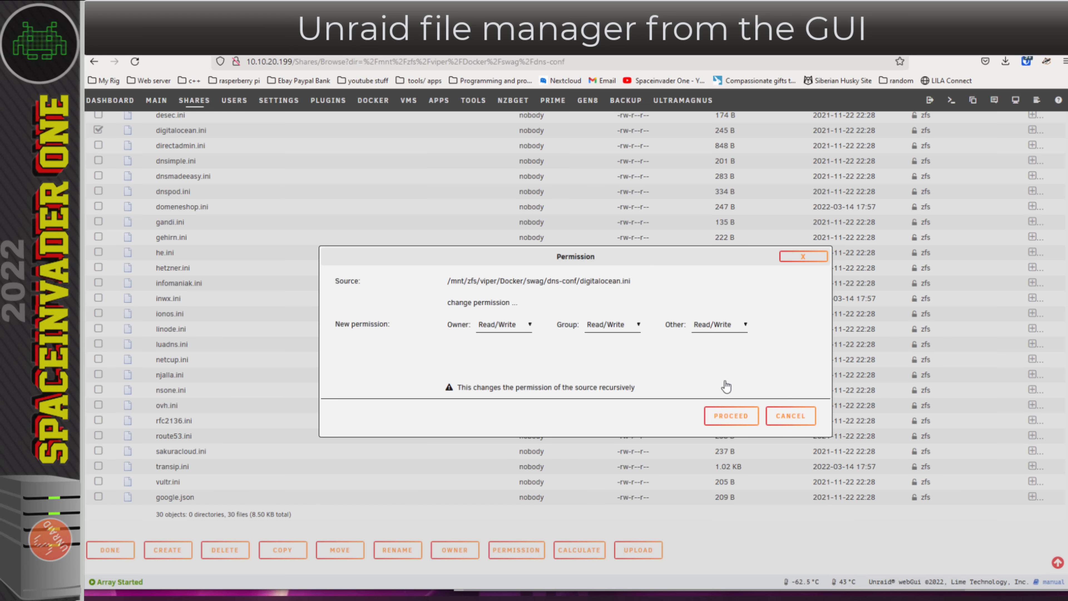
click(730, 416)
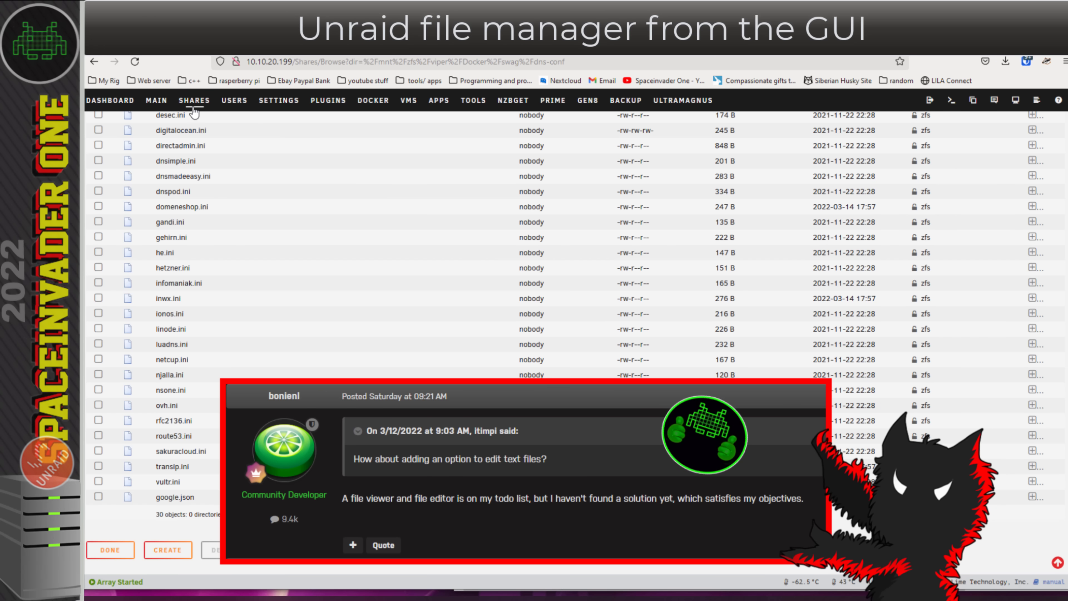
click(194, 100)
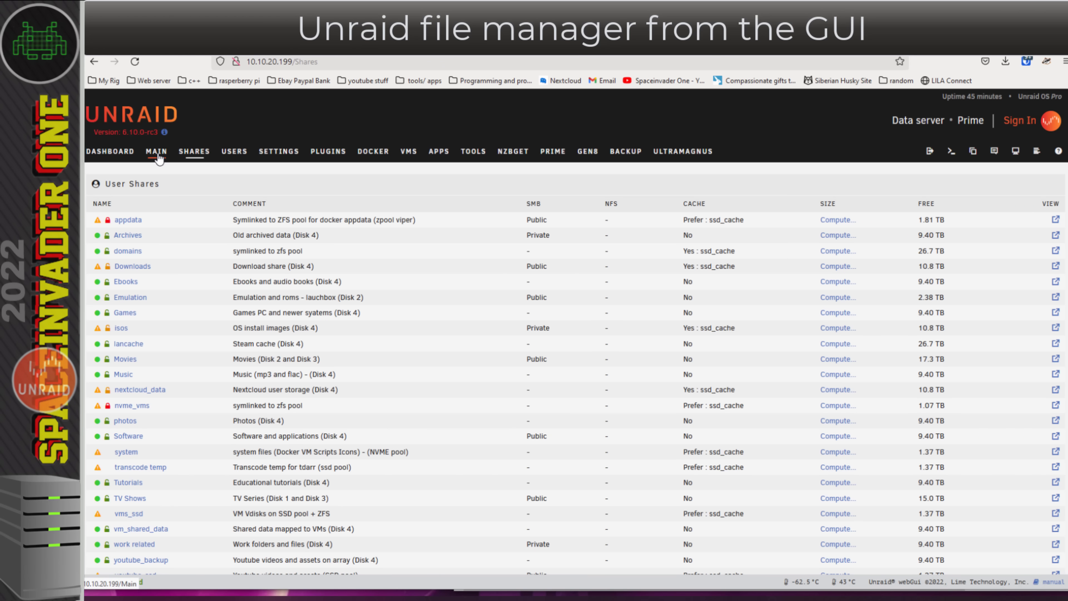
Step: Return to the Main page showing array devices, the ssd_cache pool and ZFS pools
click(156, 151)
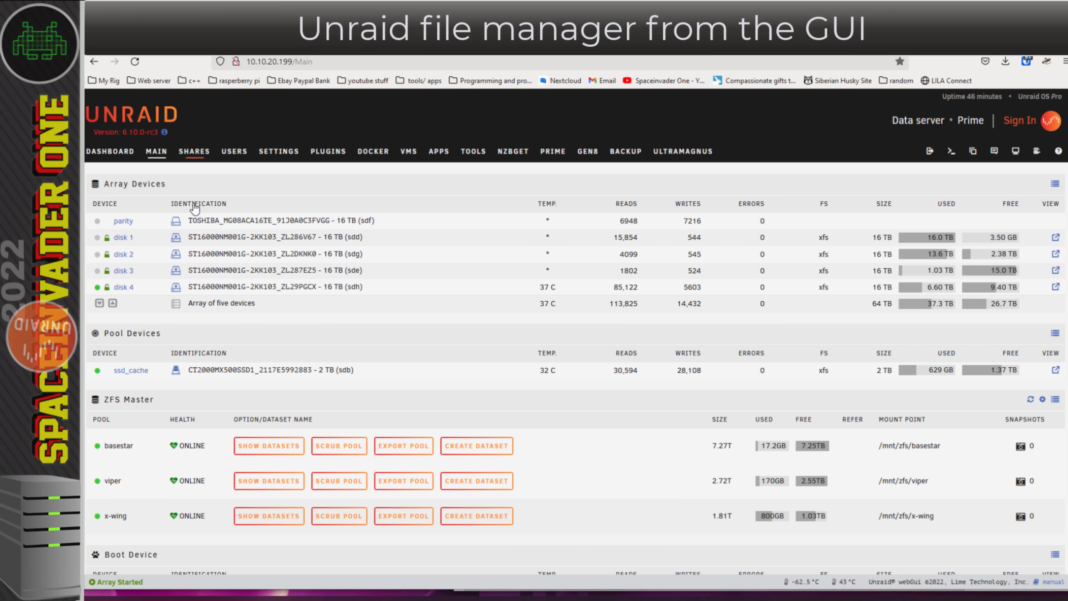
mouse_move(194, 152)
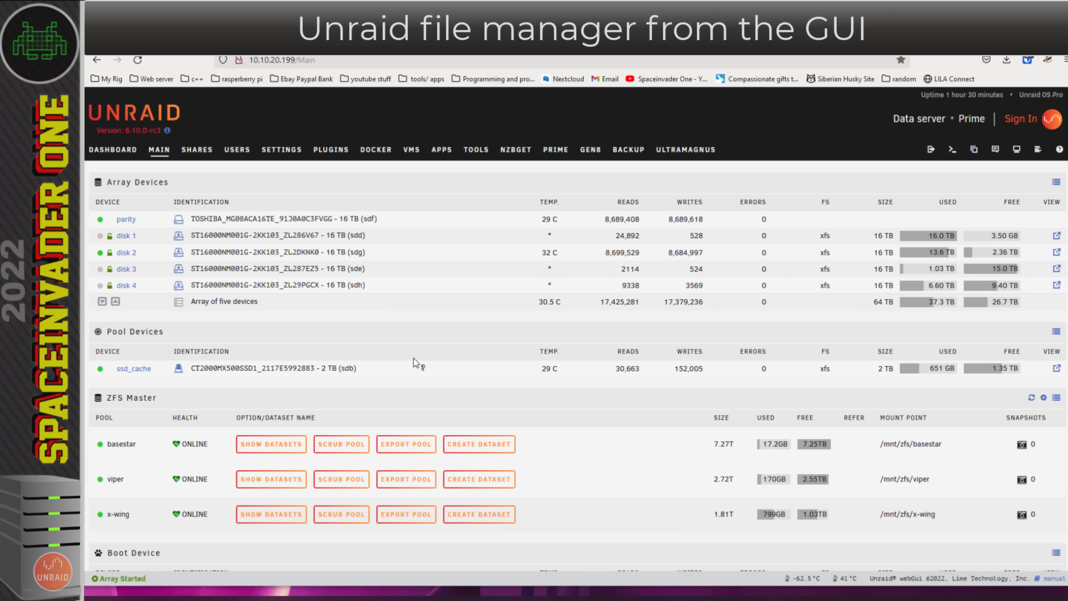
Step: Scroll down the Main page to the Unassigned Devices section
scroll(down, 3)
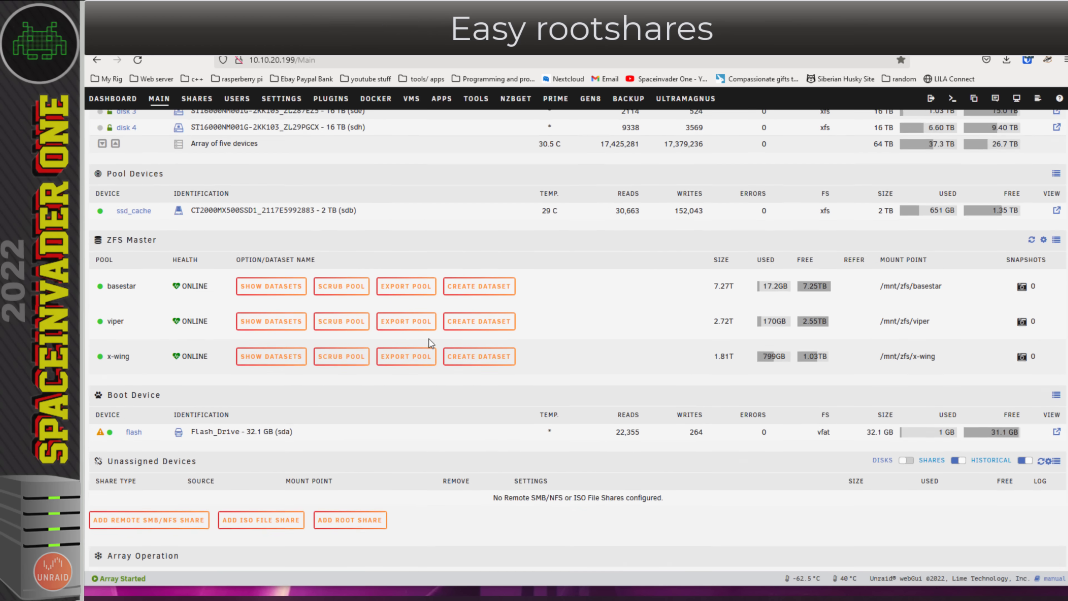
scroll(down, 3)
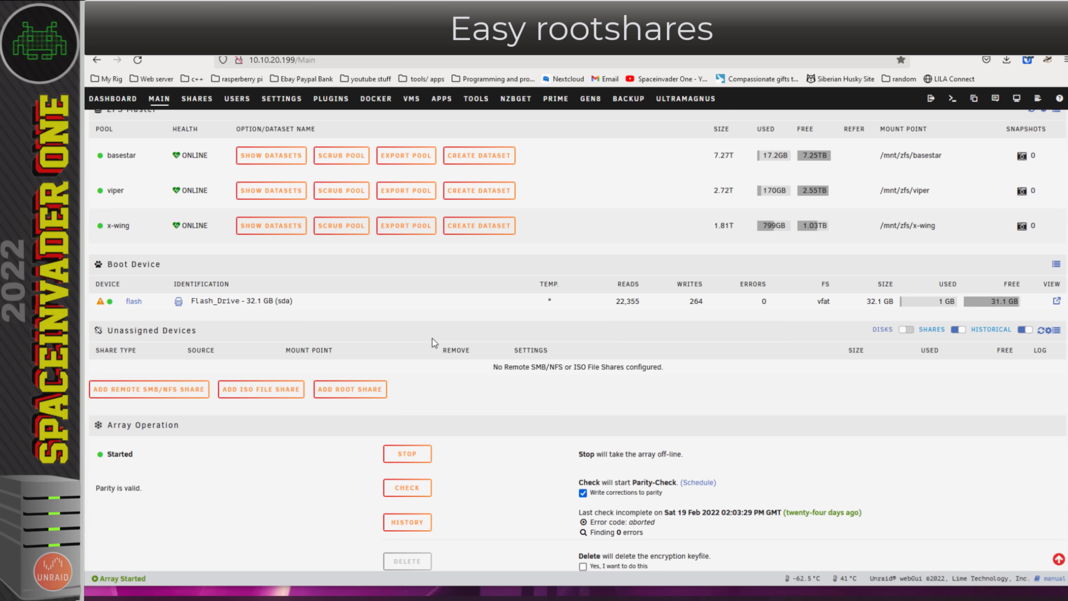
mouse_move(158, 345)
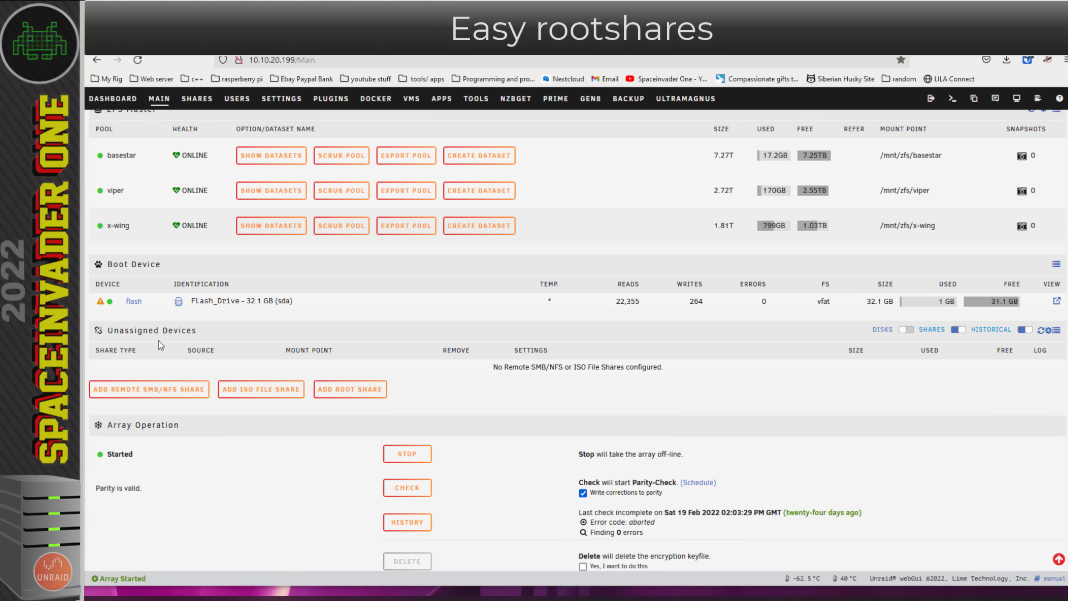
mouse_move(198, 336)
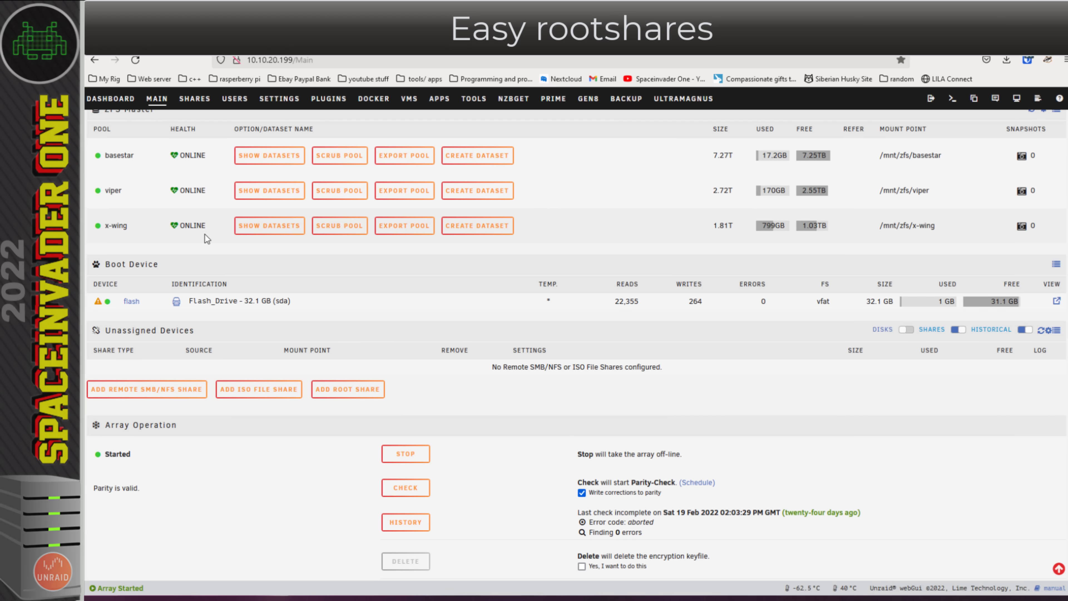
mouse_move(932, 177)
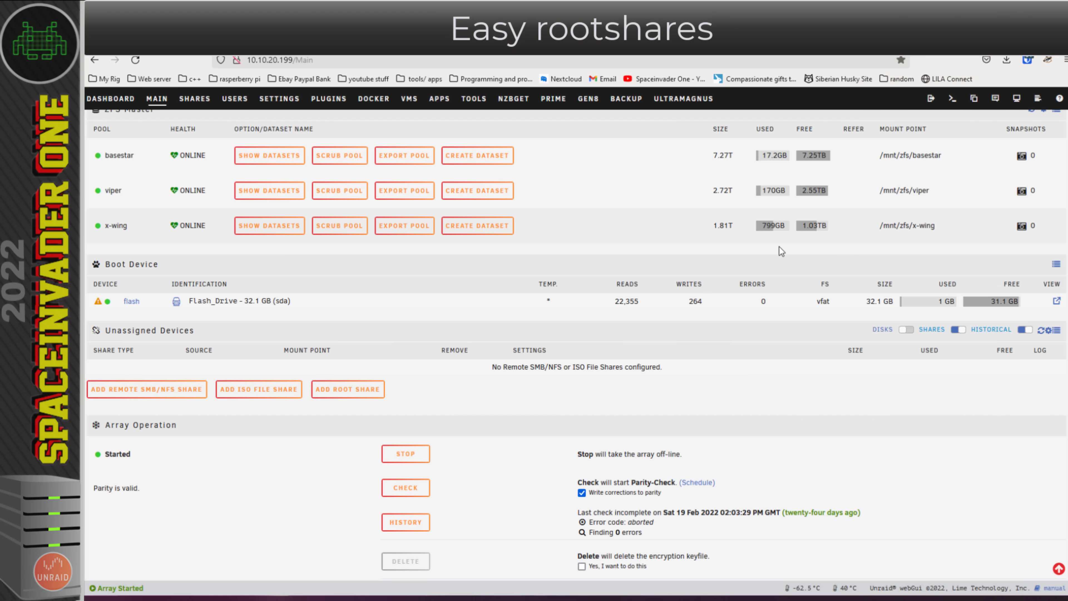
mouse_move(856, 238)
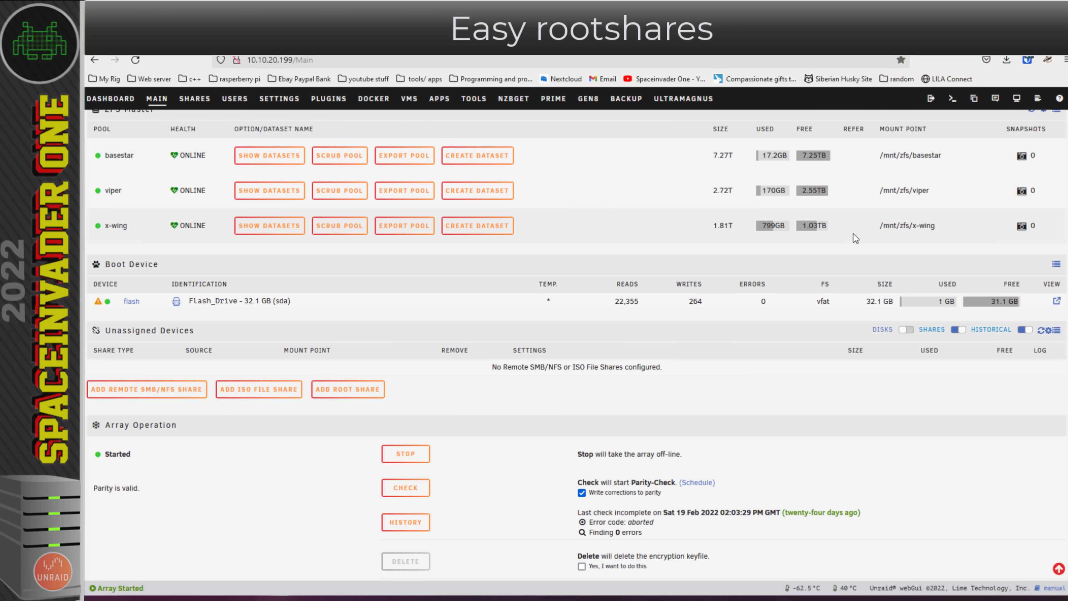
mouse_move(918, 222)
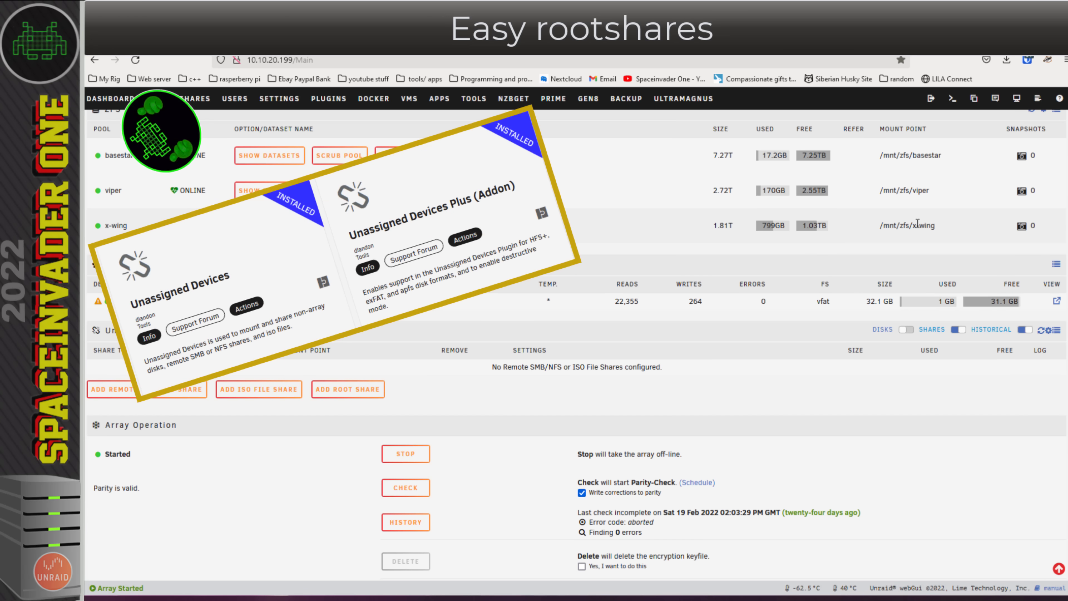
mouse_move(622, 273)
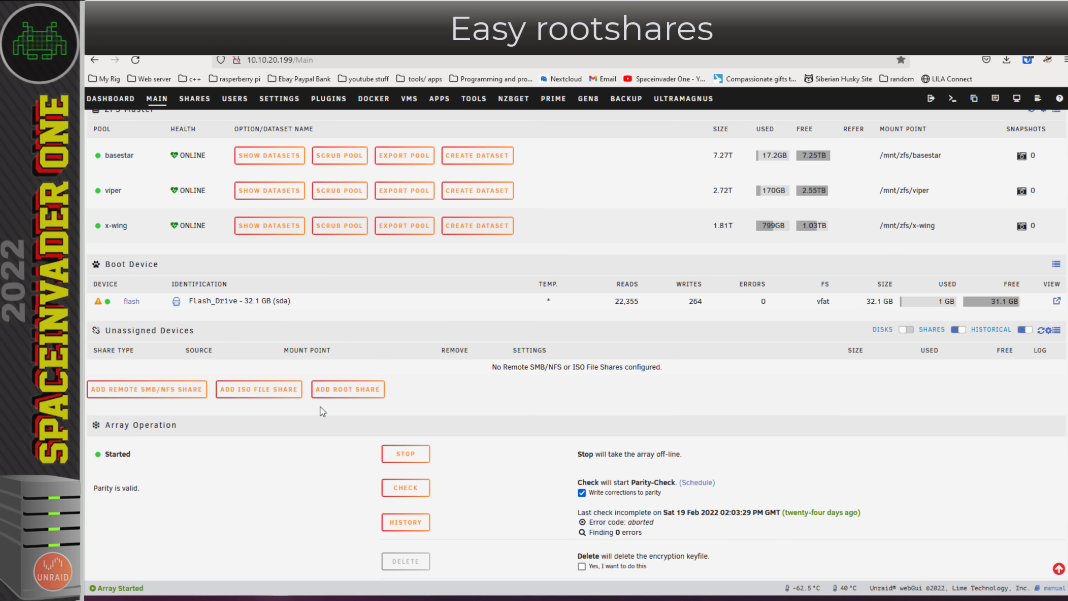
mouse_move(331, 418)
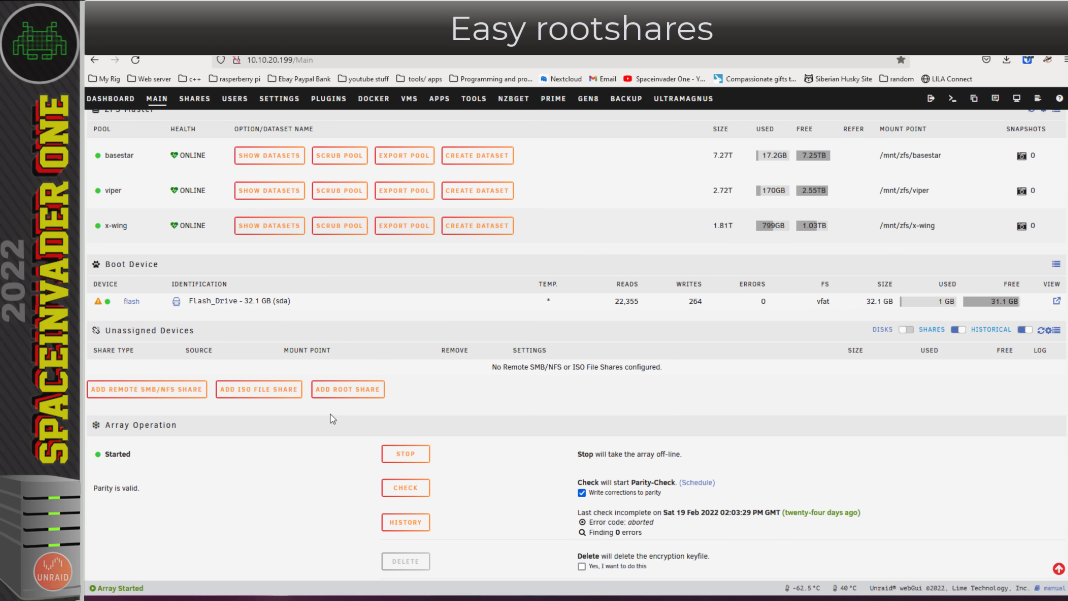
mouse_move(348, 389)
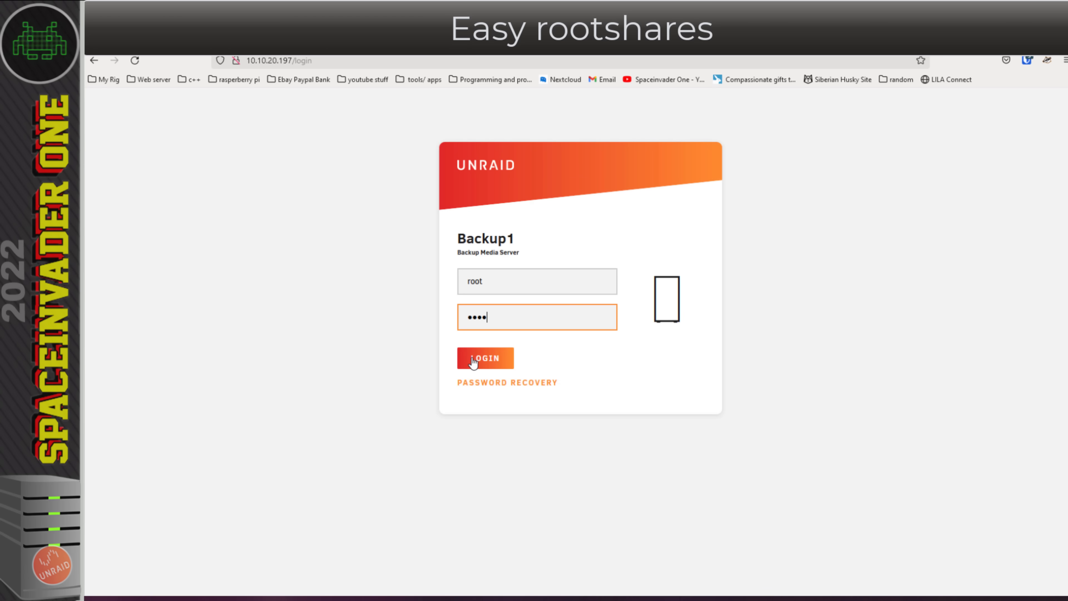
click(486, 358)
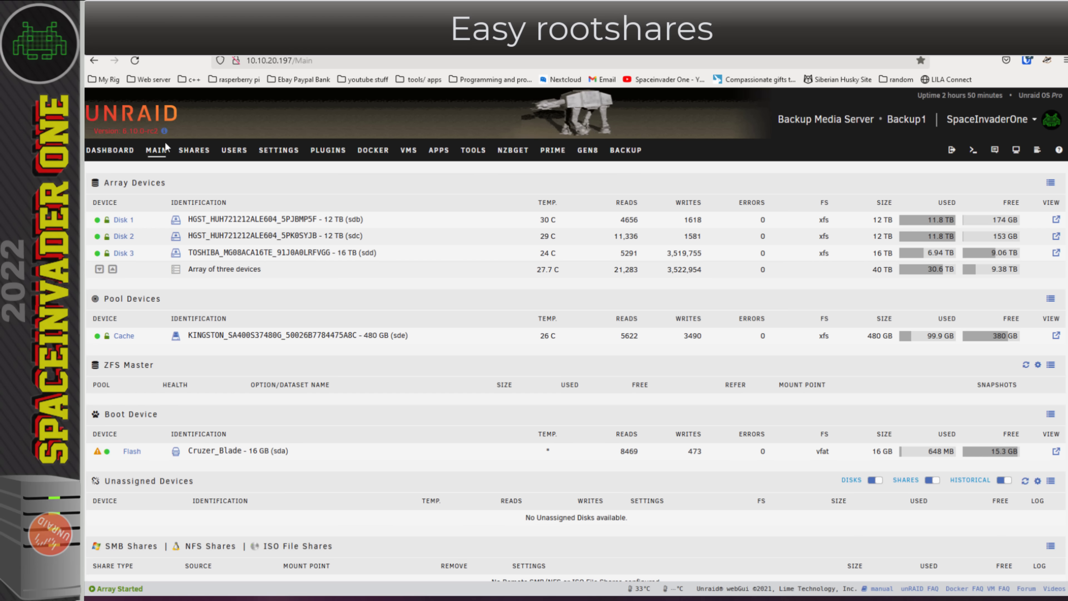
mouse_move(314, 252)
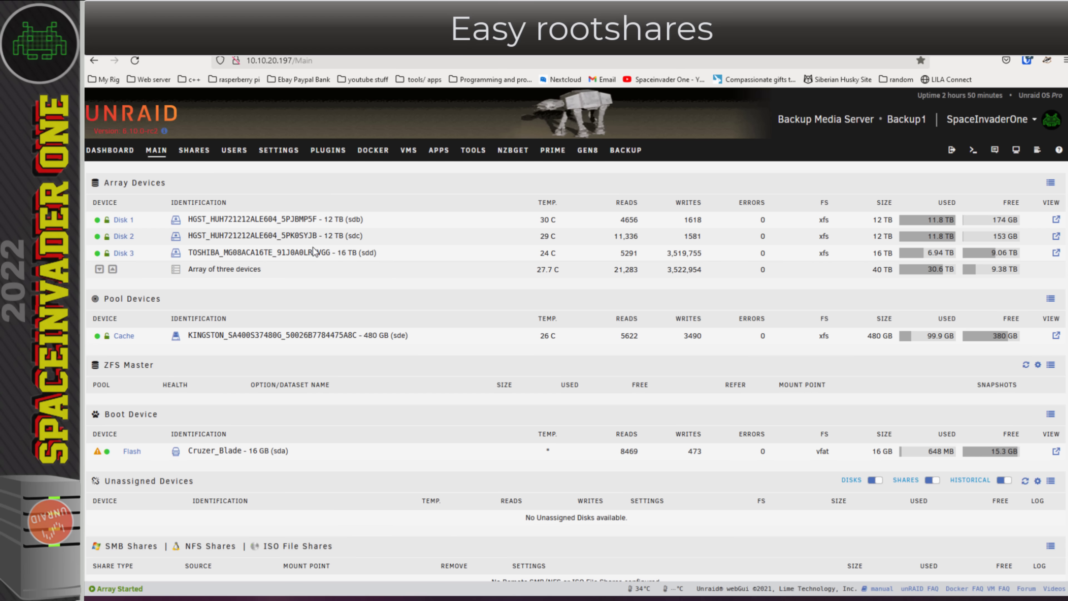
scroll(down, 3)
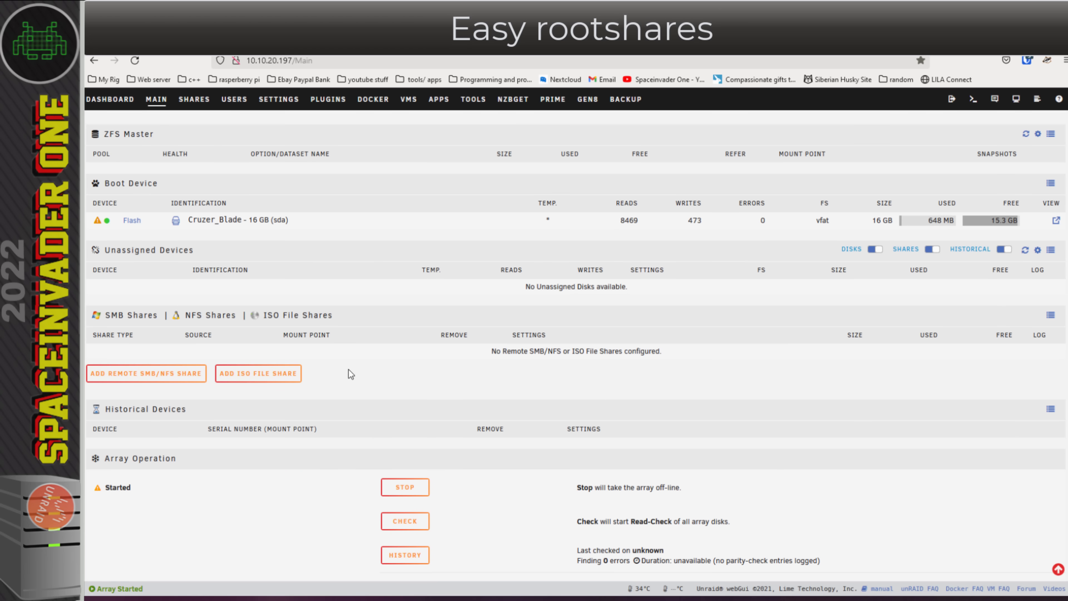
mouse_move(381, 172)
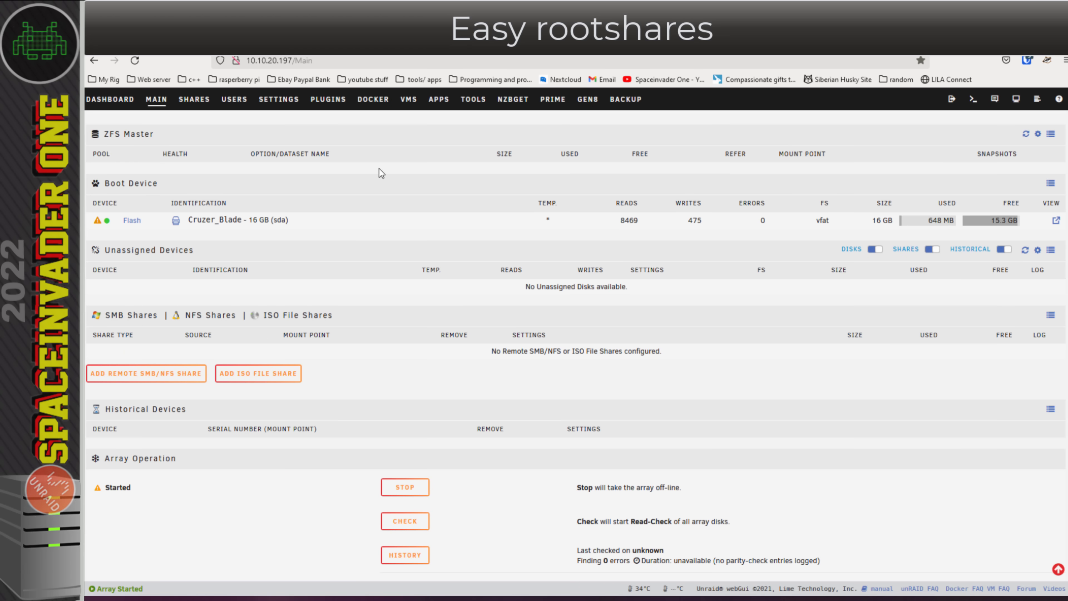
Step: Update the Unassigned Devices plugin from the Plugins page and return to Main
click(327, 99)
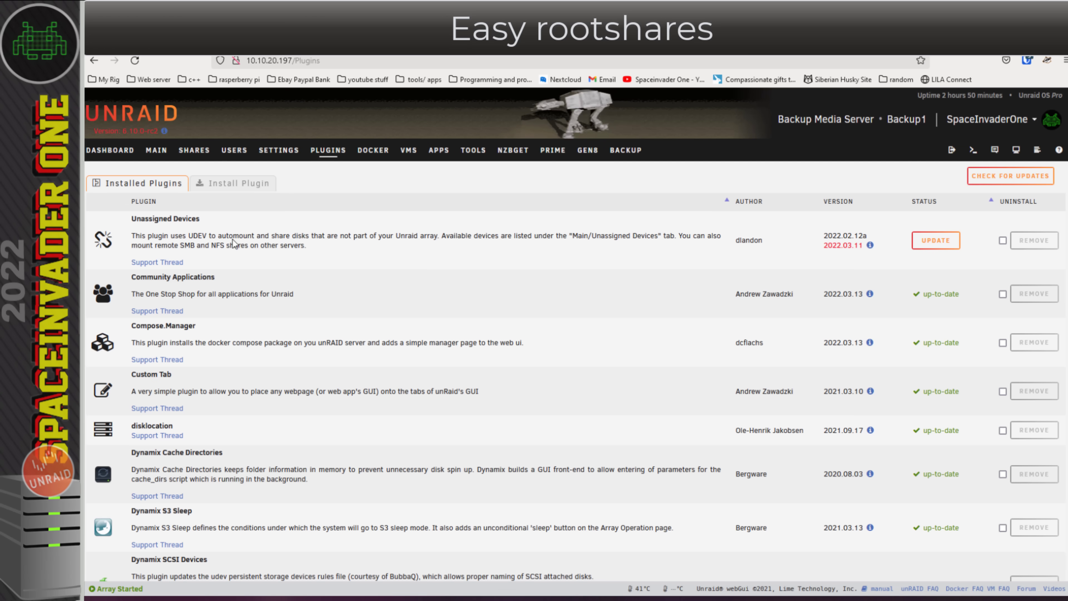
mouse_move(899, 236)
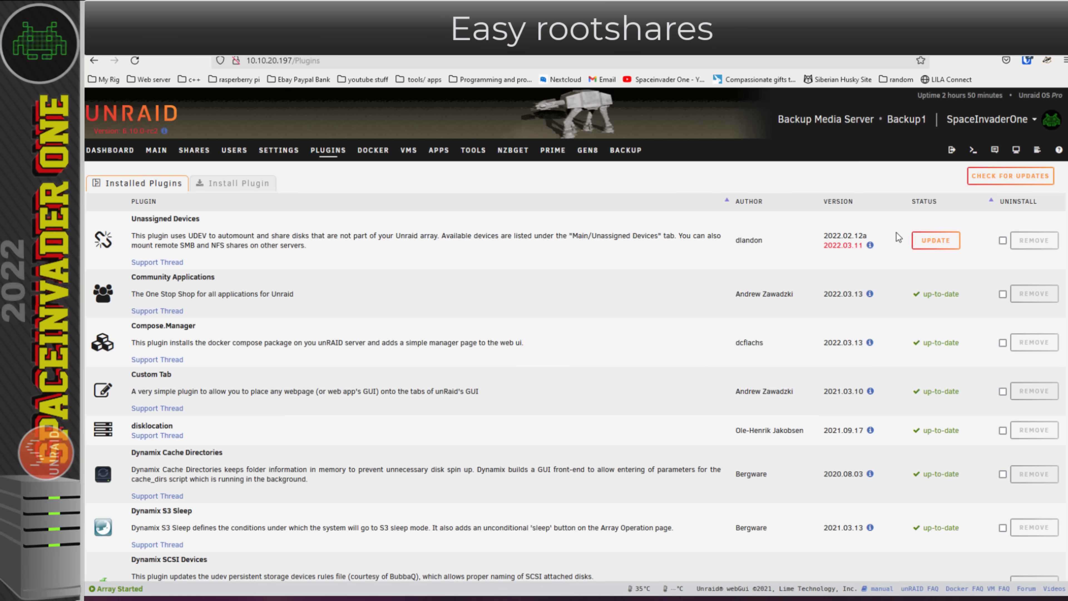
click(935, 240)
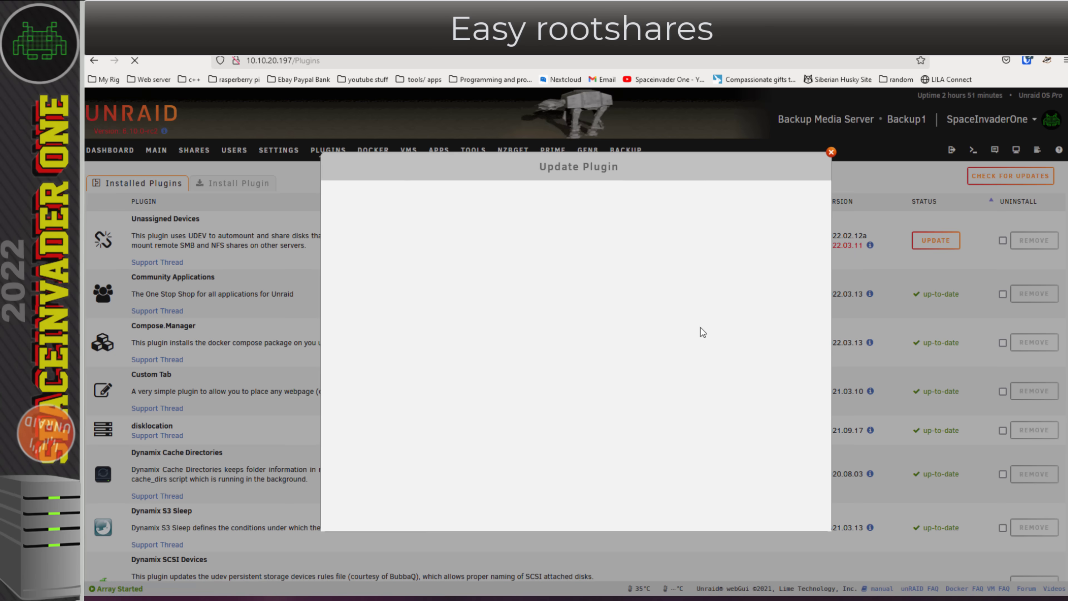
click(830, 152)
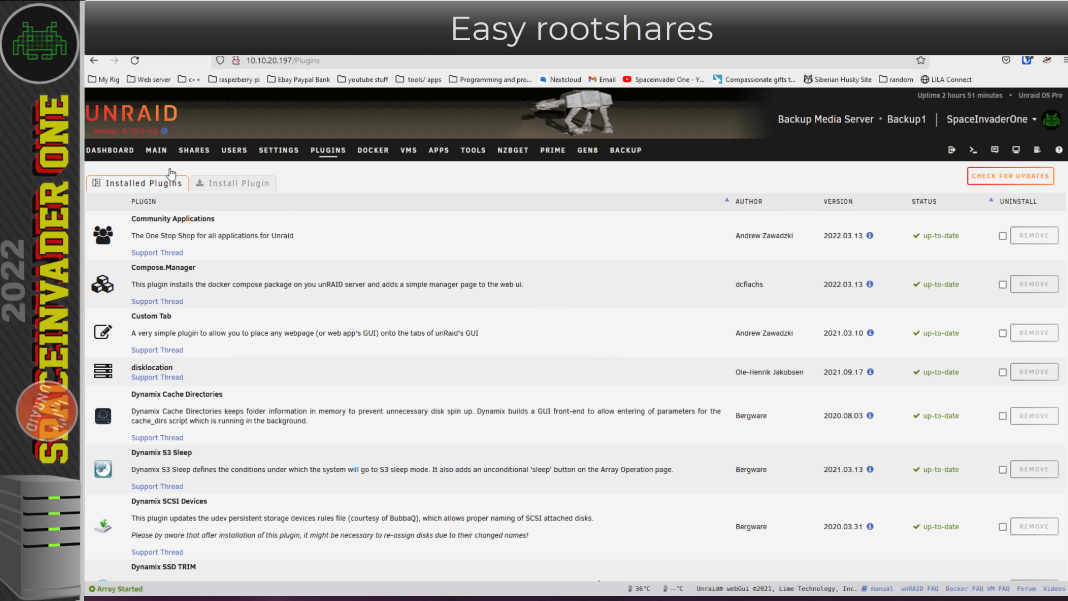
click(156, 151)
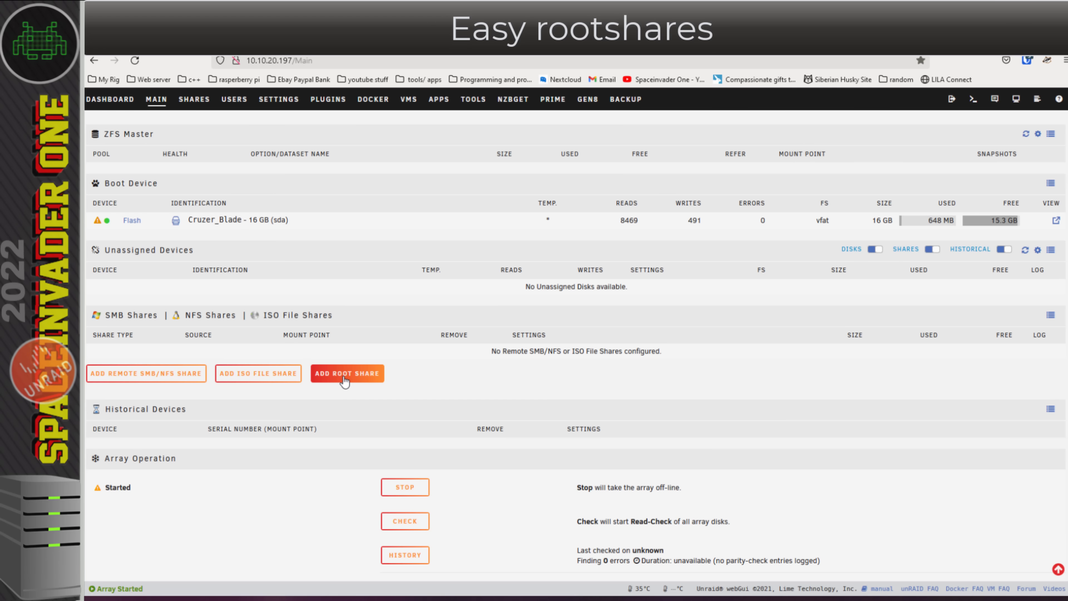
Step: Add a root share named rootshare with the User mount point
click(347, 373)
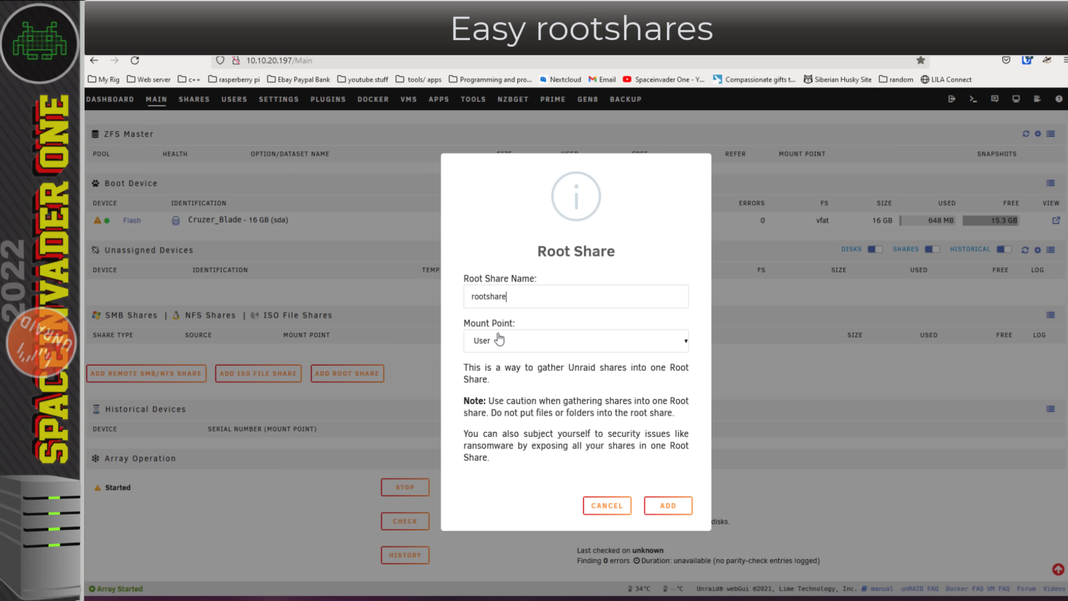
click(574, 340)
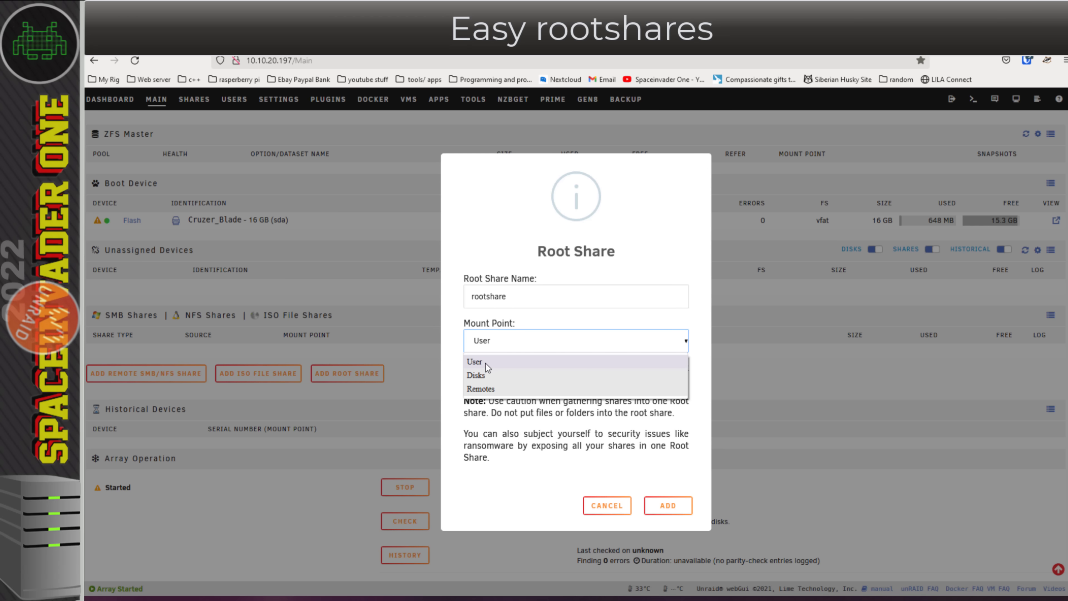
mouse_move(486, 376)
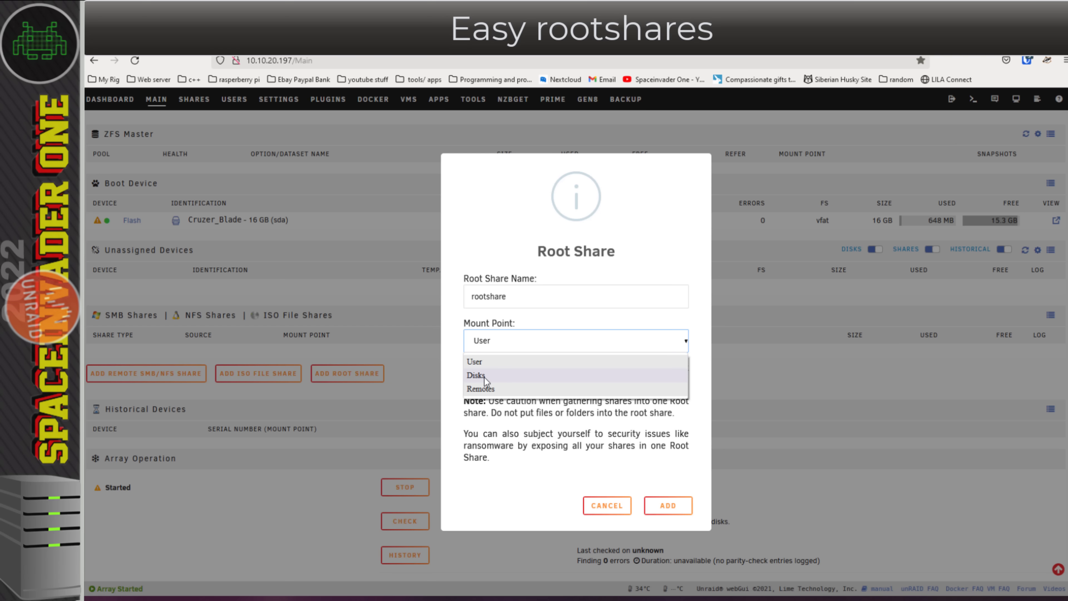
mouse_move(481, 389)
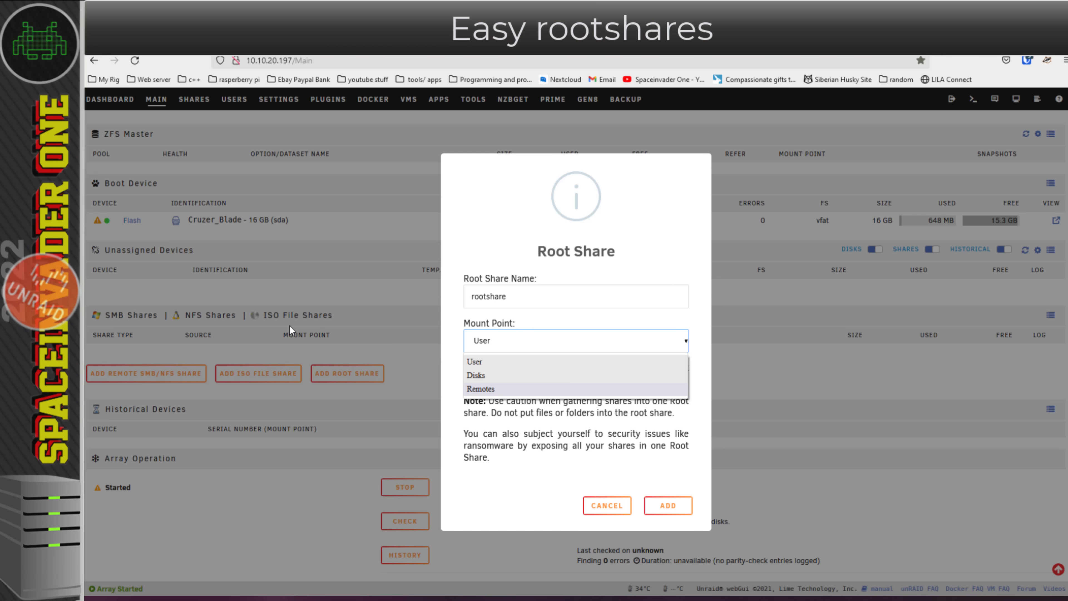
mouse_move(262, 302)
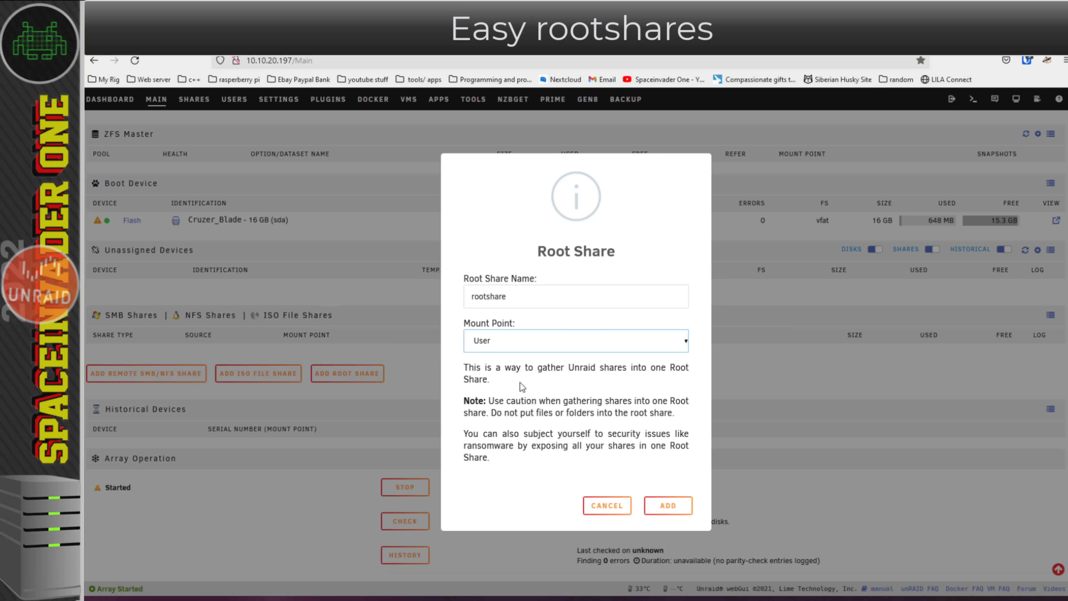
click(667, 506)
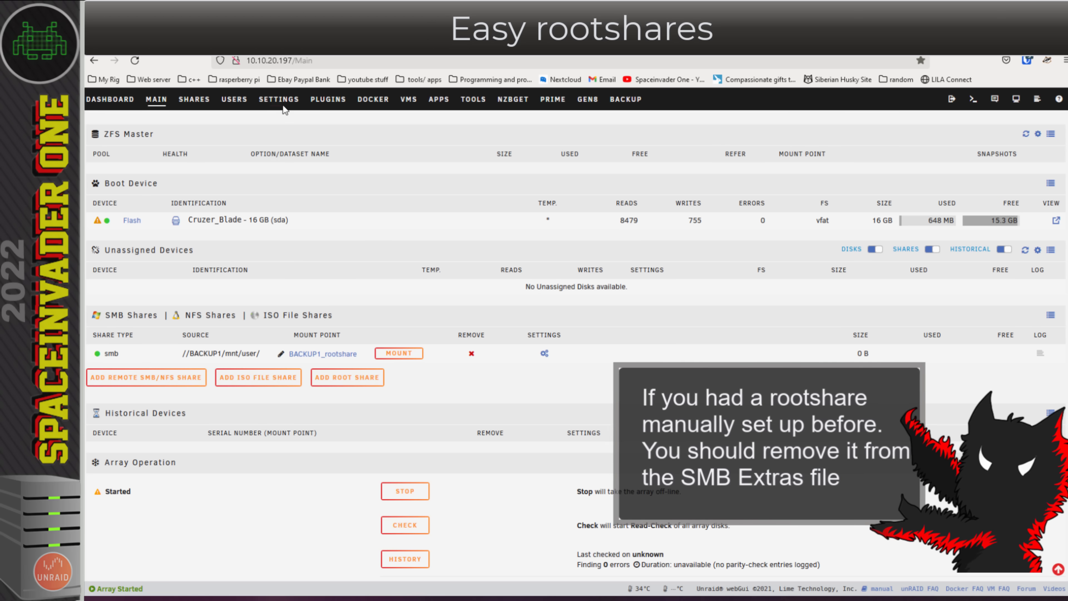
Step: Check the SMB Extras configuration for the old manual rootshare block
click(278, 99)
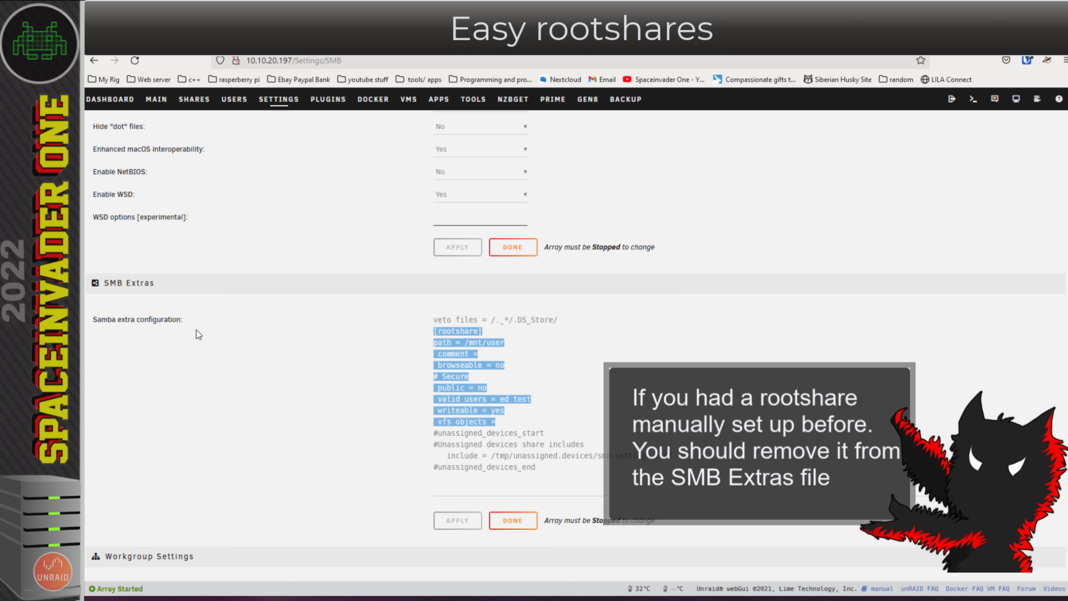
mouse_move(458, 427)
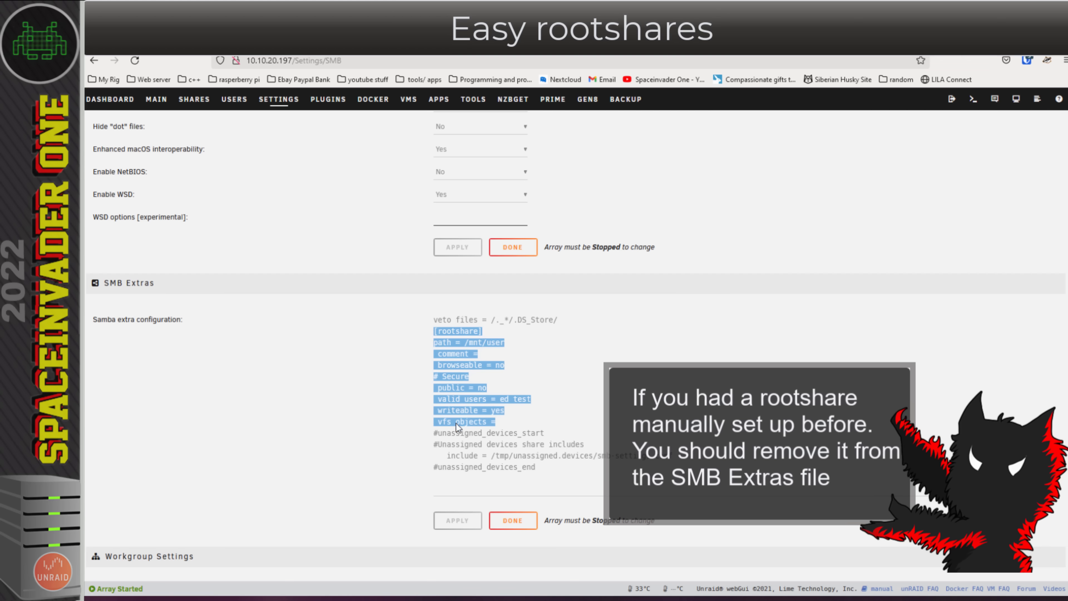
mouse_move(442, 437)
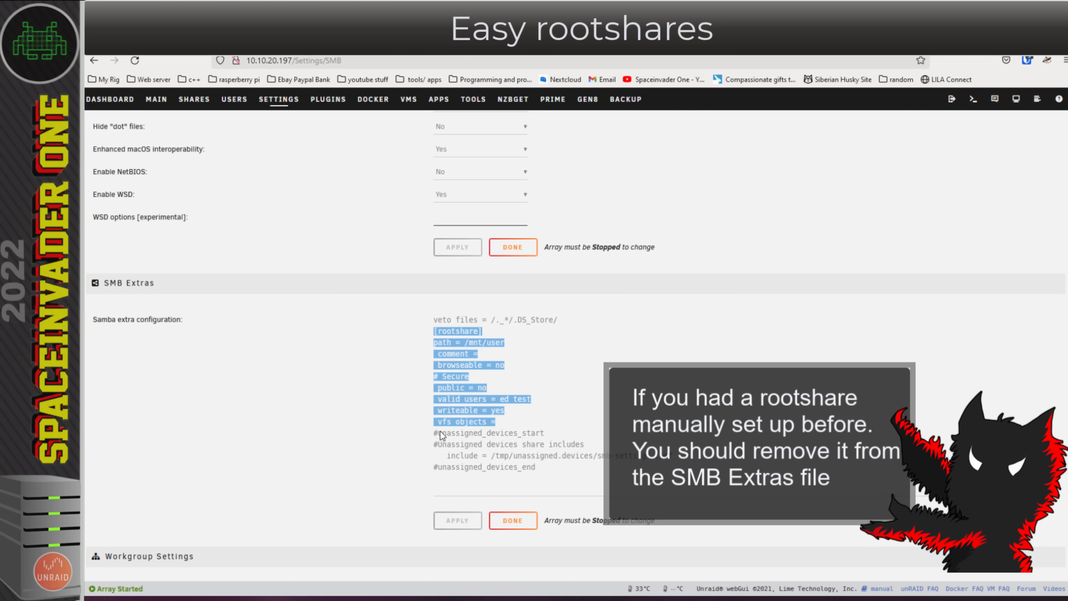
click(156, 99)
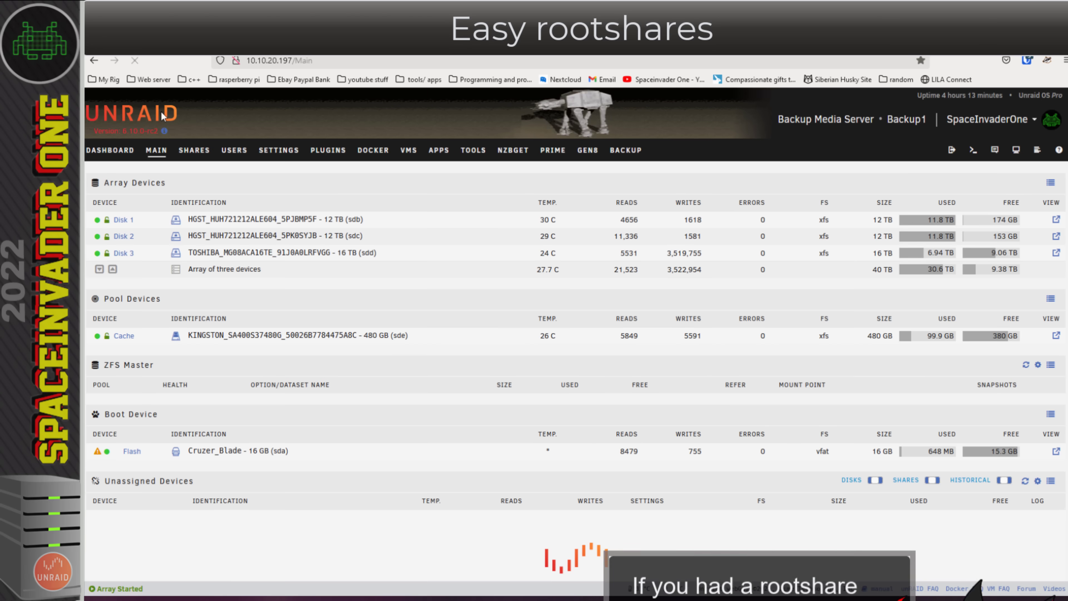
scroll(down, 3)
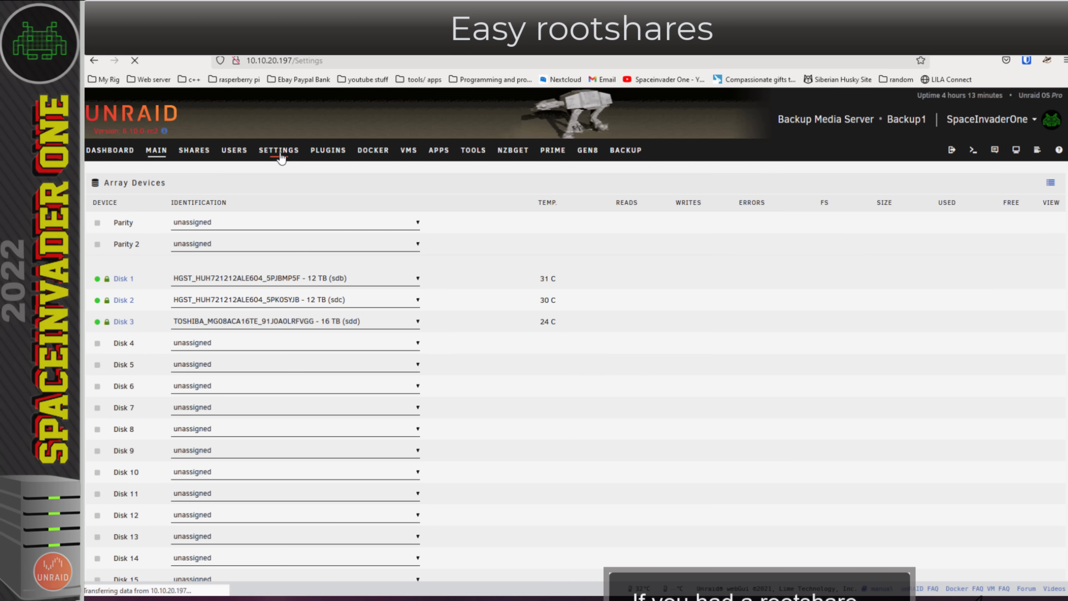
Step: Revisit the server settings, then return to the device overview with the array stopped
click(278, 151)
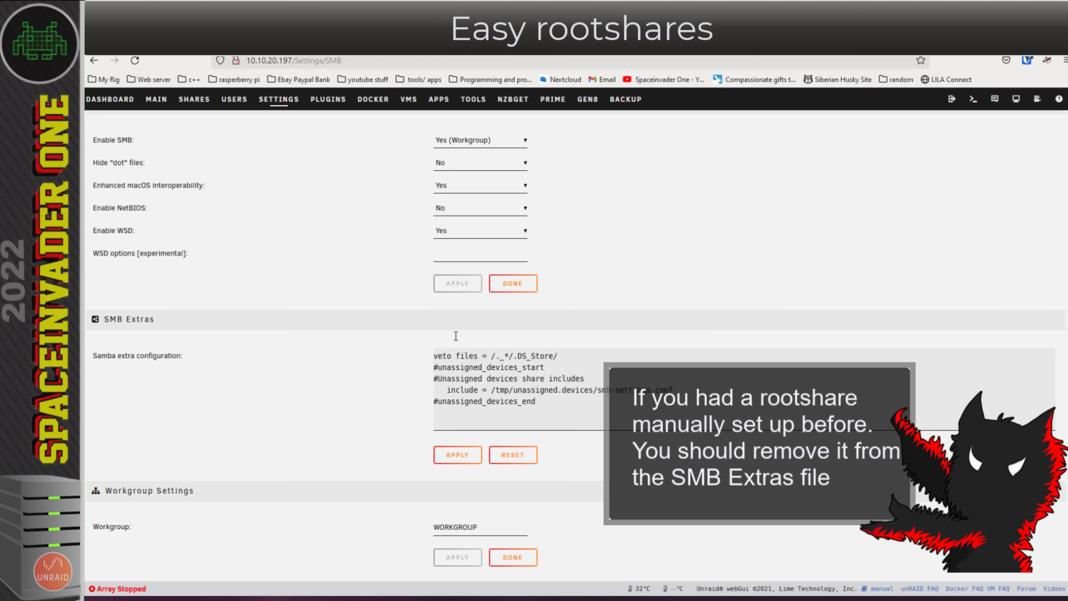
scroll(up, 3)
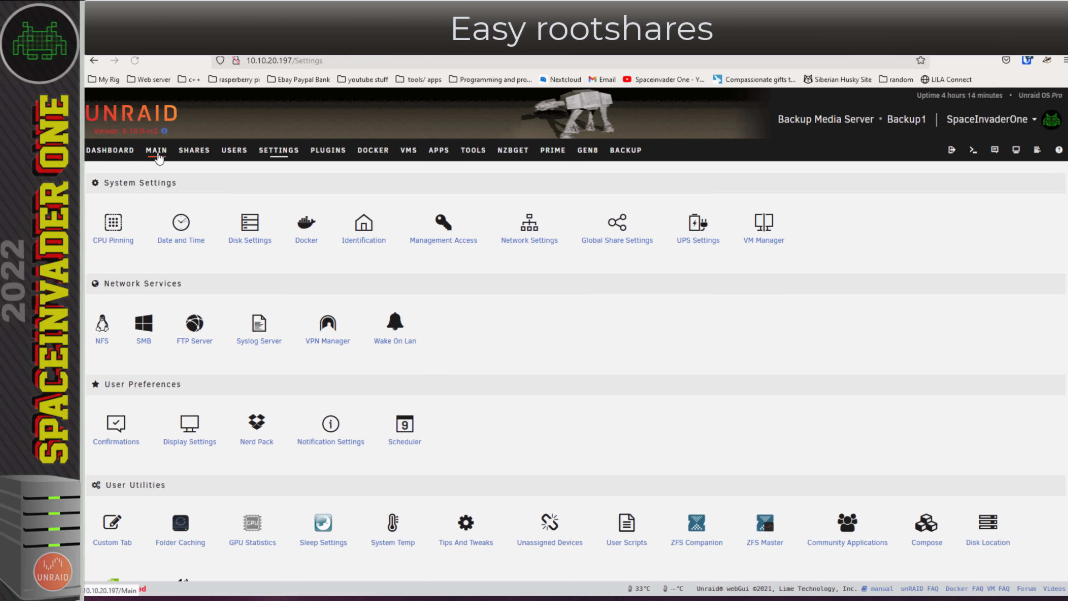
click(155, 151)
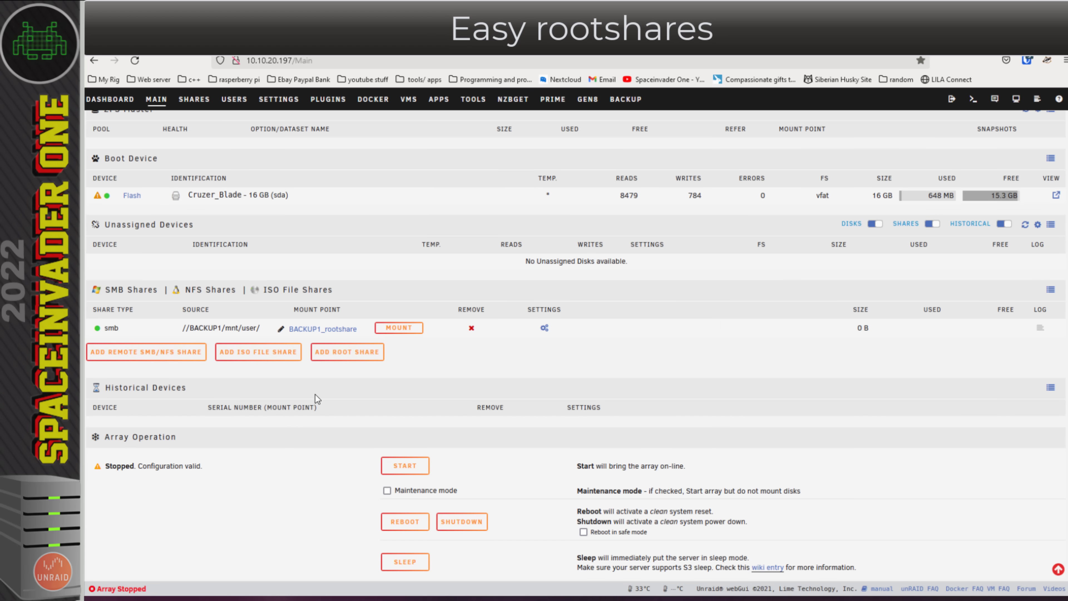
Step: Start the array, mount BACKUP1_rootshare showing 40 TB and review its mount settings
click(404, 465)
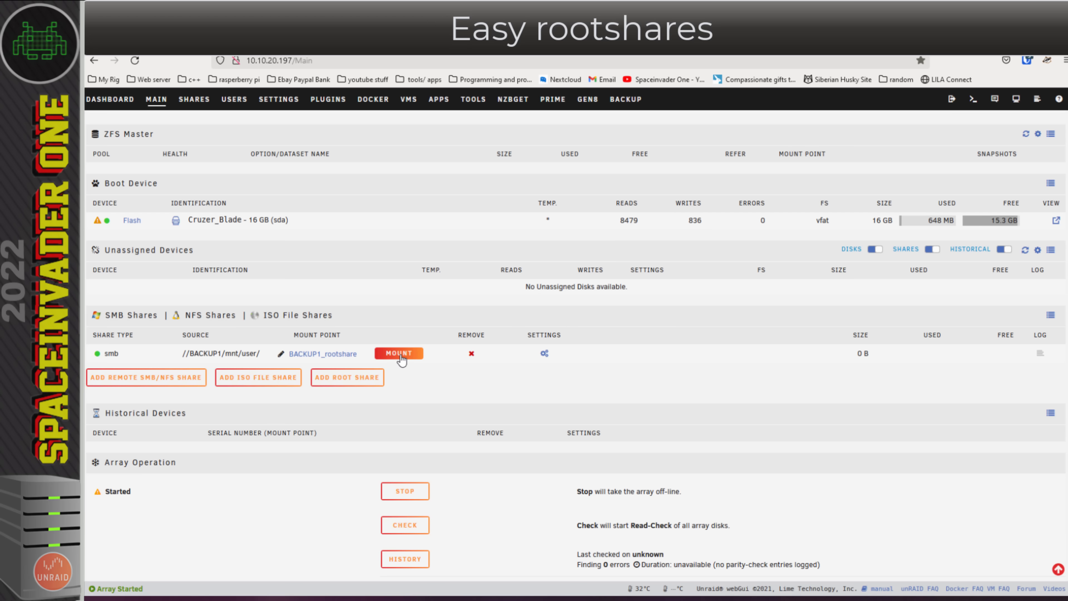
click(398, 353)
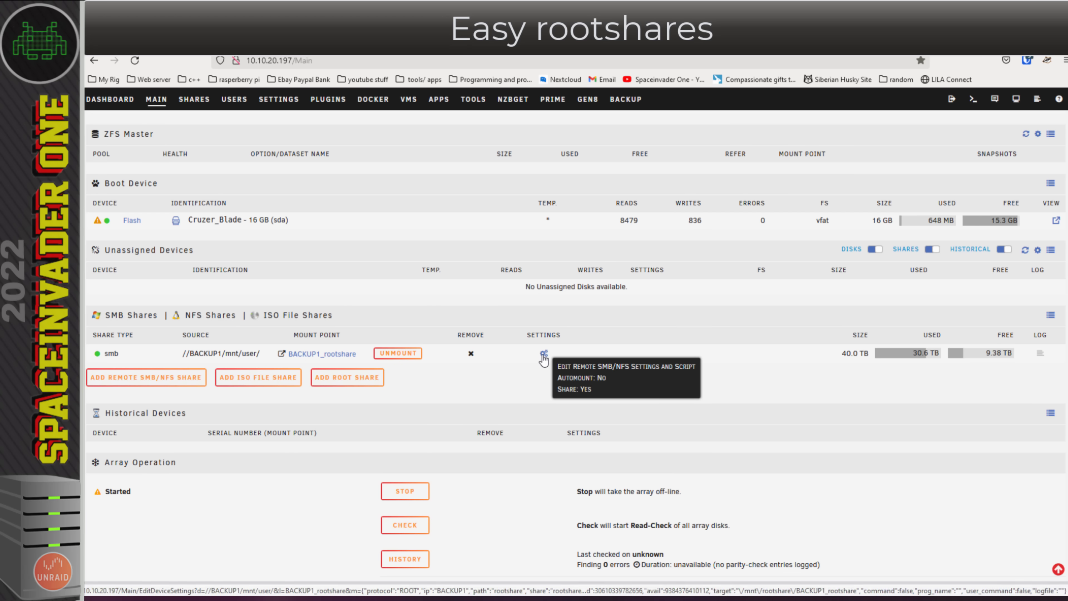
click(541, 355)
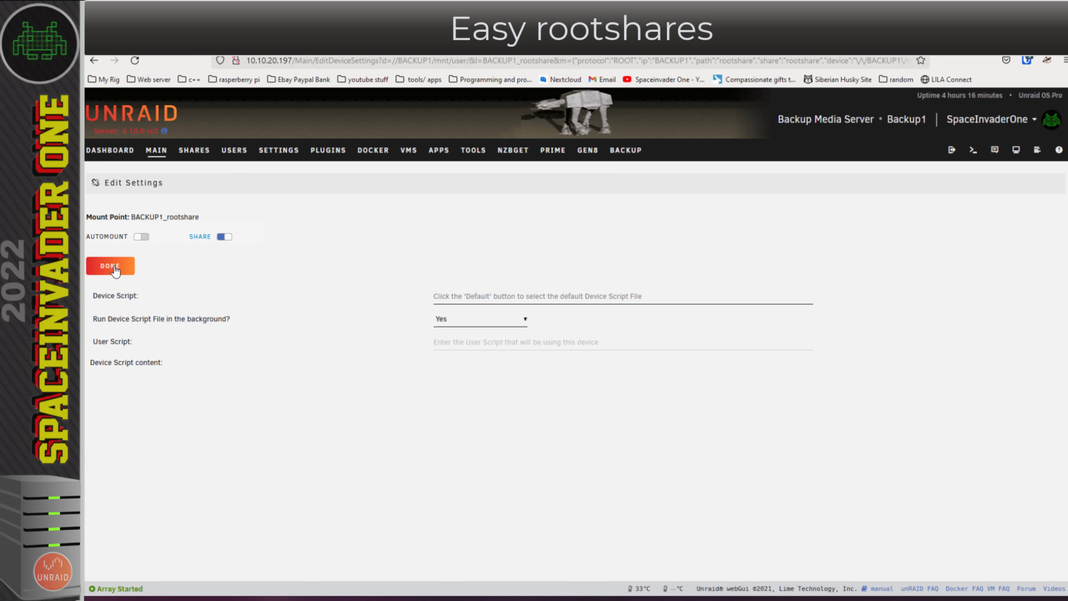
click(111, 266)
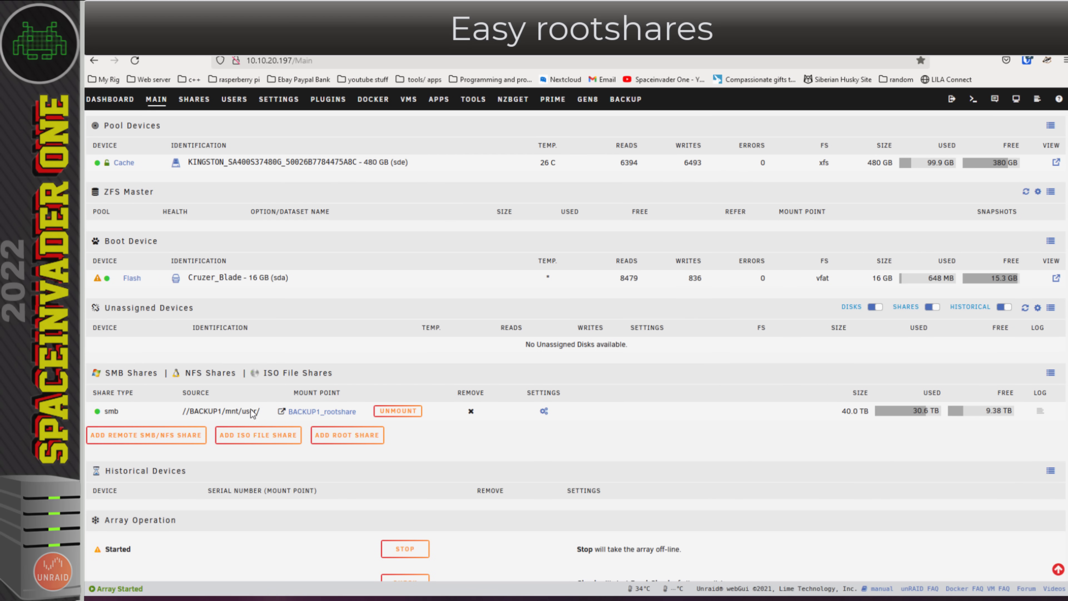
mouse_move(286, 413)
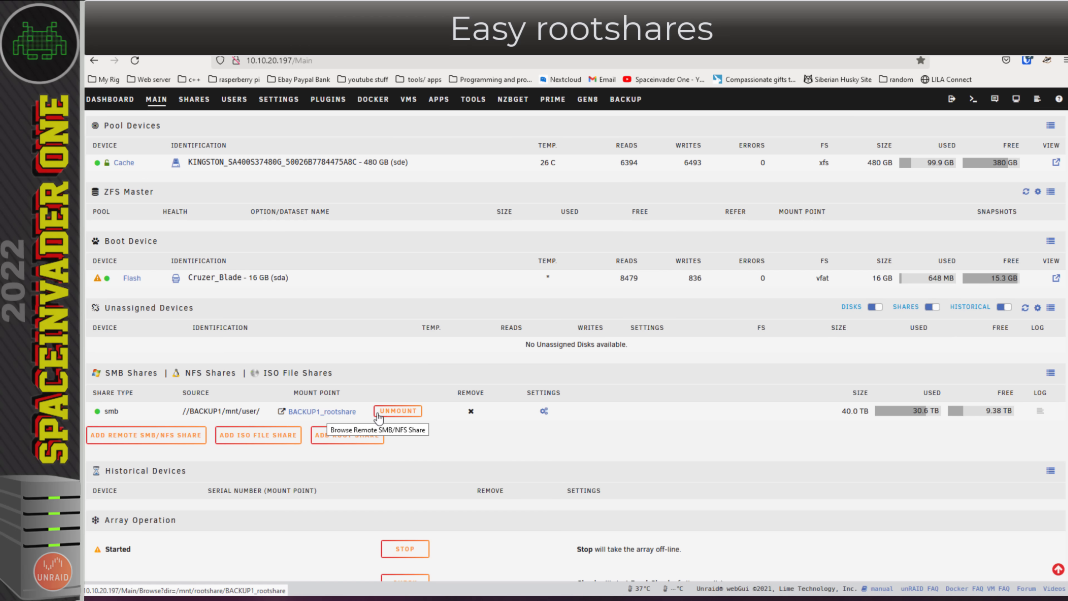
Step: Unmount the BACKUP1_rootshare root share again
click(398, 410)
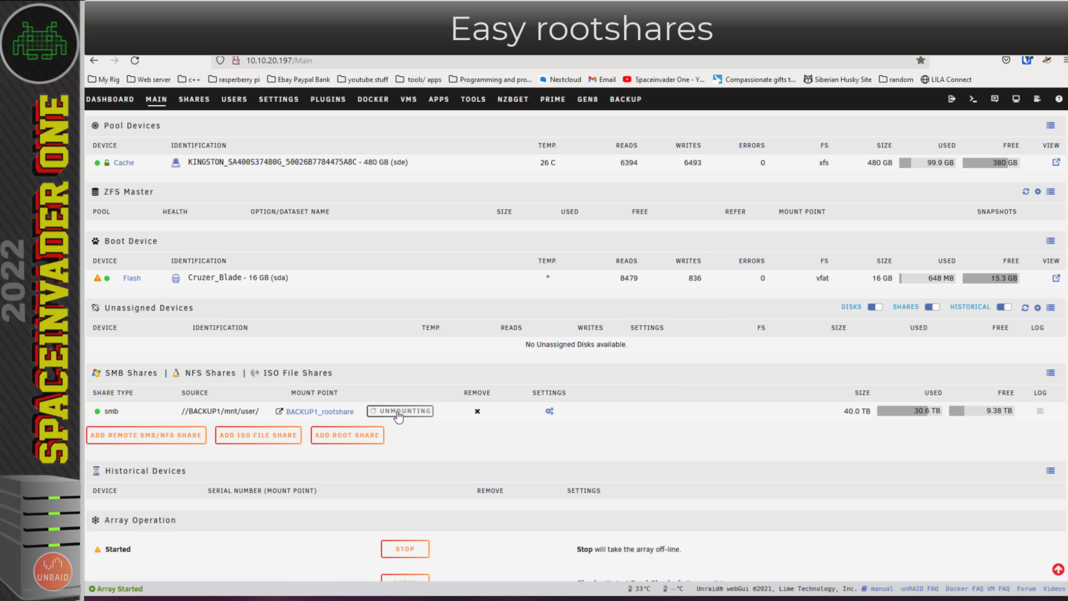
click(400, 410)
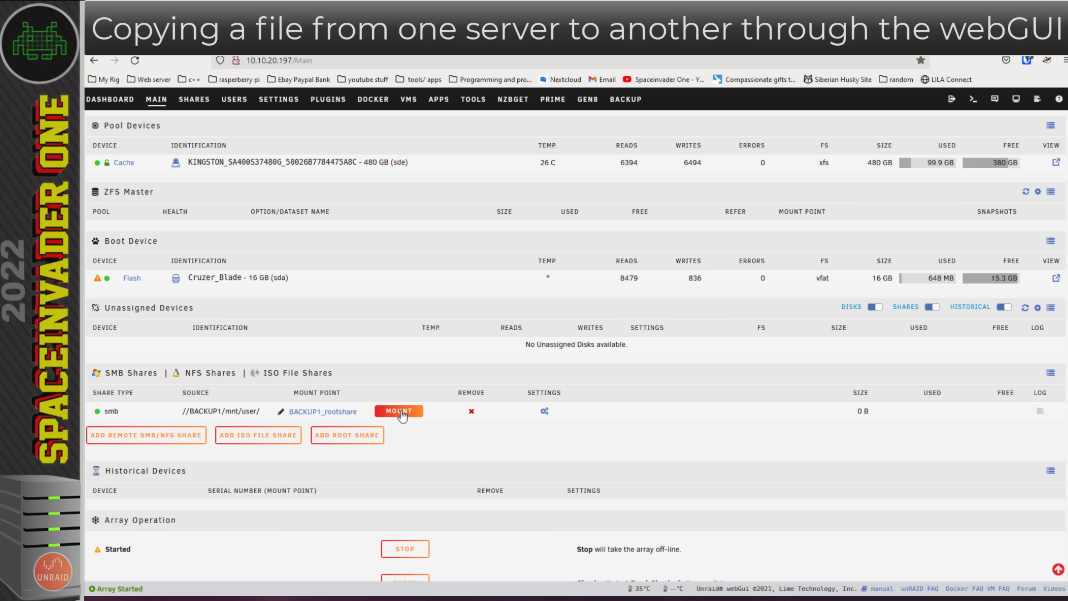
Step: Remount the root share, add BACKUP1_rootshare as a remote SMB share without a domain and mount it
click(399, 411)
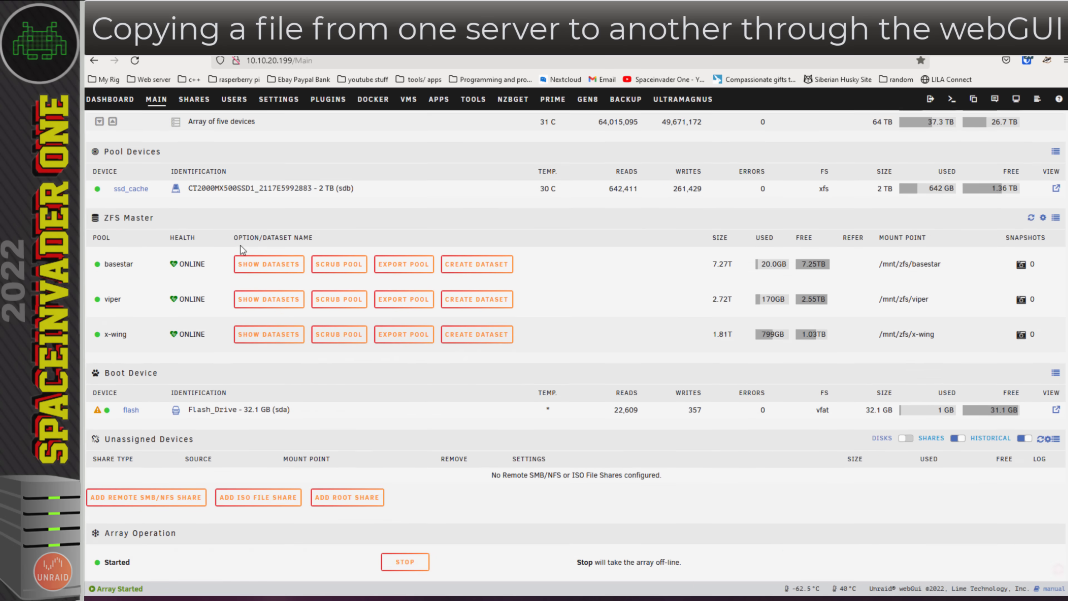
scroll(down, 3)
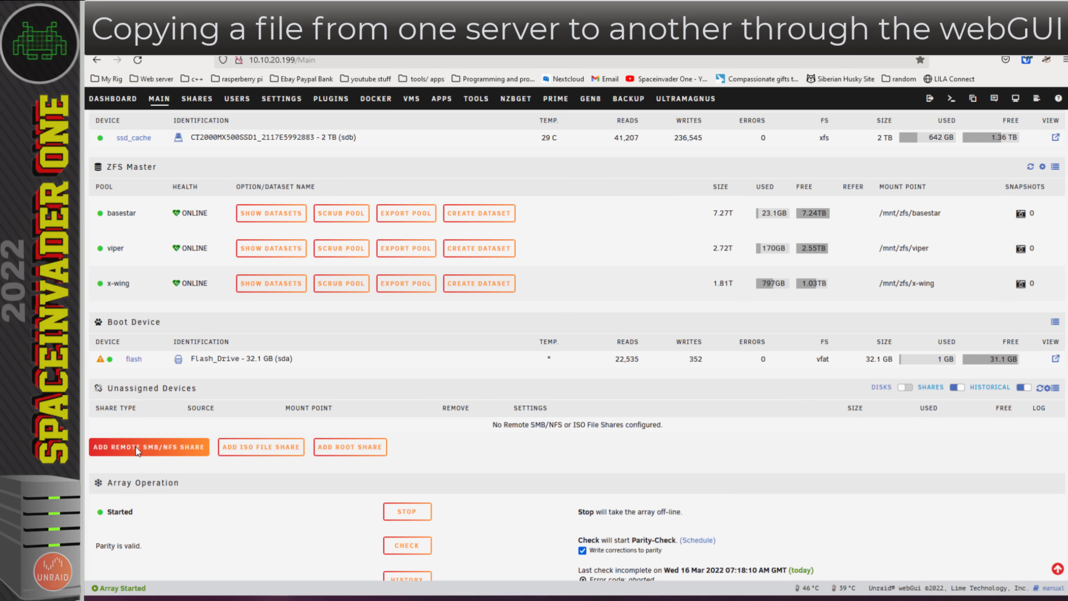
click(149, 447)
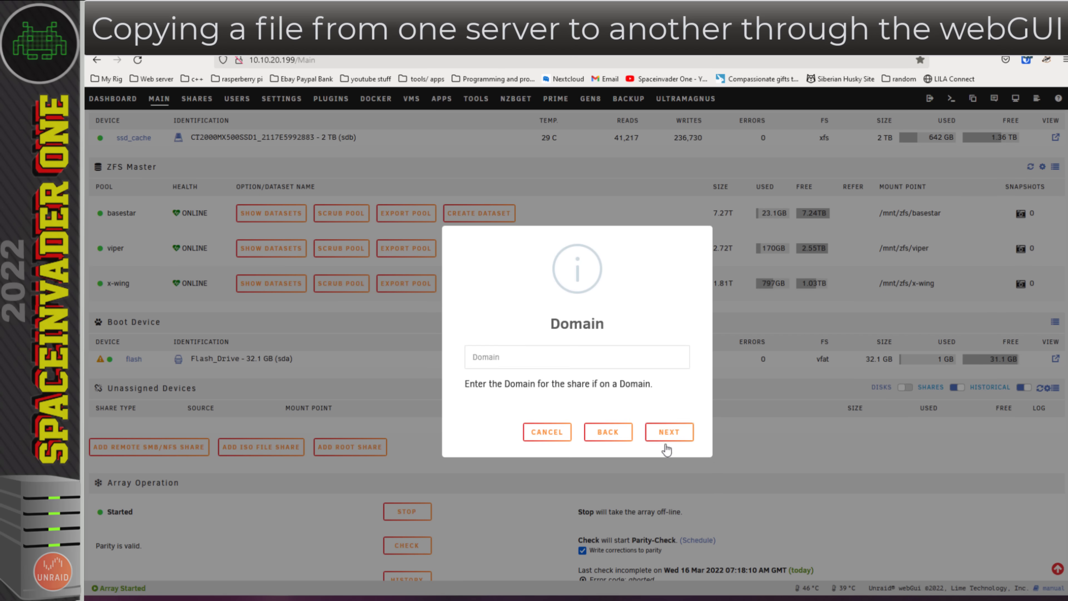
click(669, 432)
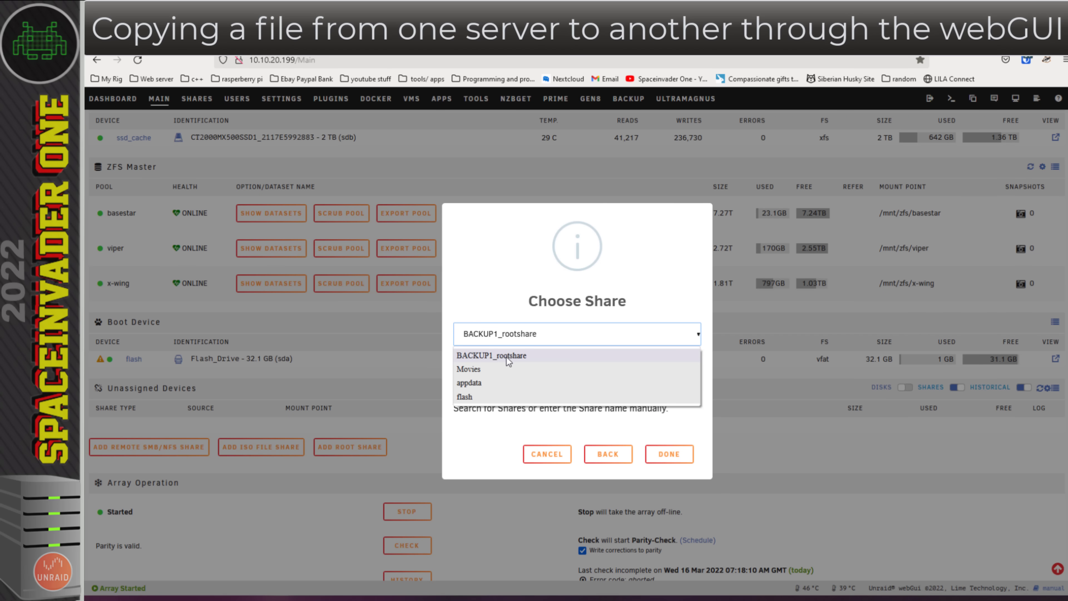
click(669, 454)
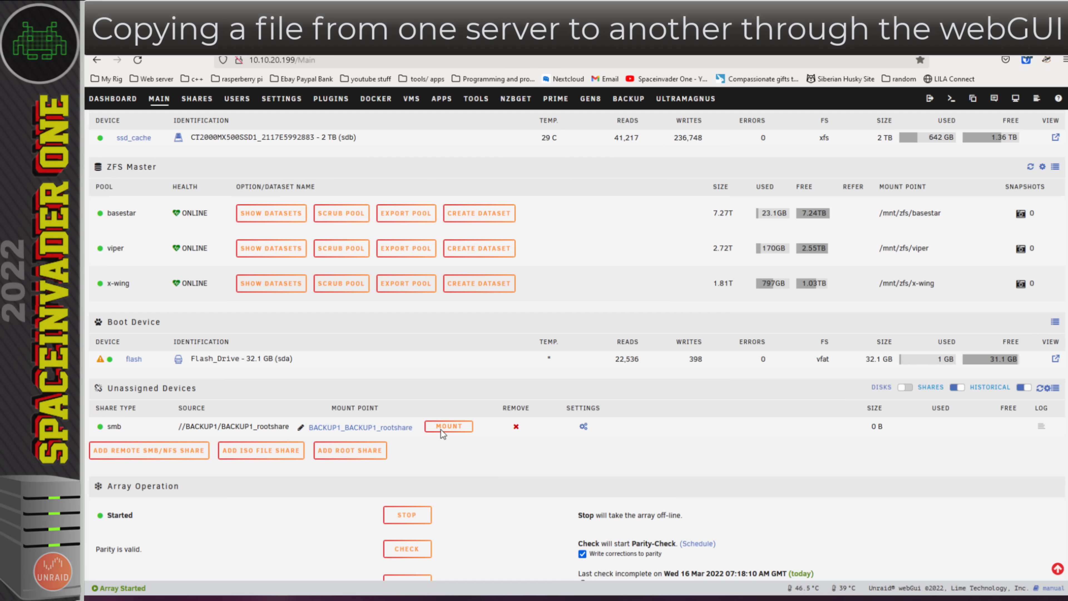
click(449, 426)
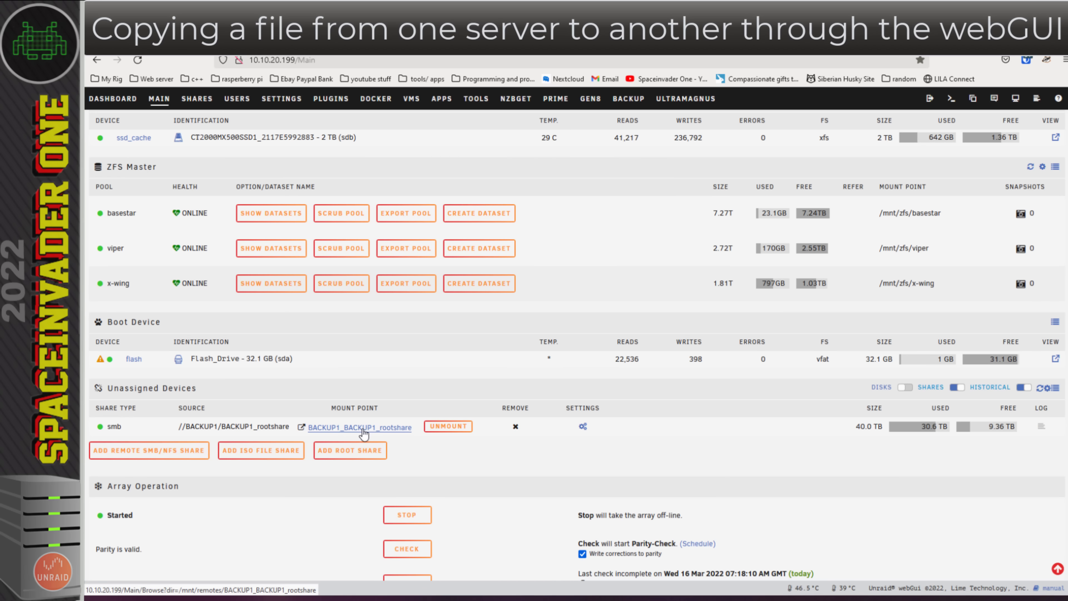
Step: Copy Catalina-opencore.img from the remote share's isos folder to /mnt/user/isos/MacOS
click(364, 428)
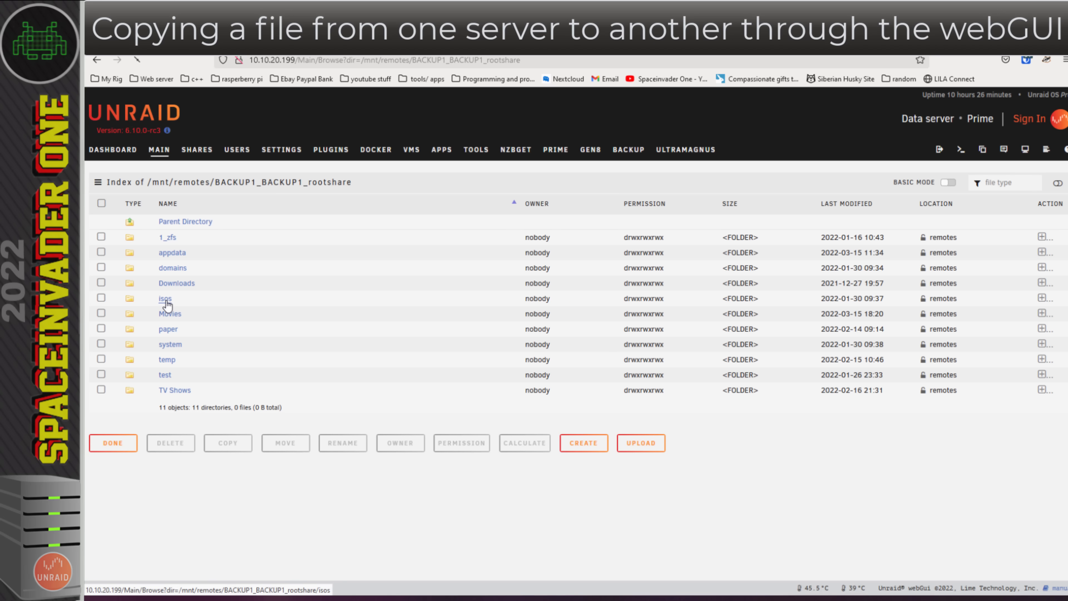
click(165, 299)
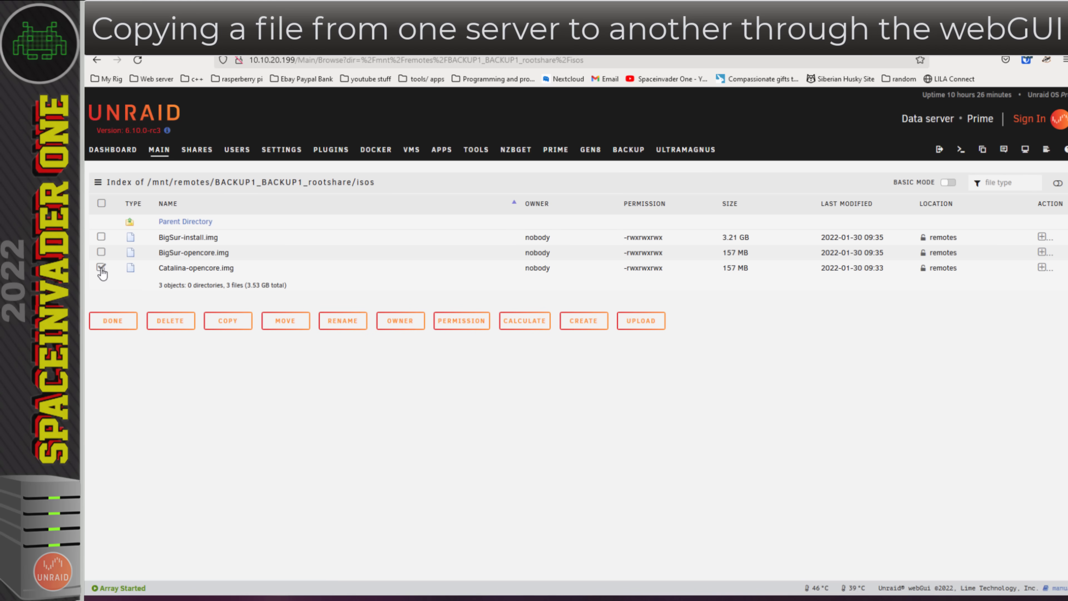
click(227, 320)
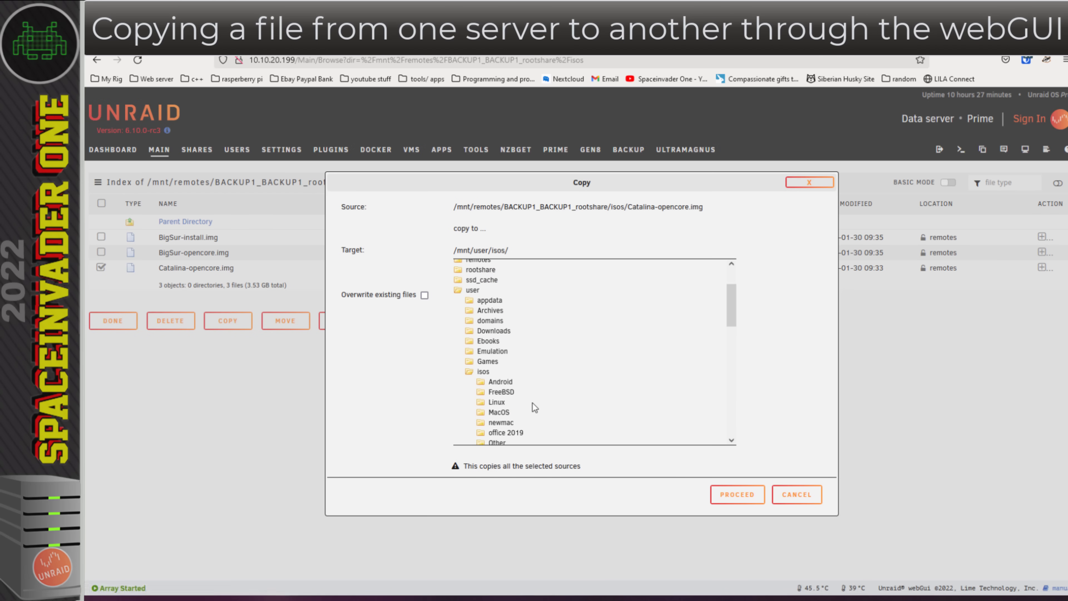
click(497, 412)
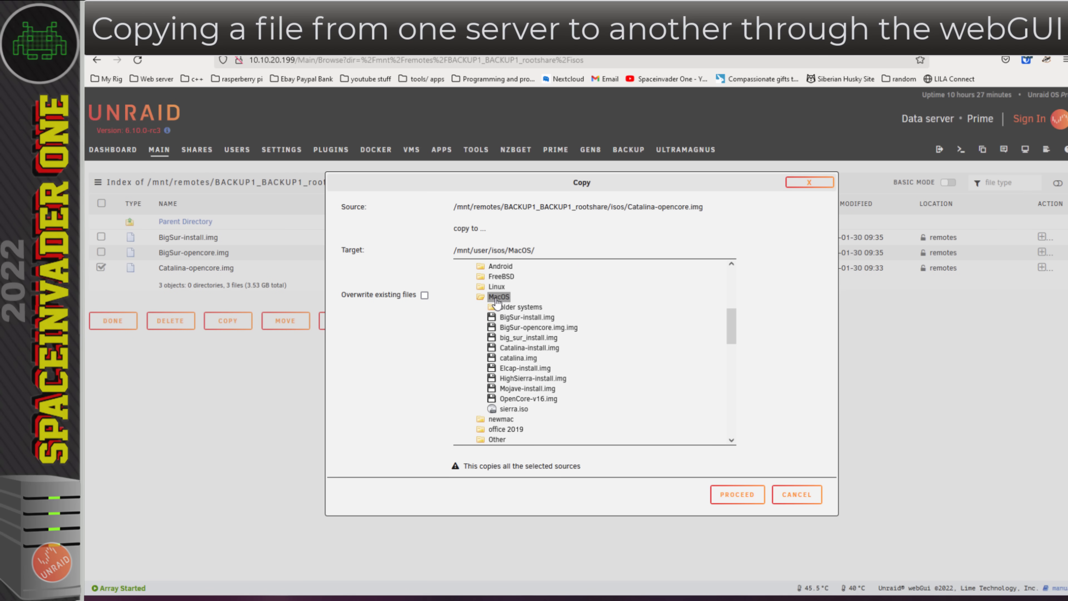
click(737, 494)
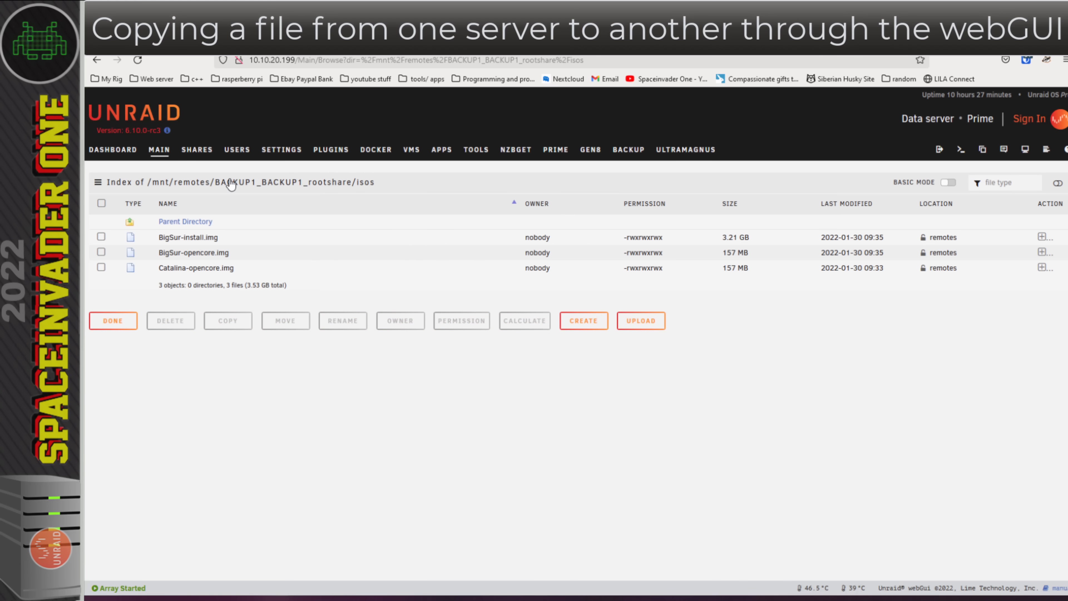
Step: Delete Catalina-opencore.img from the local isos/MacOS folder and return to Main
click(197, 150)
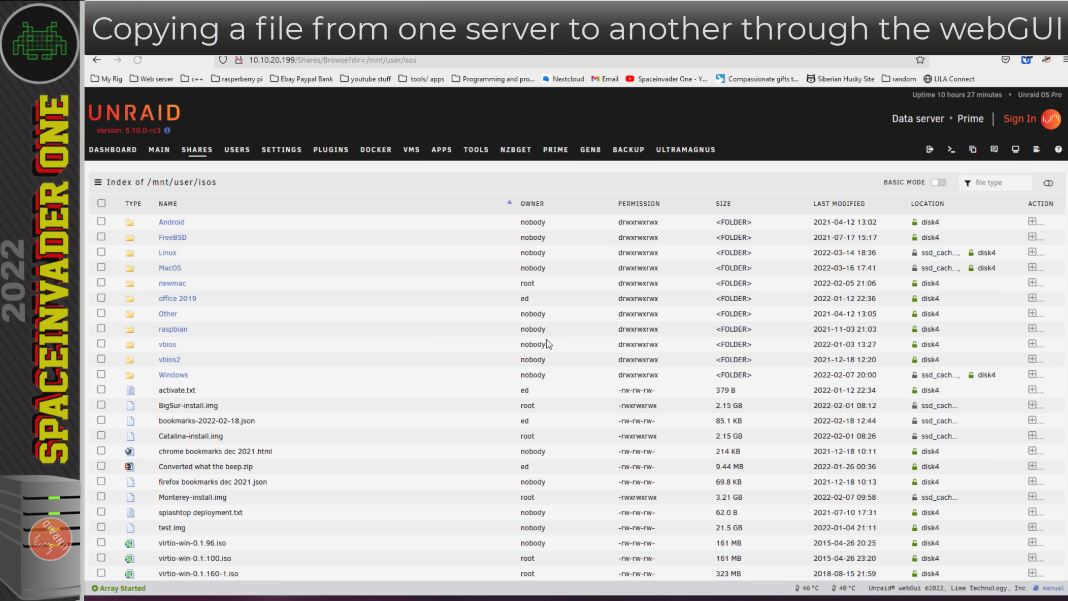
click(170, 267)
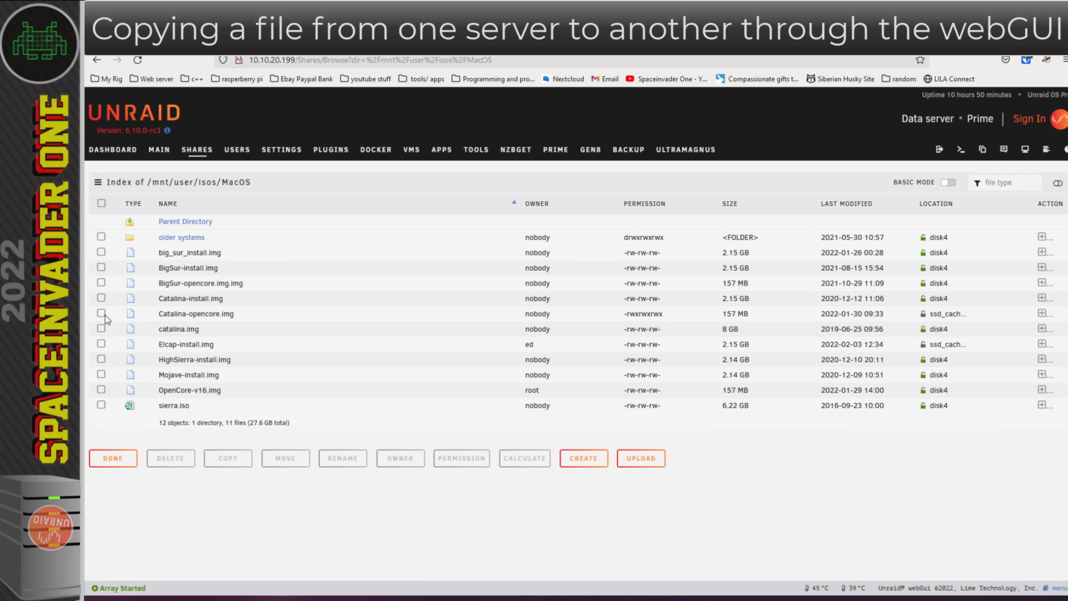
click(100, 314)
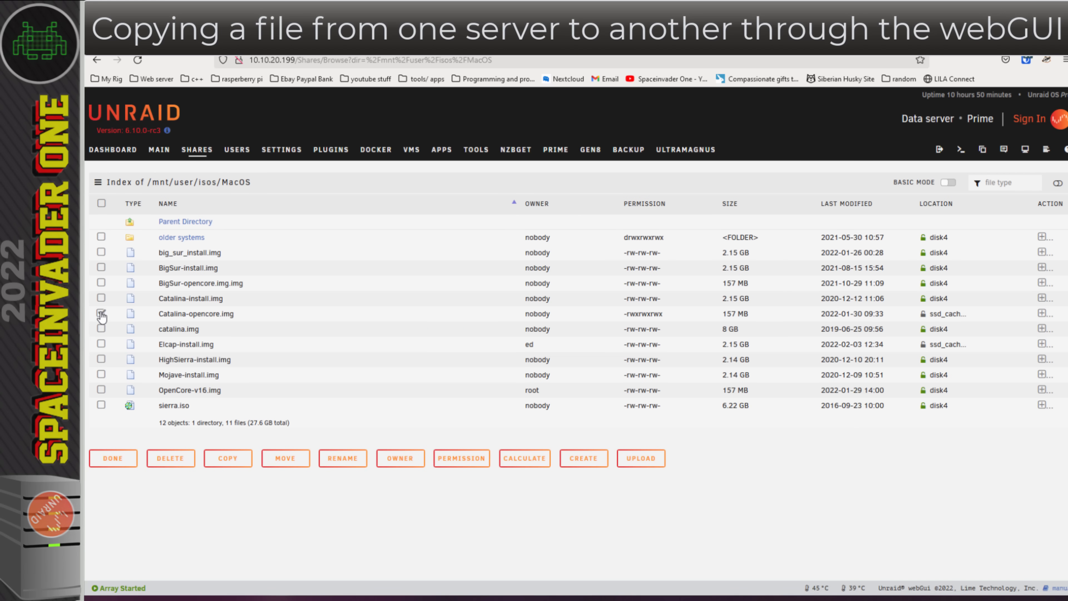
click(101, 313)
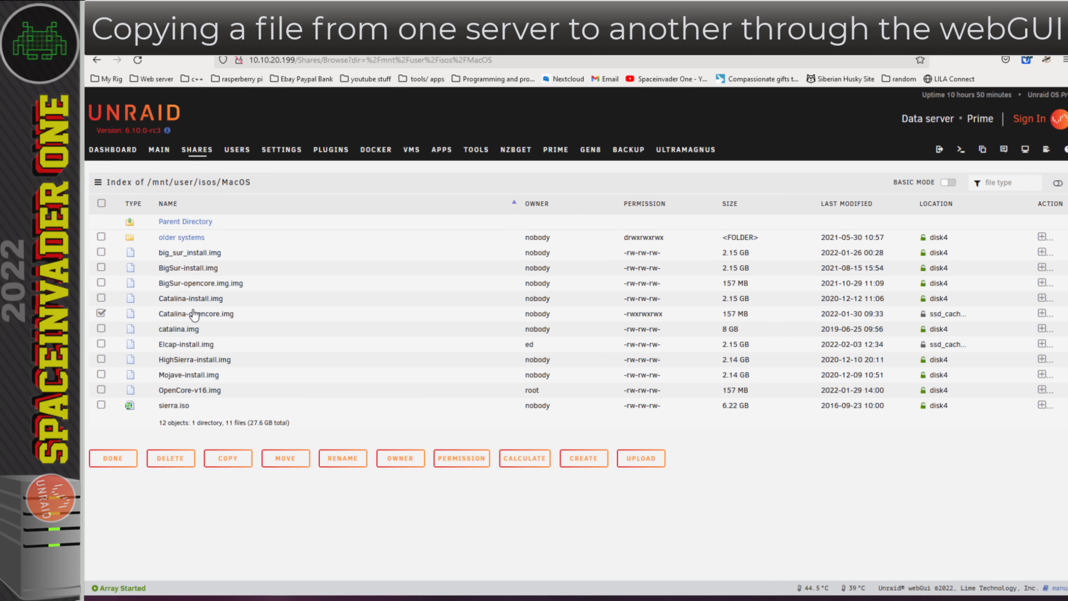
click(170, 458)
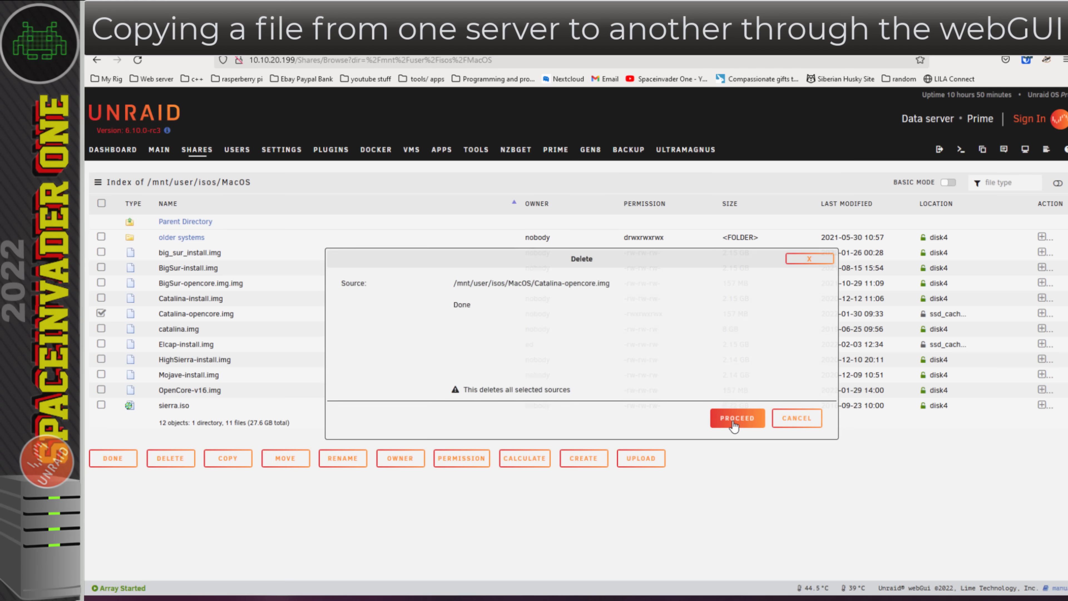
click(737, 418)
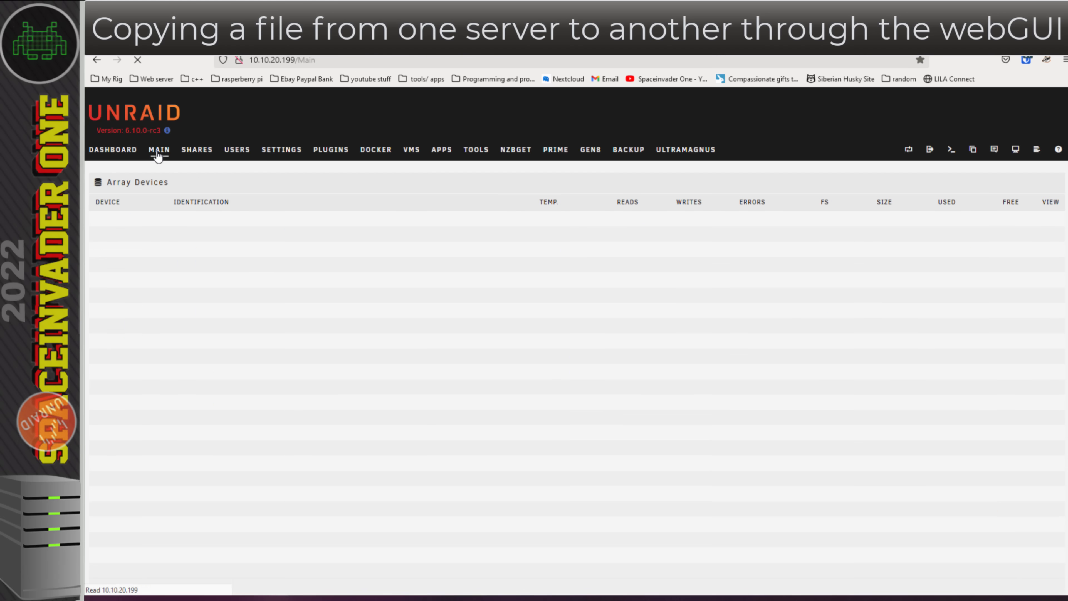
click(160, 149)
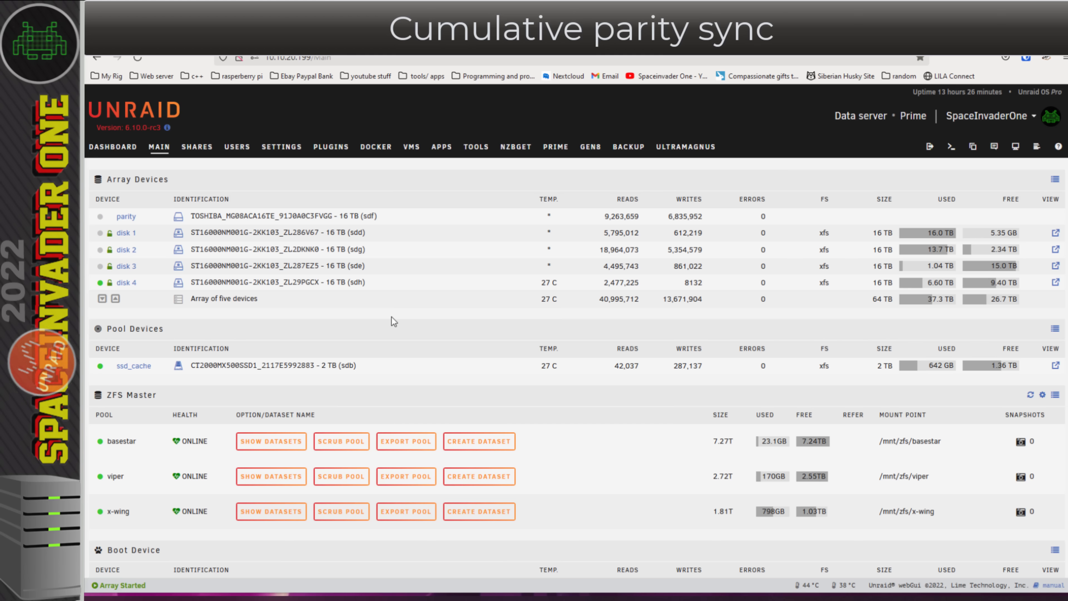
mouse_move(344, 250)
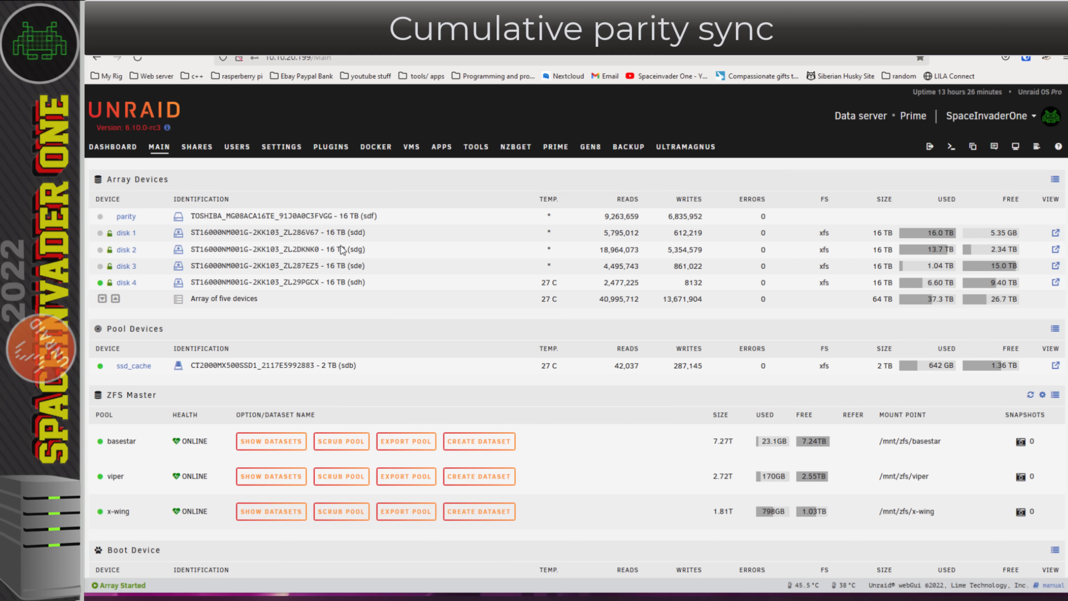
mouse_move(403, 256)
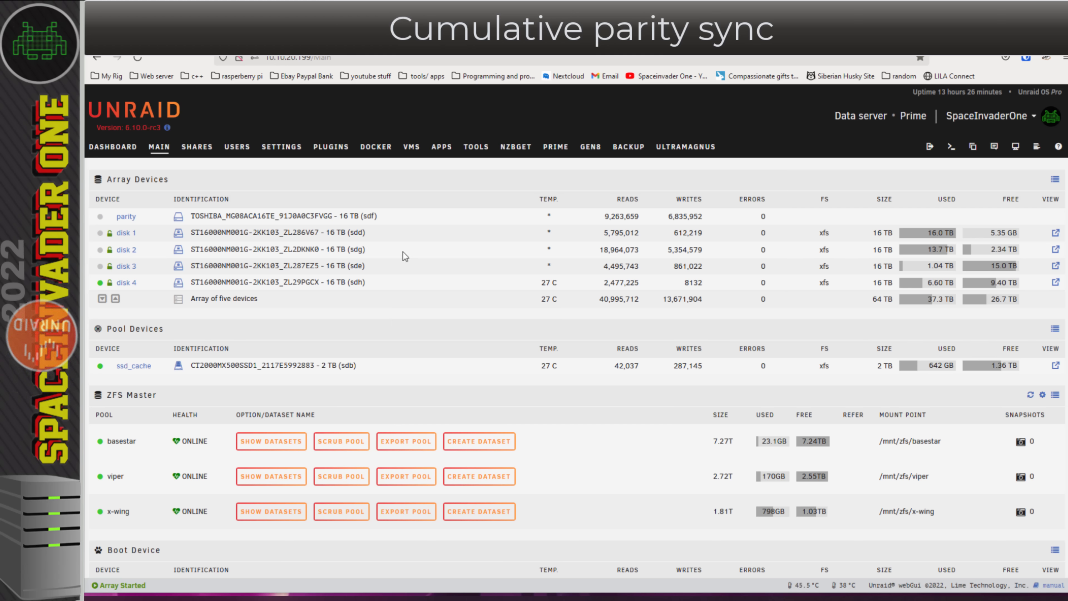
mouse_move(286, 197)
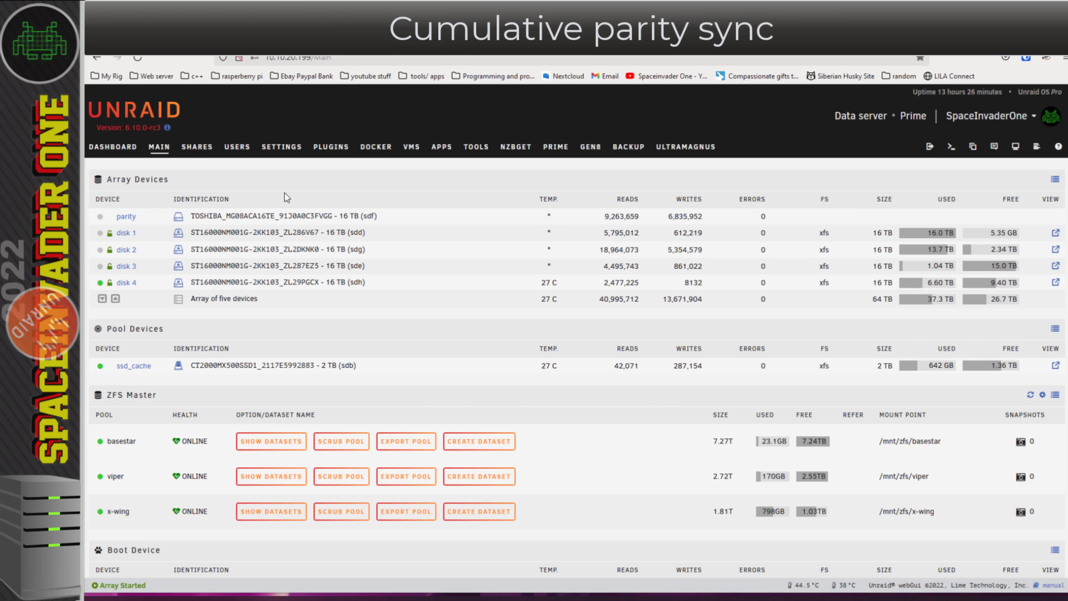
Step: In Settings > Scheduler, set the parity check to run monthly
click(282, 146)
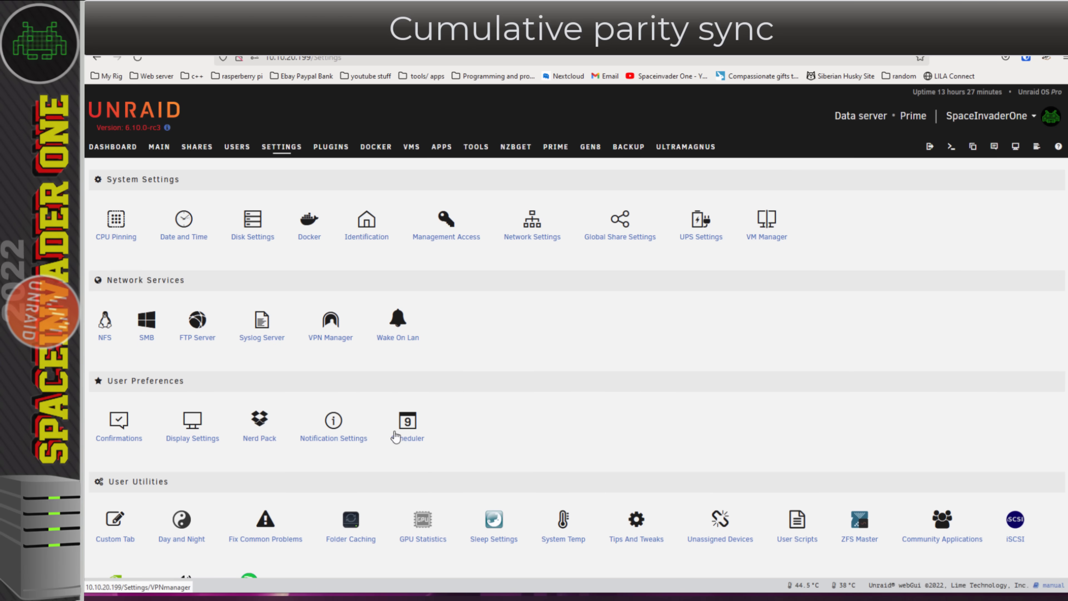
click(407, 421)
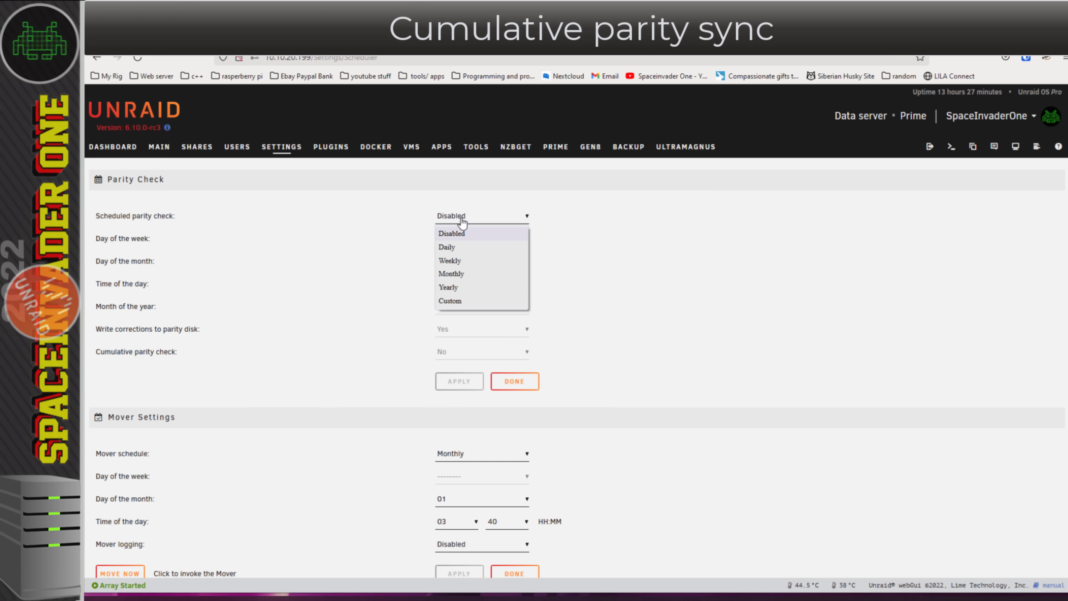
mouse_move(453, 274)
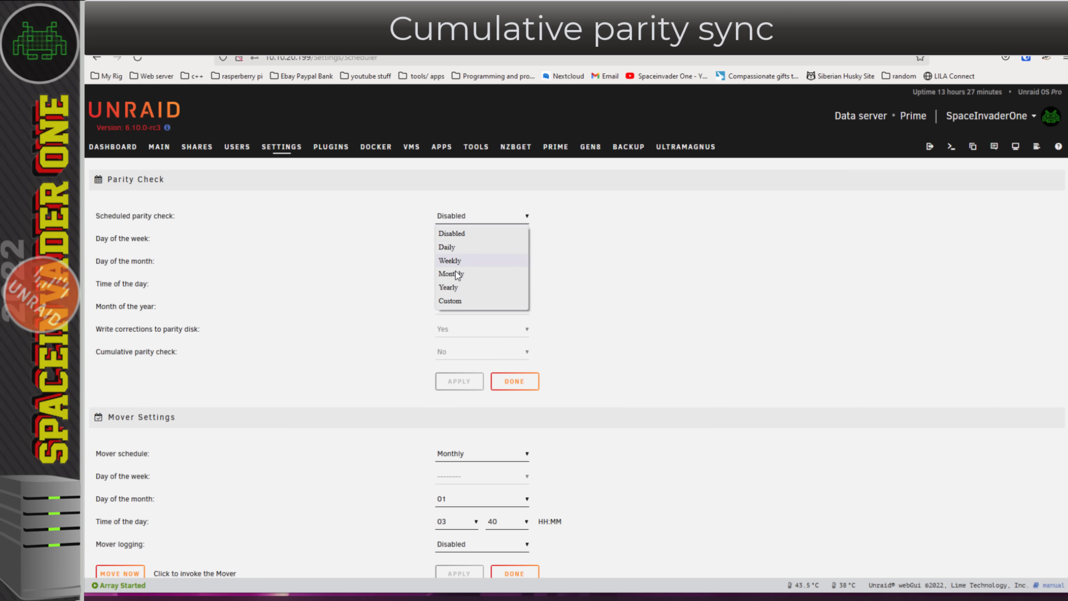
click(452, 273)
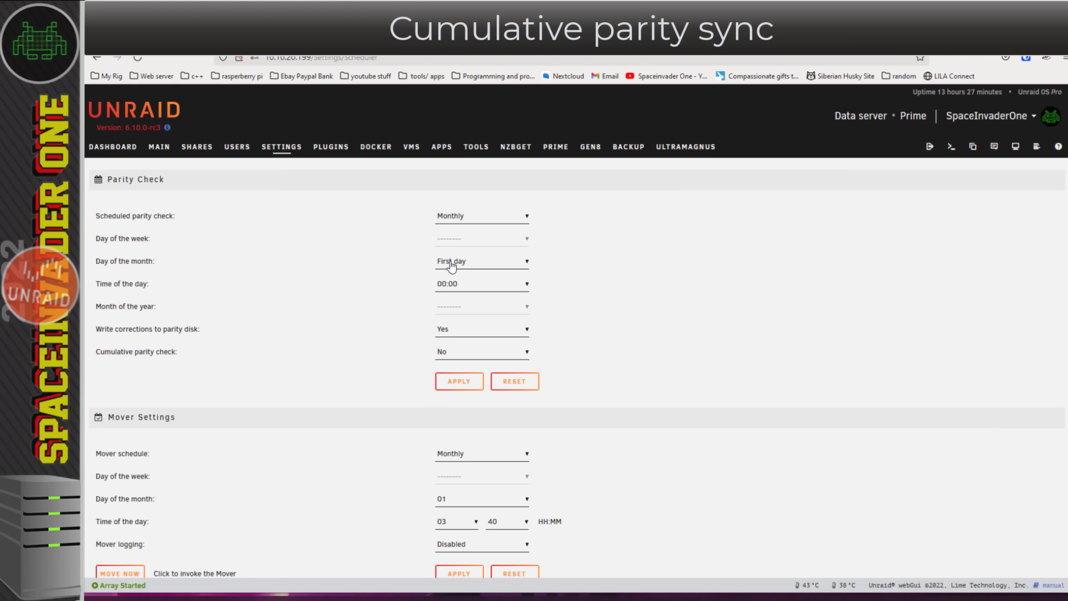
mouse_move(451, 290)
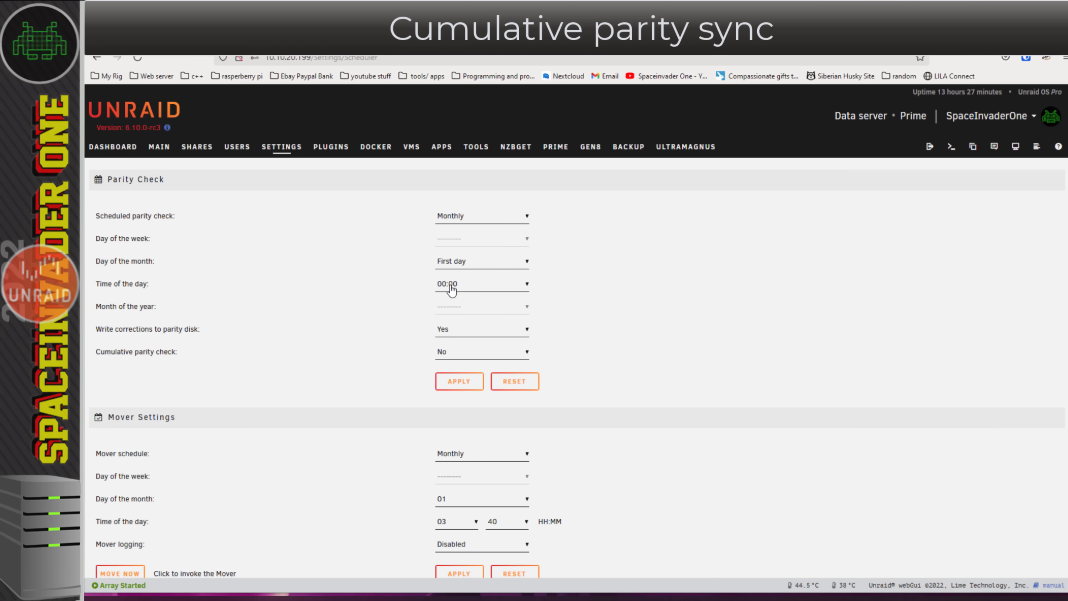
mouse_move(447, 305)
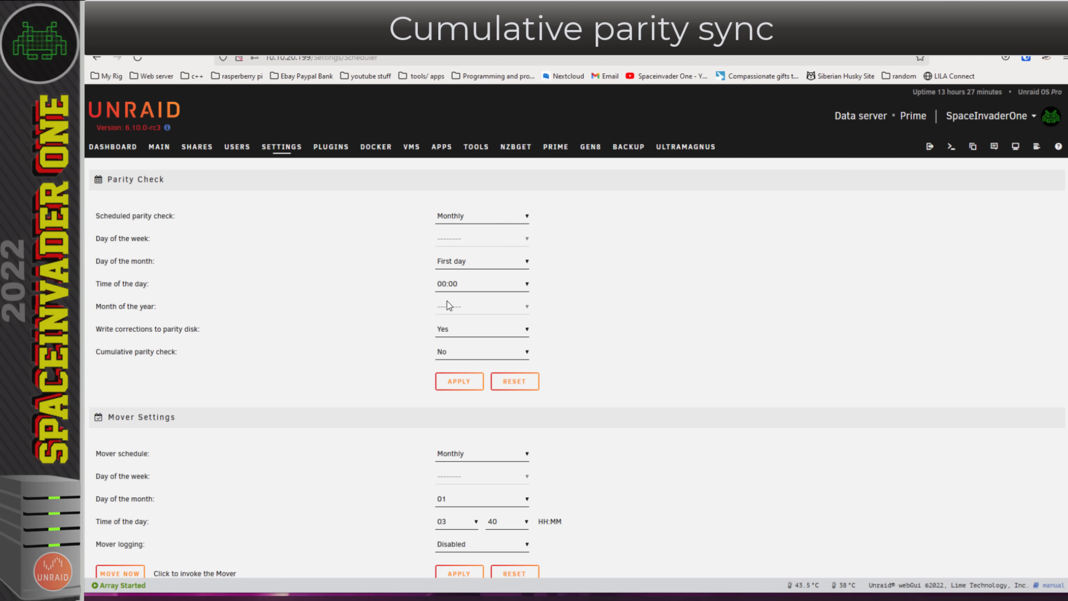
mouse_move(107, 364)
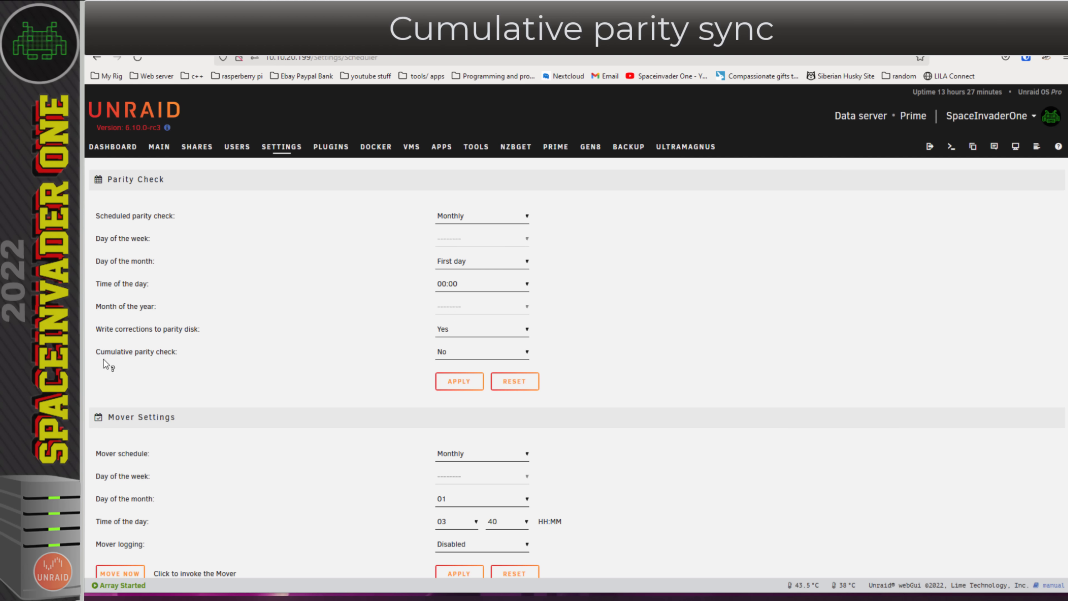
mouse_move(188, 364)
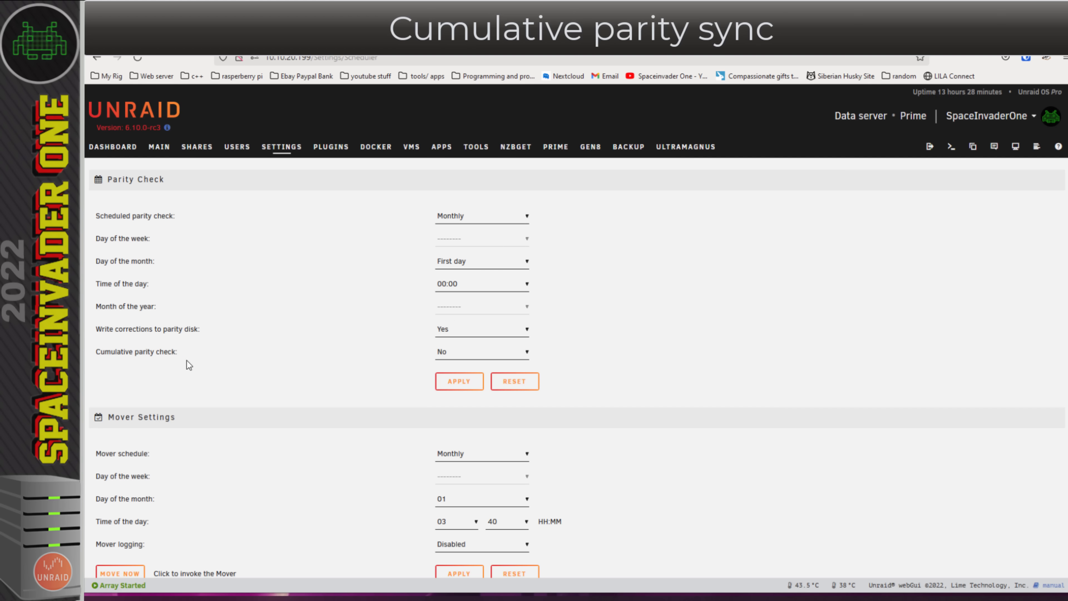
Step: Enable cumulative parity check accumulating daily for 9 hours, apply and finish
click(481, 351)
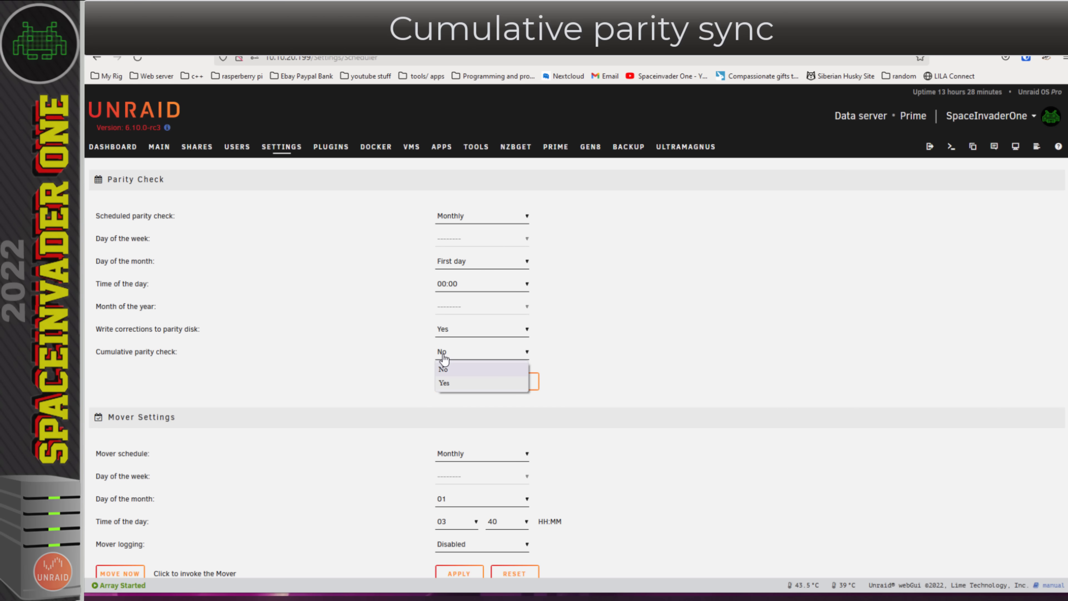
click(444, 382)
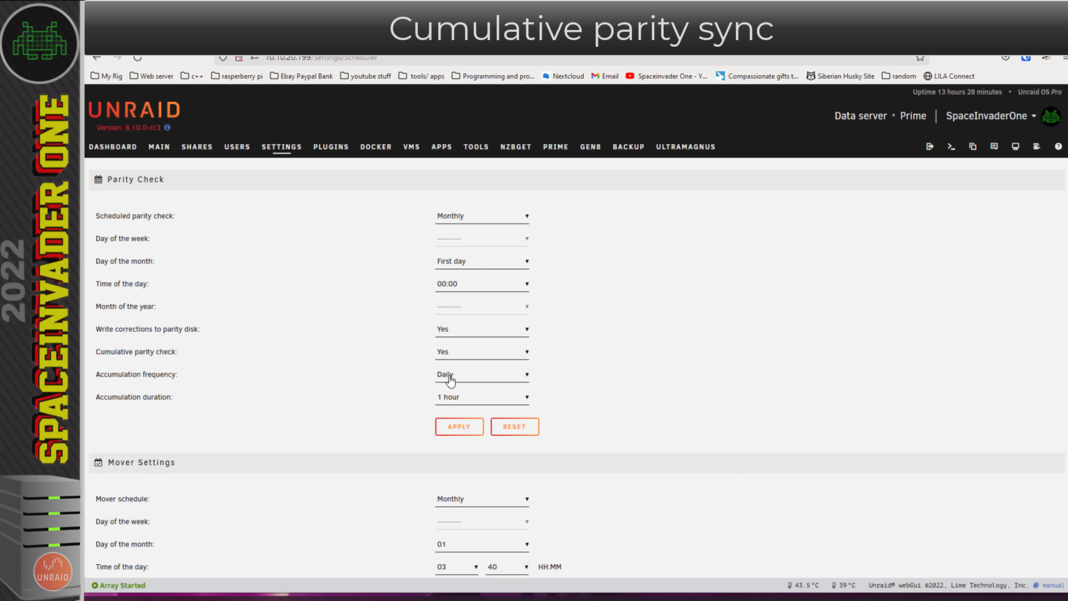
click(481, 374)
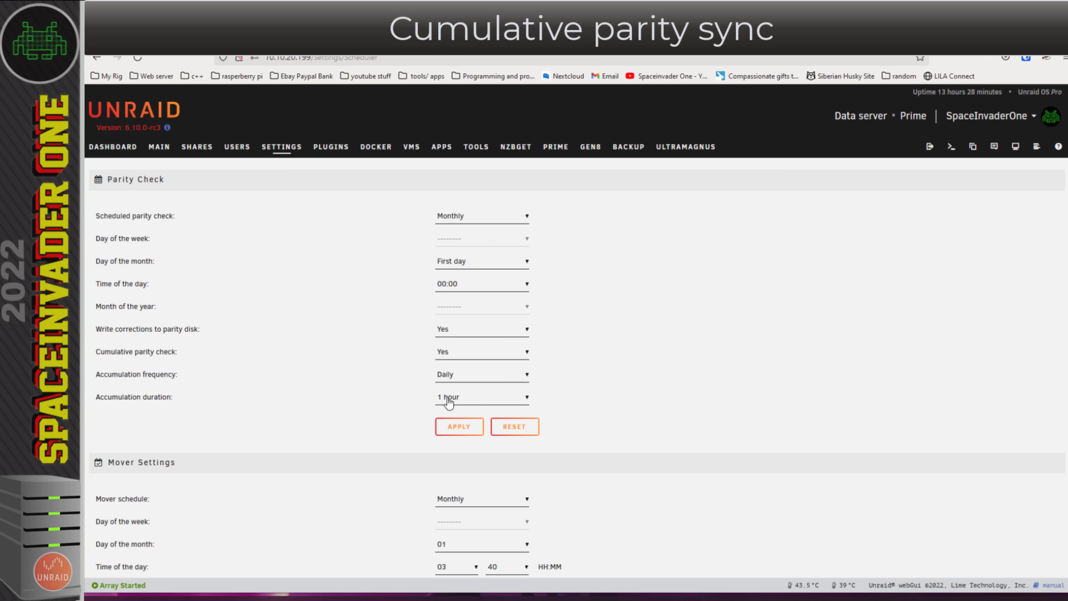
click(481, 397)
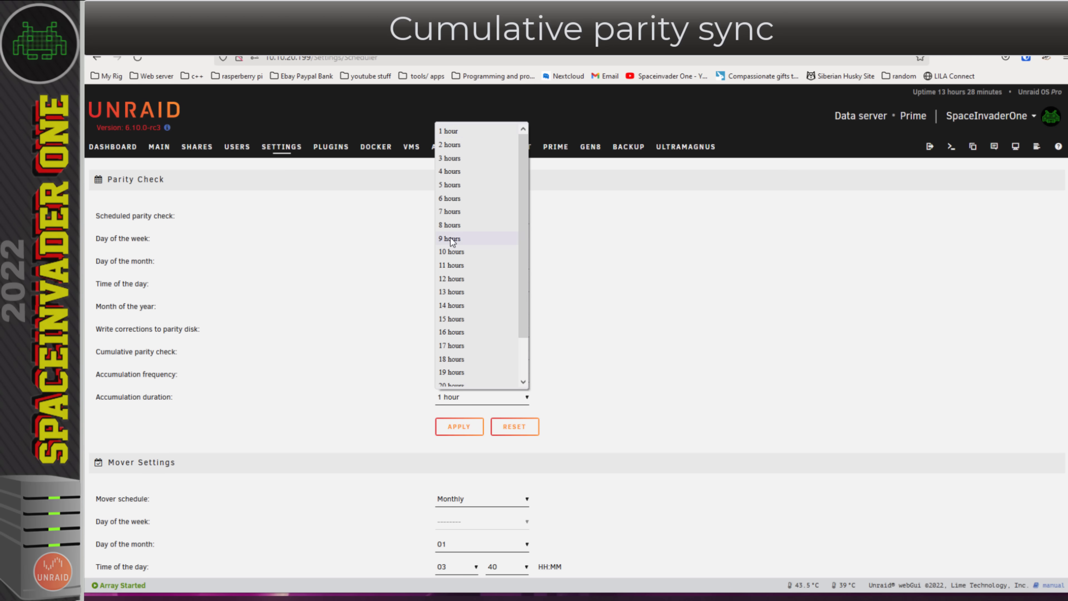
click(449, 239)
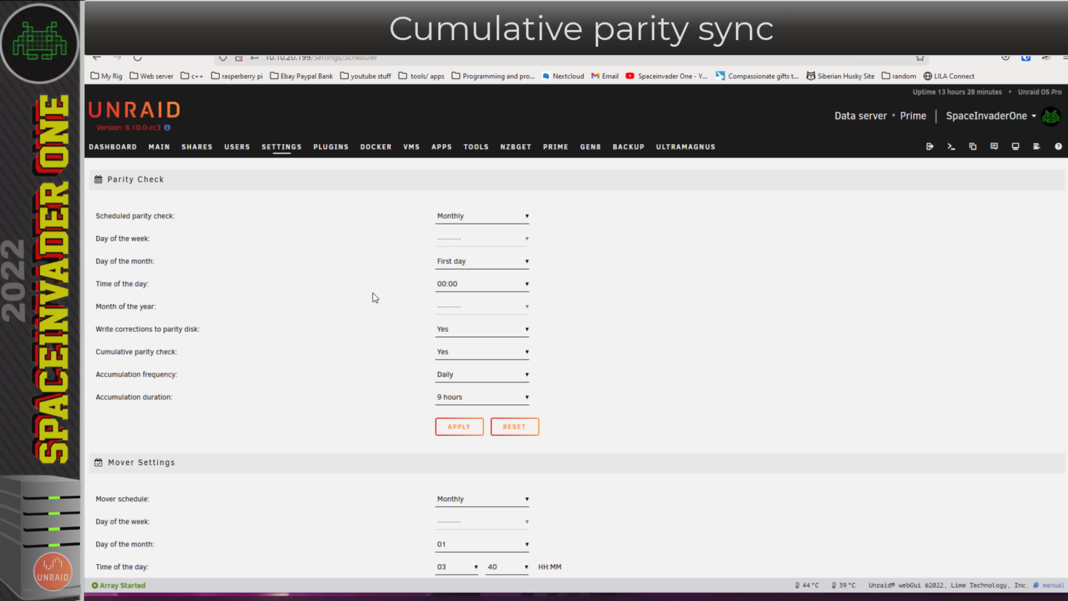
mouse_move(456, 267)
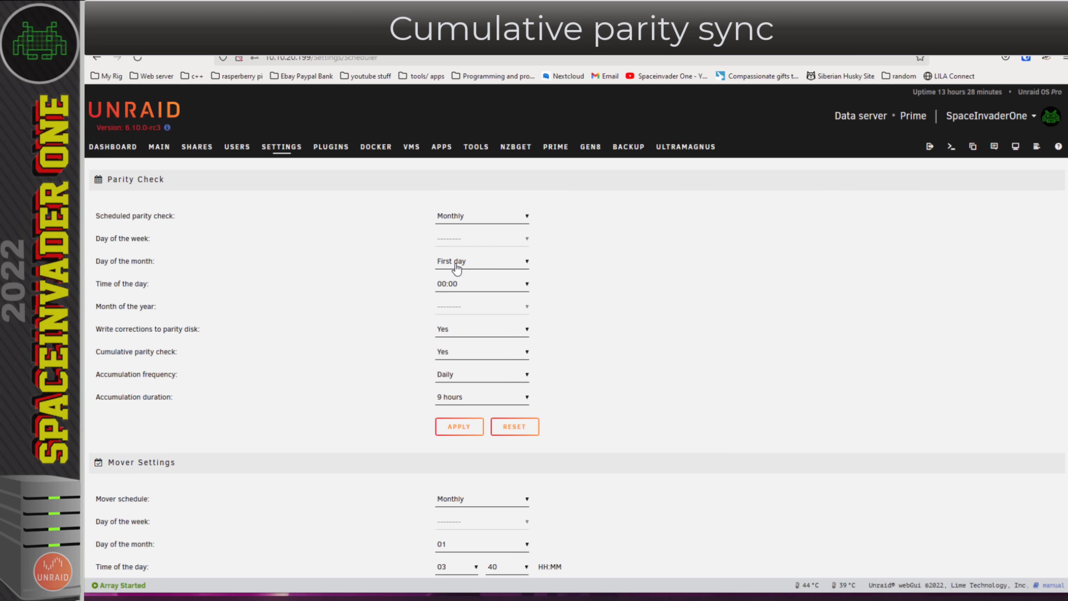
mouse_move(530, 407)
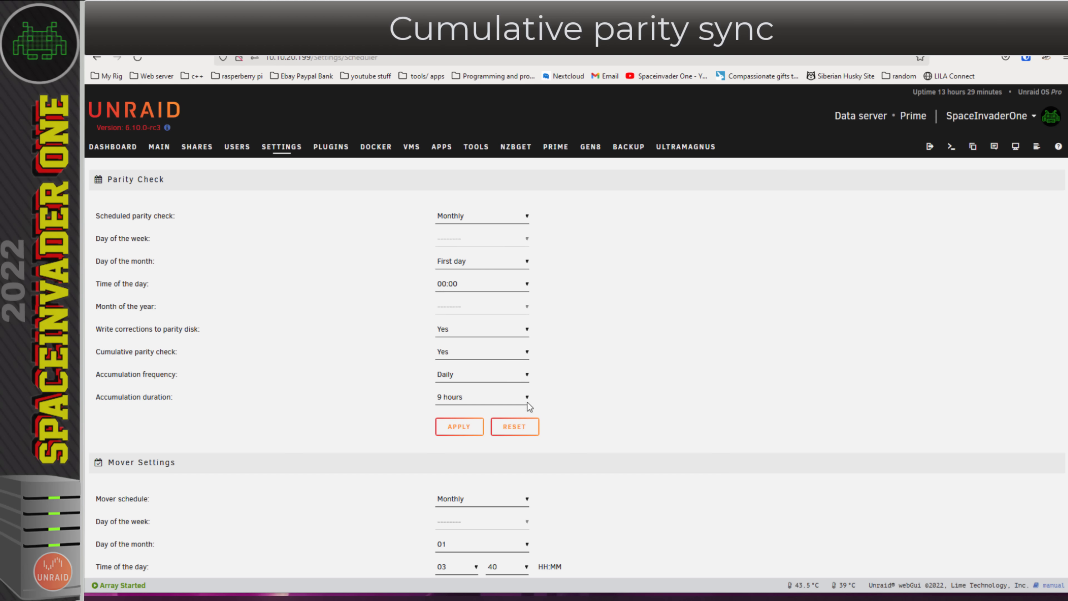
mouse_move(459, 411)
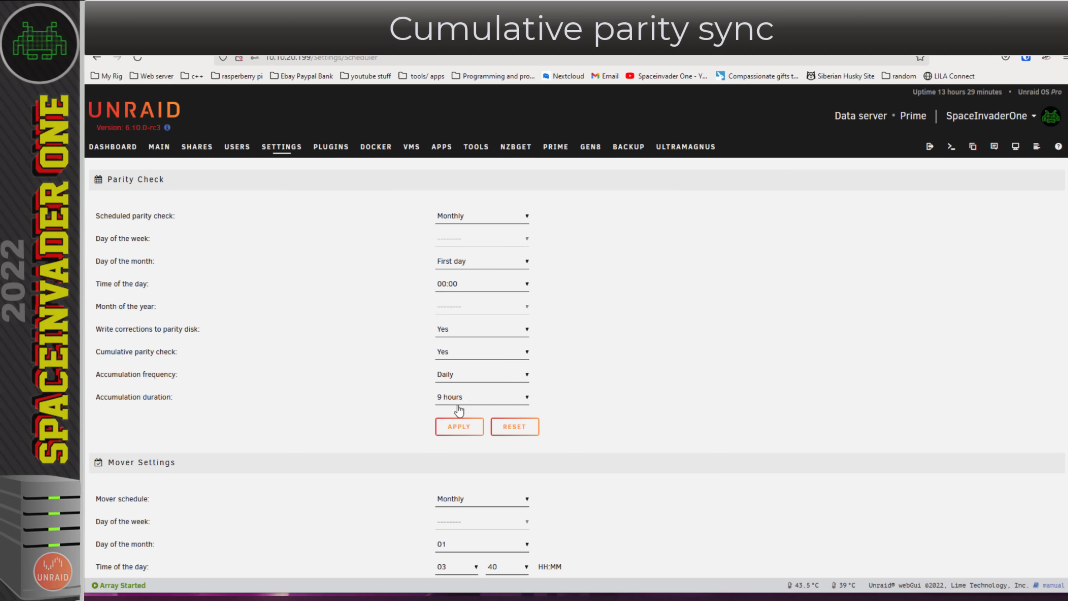
mouse_move(458, 395)
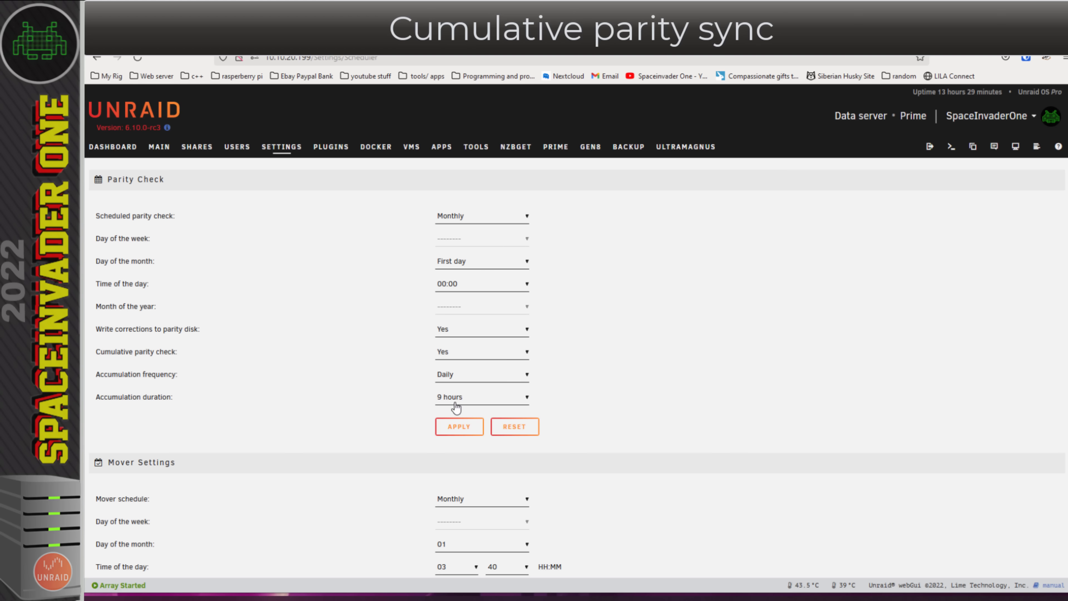
mouse_move(477, 294)
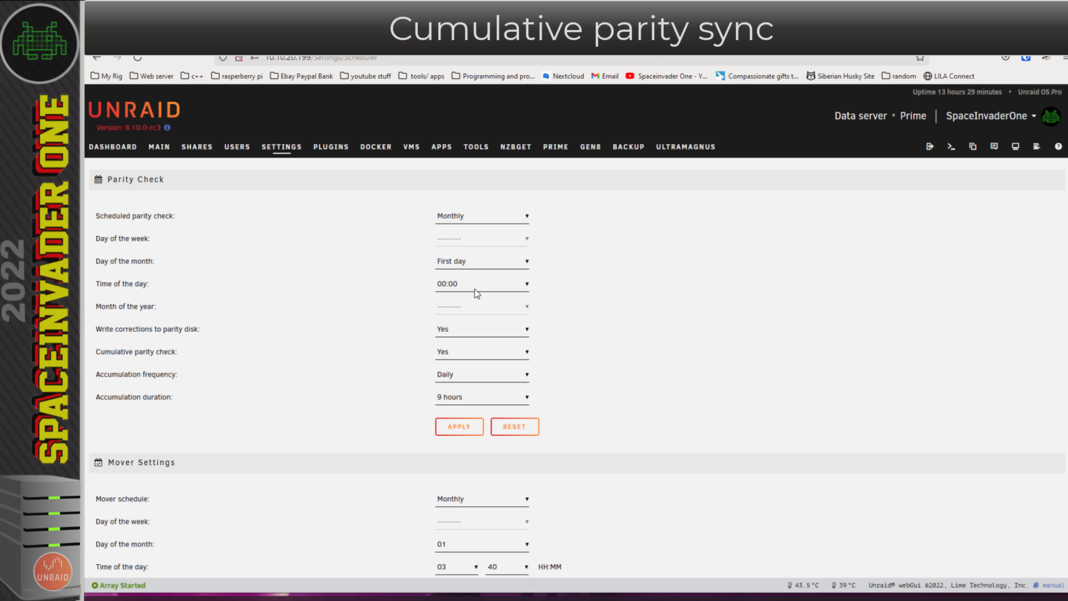
mouse_move(480, 397)
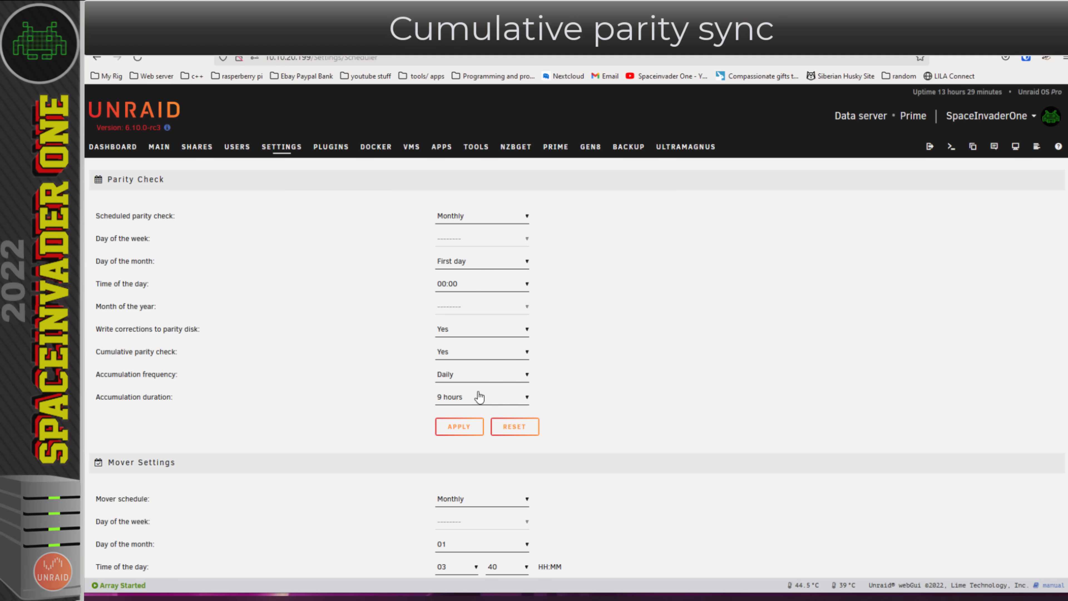
mouse_move(461, 389)
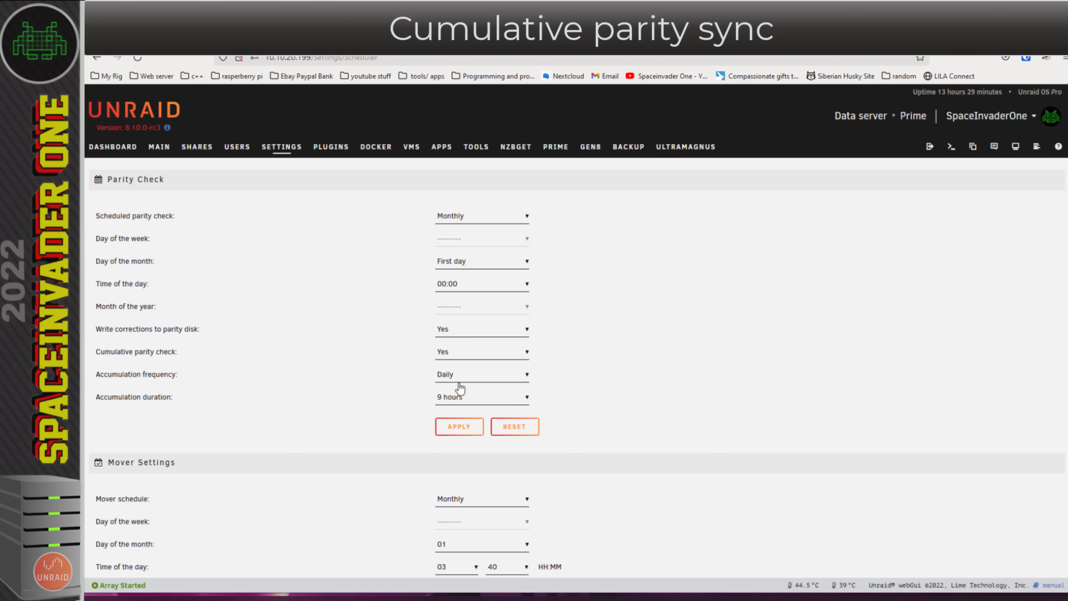
click(458, 426)
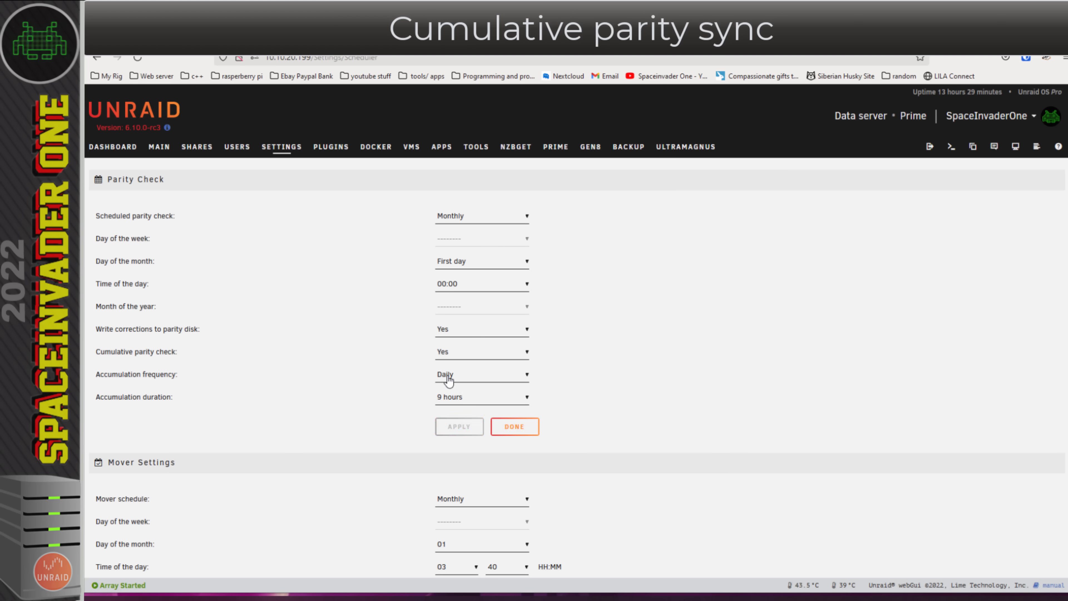
mouse_move(455, 359)
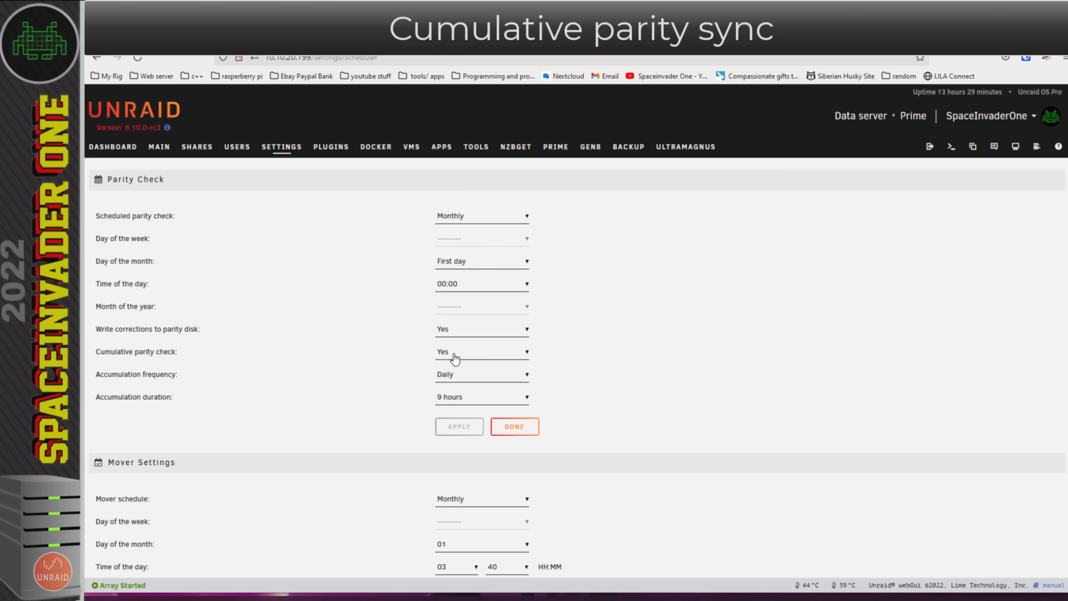
mouse_move(494, 343)
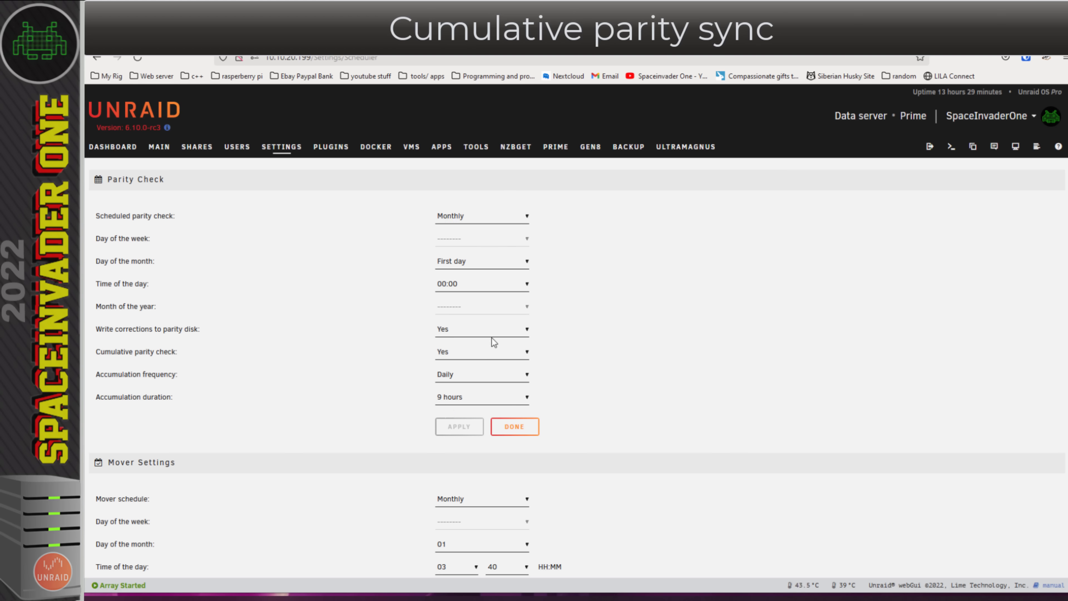
mouse_move(558, 379)
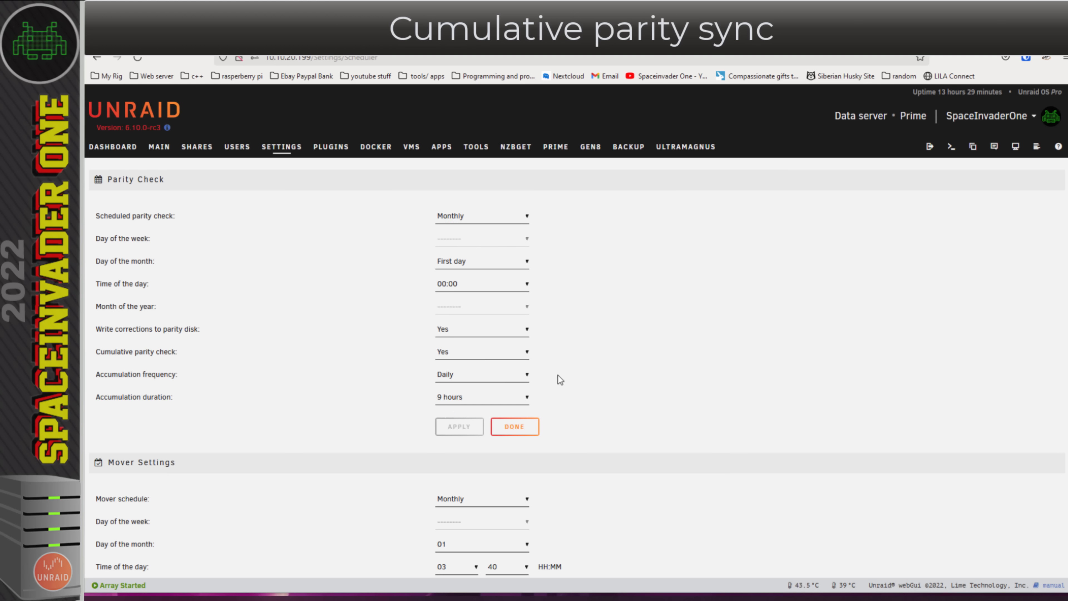
mouse_move(586, 403)
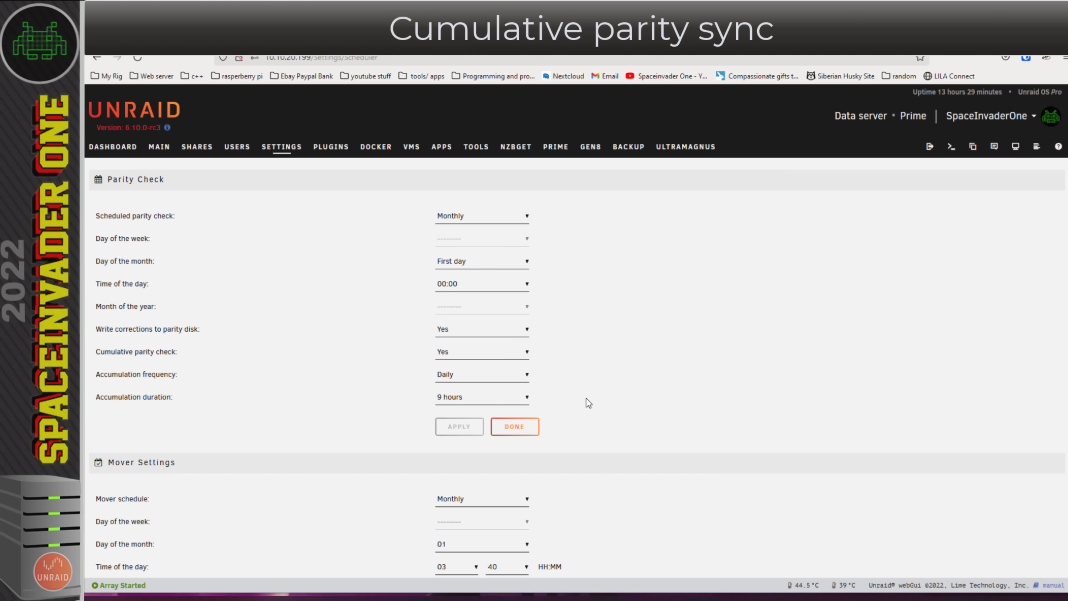
mouse_move(481, 389)
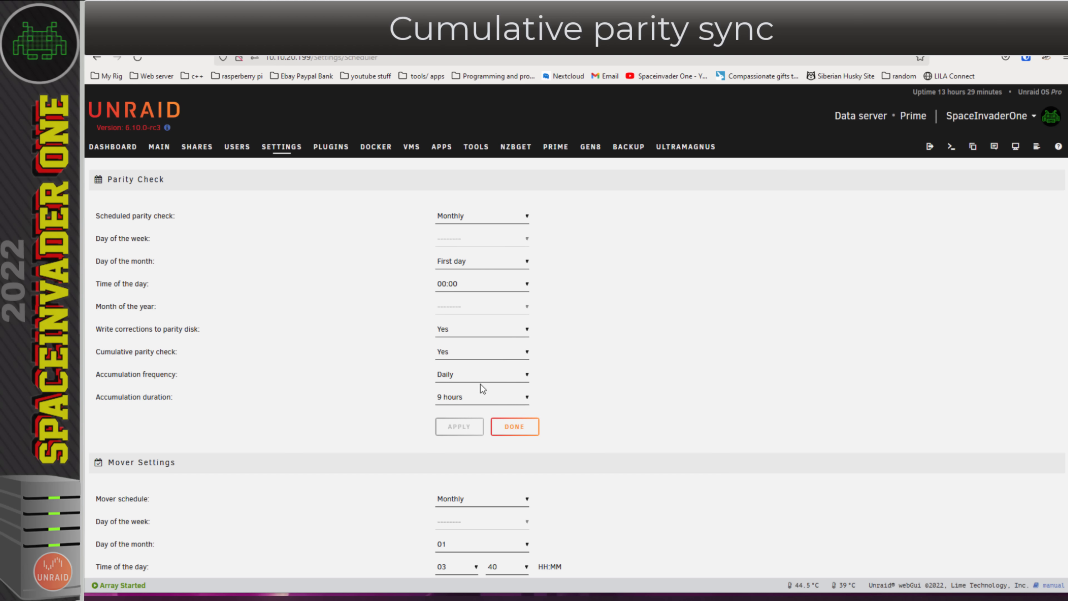
mouse_move(611, 445)
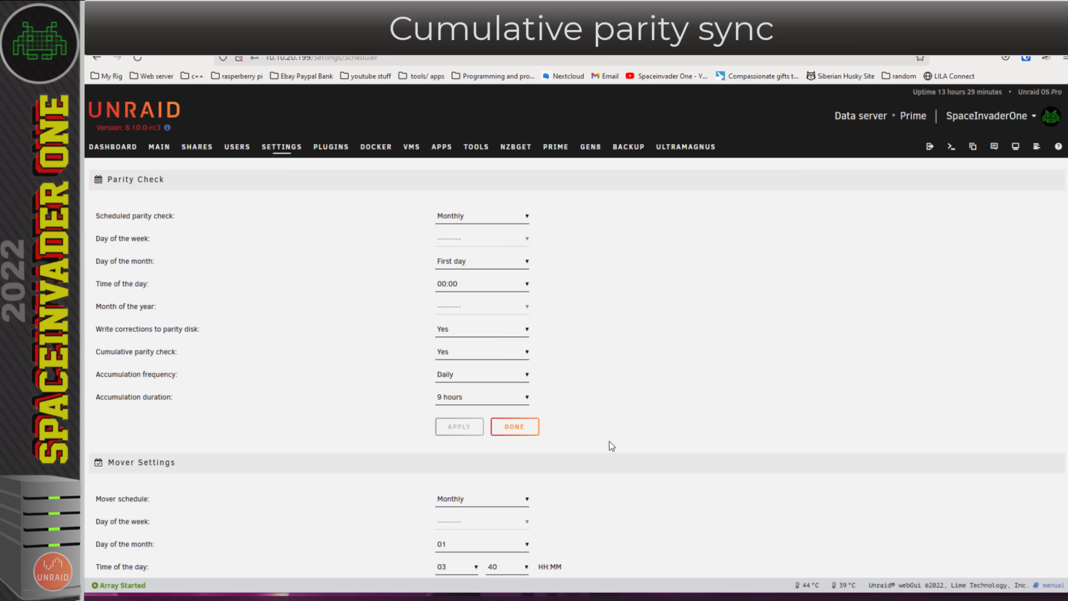
click(514, 425)
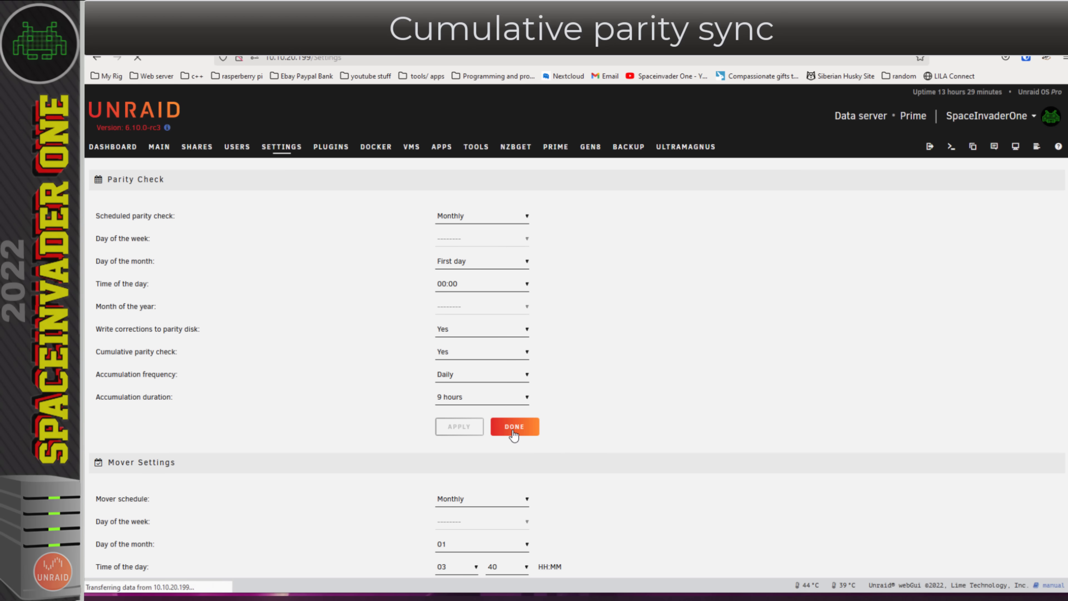
Step: Leave the scheduler with Done, keeping the cumulative parity schedule
click(514, 427)
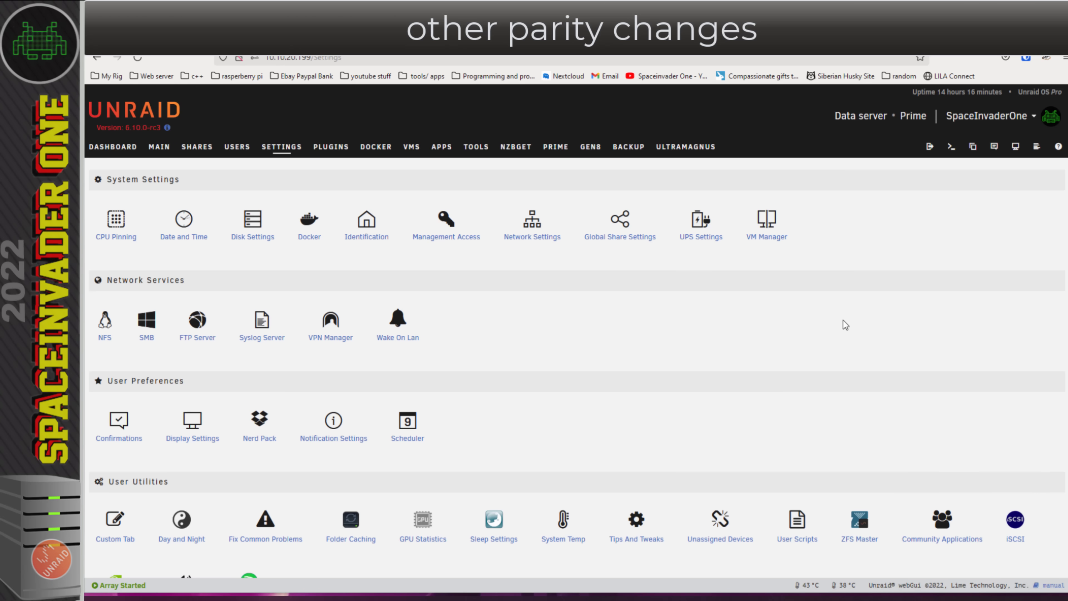
mouse_move(952, 146)
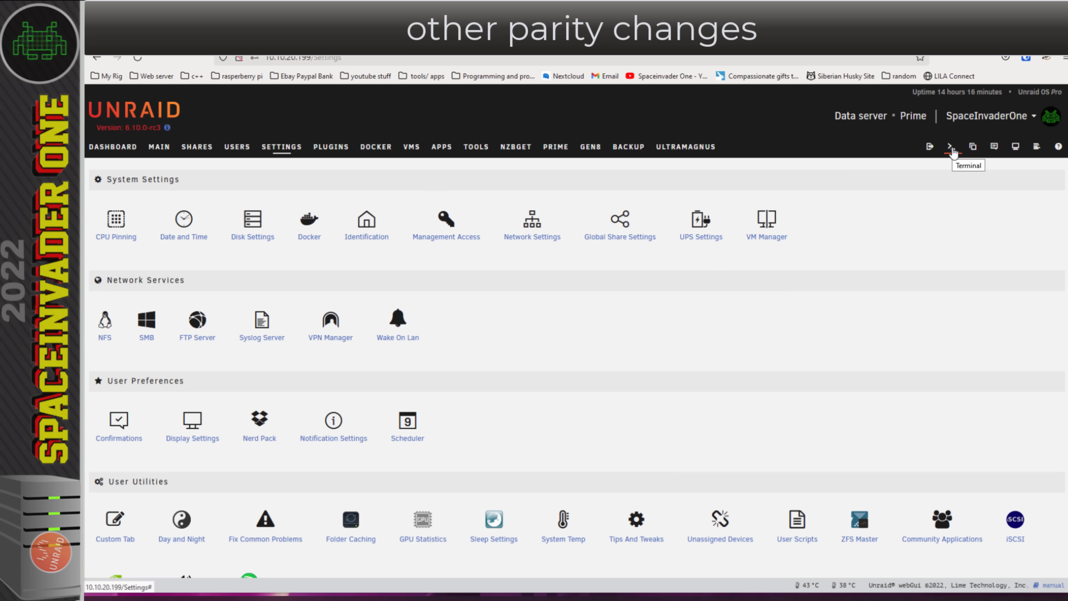
Step: Set the terminal font size to Very large in Display Settings
click(951, 146)
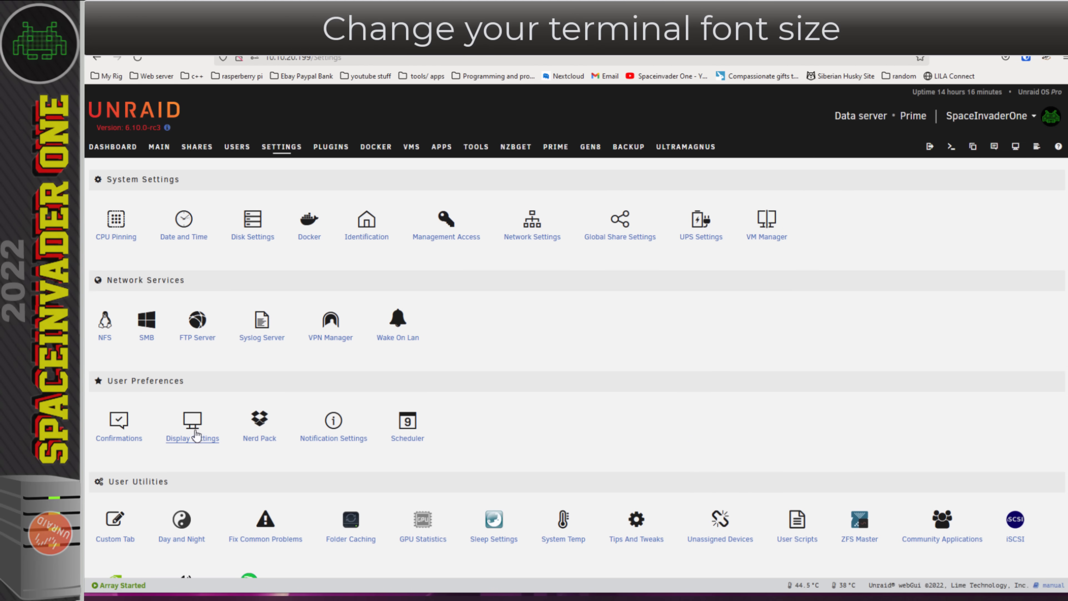
click(192, 421)
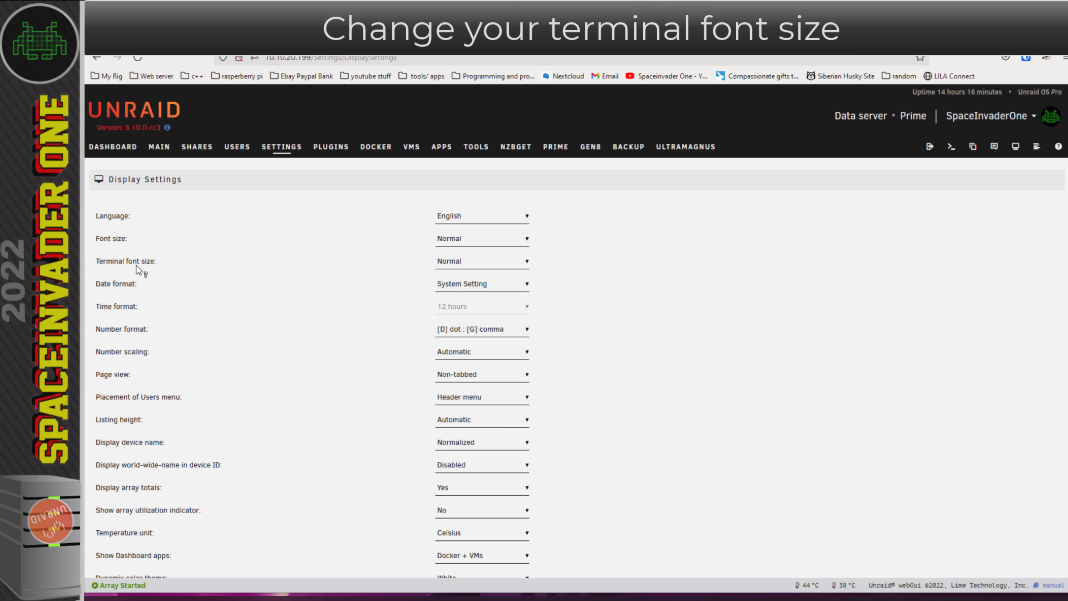
mouse_move(458, 266)
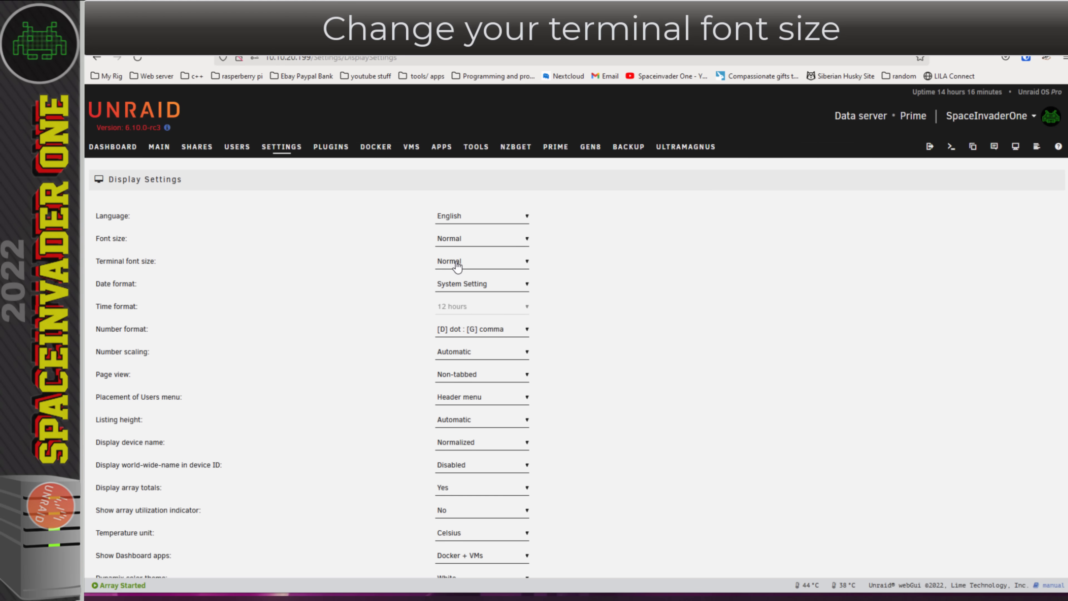
click(482, 261)
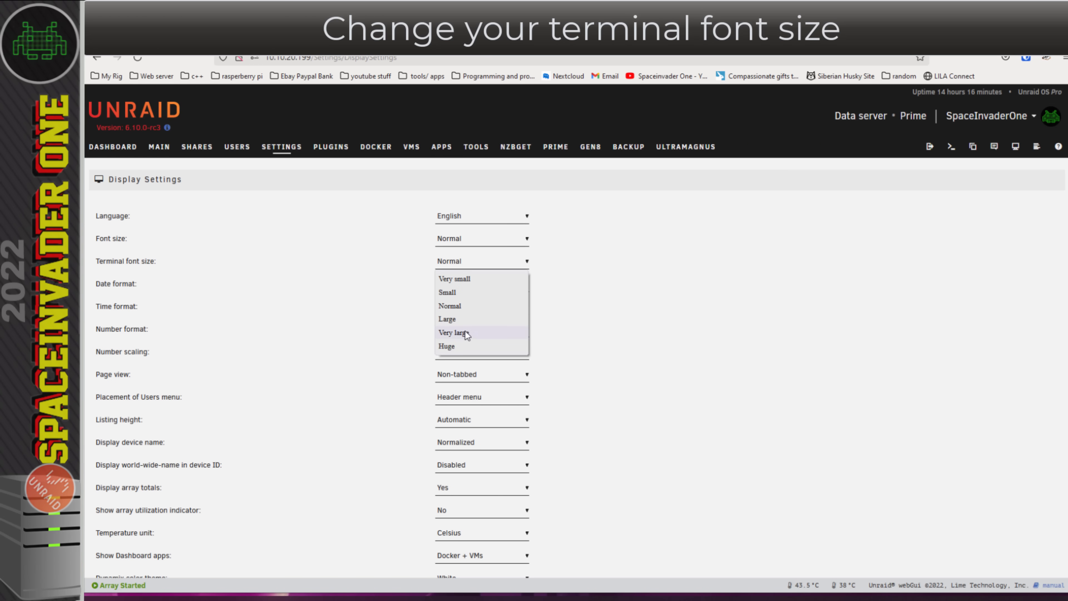
click(453, 333)
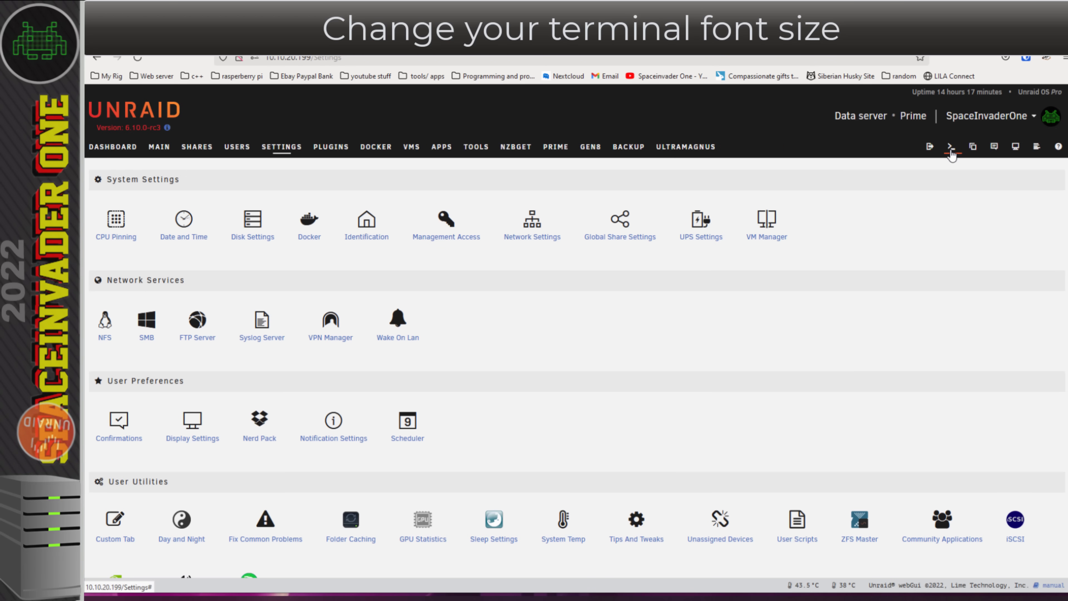
Step: Launch the web terminal from the header to a root prompt, then close it
click(952, 146)
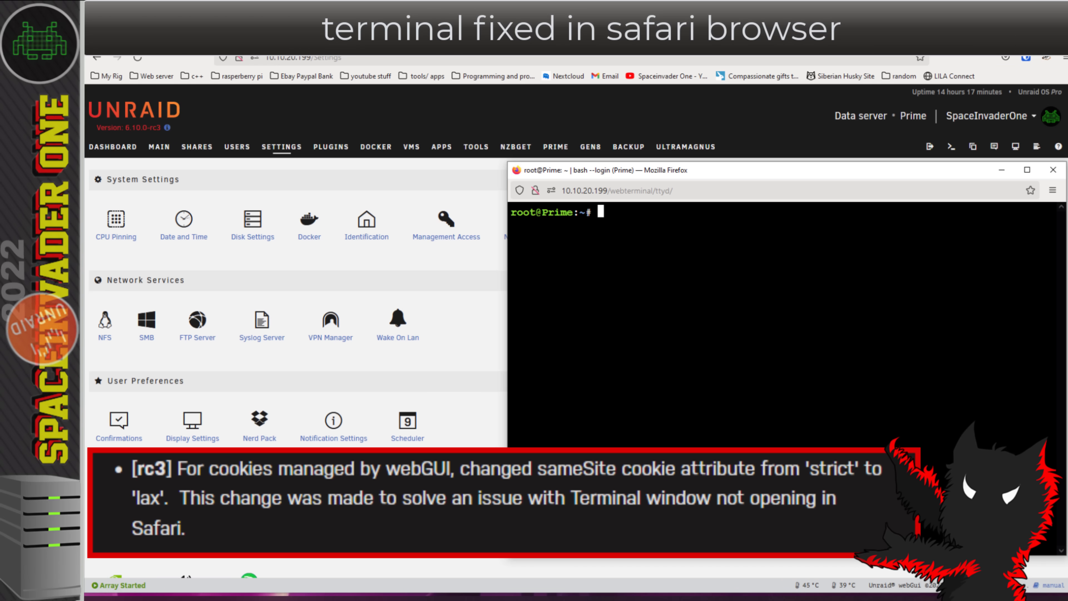
scroll(down, 3)
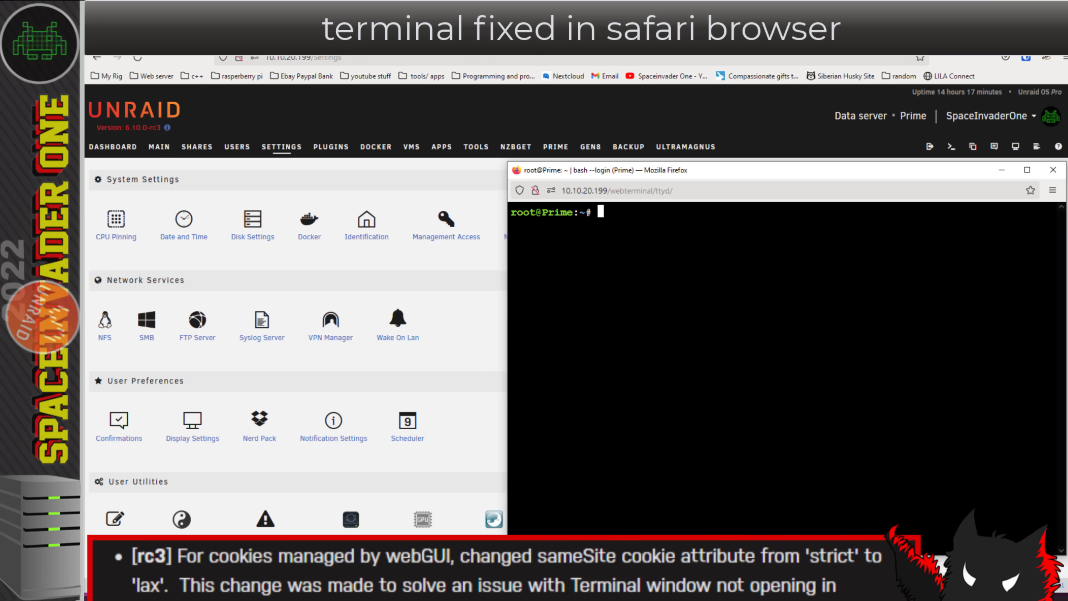
click(1053, 170)
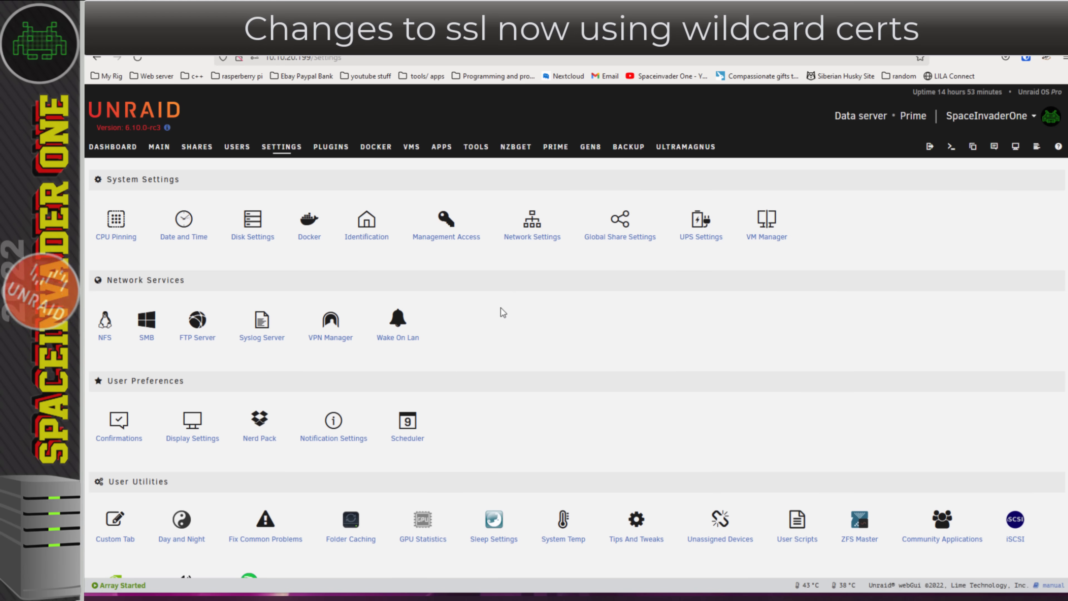
mouse_move(627, 146)
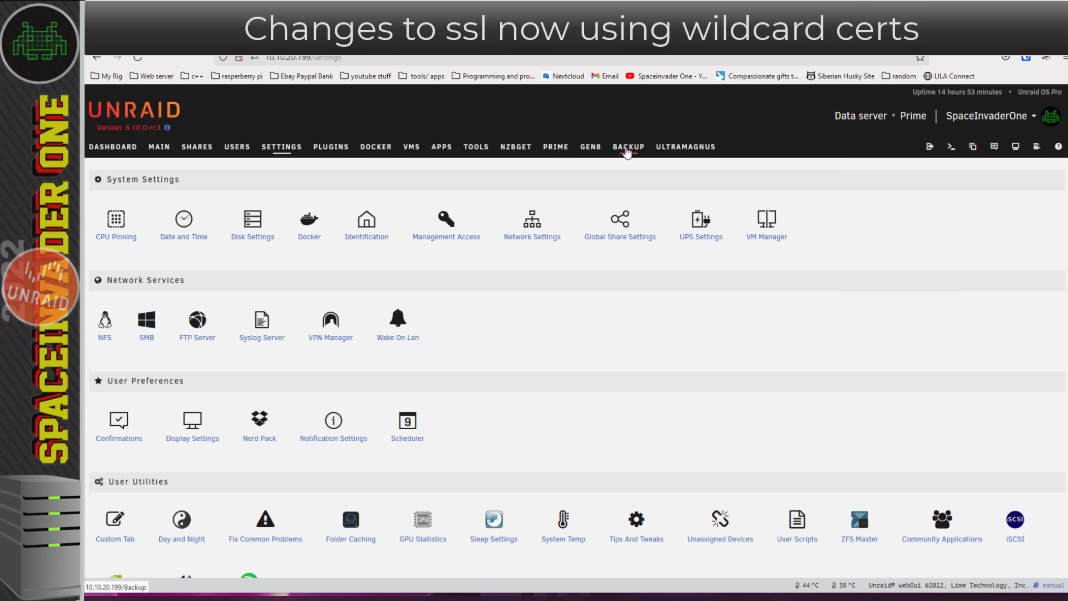
Step: Go to Management Access settings on the Backup1 server
click(159, 146)
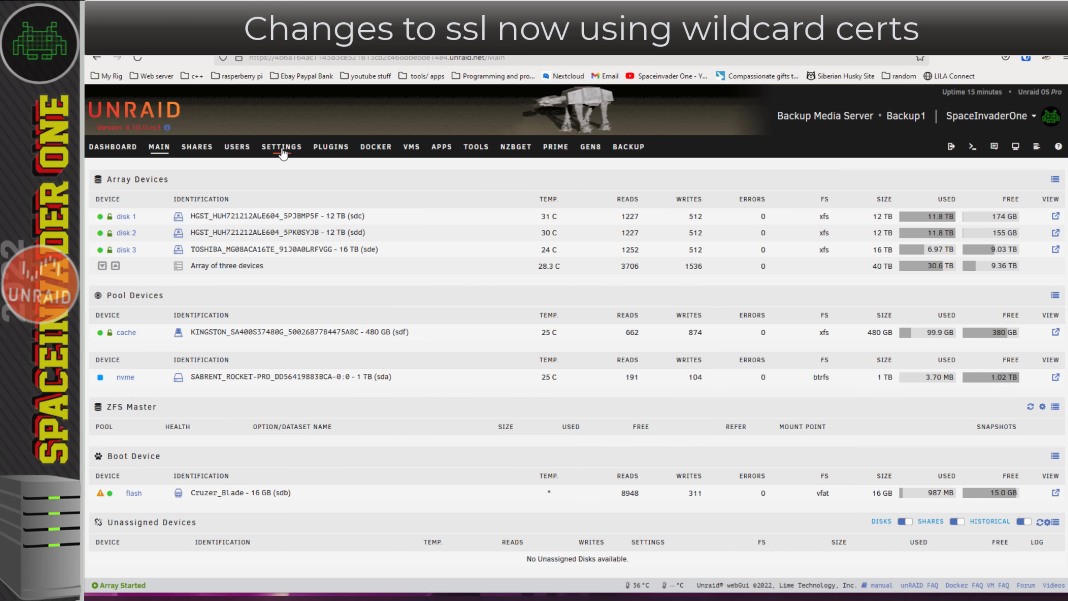
click(282, 147)
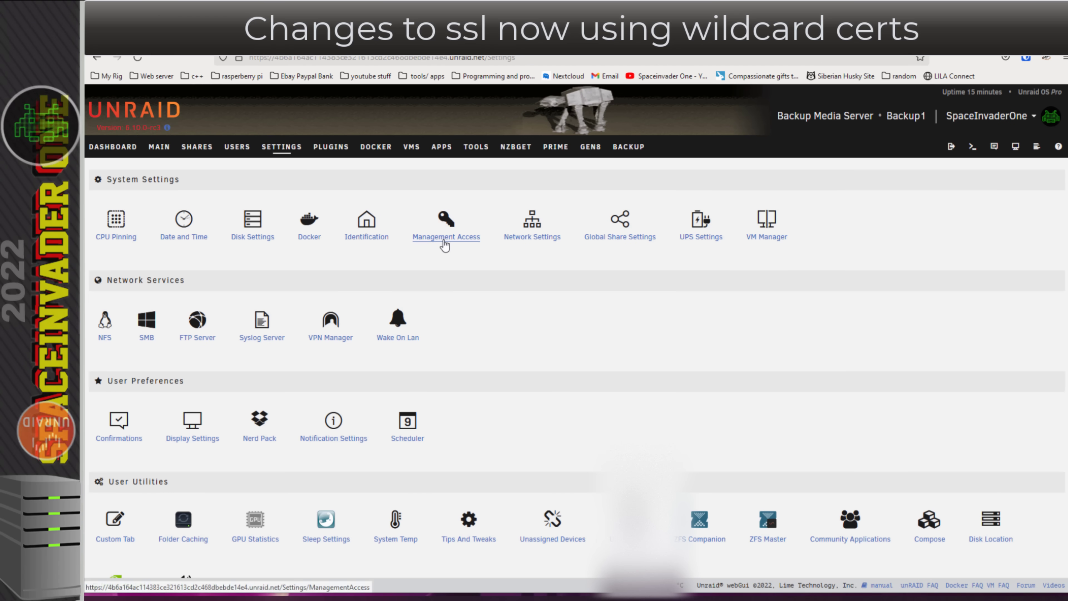
click(445, 236)
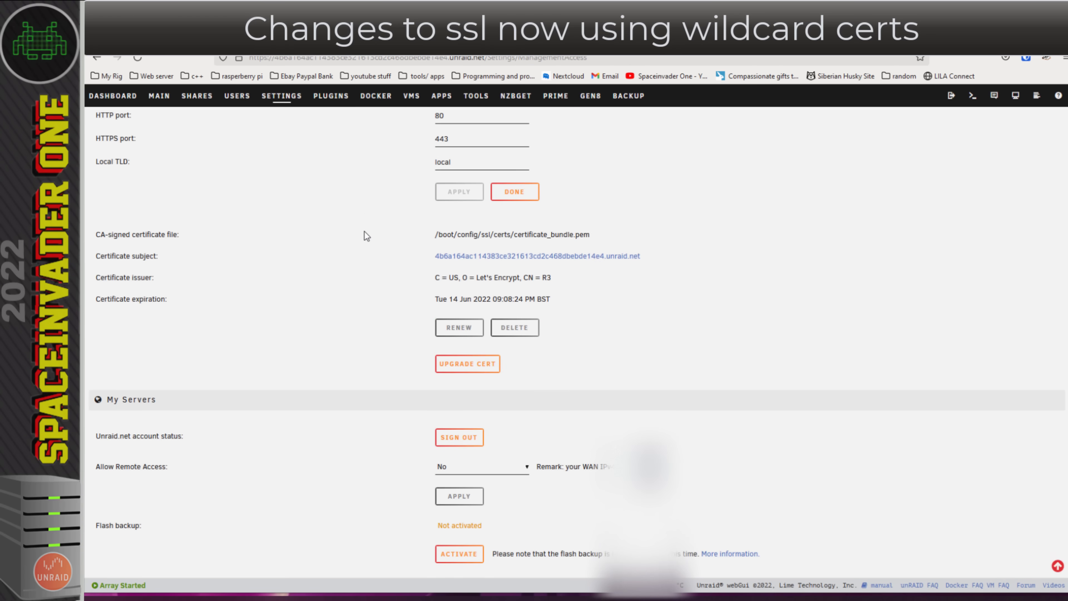
mouse_move(240, 251)
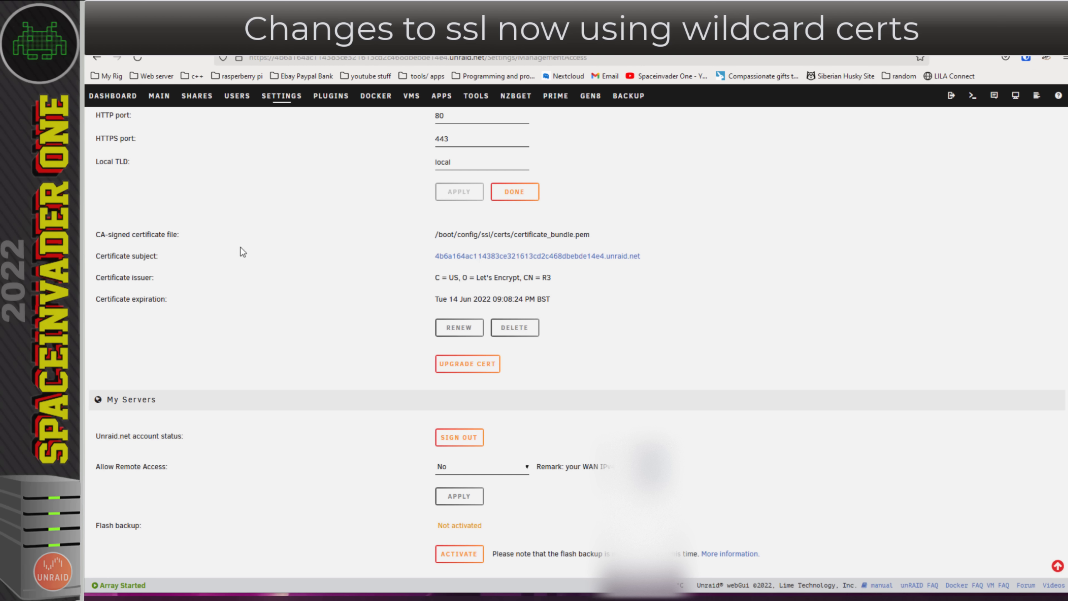
mouse_move(215, 259)
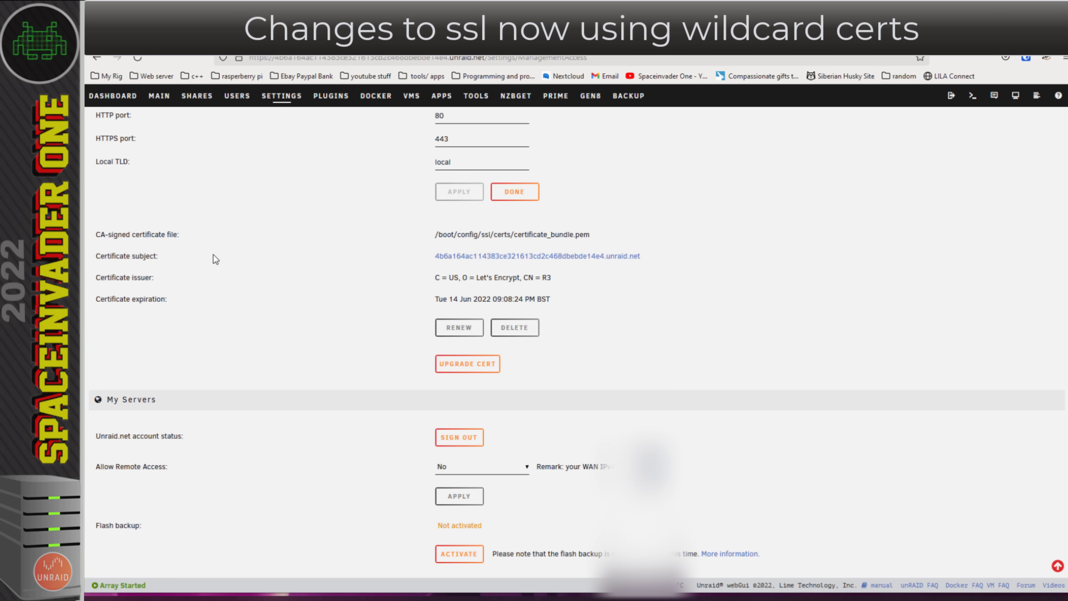
mouse_move(458, 260)
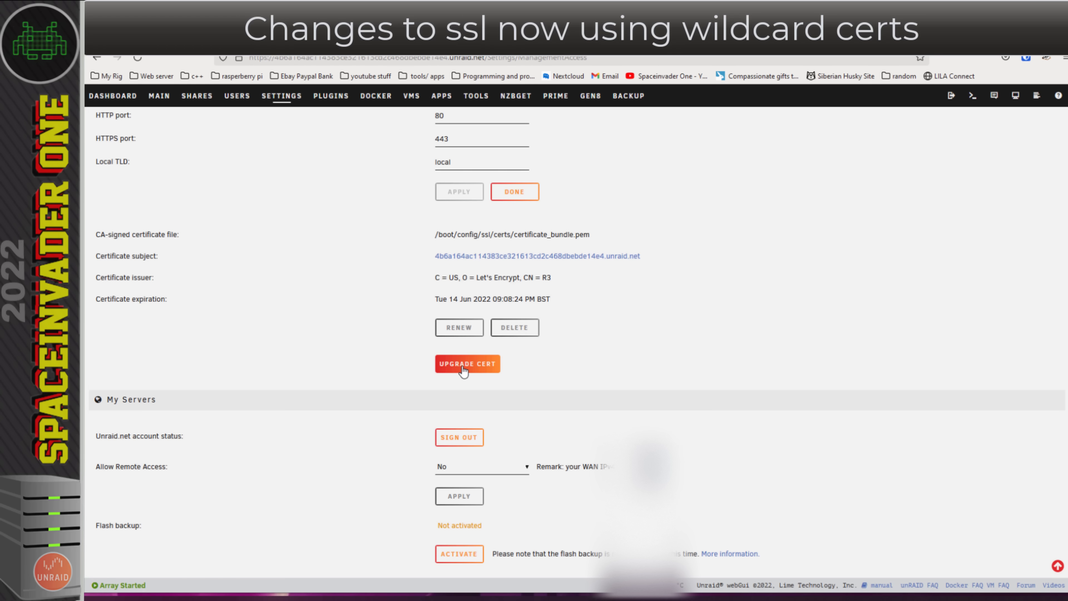
Step: Upgrade to the wildcard myunraid.net certificate and acknowledge the Nchan error on reload
click(468, 363)
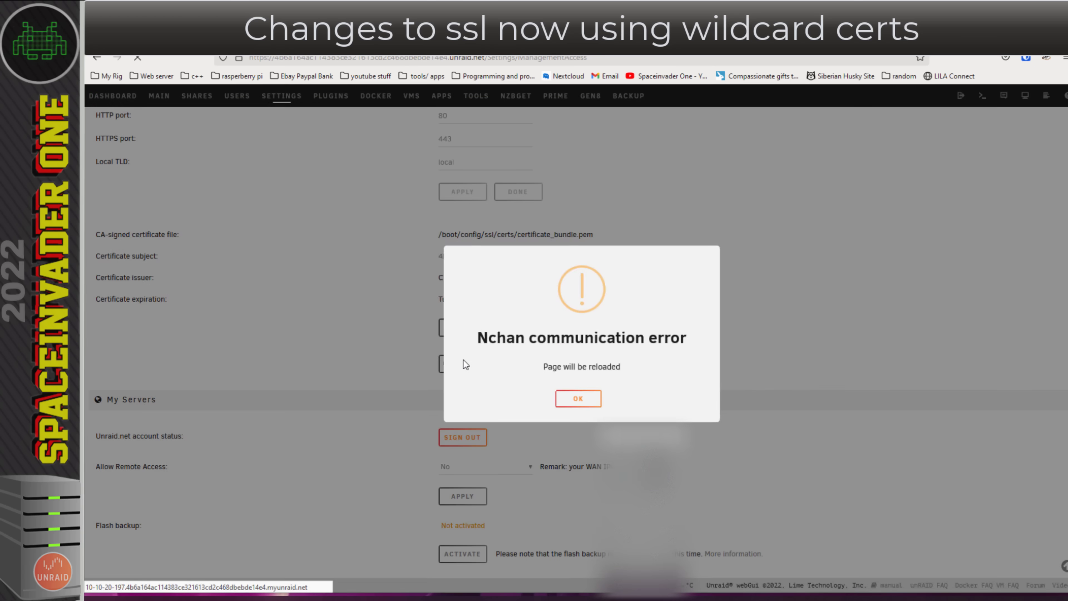
click(578, 398)
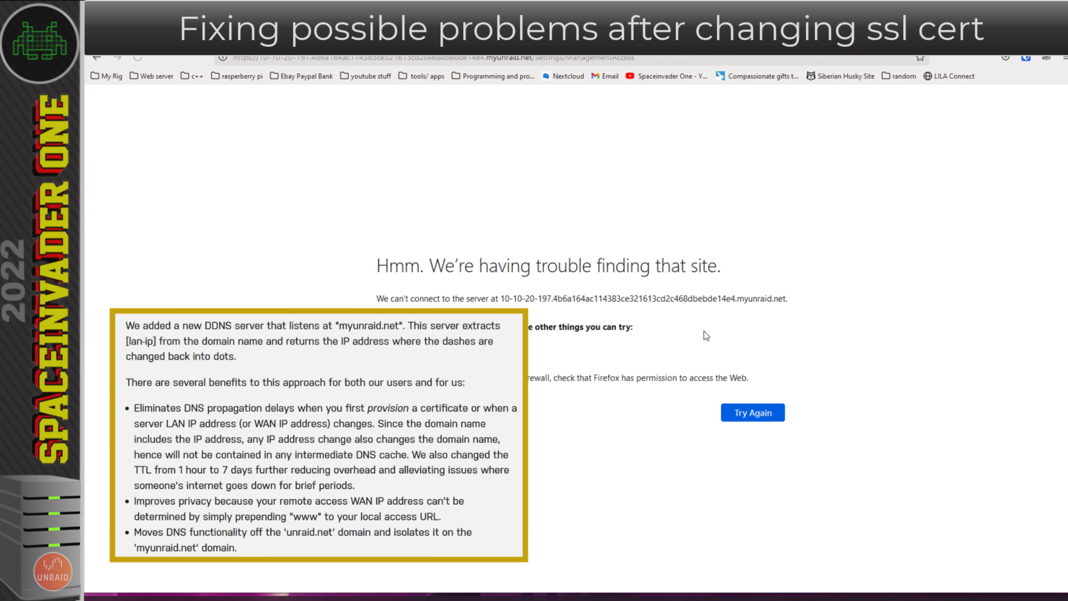
mouse_move(774, 326)
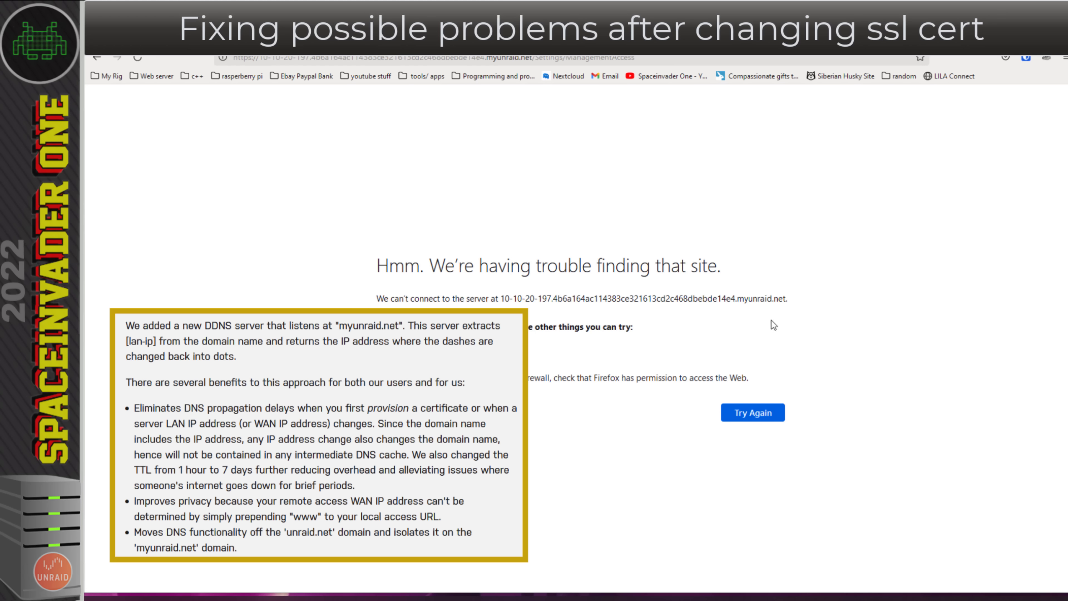
double_click(759, 298)
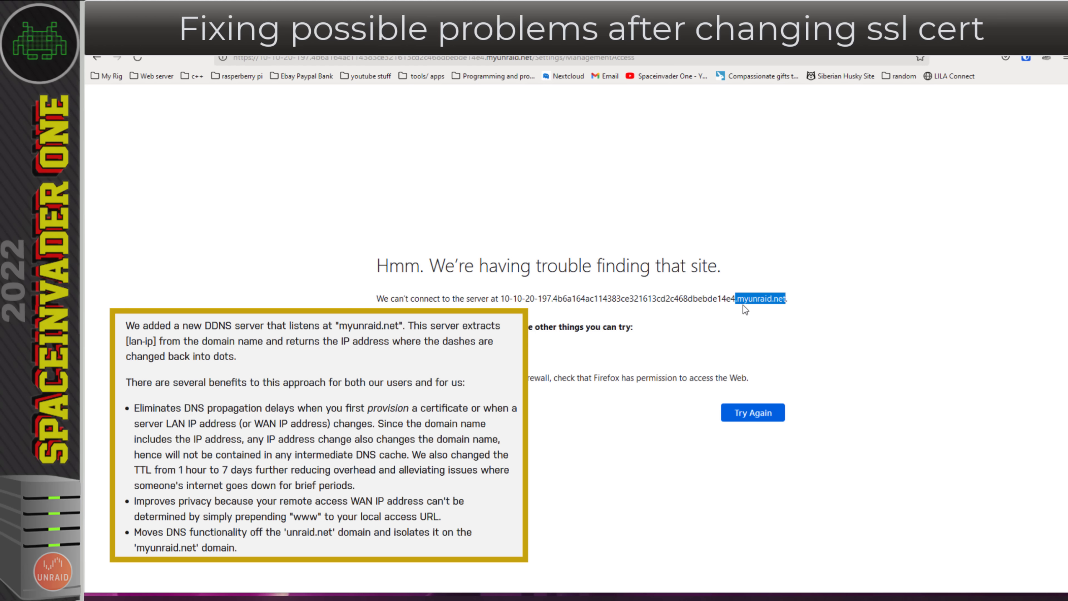
mouse_move(769, 312)
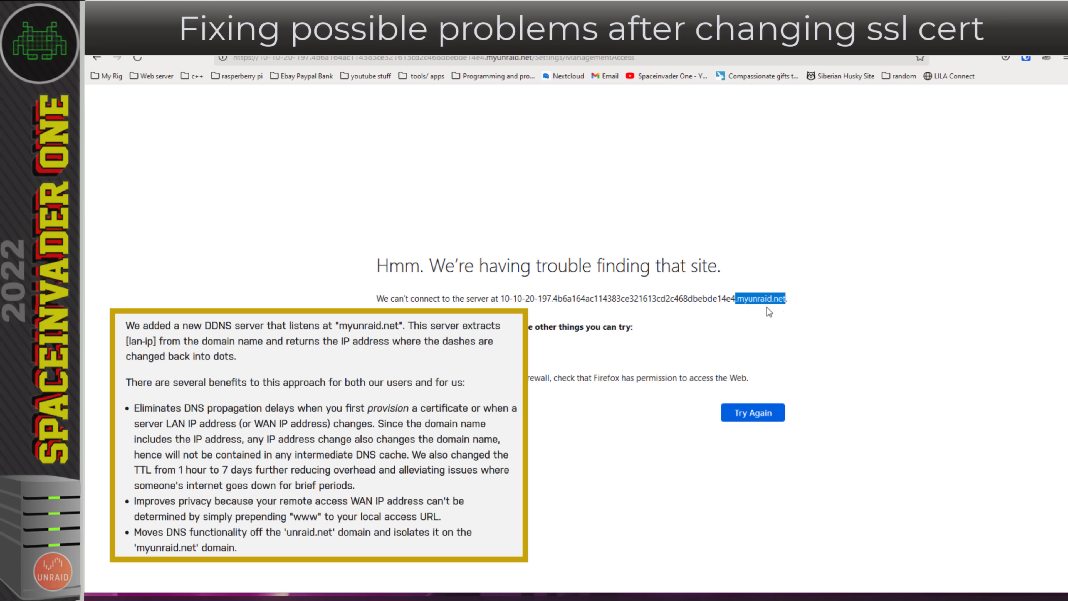
mouse_move(766, 306)
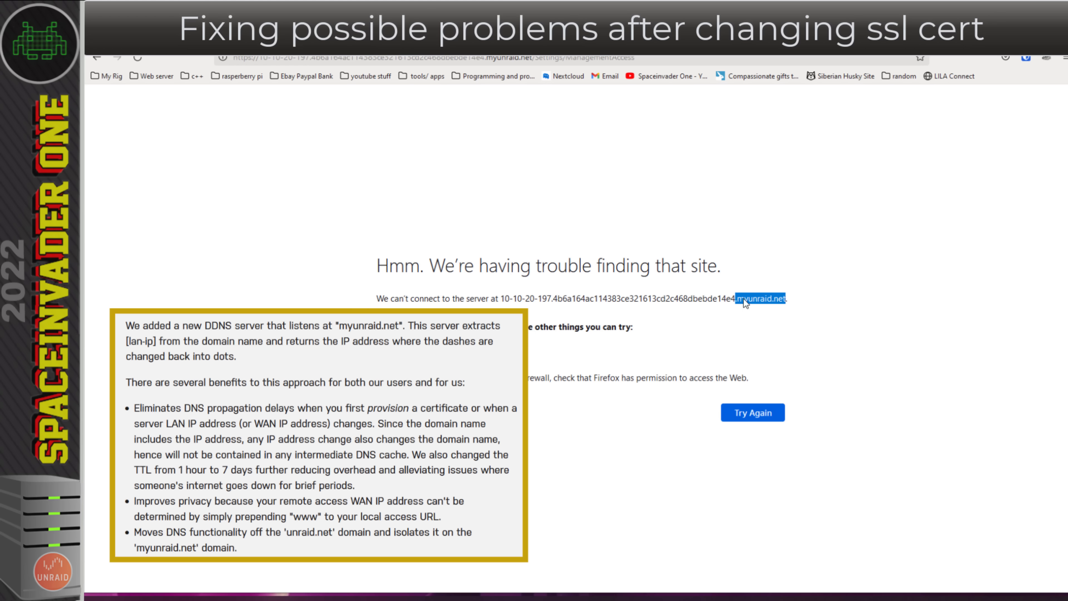
mouse_move(595, 220)
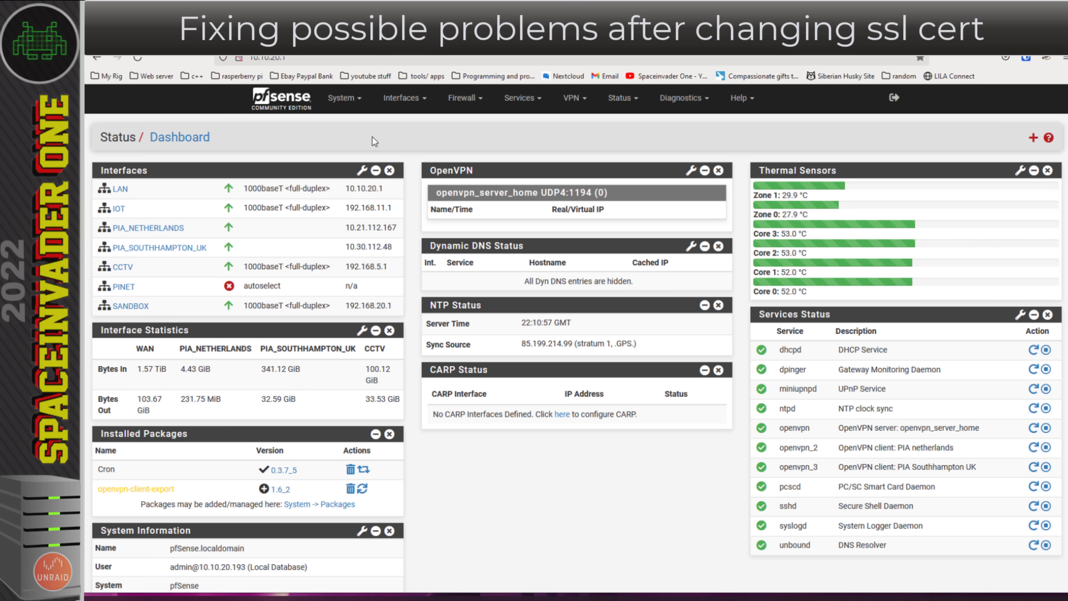
mouse_move(422, 152)
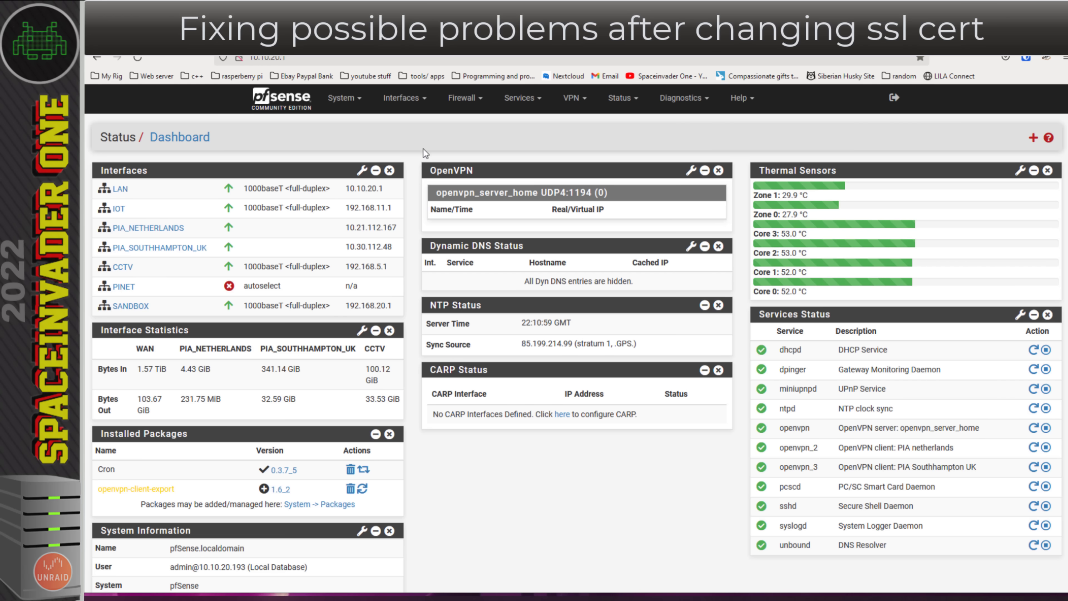
Step: Add private-domain "myunraid.net" to the DNS Resolver custom options, save and apply
click(522, 98)
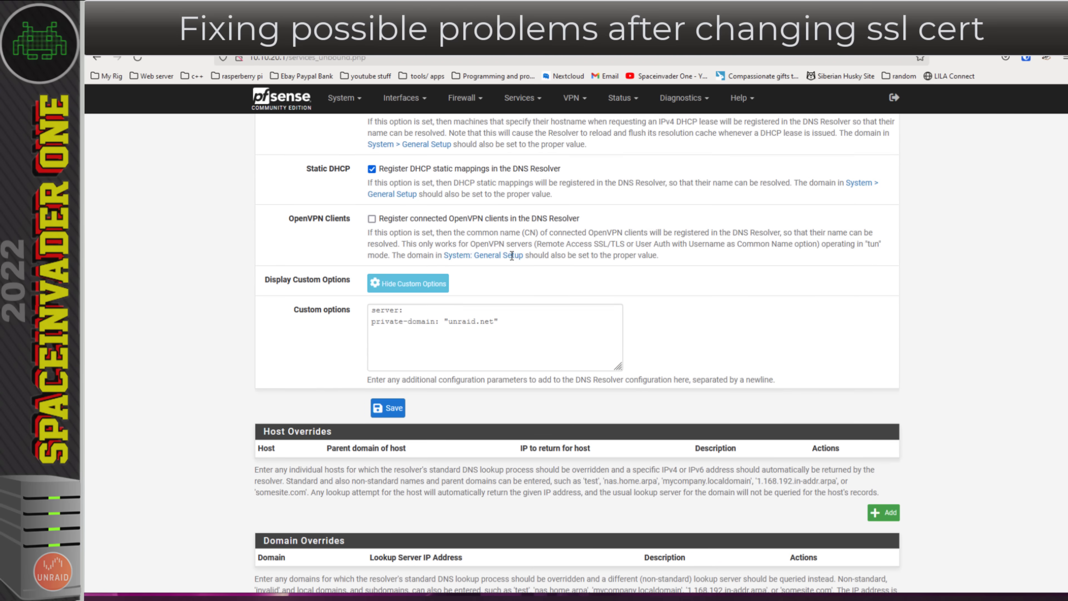
scroll(down, 3)
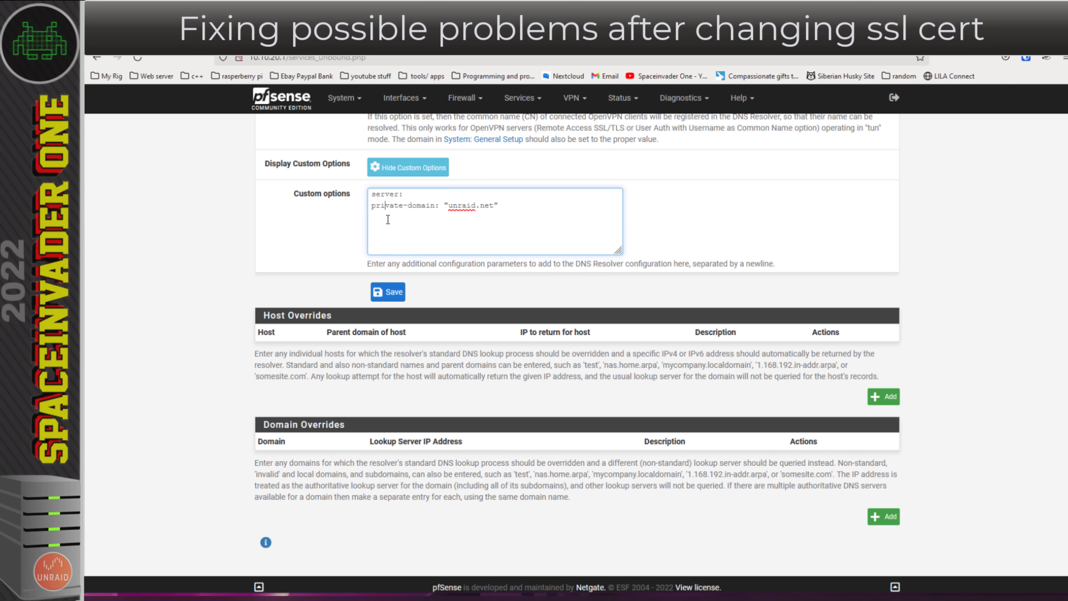
mouse_move(504, 211)
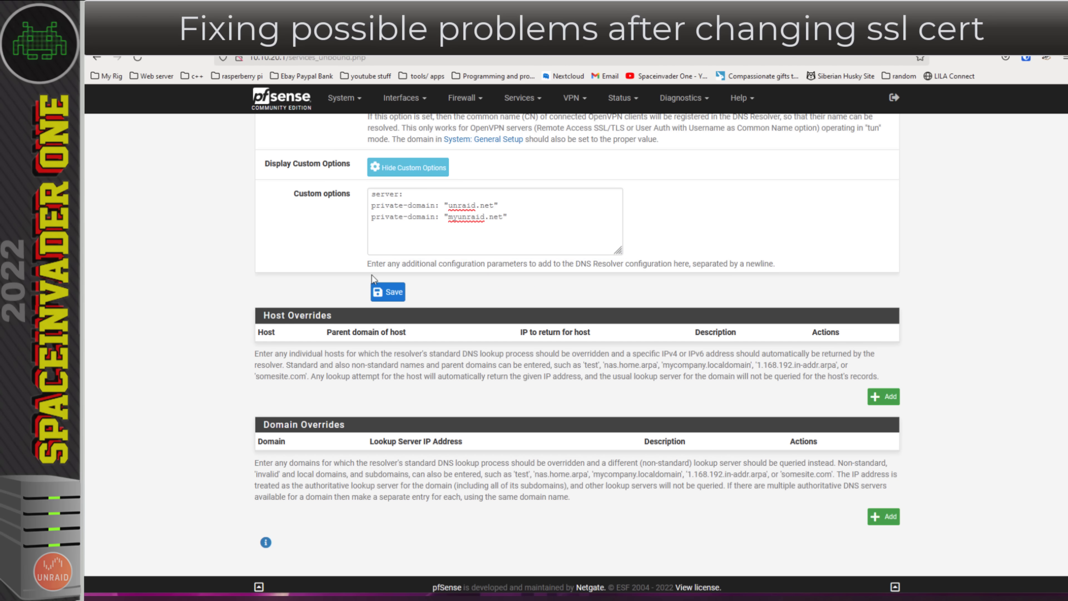
click(387, 291)
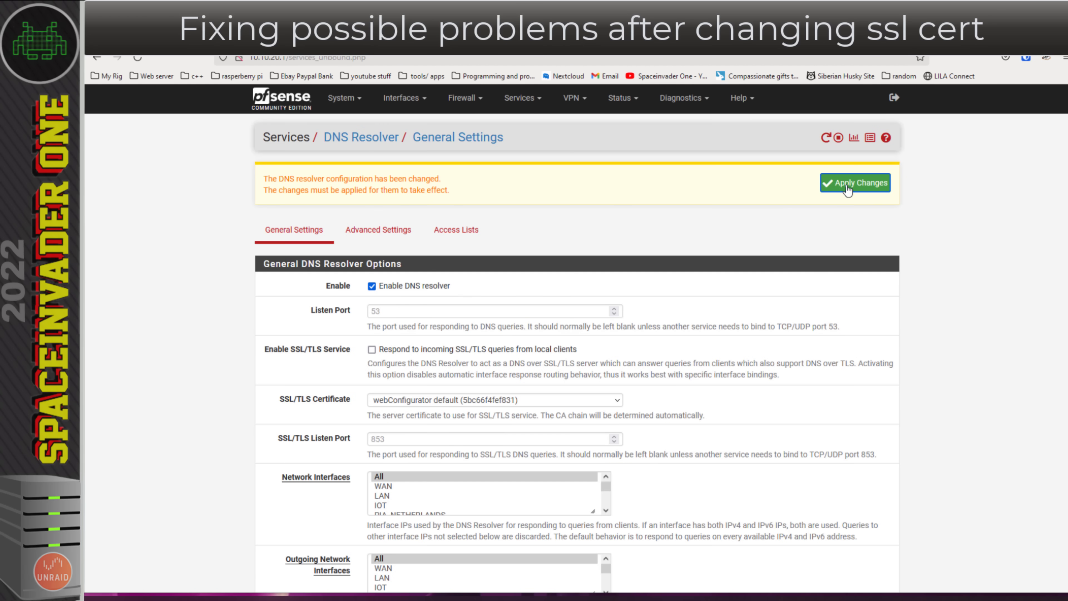
click(855, 183)
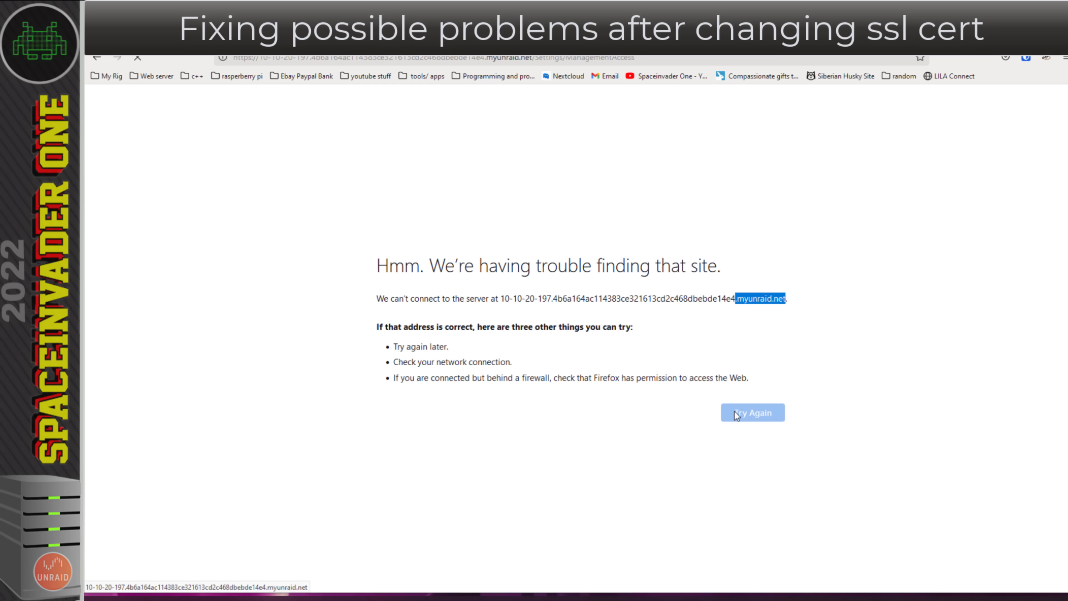
Step: Retry the myunraid.net address and log into Backup1 as root
click(752, 412)
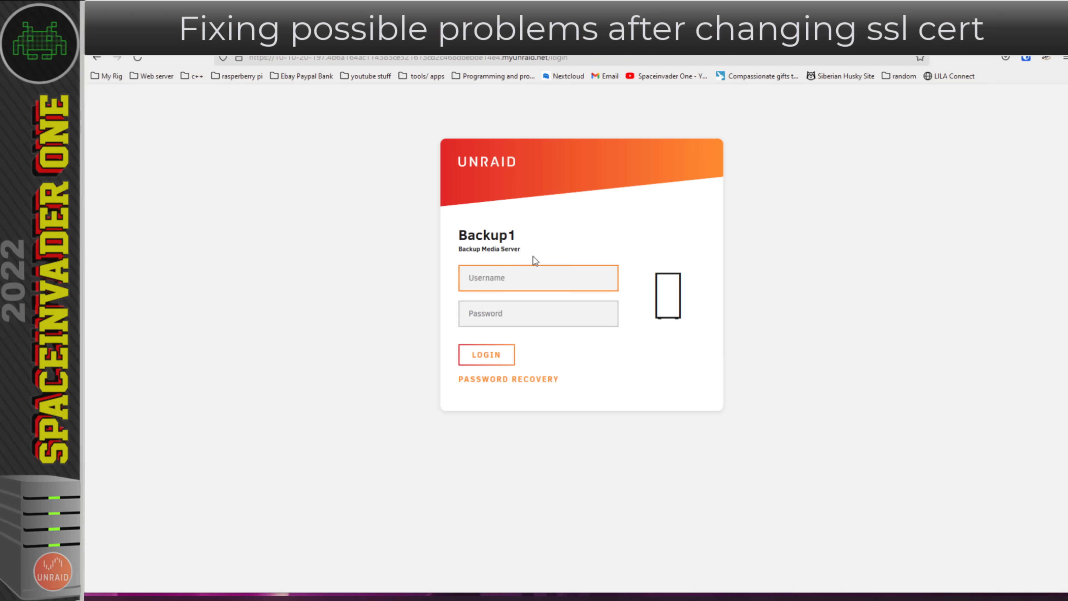
text(root)
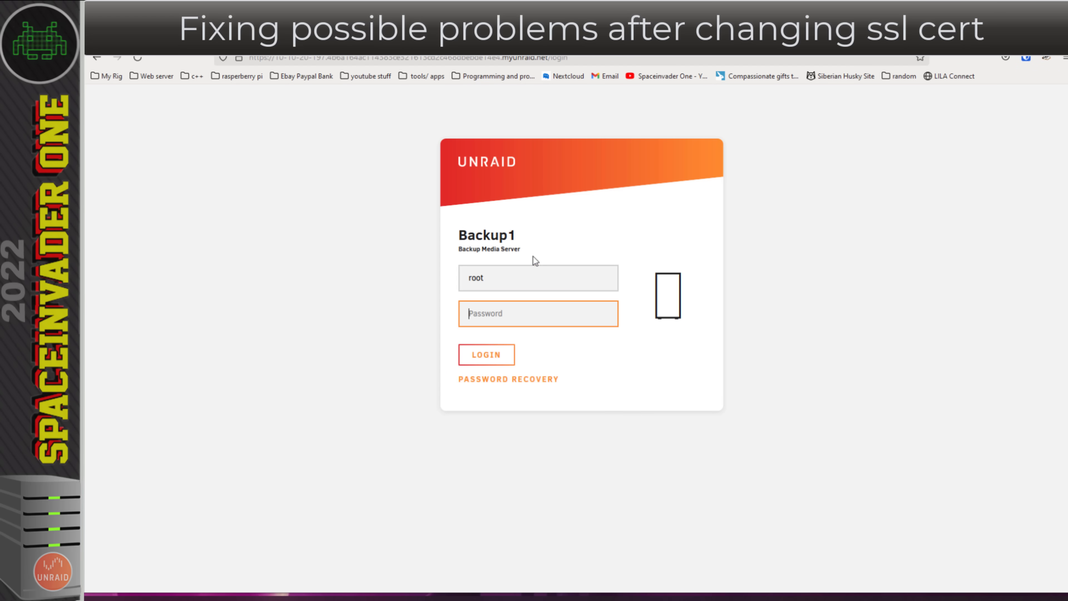
click(486, 354)
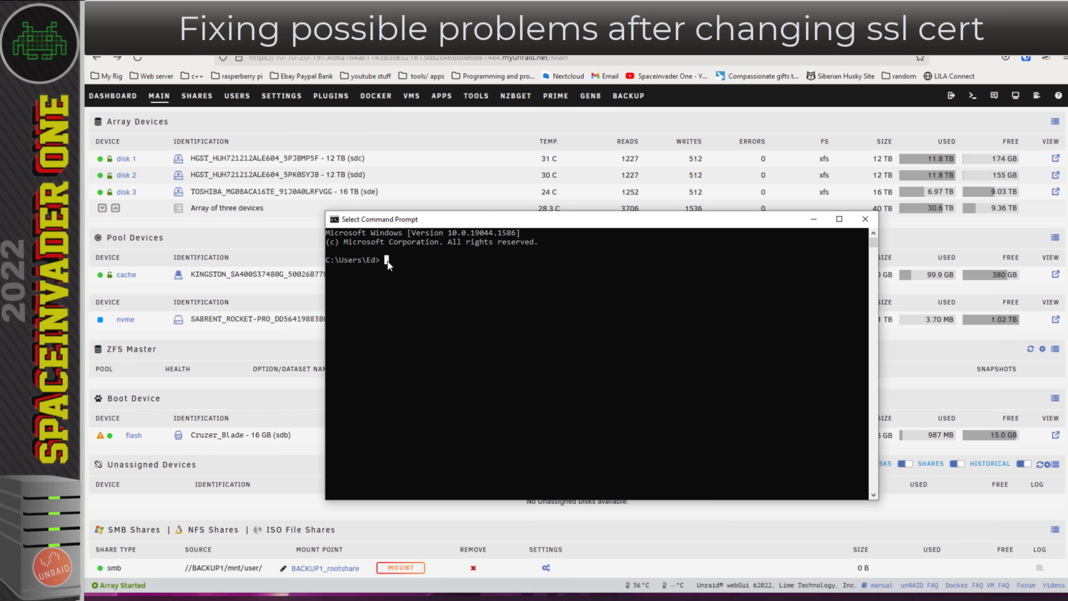
Step: SSH to Backup1 at 10.10.20.x, run use_ssl no, then load the webGUI by IP
text(ssh root@)
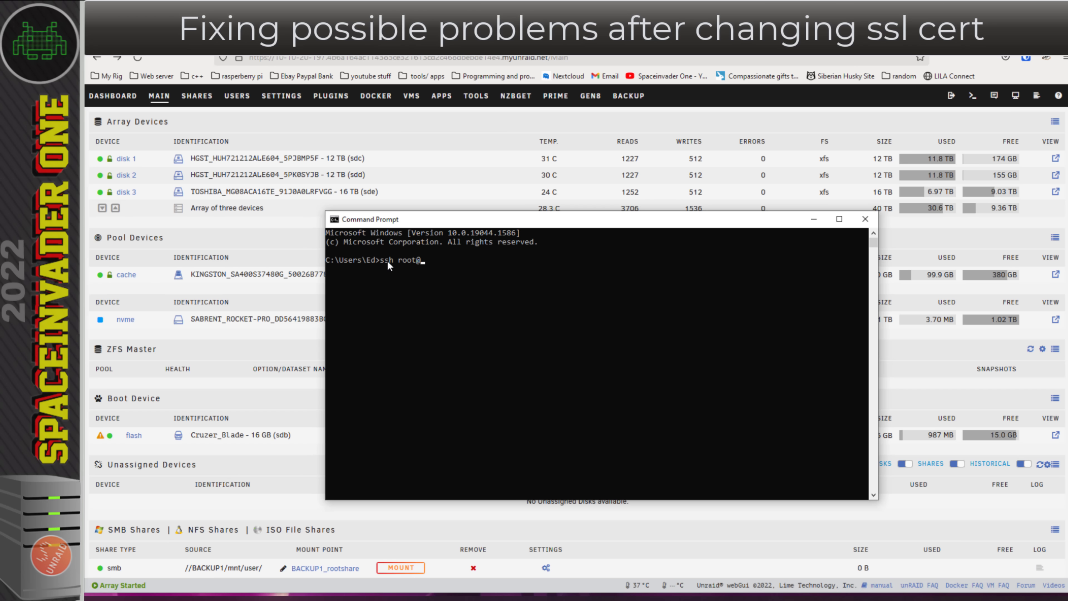
text(10.10.20.197)
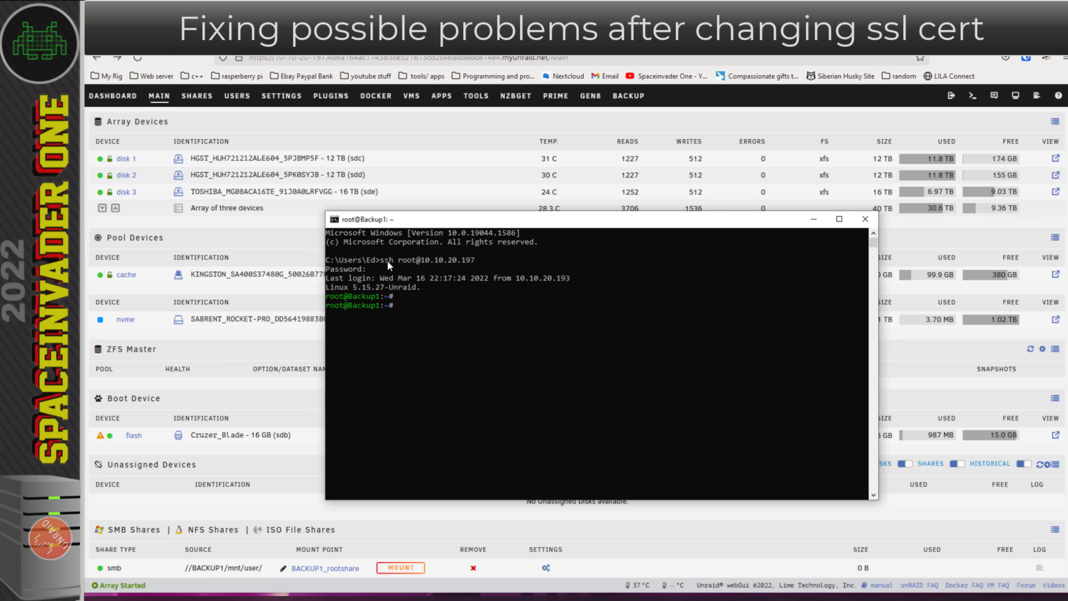
text(use)
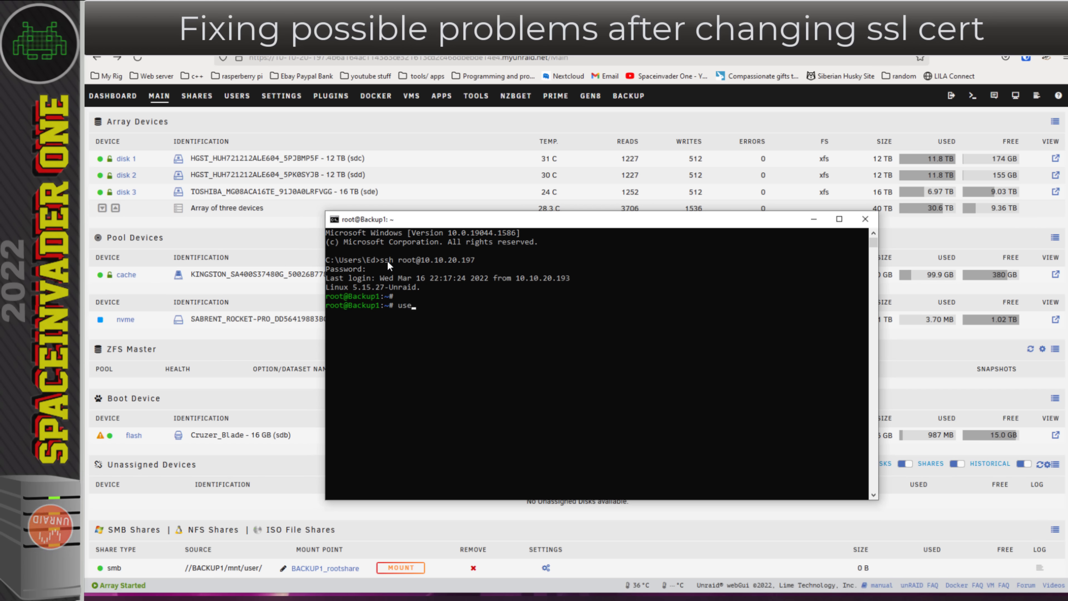
text(_ssl)
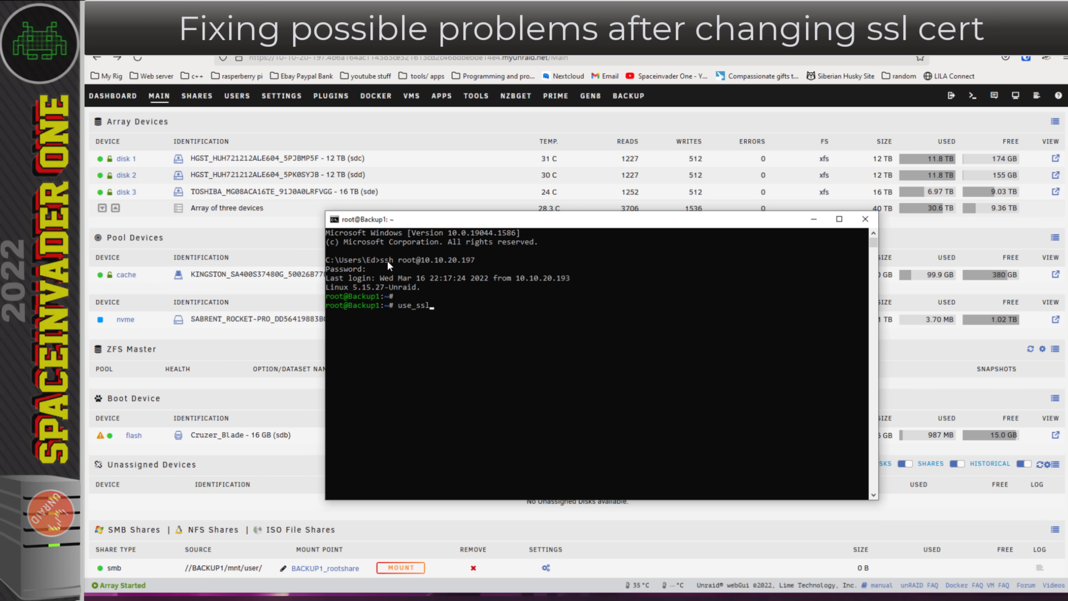
text(no)
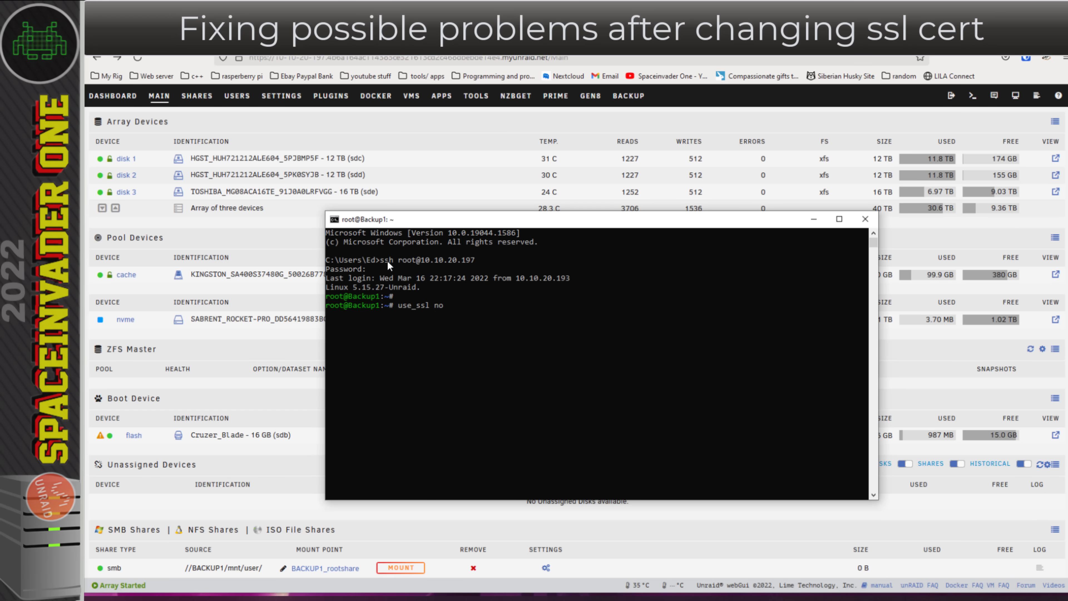
key(Return)
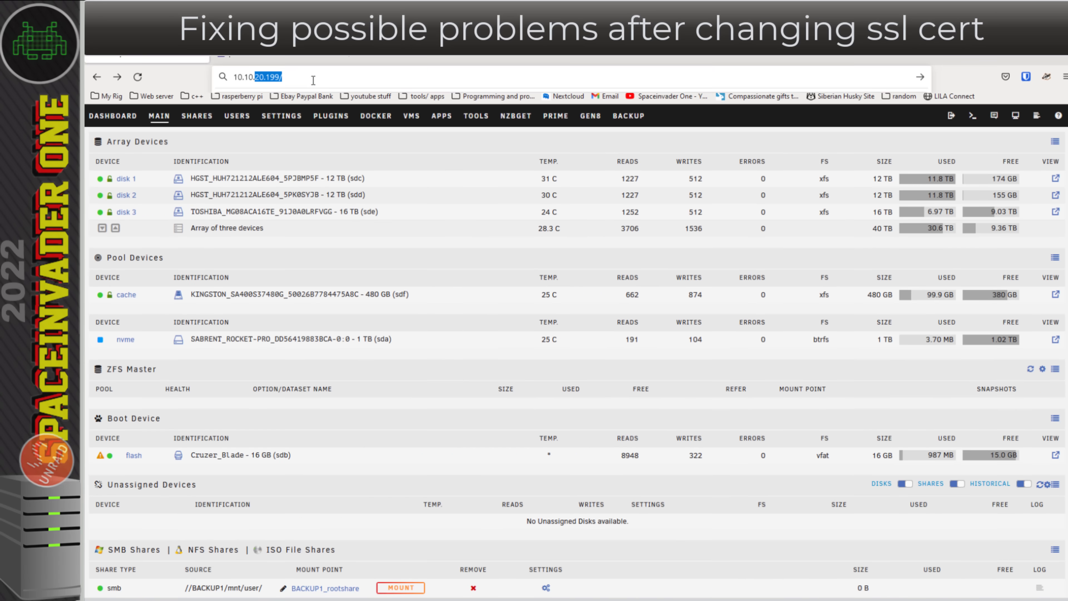
key(Return)
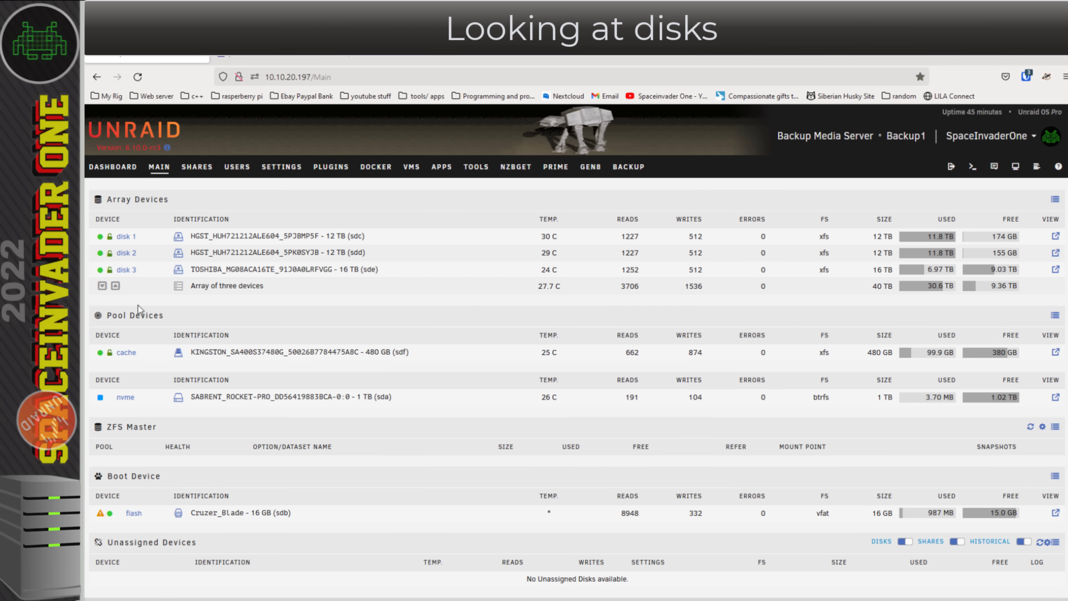
mouse_move(136, 288)
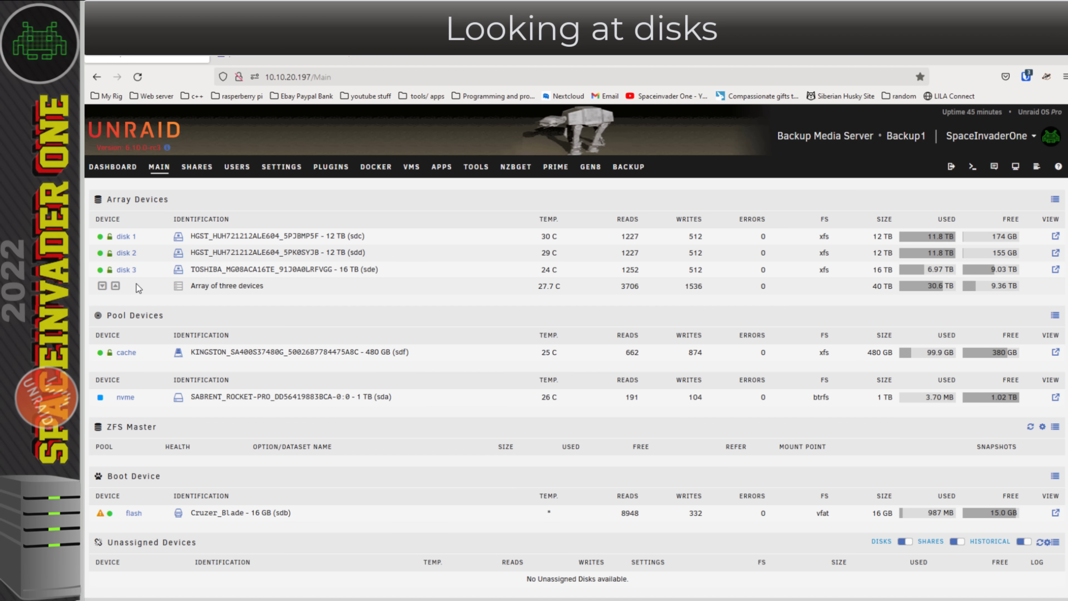
mouse_move(125, 237)
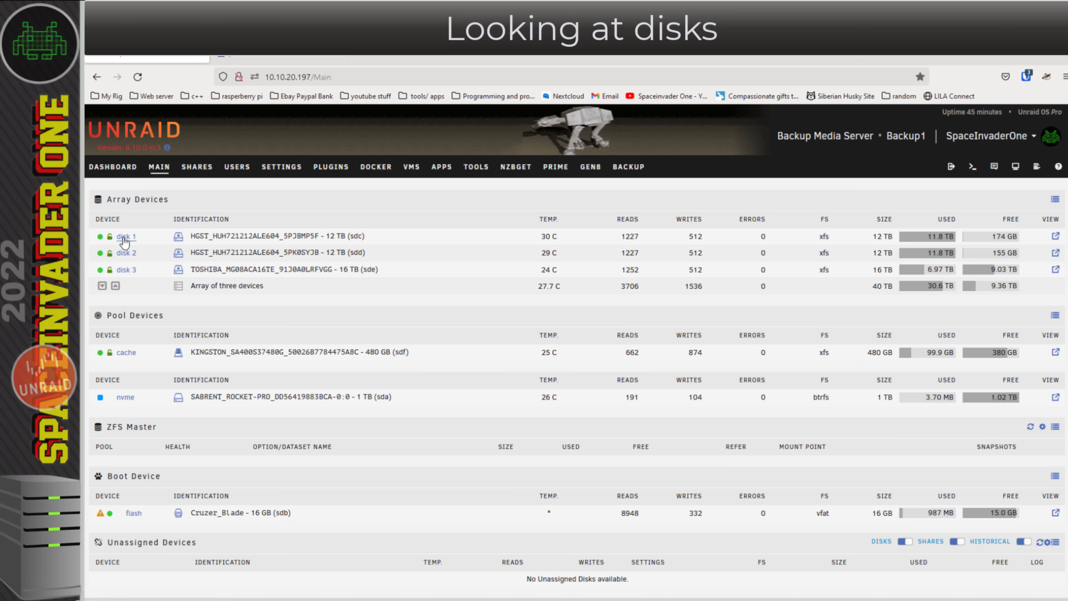
click(126, 237)
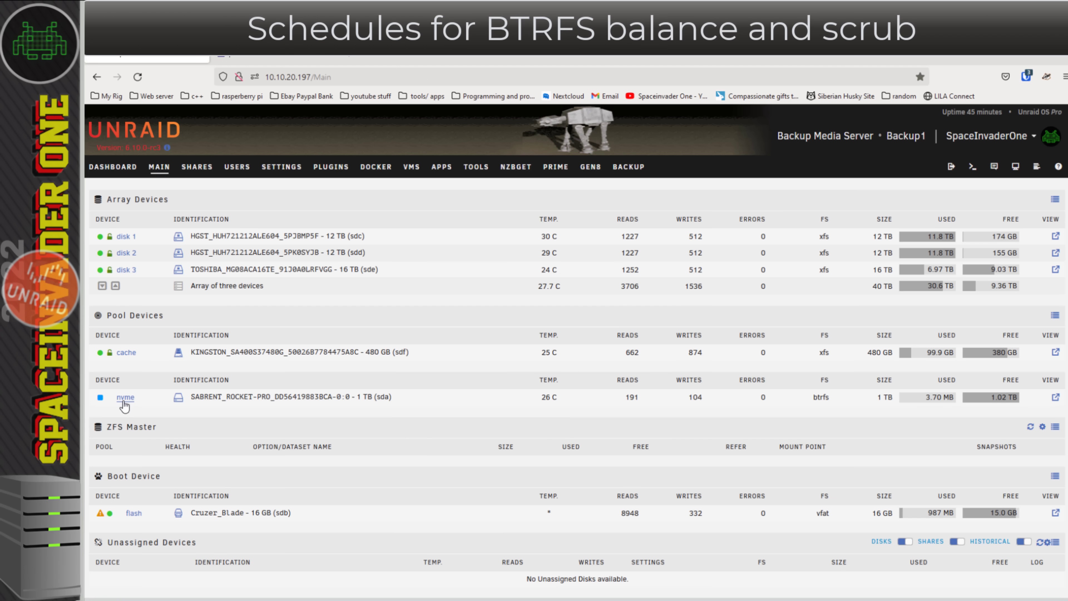
Step: Give the nvme pool a monthly BTRFS balance schedule
click(124, 398)
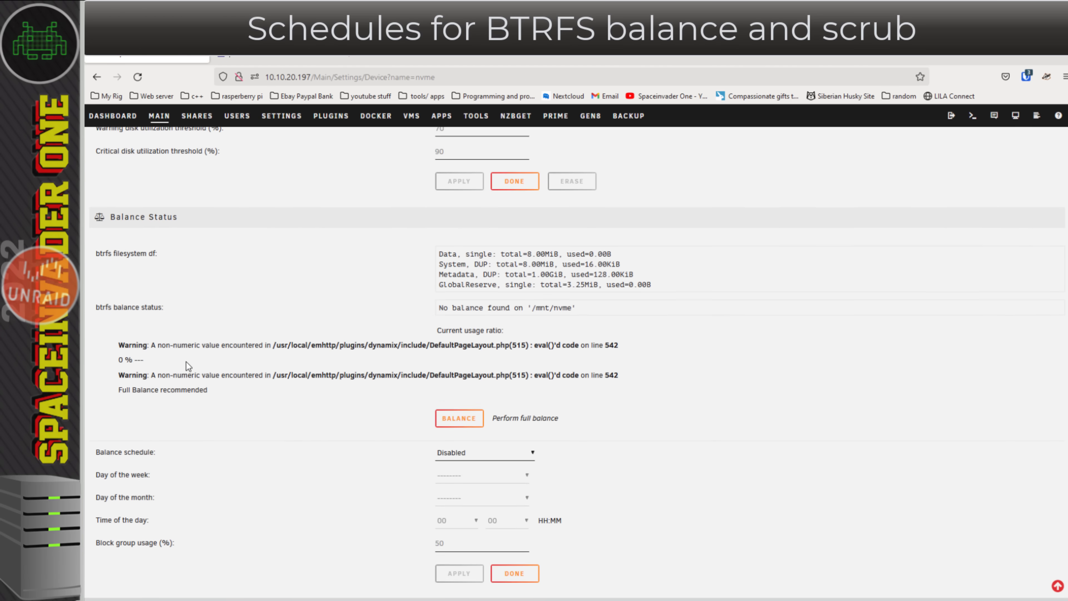
scroll(down, 3)
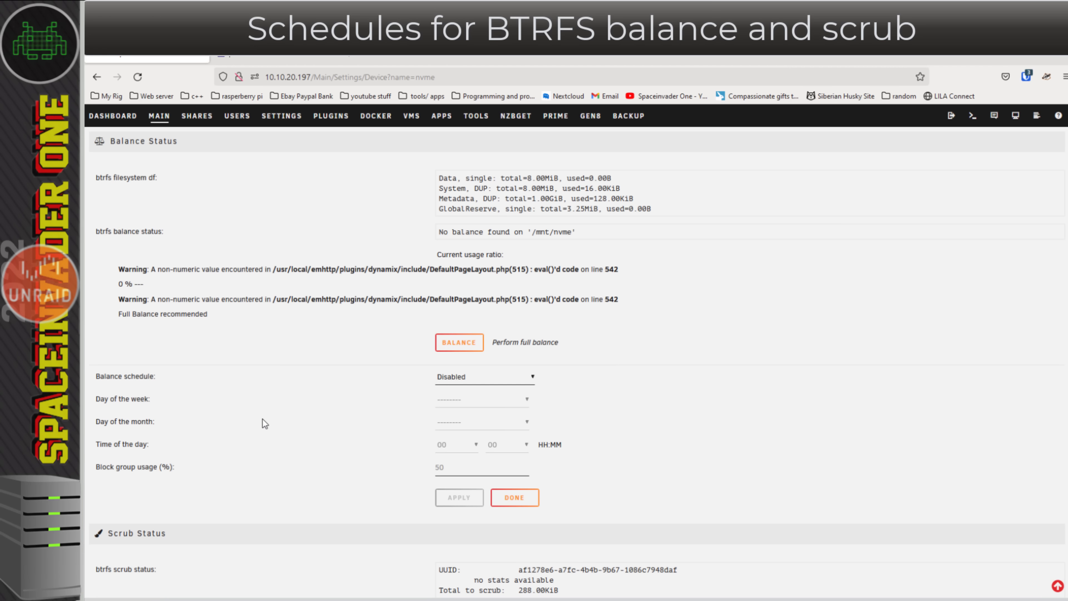
mouse_move(335, 413)
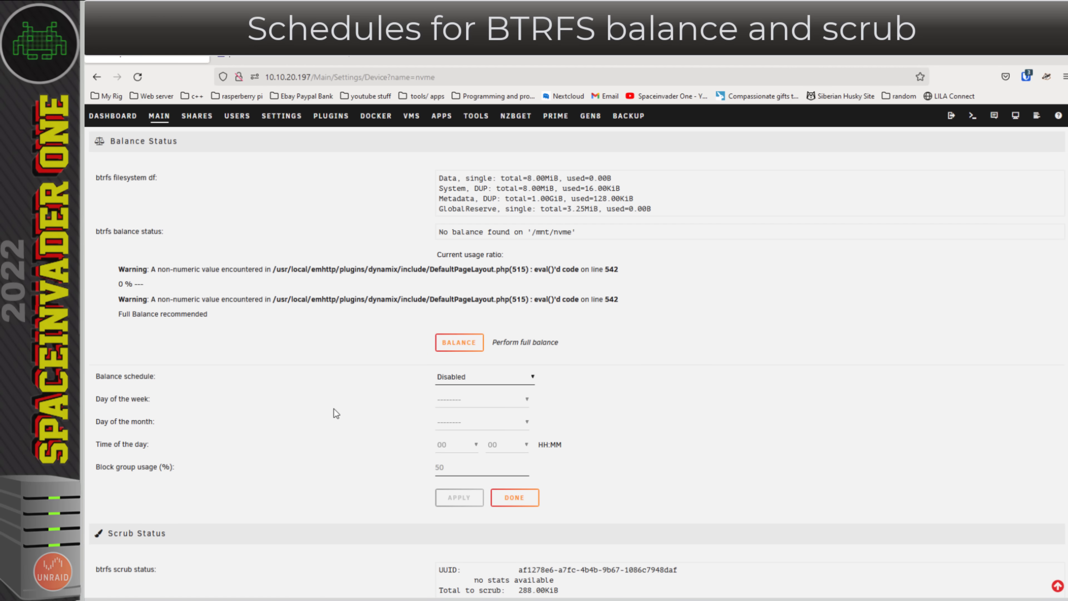
mouse_move(358, 388)
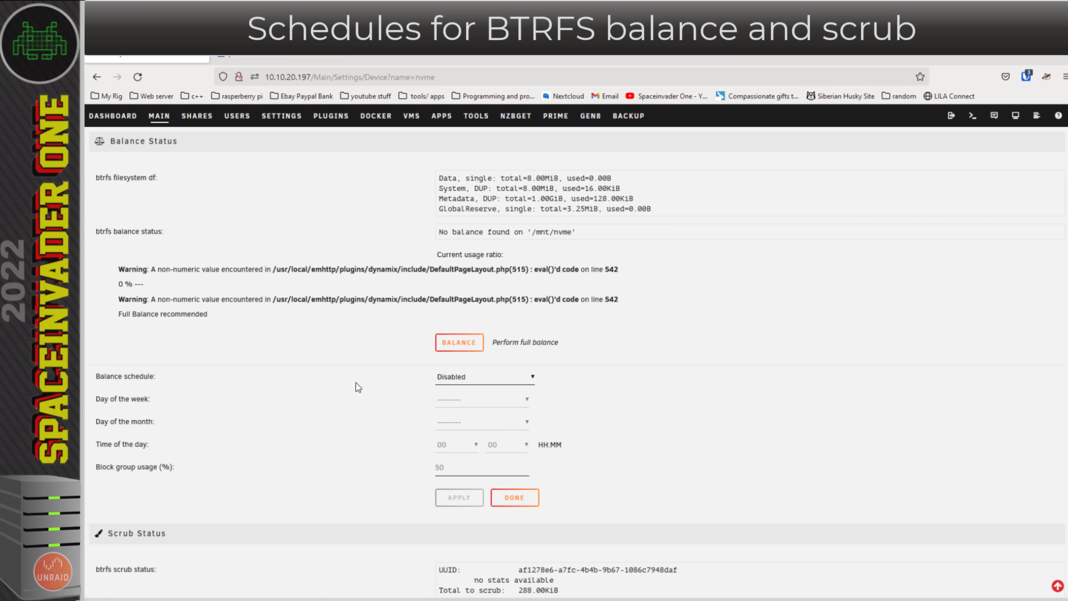
click(482, 377)
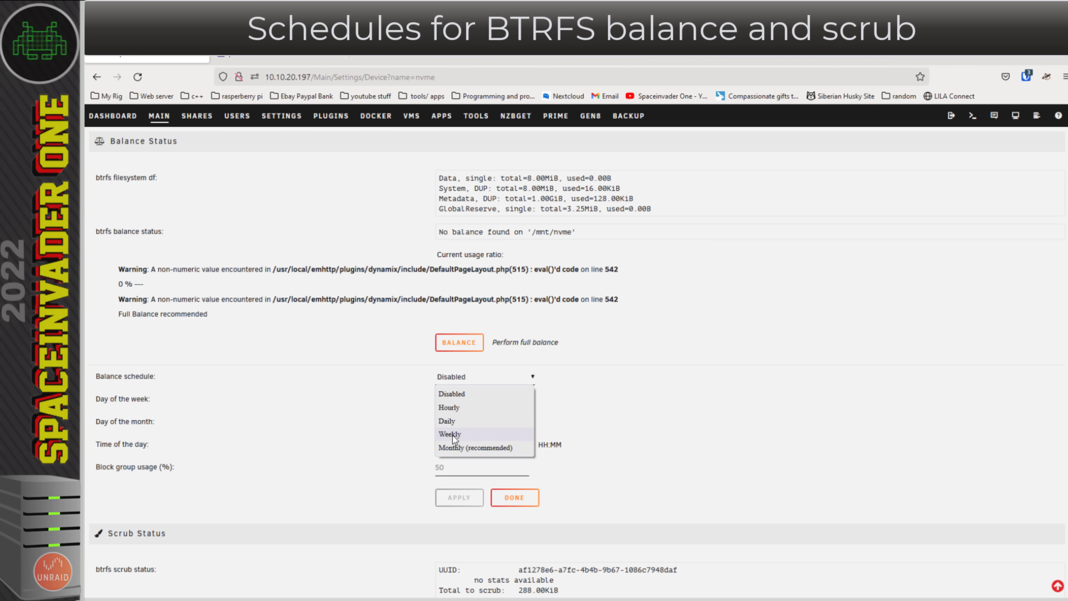
mouse_move(450, 448)
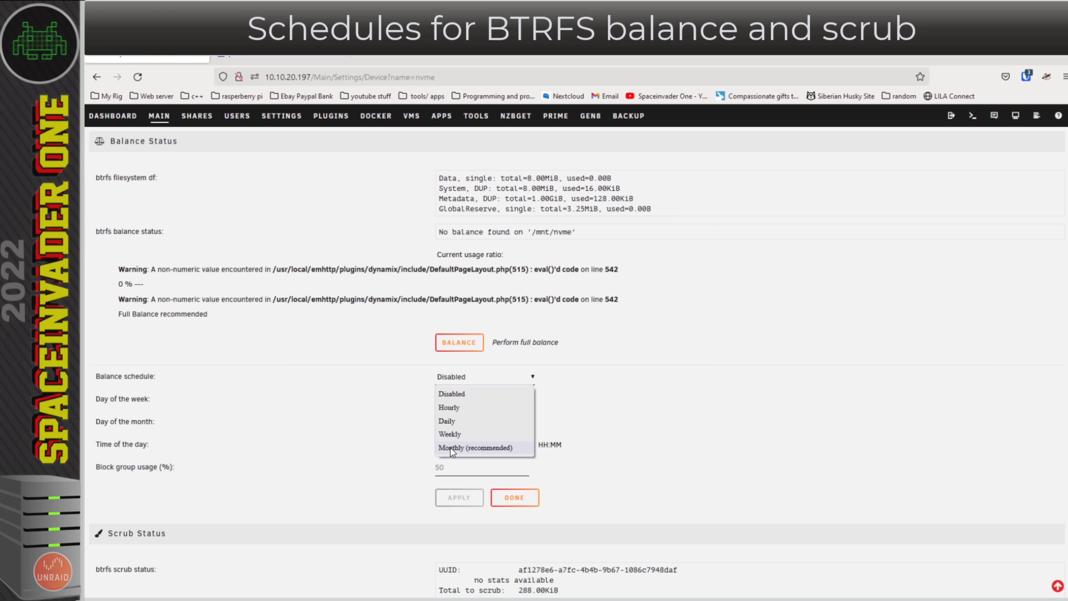
click(479, 447)
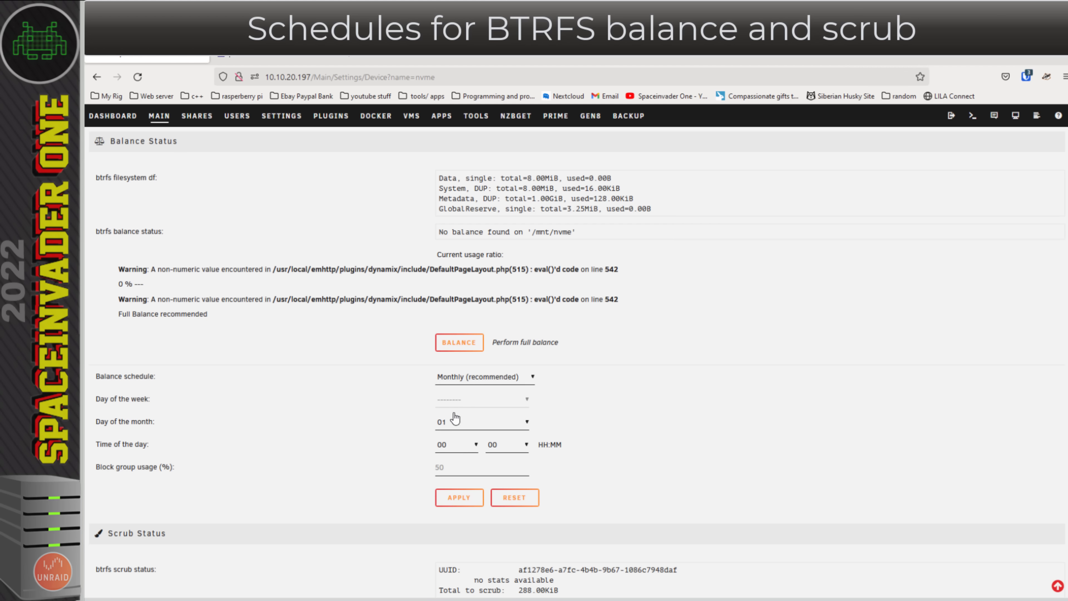
mouse_move(439, 430)
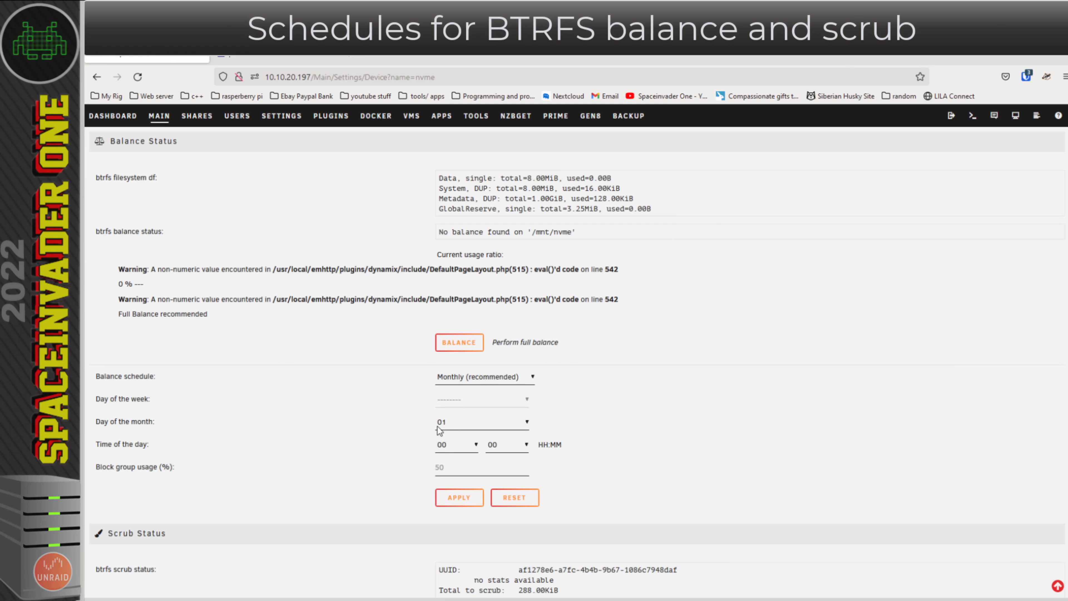
mouse_move(477, 451)
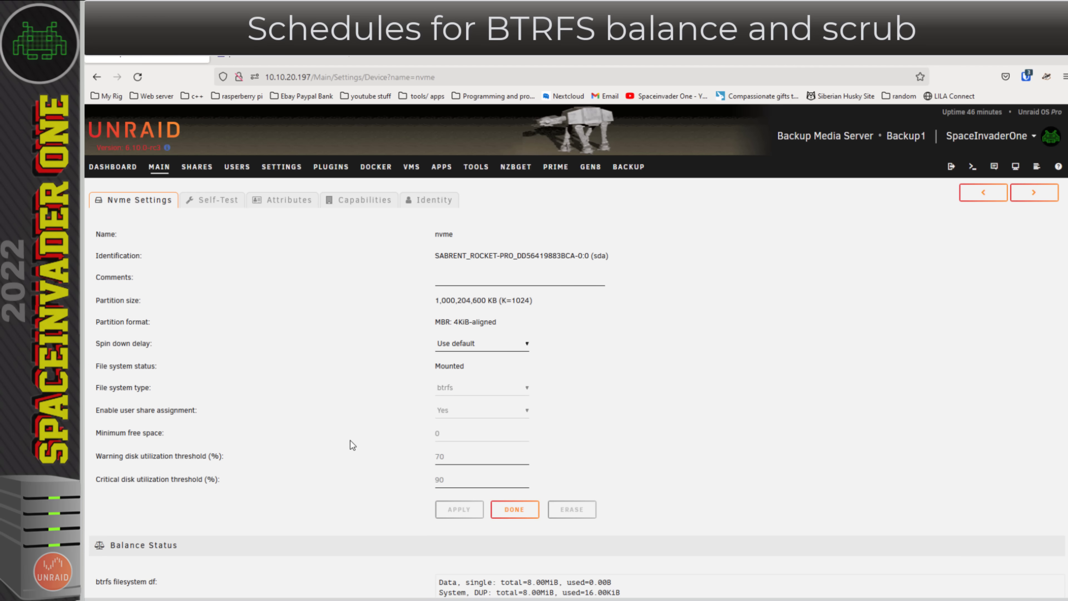
Step: Set a weekly Sunday 04:00 scrub schedule for the nvme pool and apply it
scroll(down, 3)
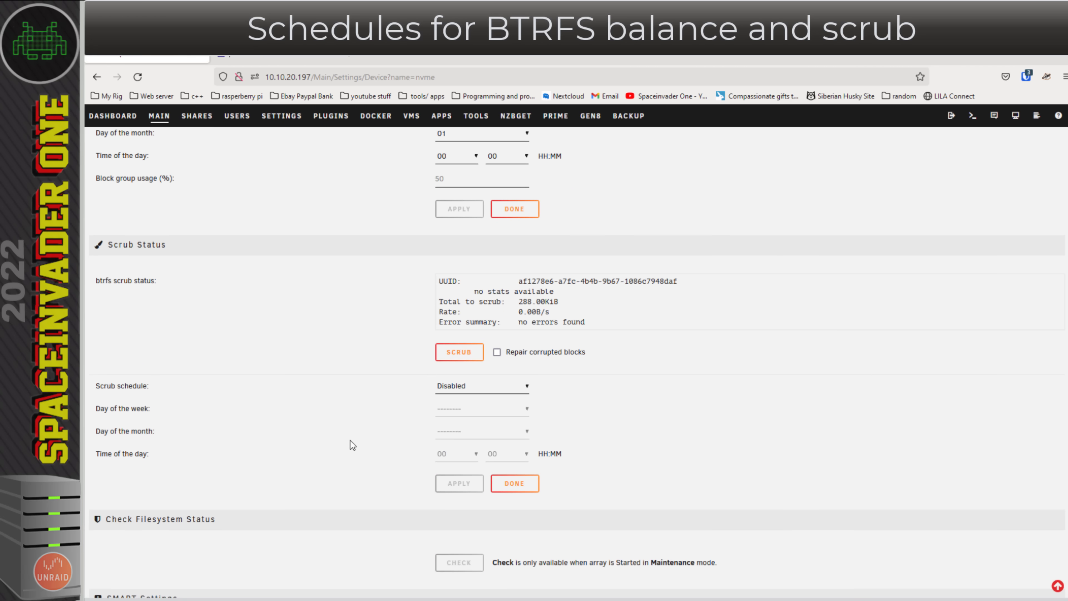
mouse_move(462, 394)
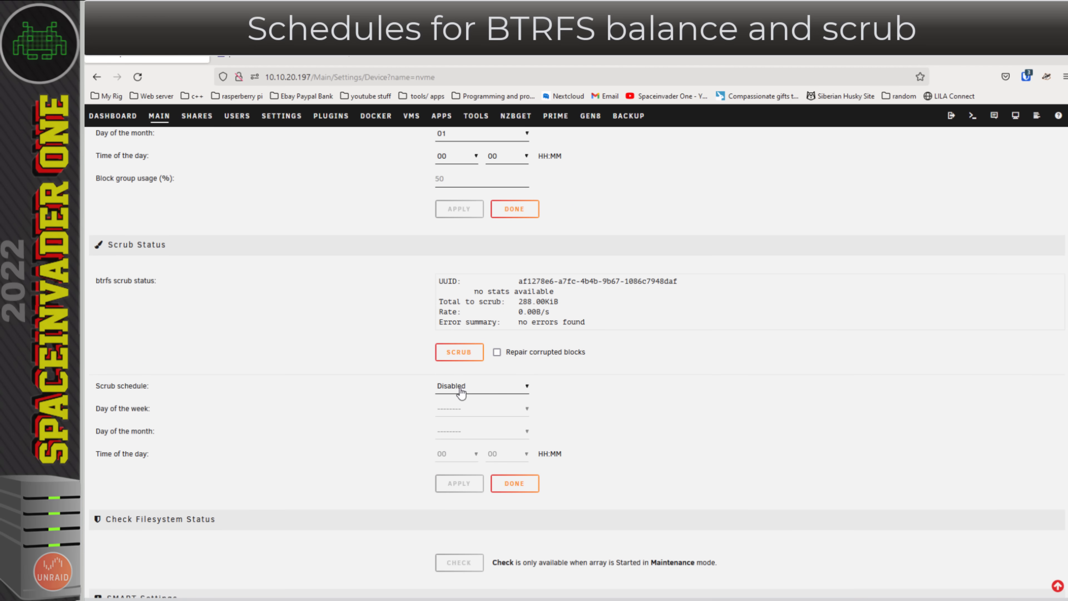
click(482, 385)
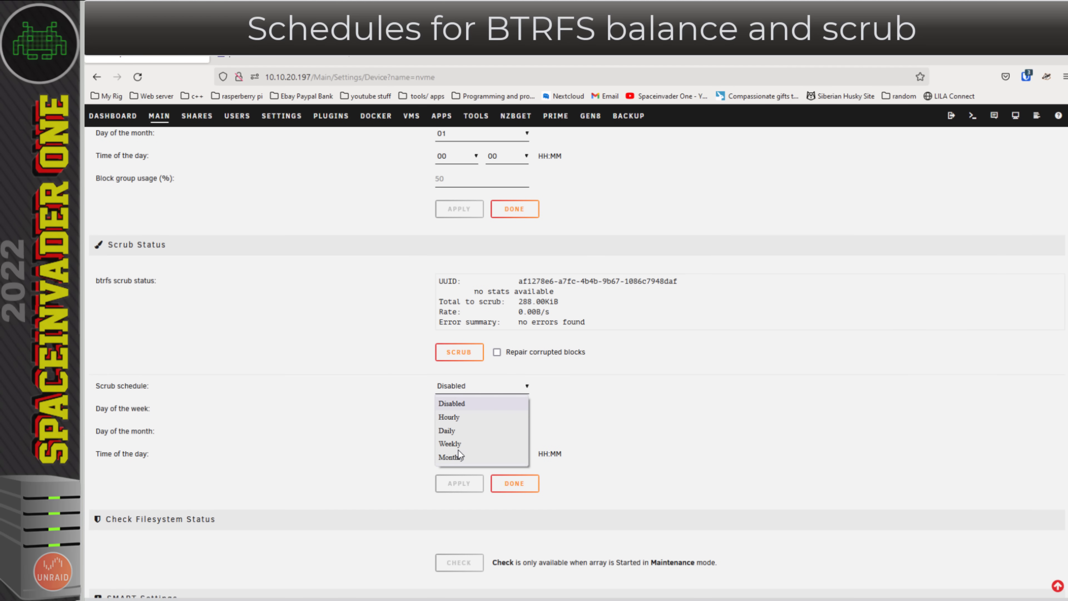
click(472, 454)
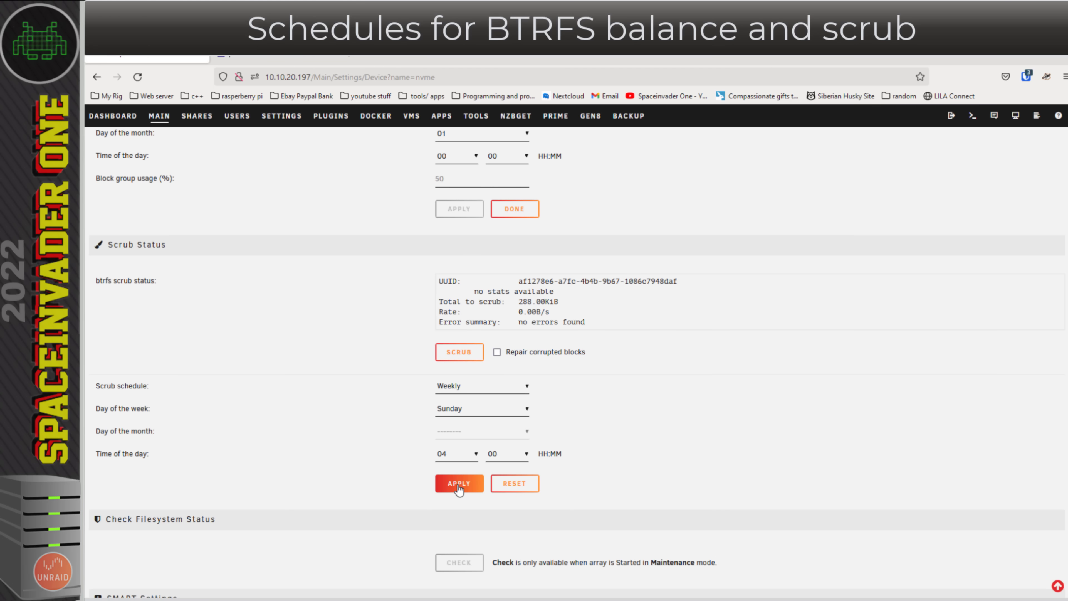
click(458, 483)
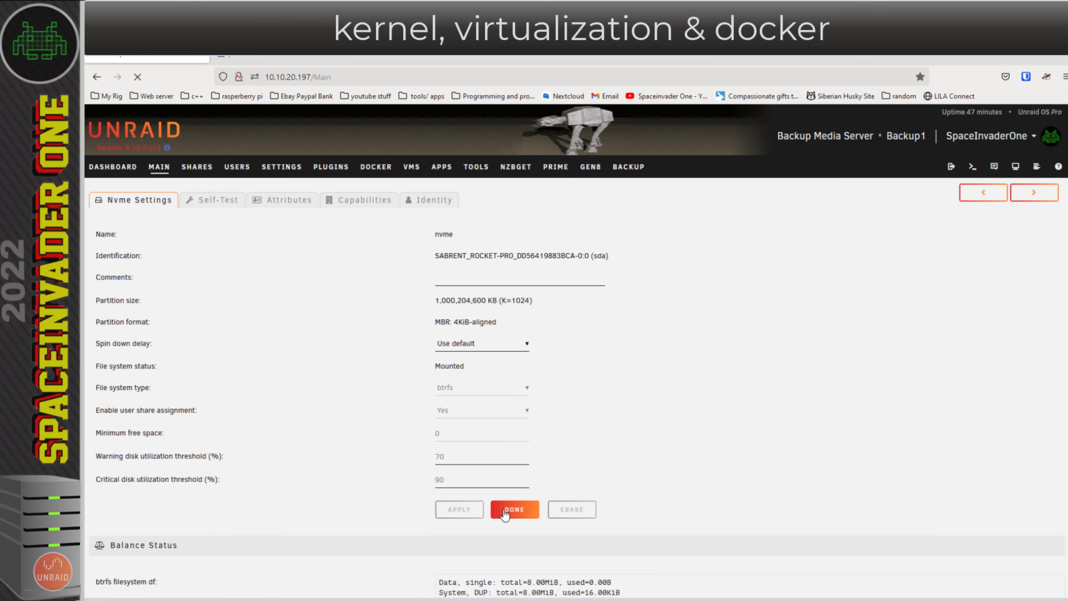
Step: Check kernel 5.15.27 in System Information and Docker 20.10.9, then return to Main
click(514, 510)
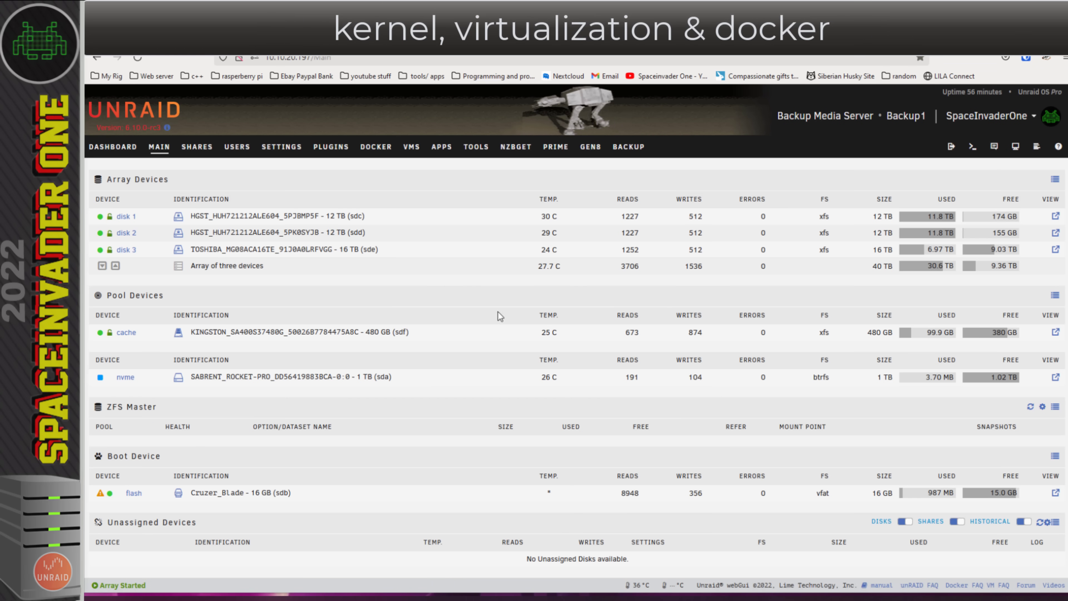
mouse_move(468, 303)
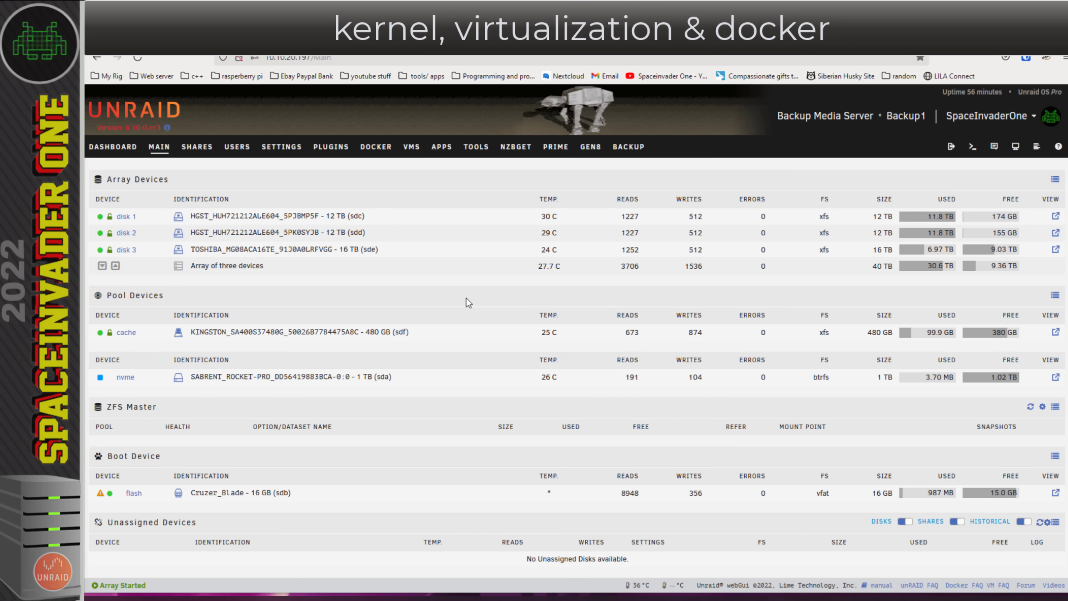
click(1016, 146)
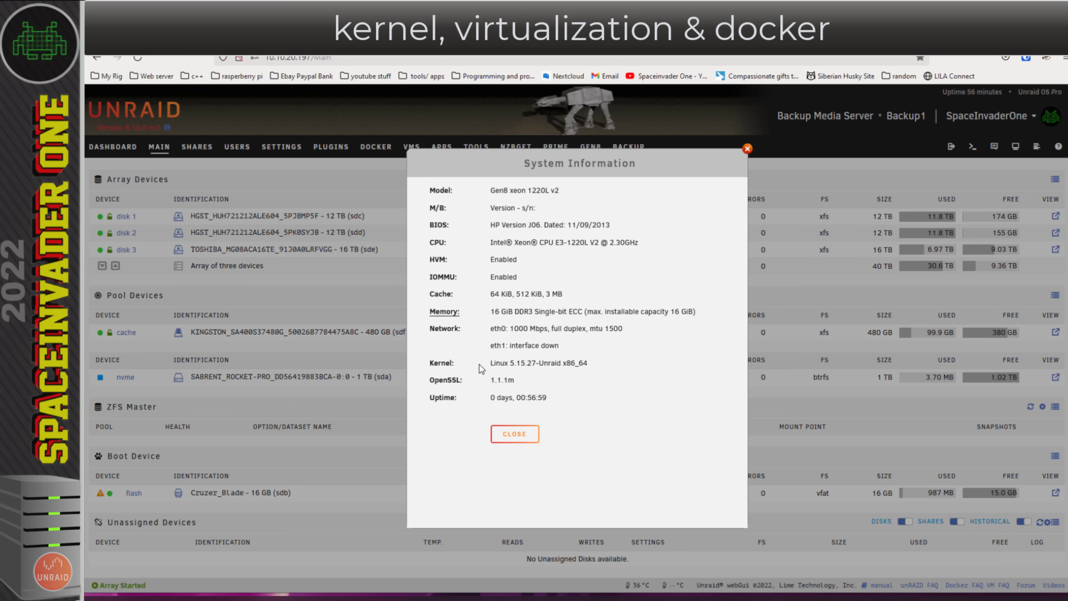
mouse_move(526, 373)
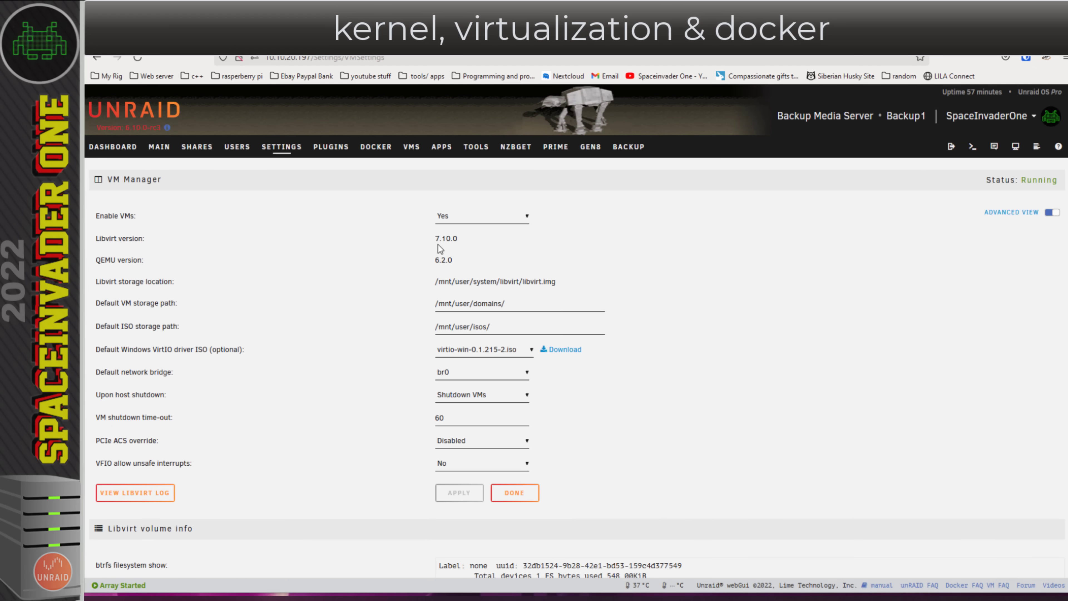
mouse_move(461, 247)
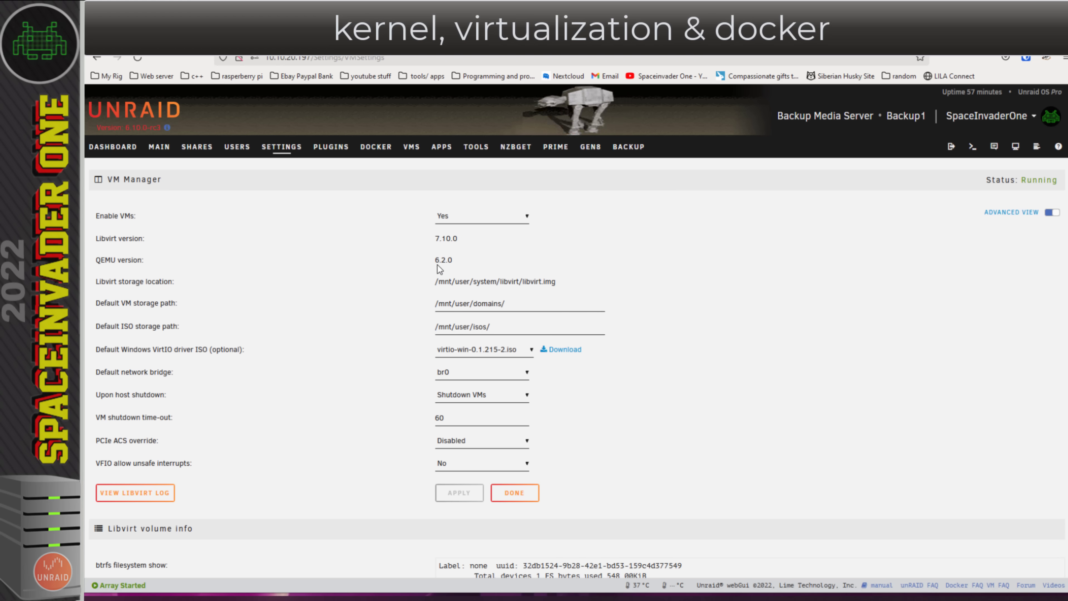
mouse_move(282, 151)
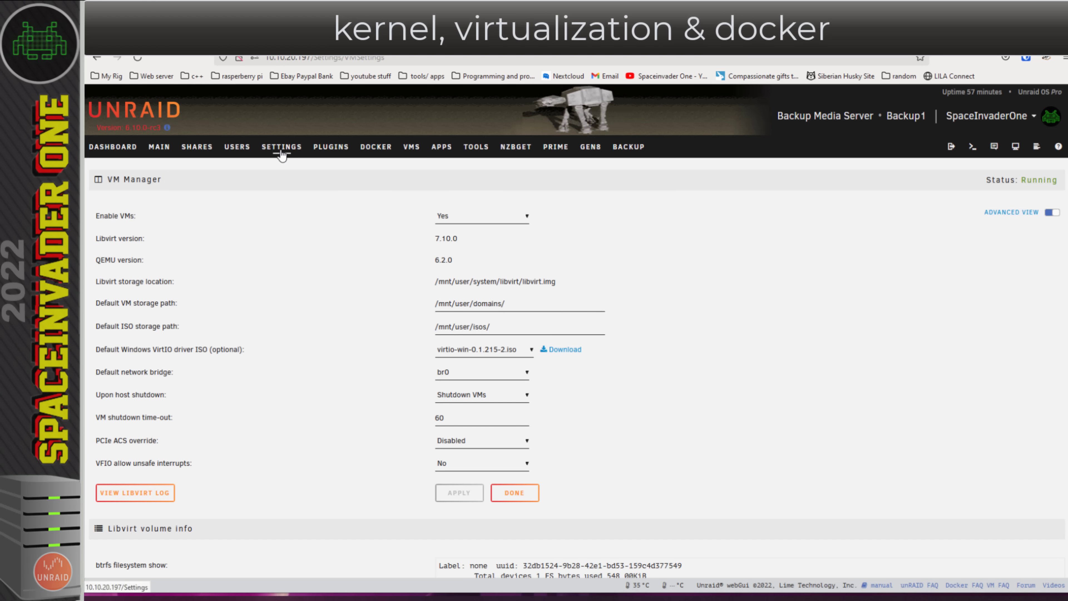
click(376, 146)
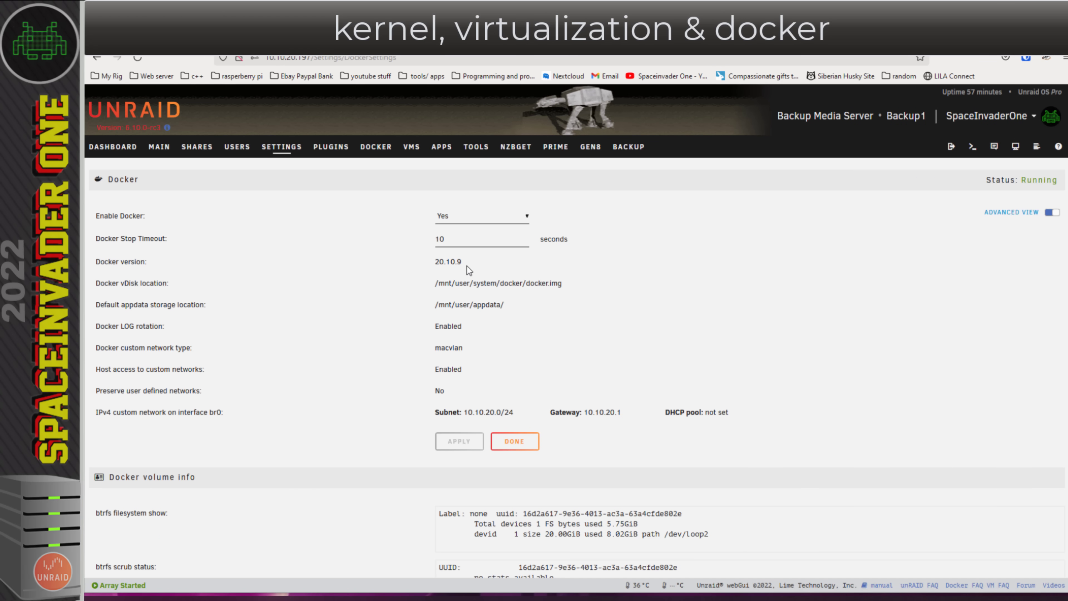
click(159, 146)
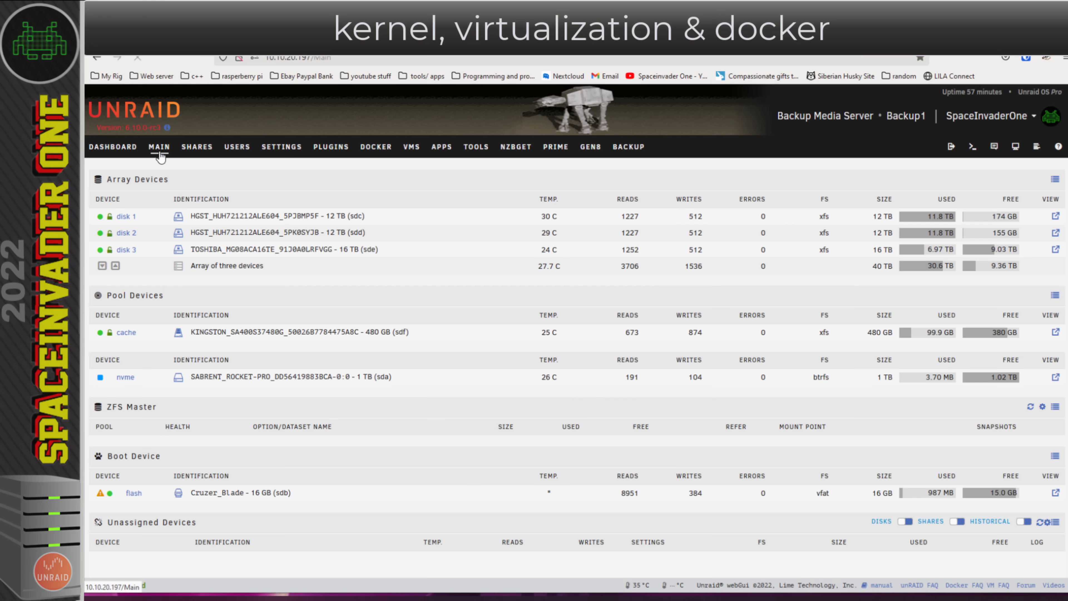